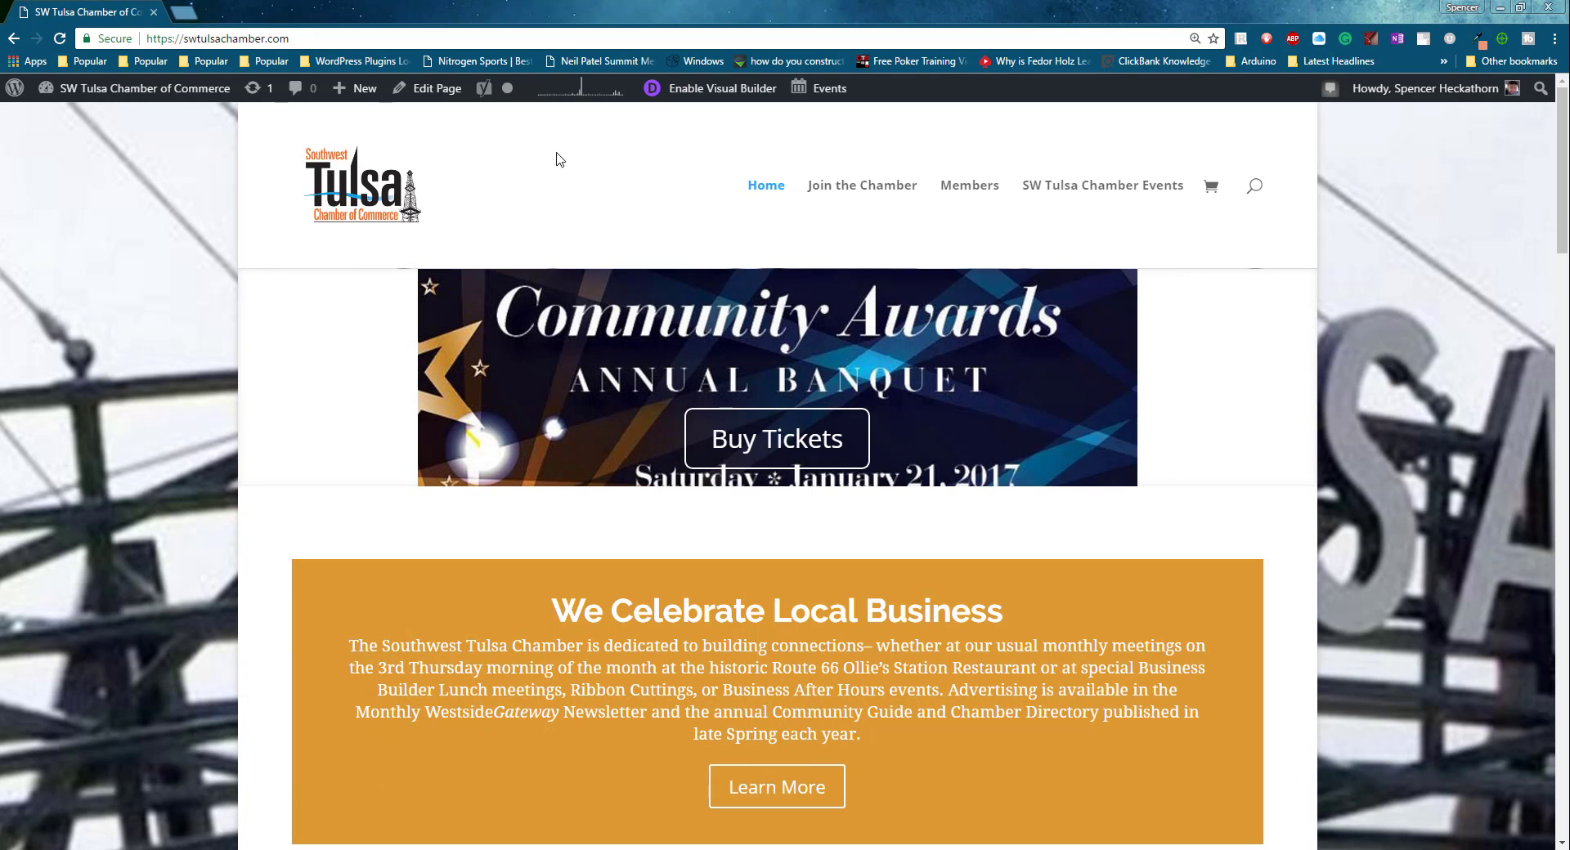
pyautogui.moveTo(435, 88)
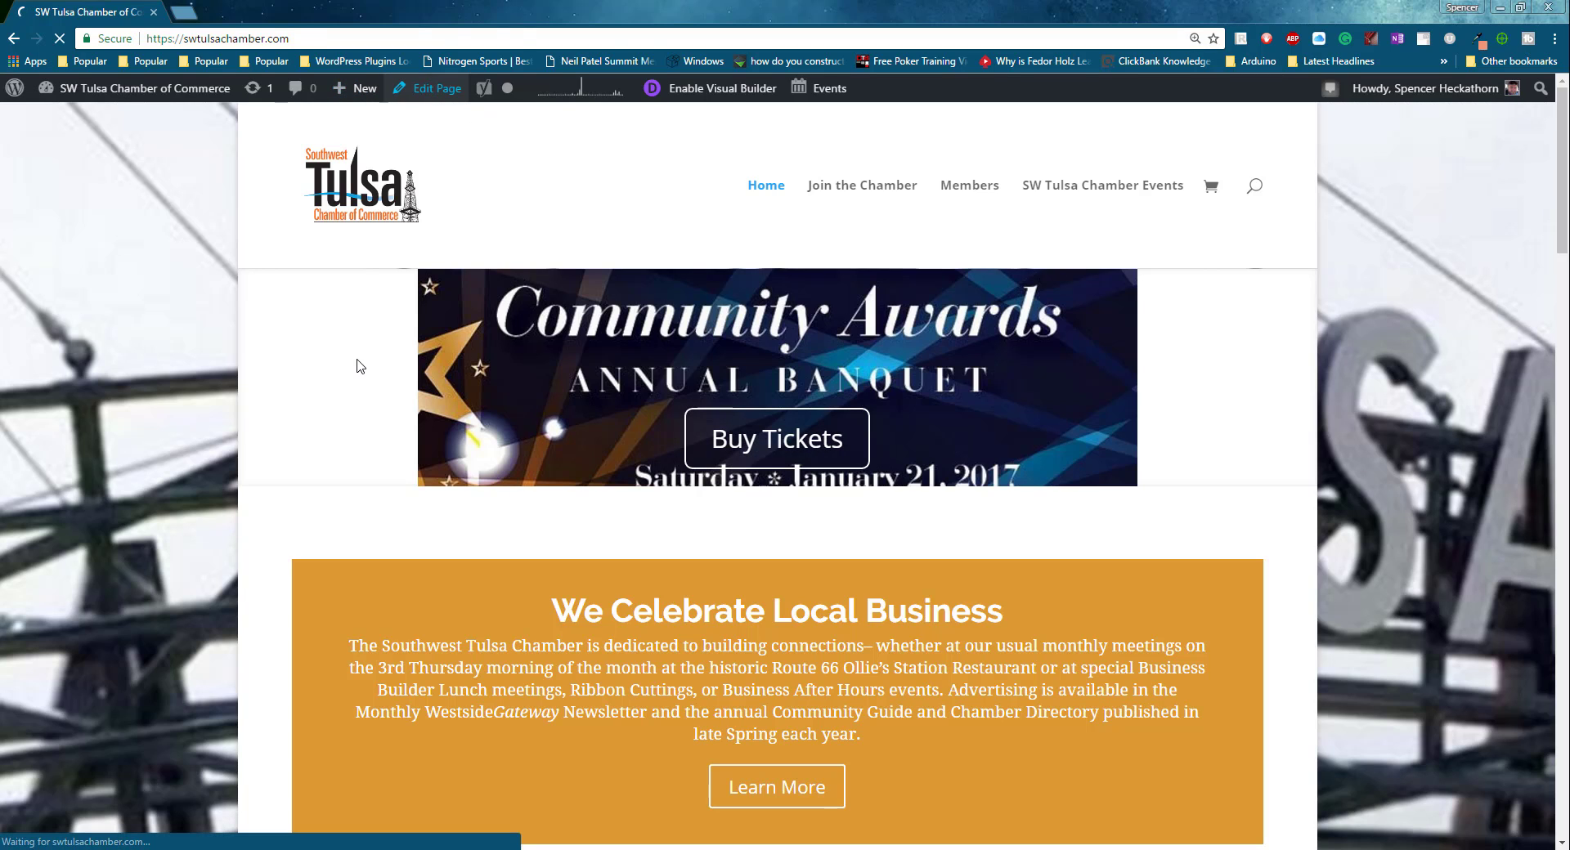
# Enter the homepage editor and reach the Fullwidth Slider's Community Awards slide settings.
pyautogui.click(435, 88)
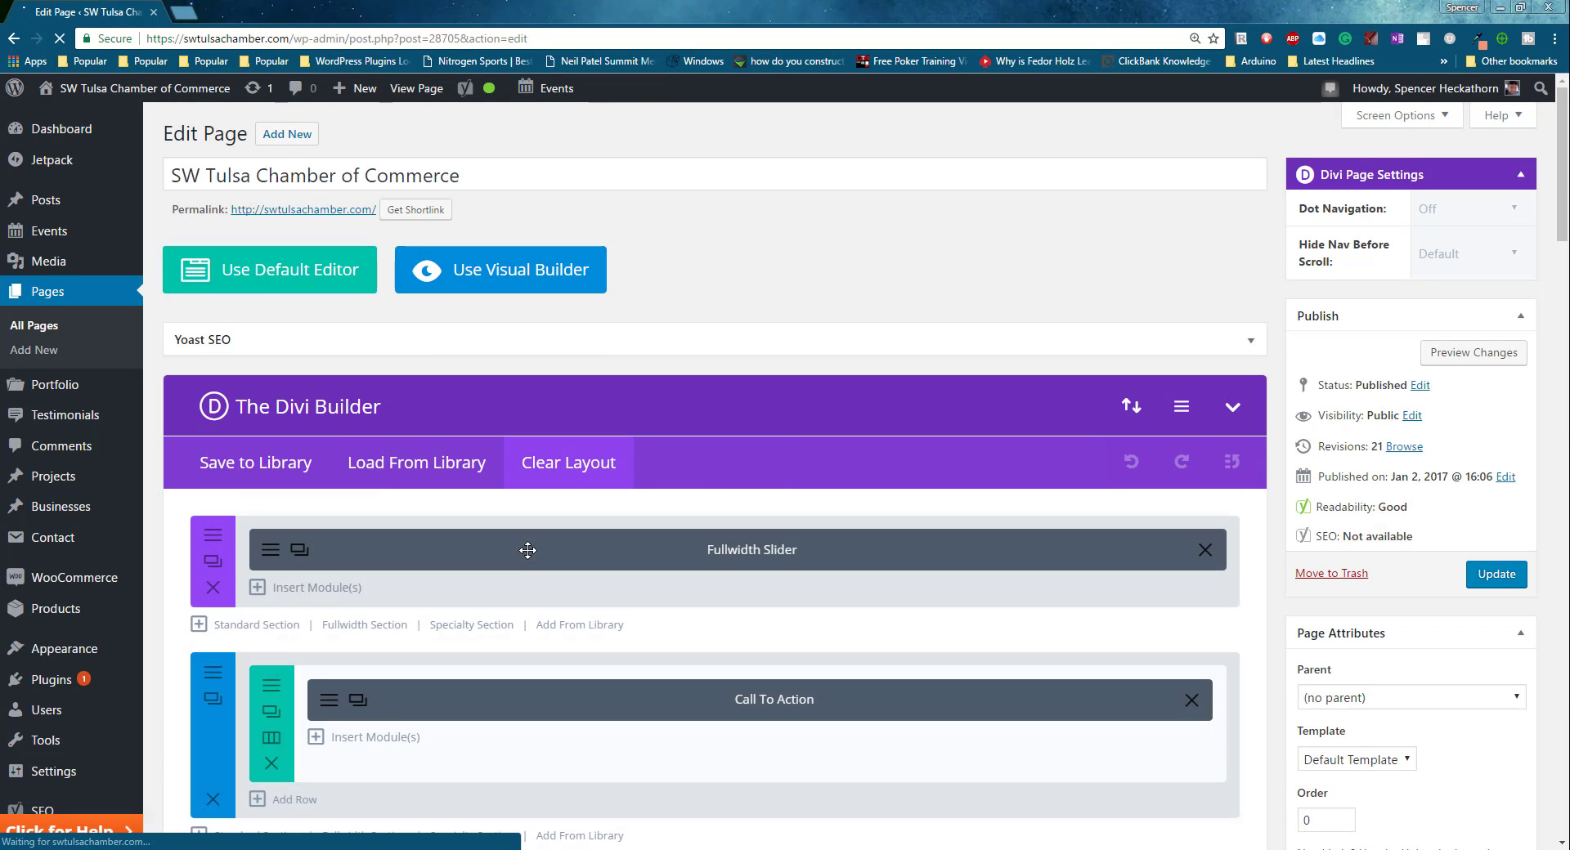
pyautogui.scroll(-3)
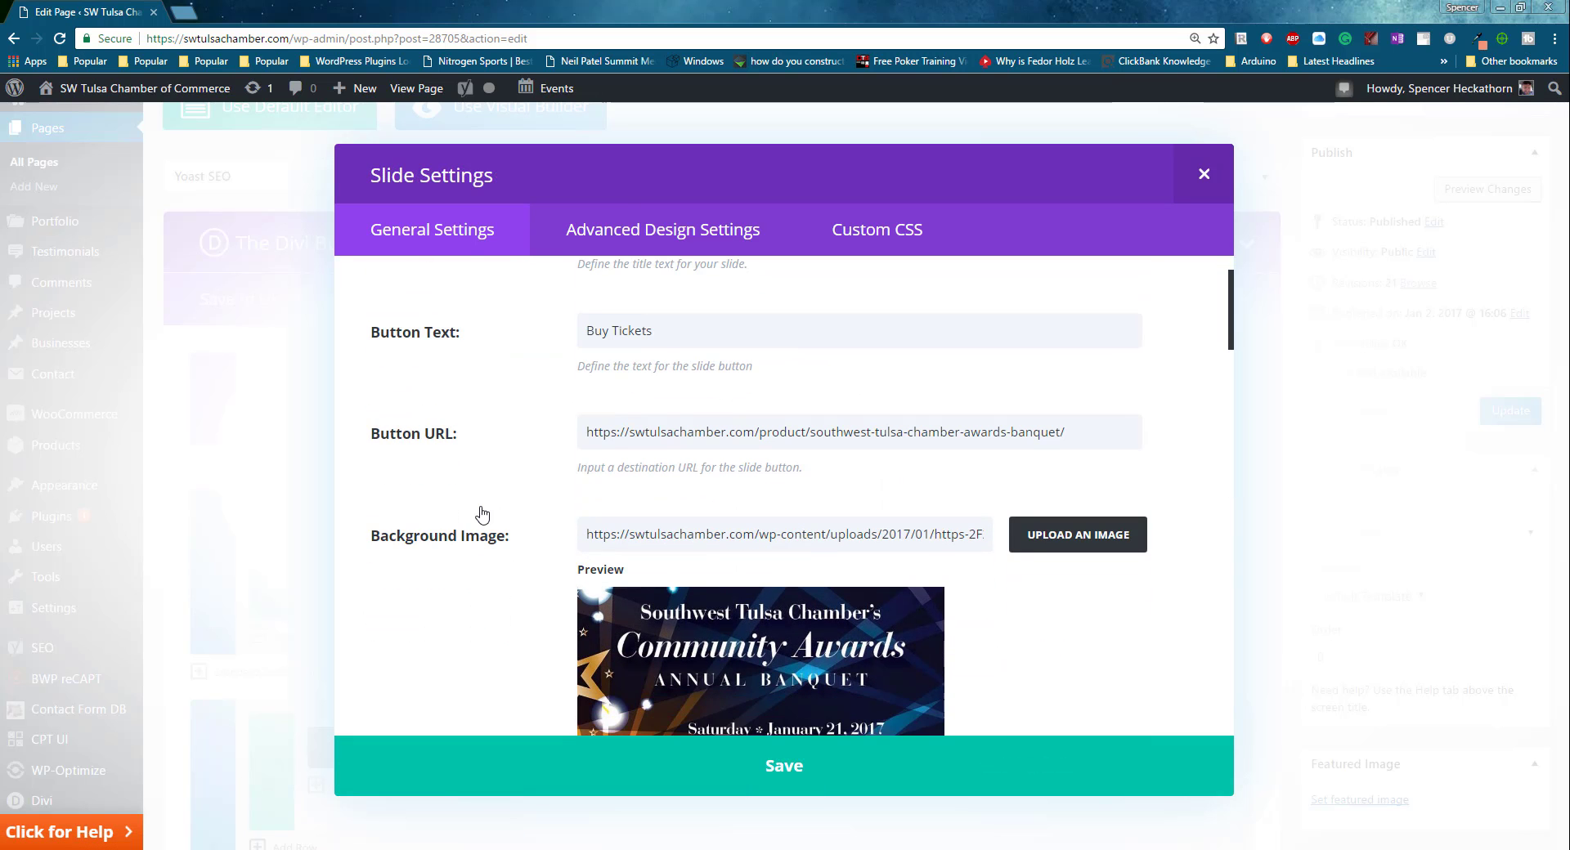
# Replace the slide's Button Text 'Buy Tickets' with 'Join Today'.
pyautogui.scroll(-3)
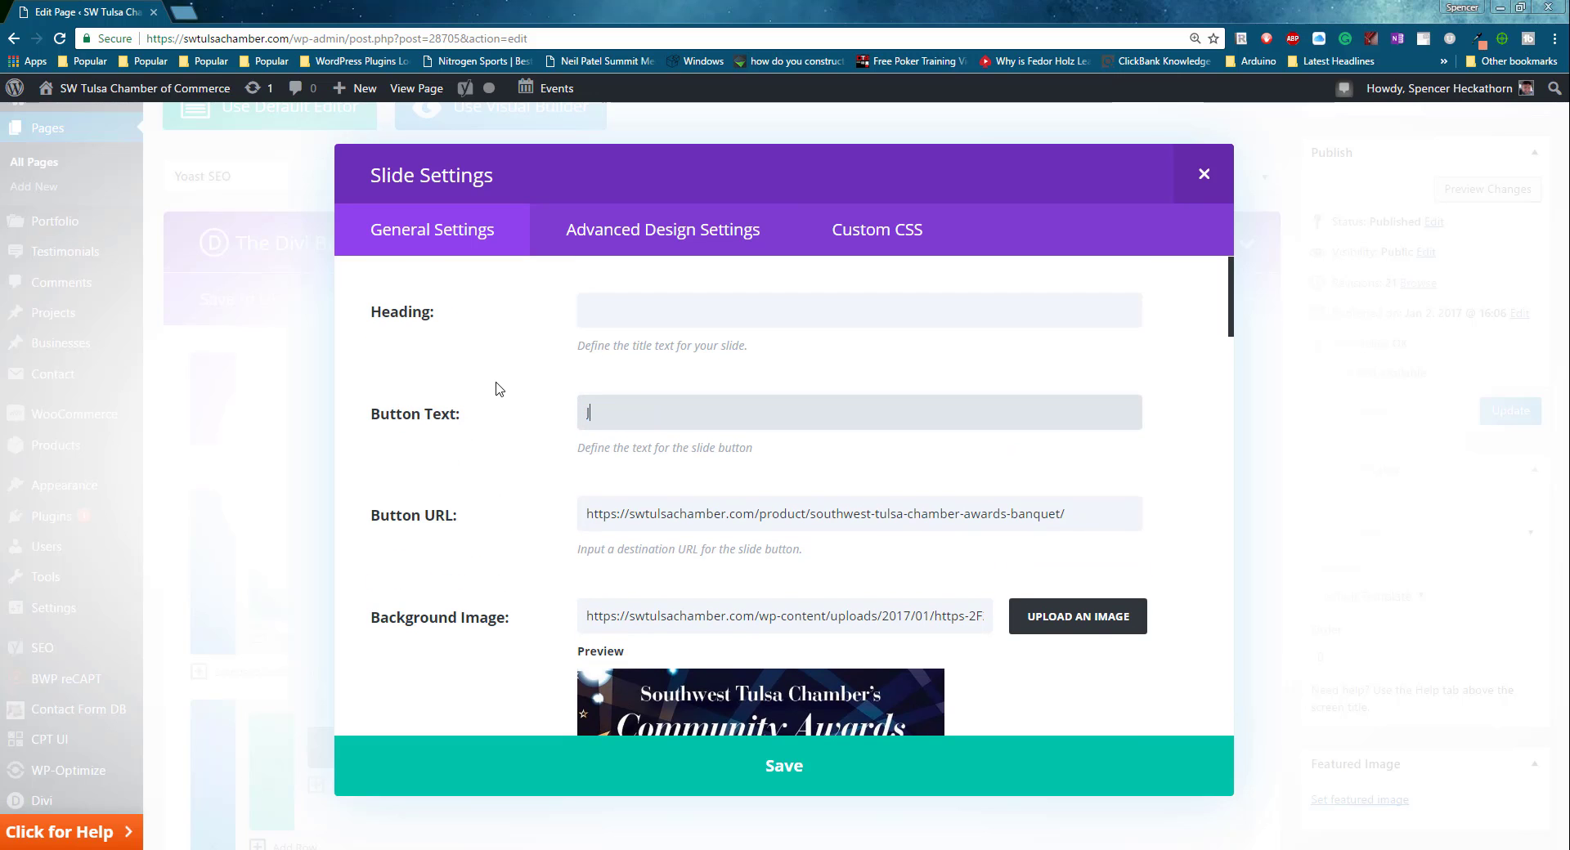
pyautogui.write('lin')
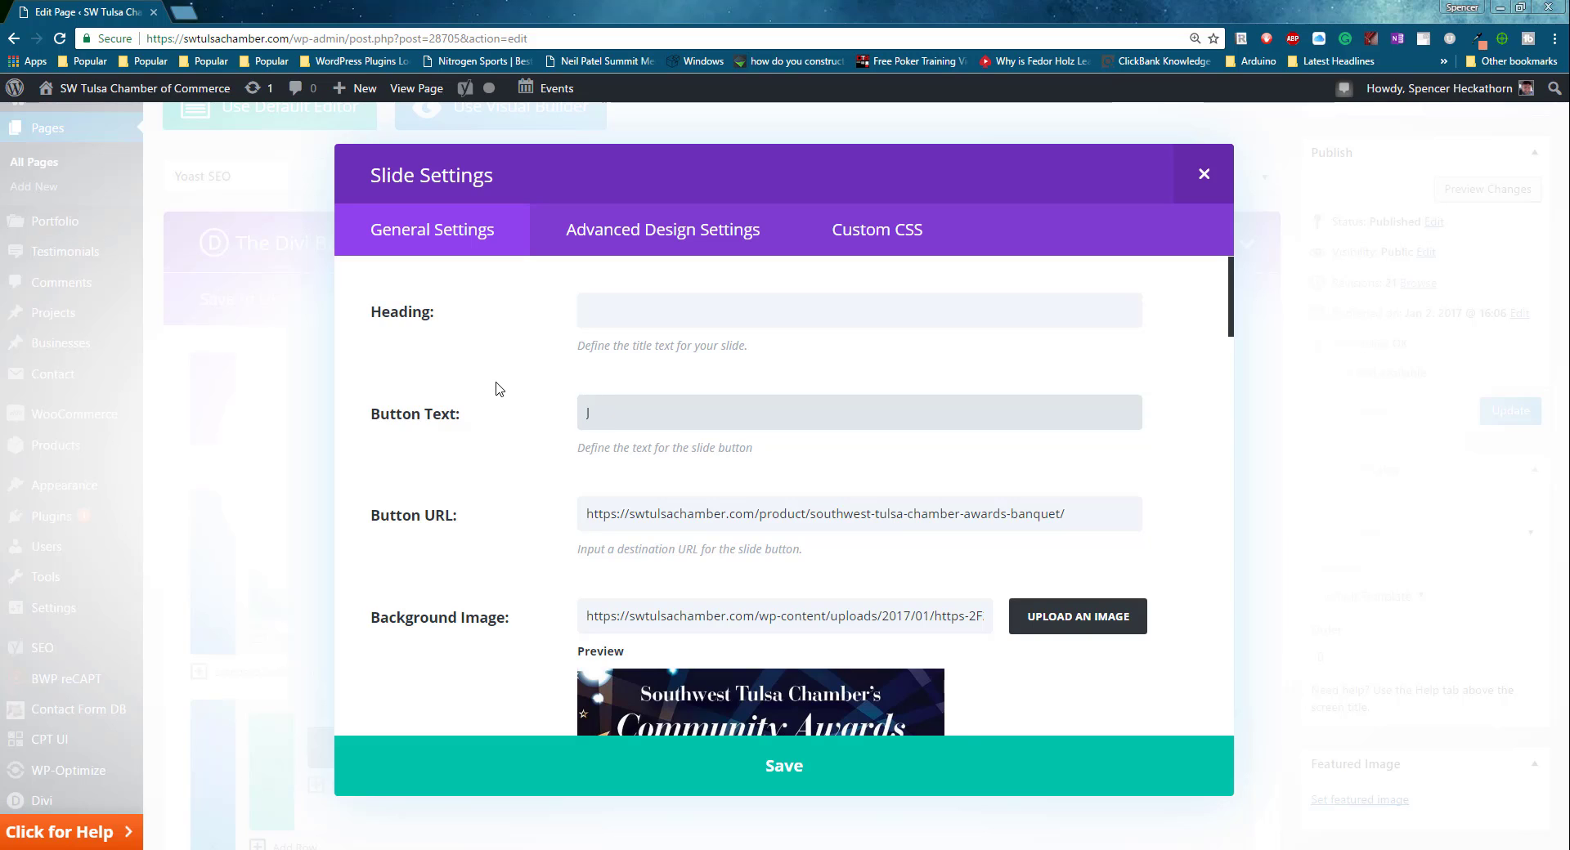
pyautogui.write('i')
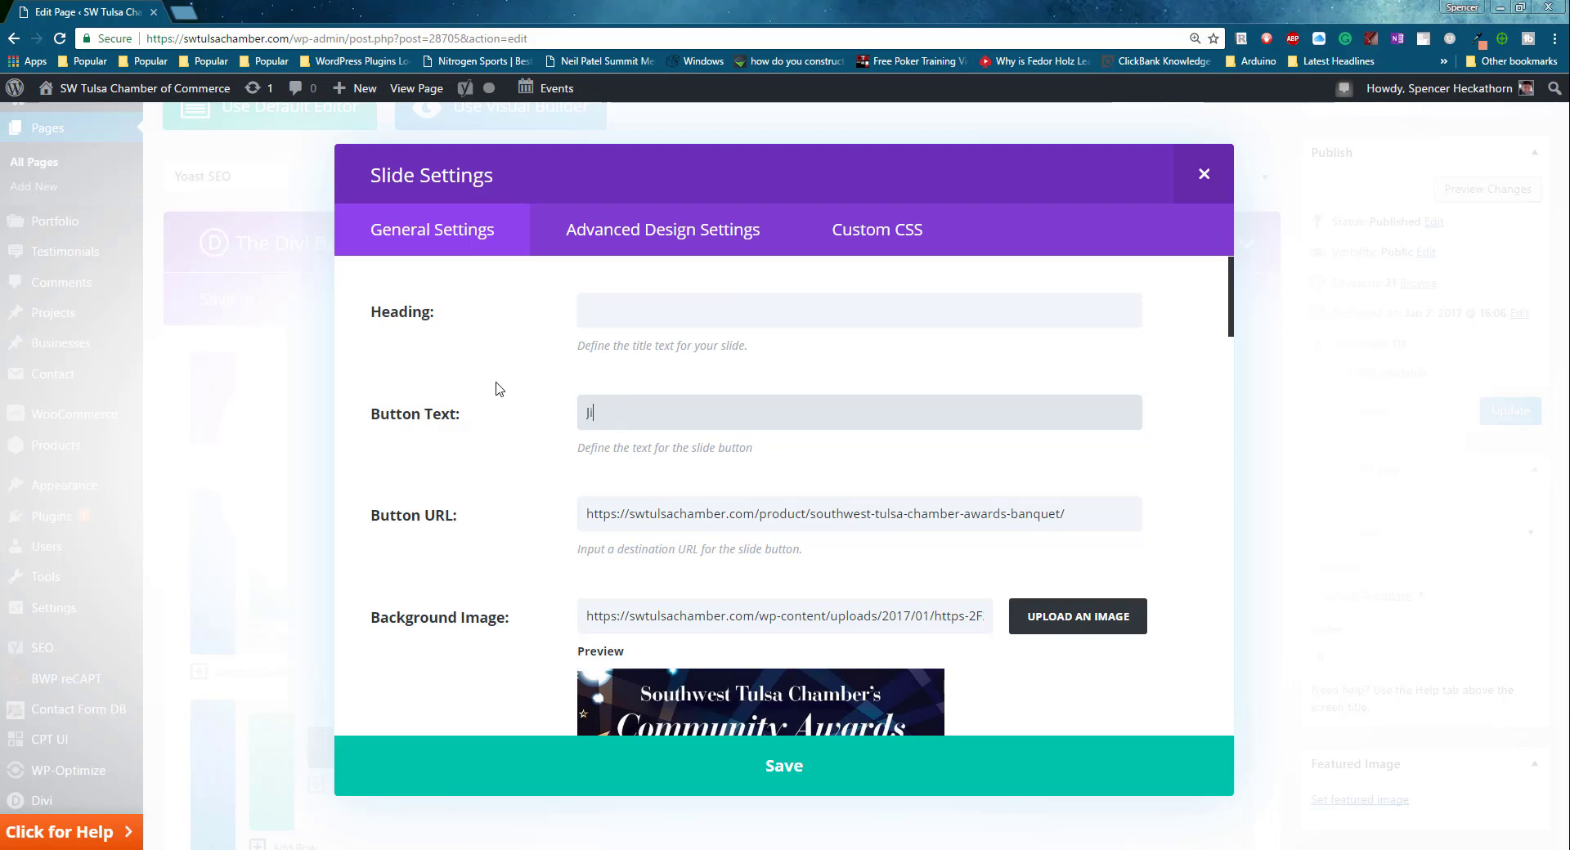
pyautogui.write('oin Todya')
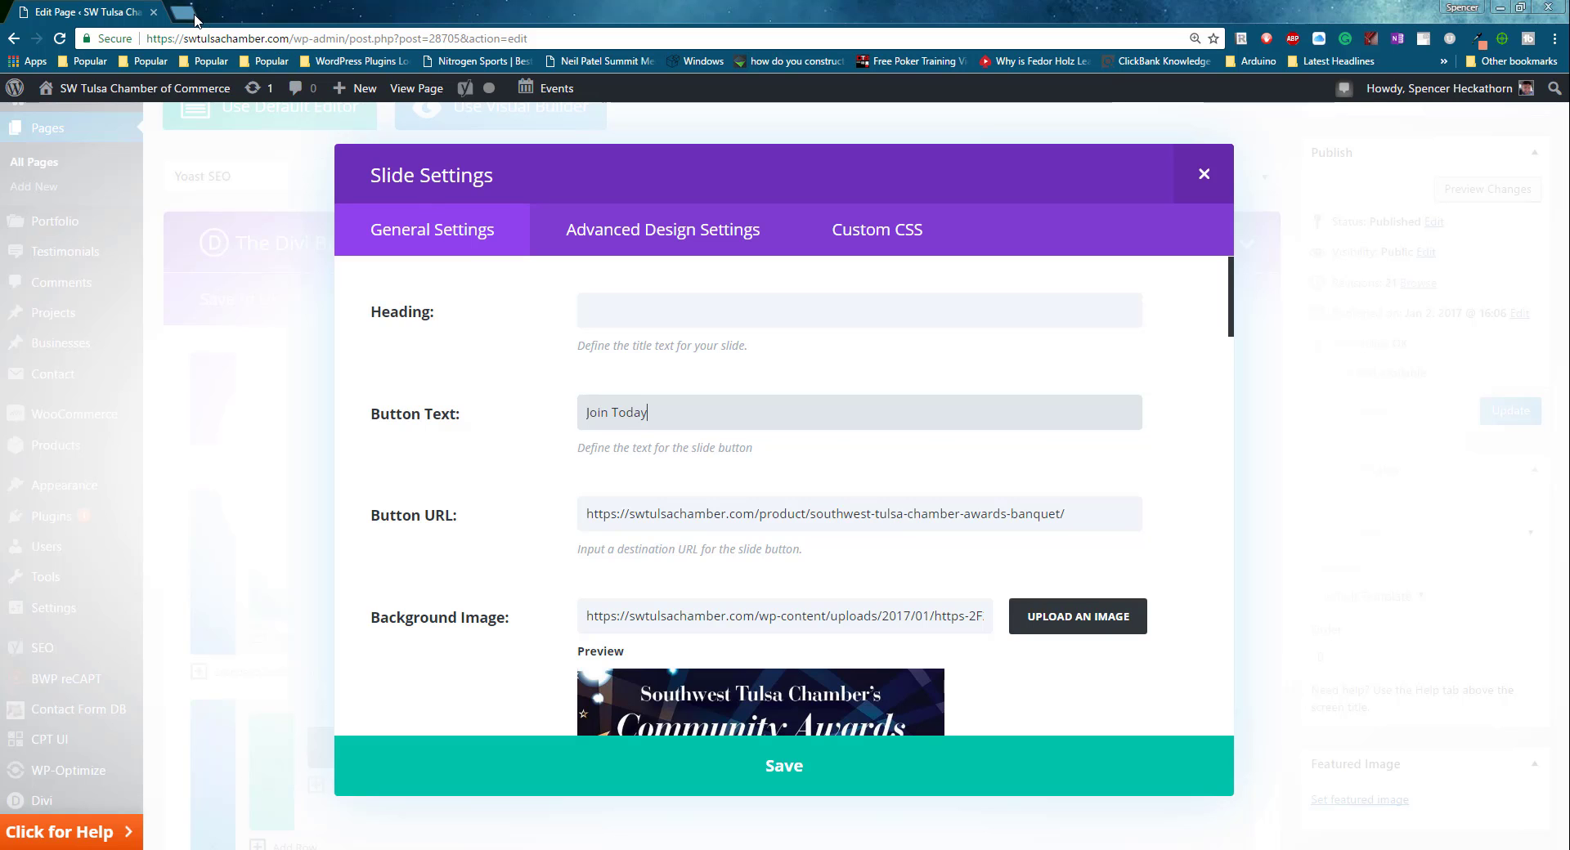
# Check the Join the Chamber page address on the live site and select the slide's link text to replace it.
pyautogui.click(180, 12)
pyautogui.write('https://swtulsachamber.com')
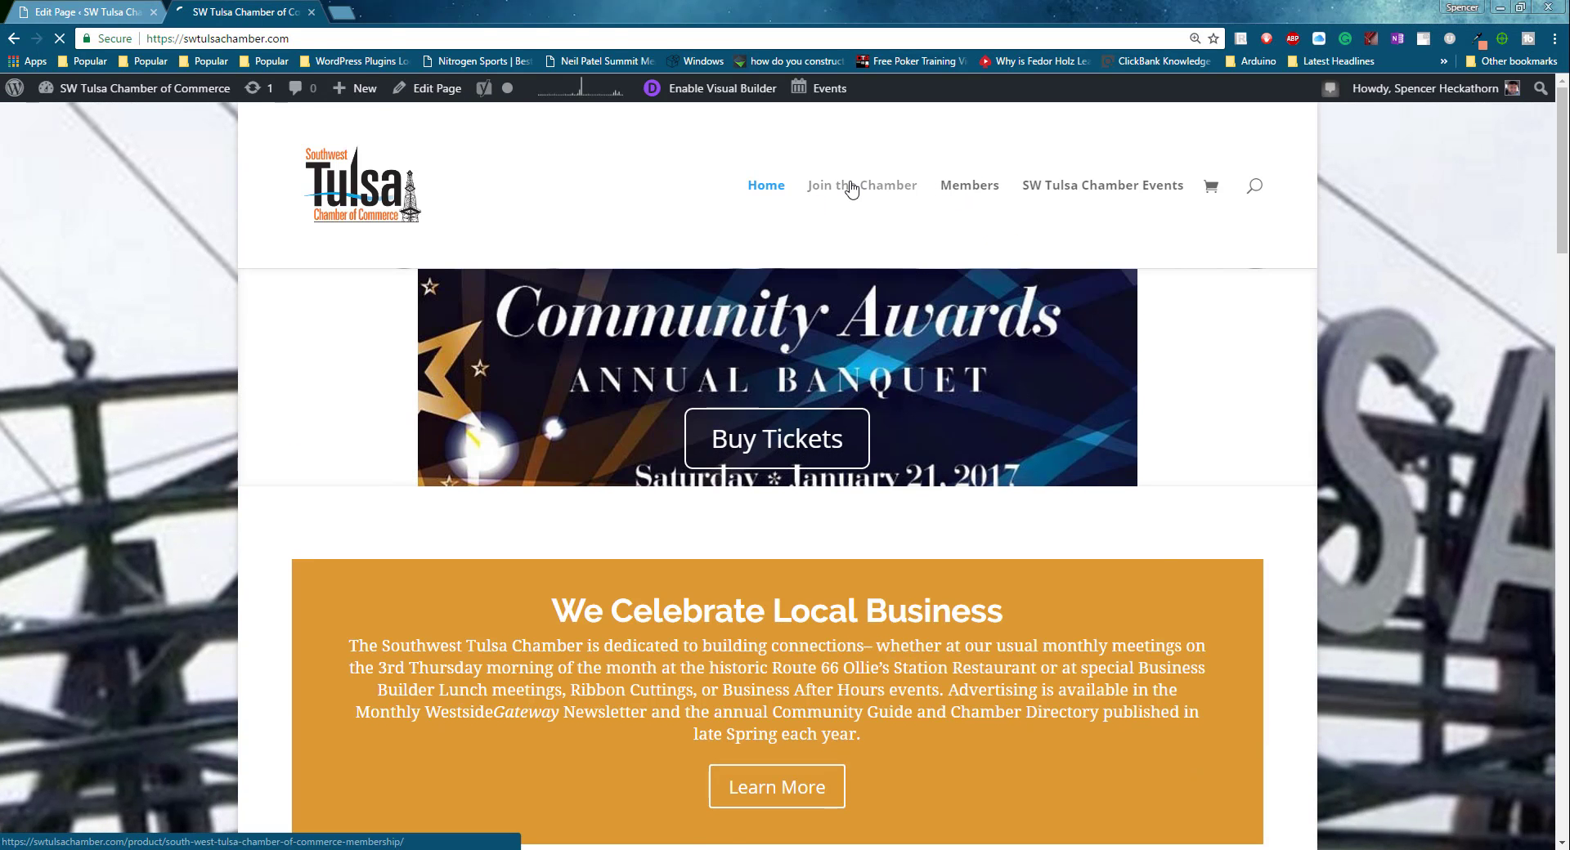
pyautogui.click(862, 185)
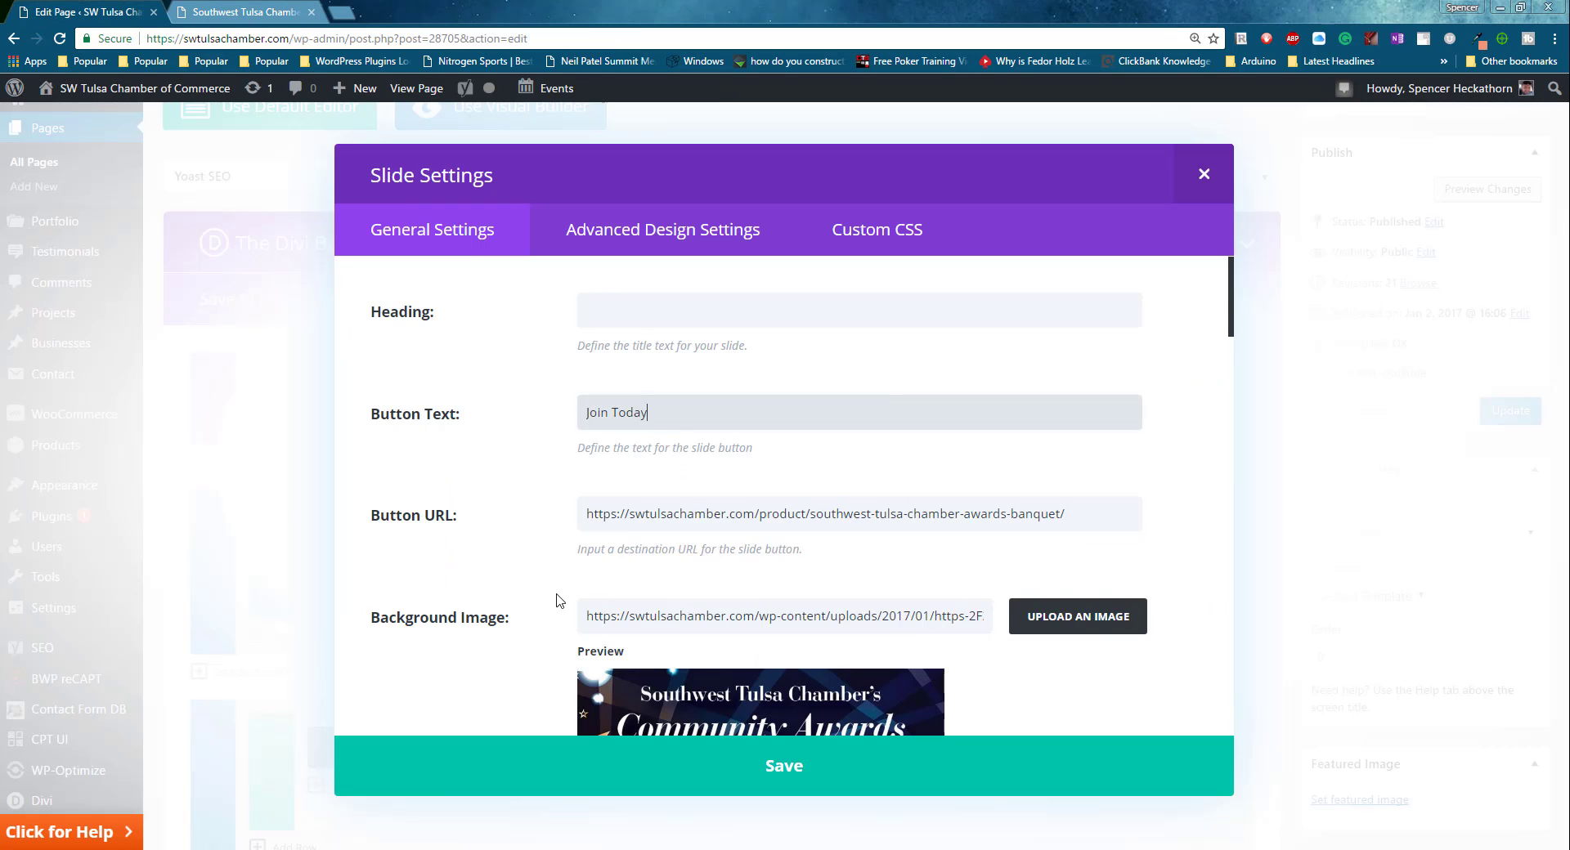
pyautogui.tripleClick(824, 514)
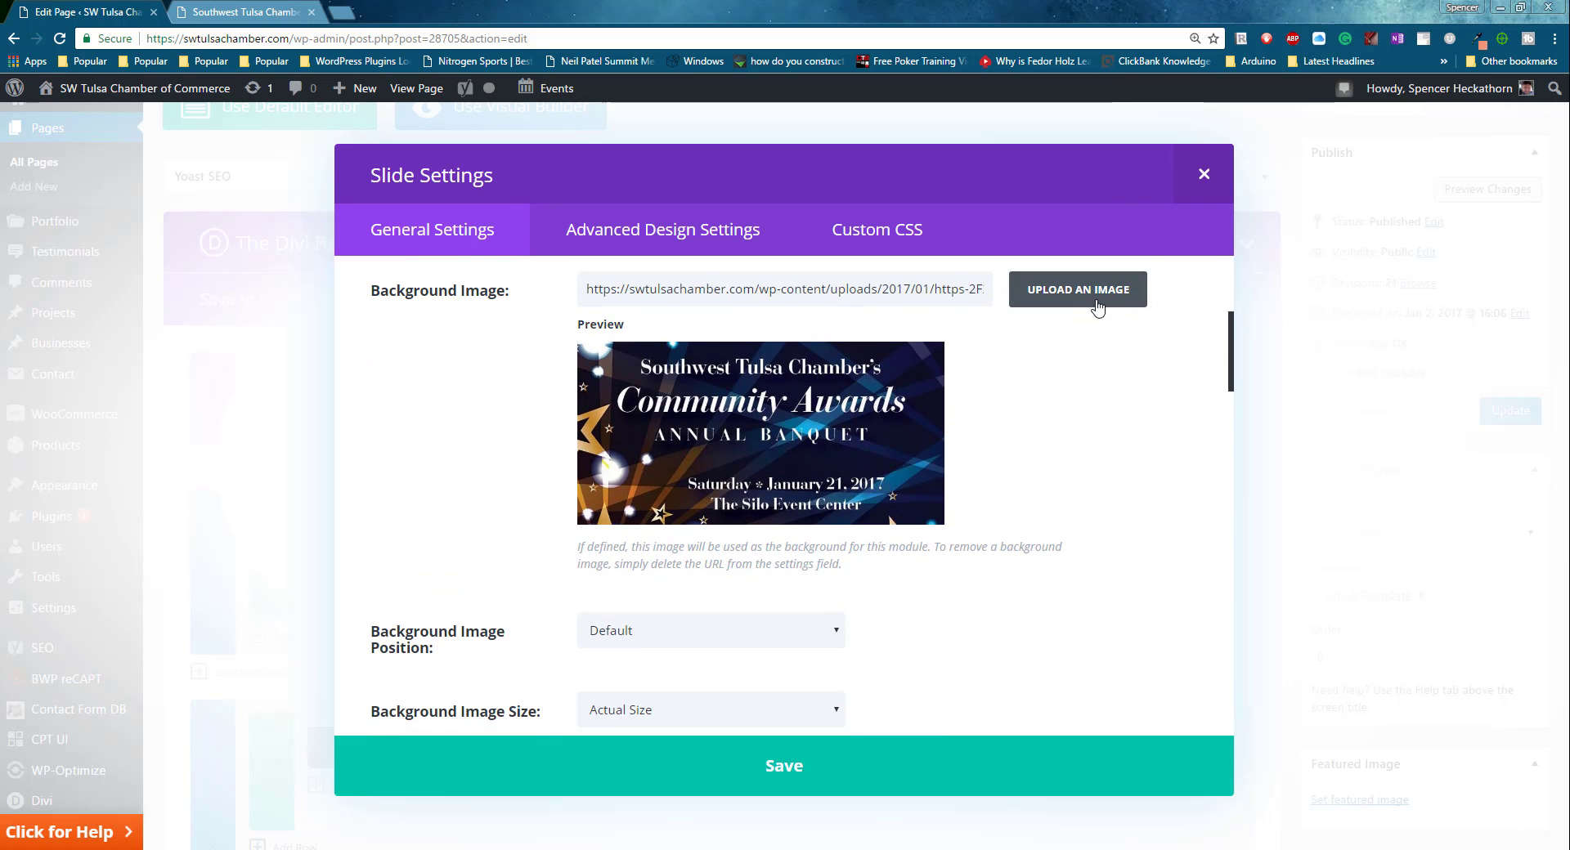
# Set Chamber-Meeting.jpg from the Media Library as the slide's background image.
pyautogui.click(1078, 290)
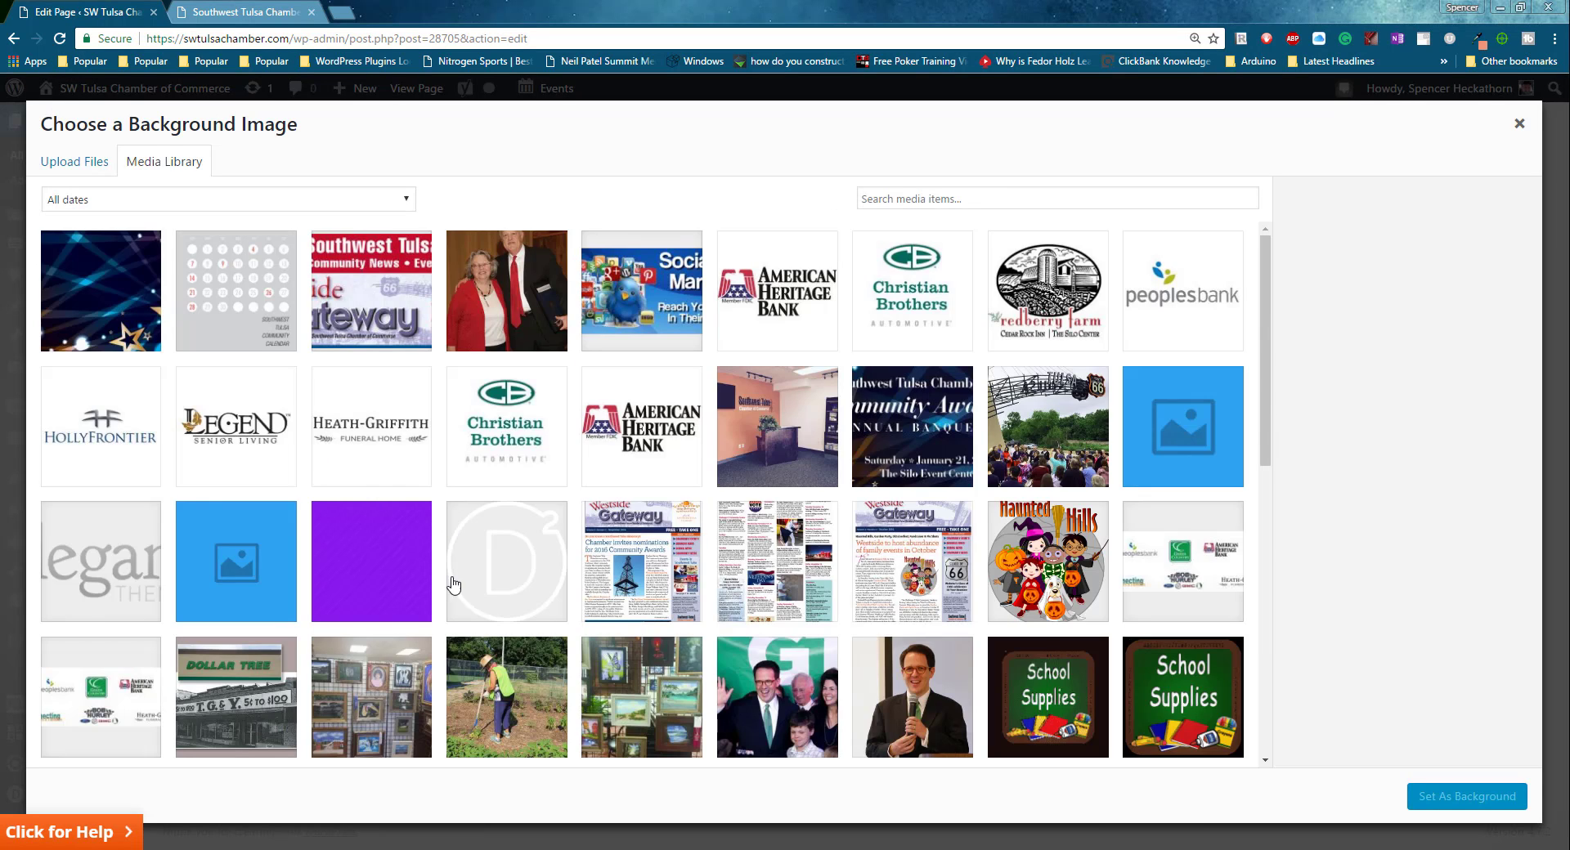
pyautogui.scroll(-3)
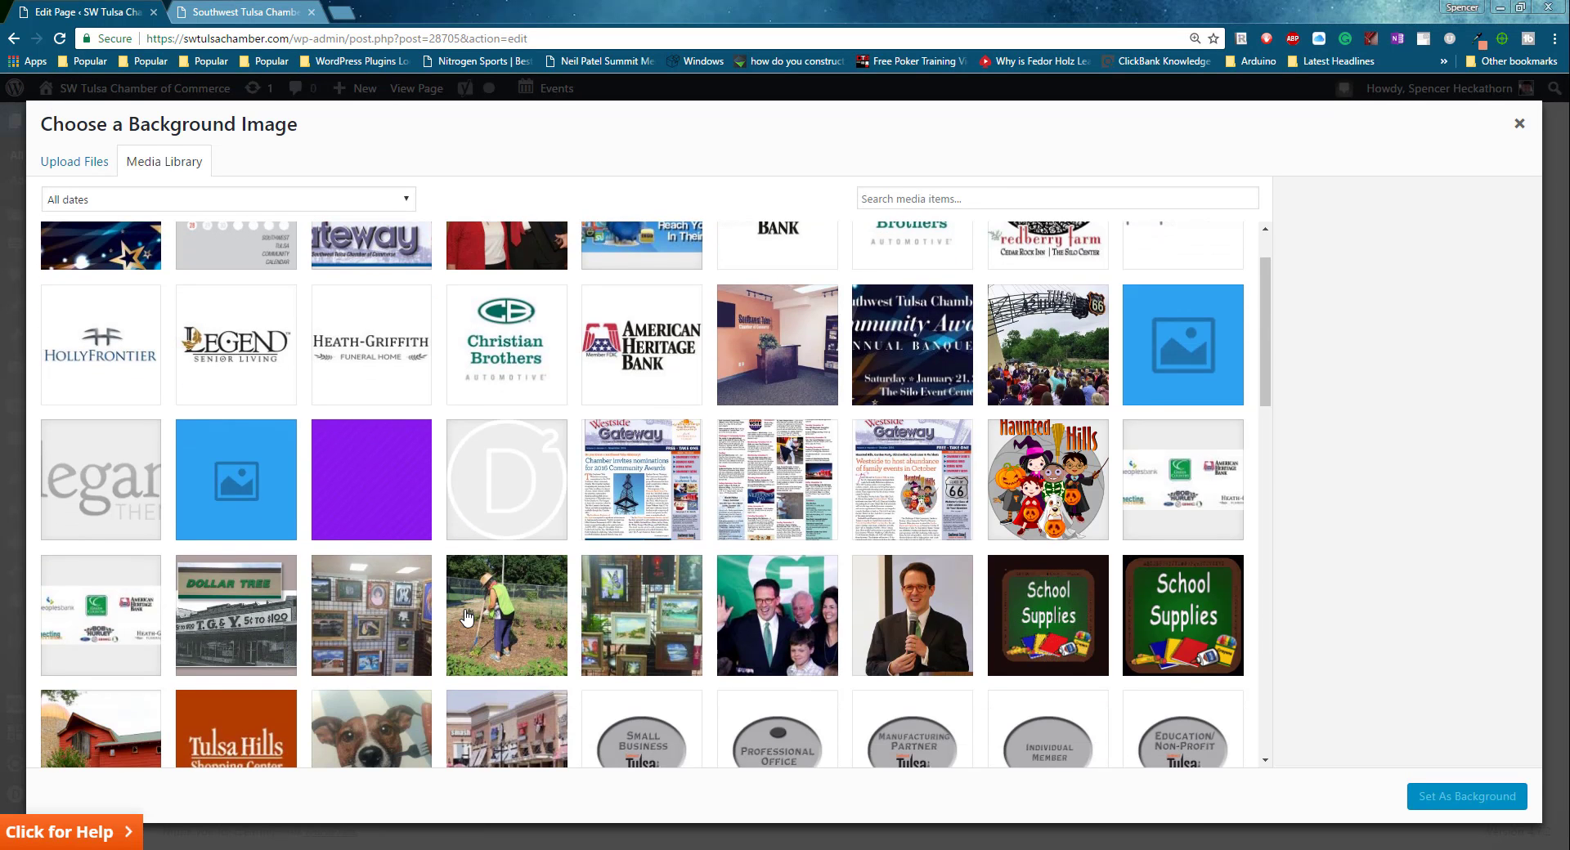
pyautogui.scroll(-3)
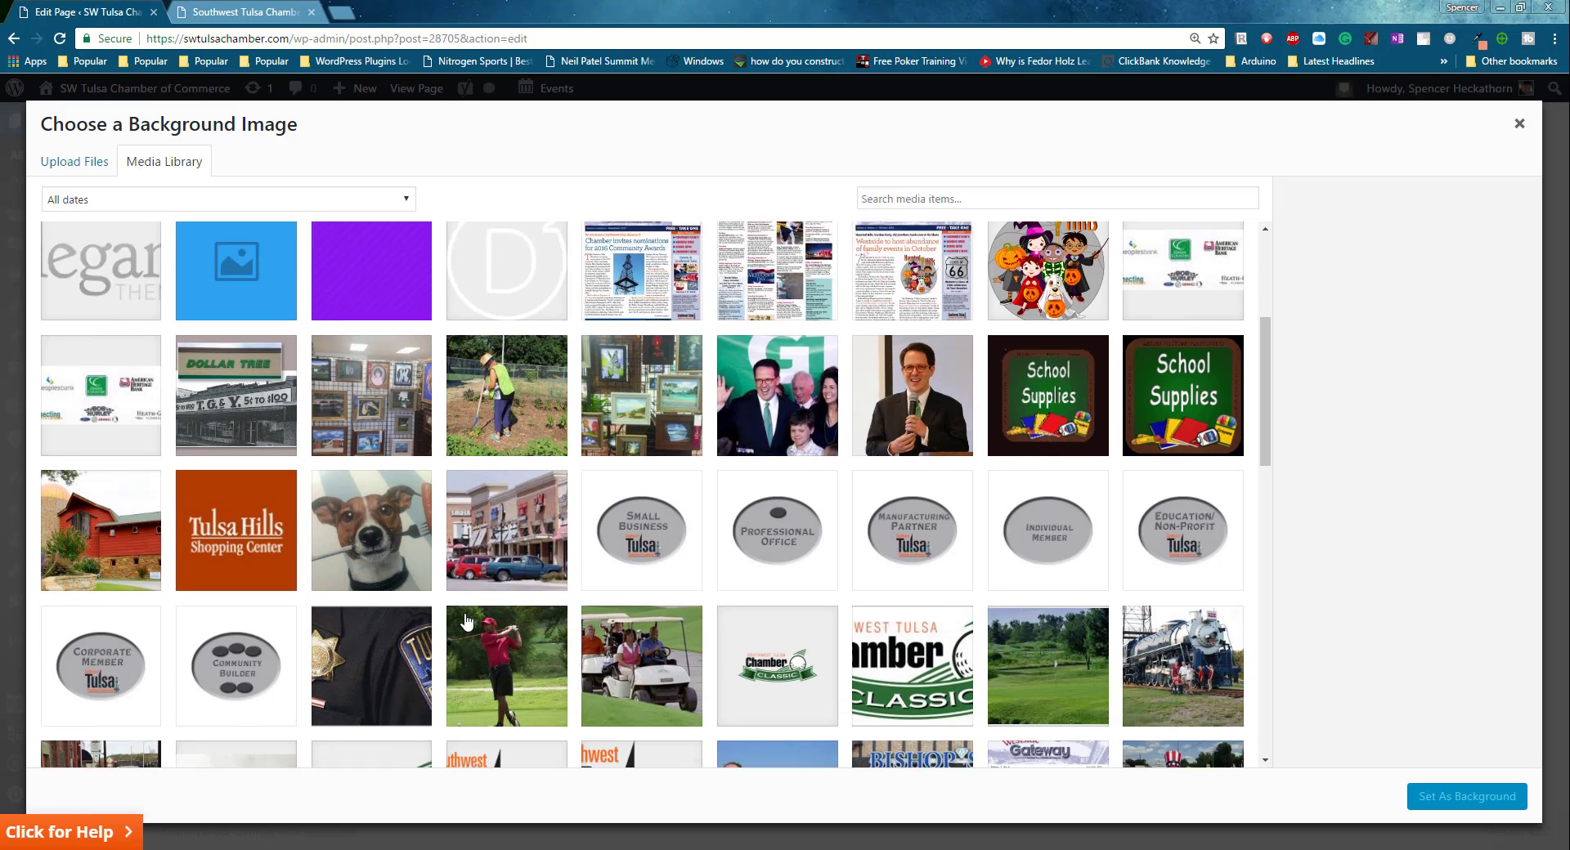
pyautogui.scroll(-3)
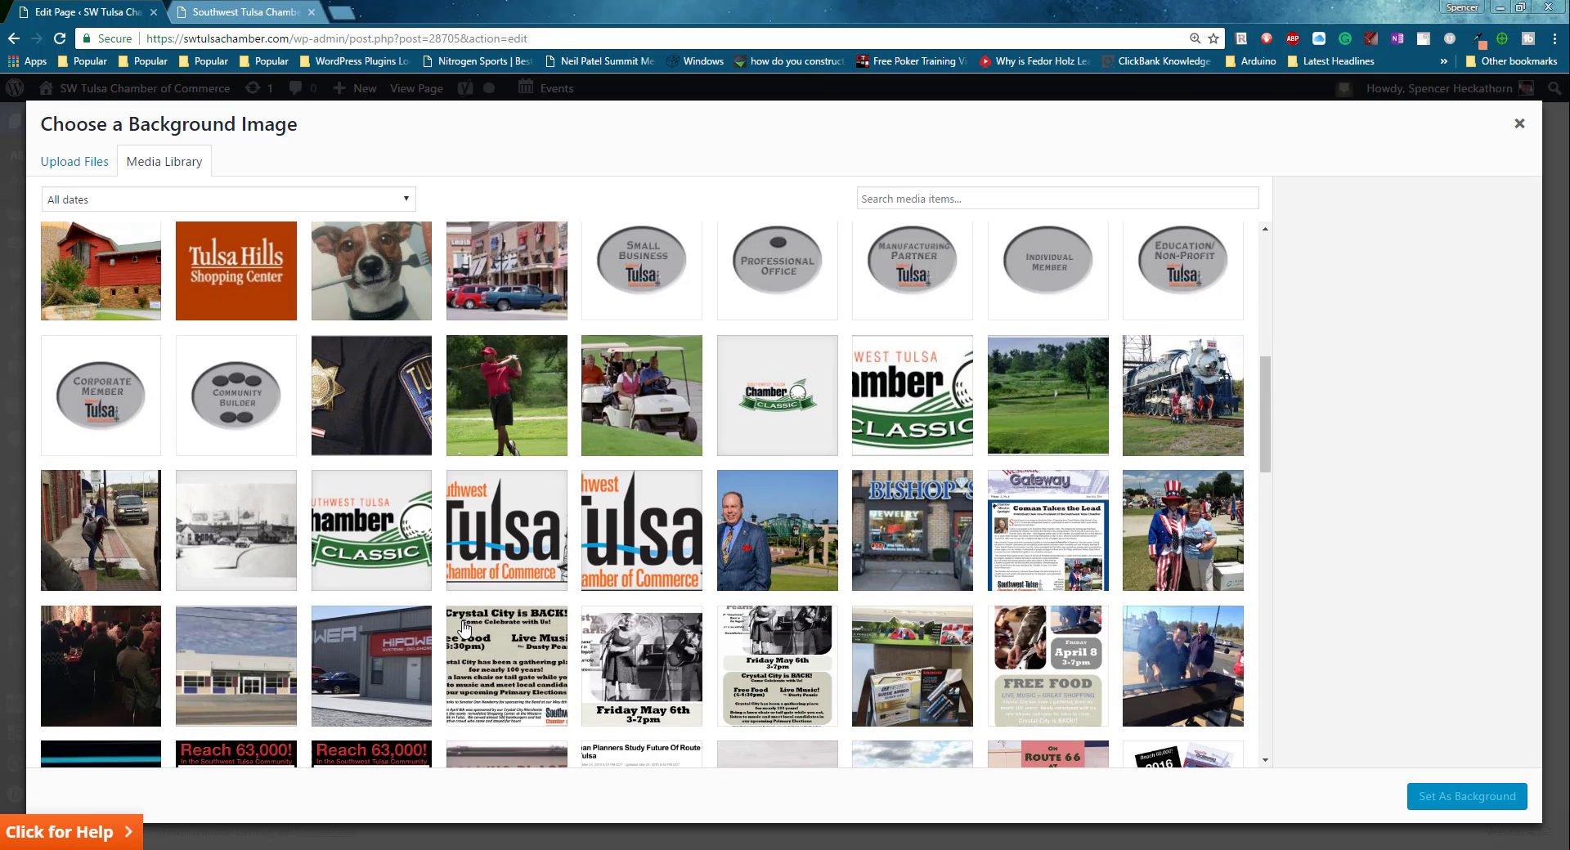
pyautogui.moveTo(914, 547)
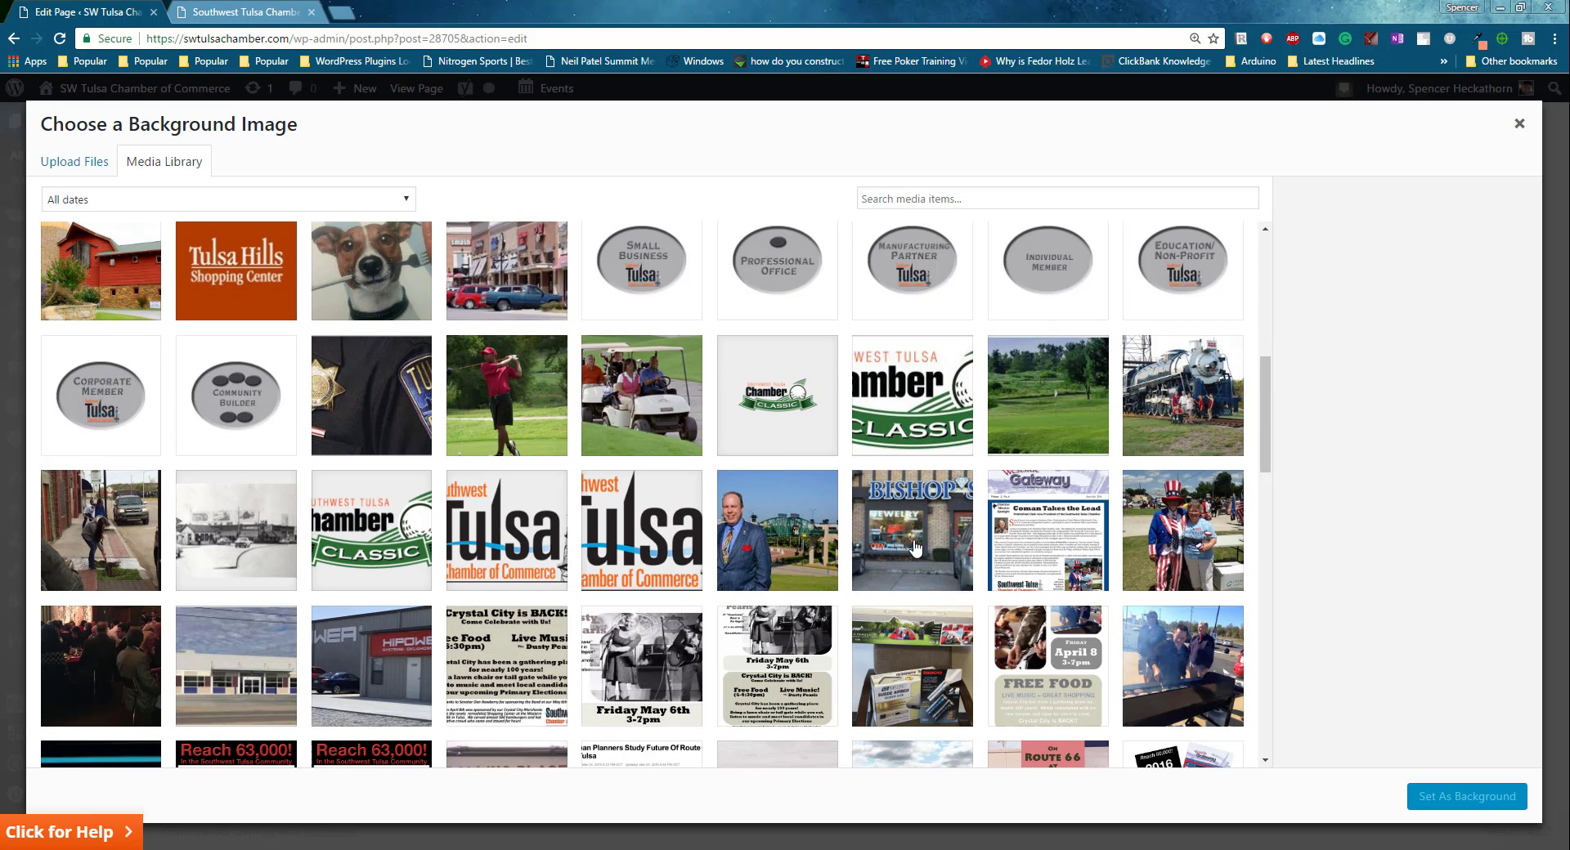
pyautogui.scroll(-3)
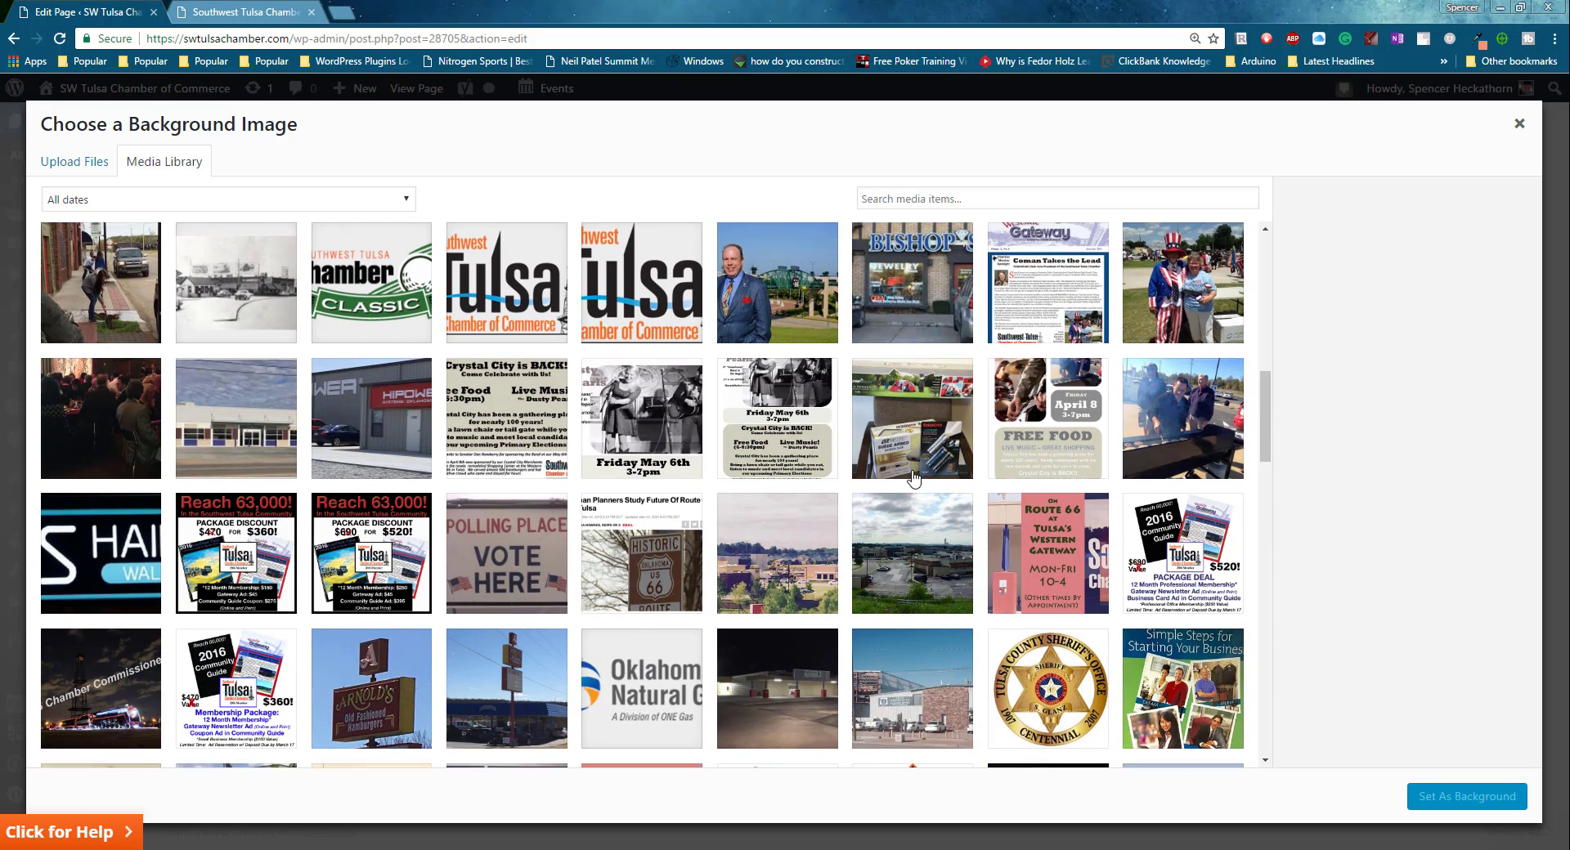
pyautogui.scroll(-3)
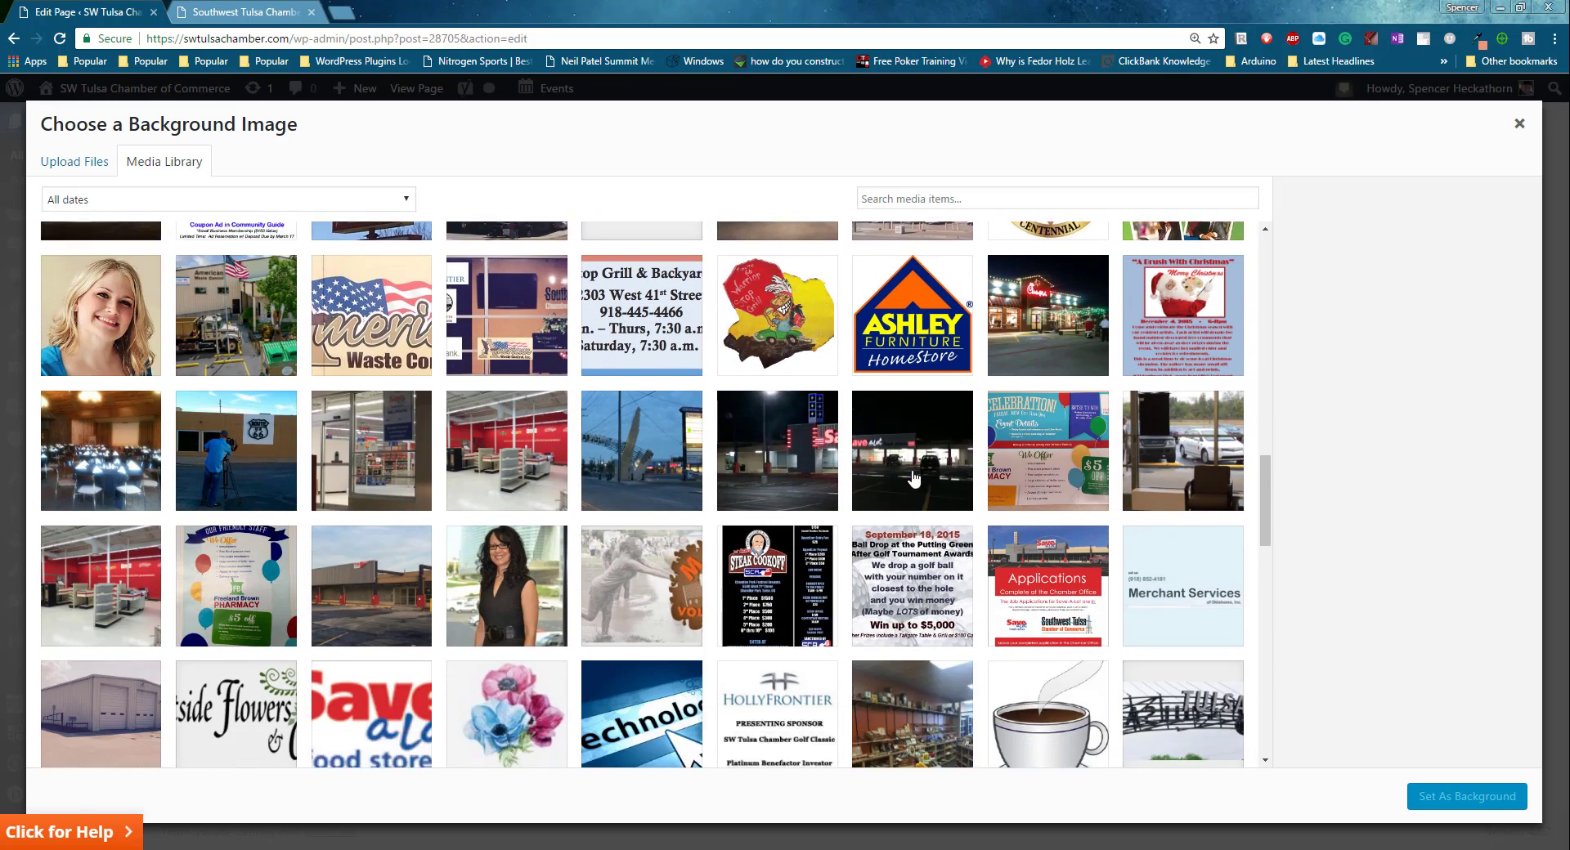
pyautogui.scroll(-3)
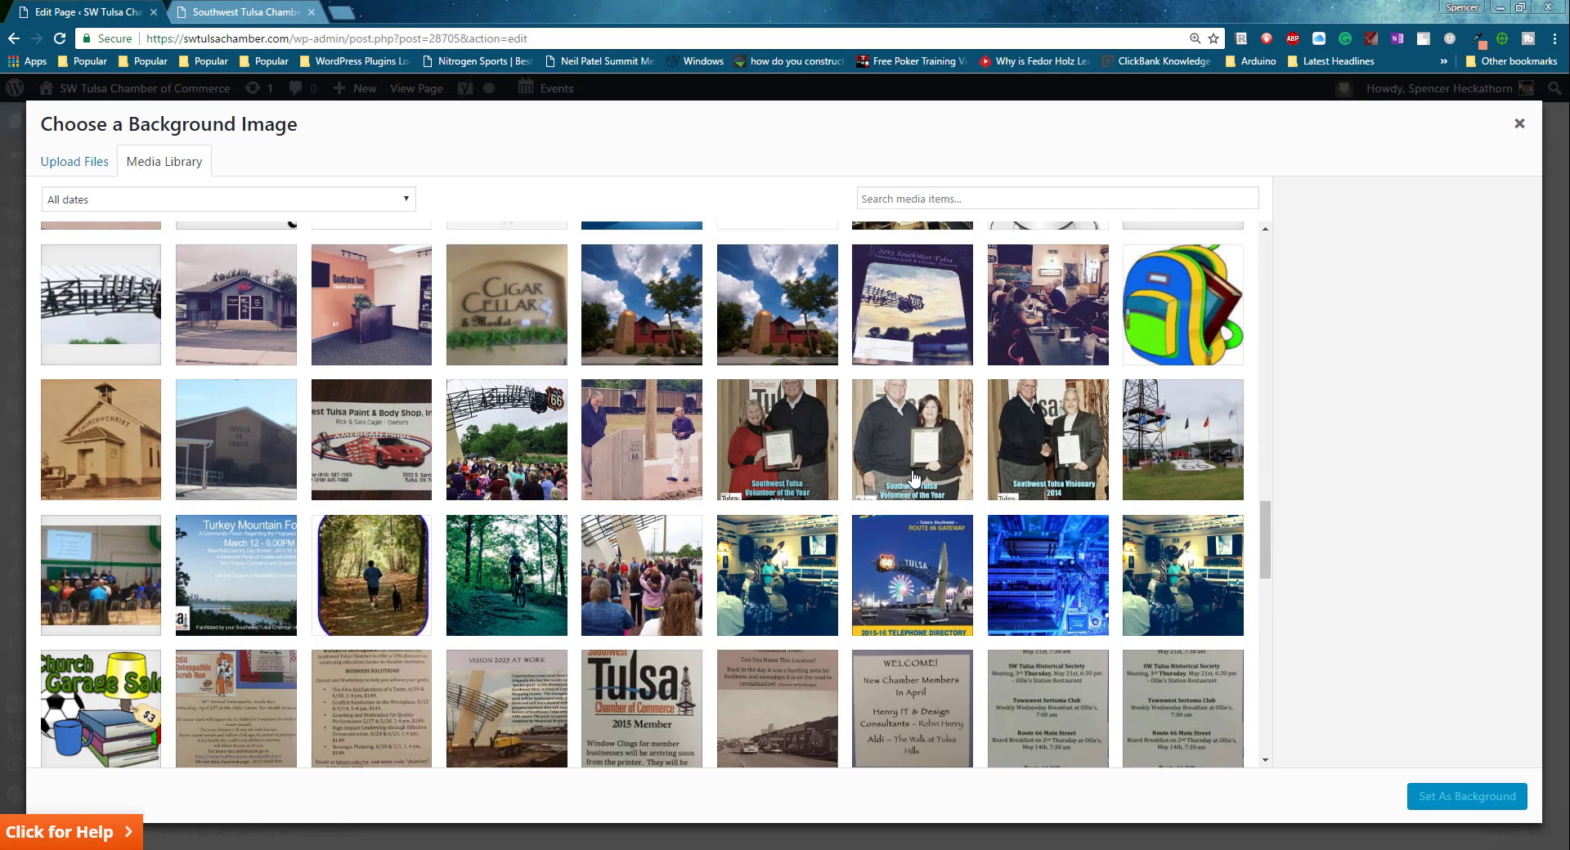
pyautogui.scroll(-3)
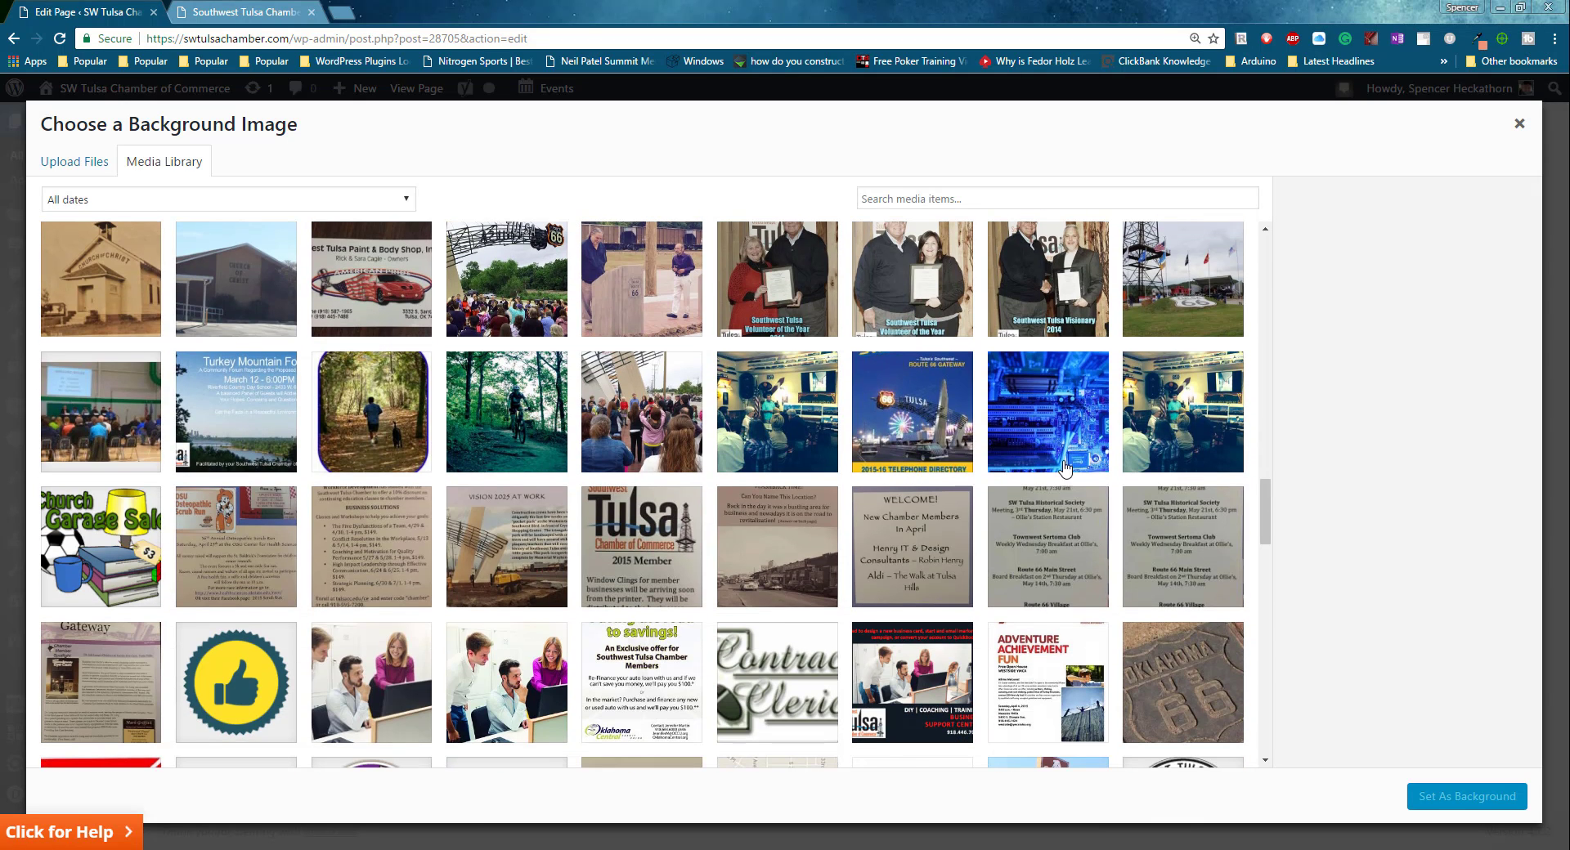
pyautogui.click(1182, 412)
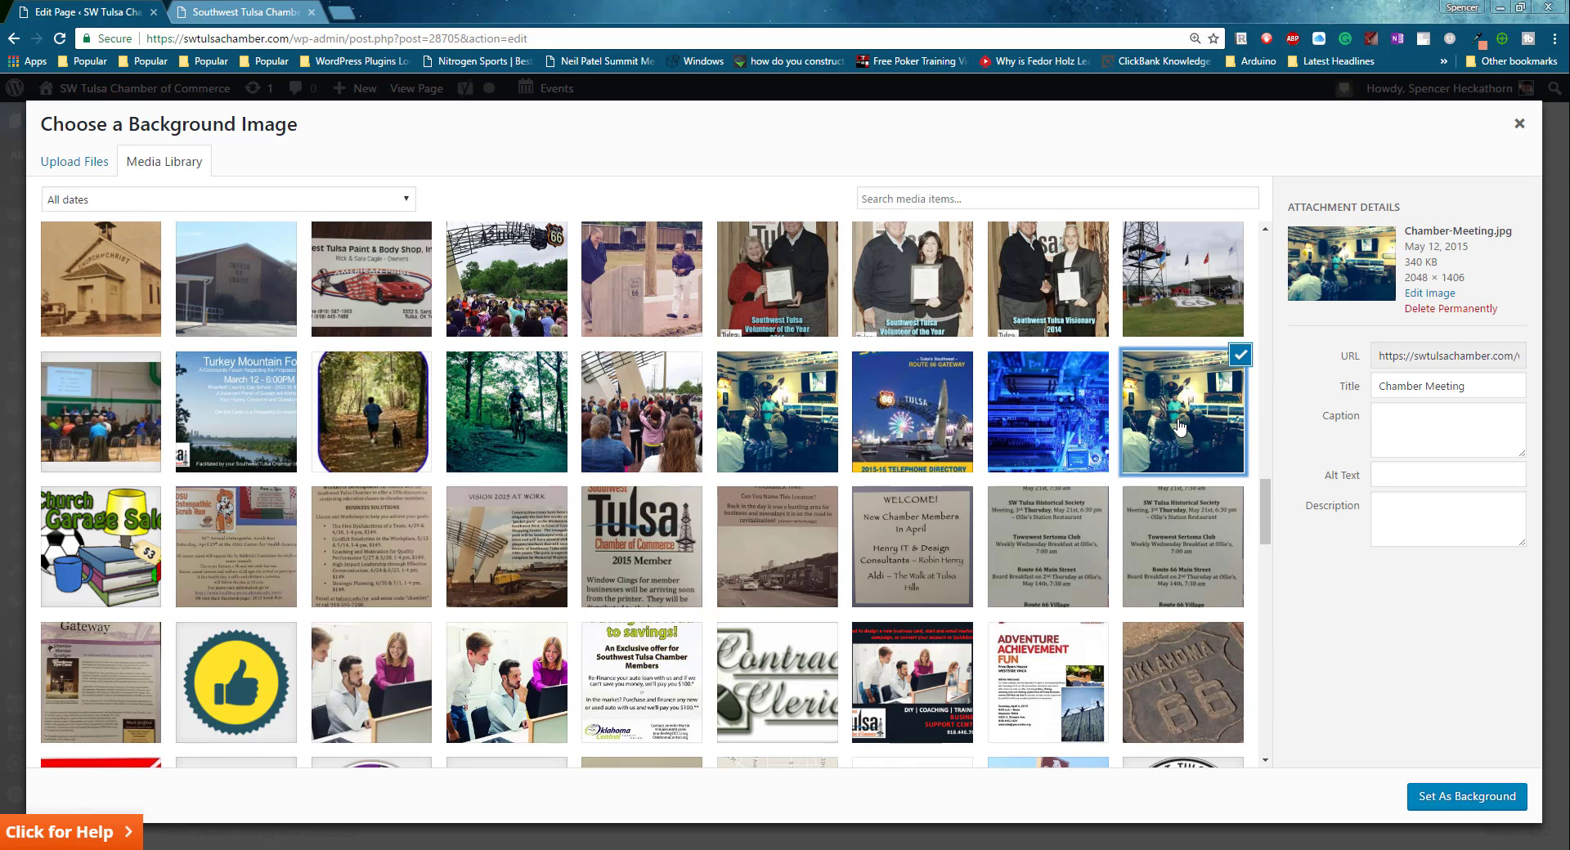
pyautogui.click(1465, 797)
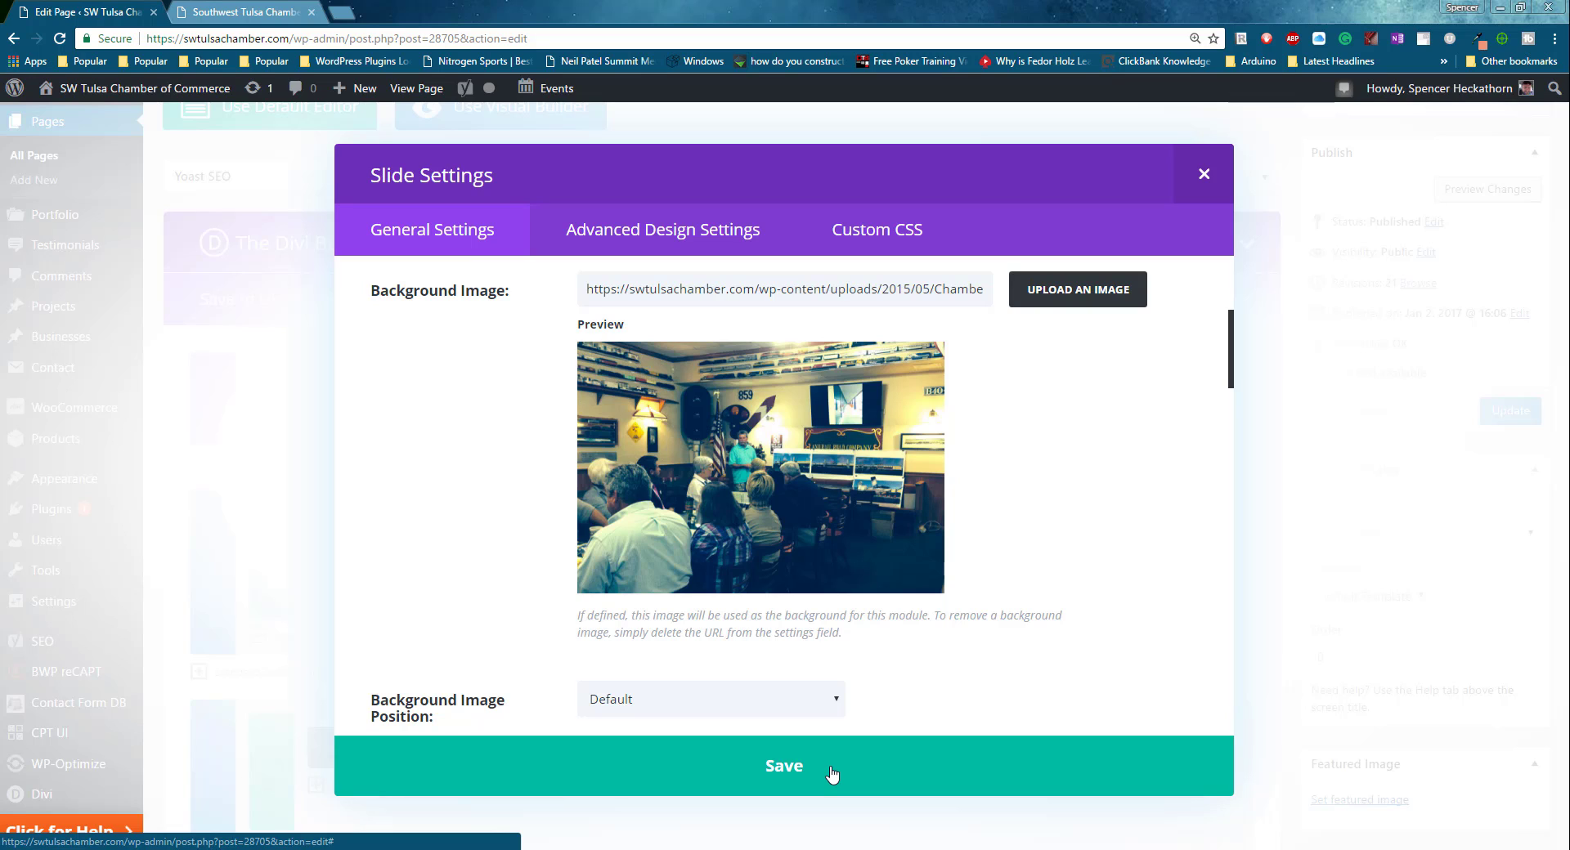
# Save the slide and add one new blank slide below Join Meeting Pic, removing an extra duplicate.
pyautogui.click(783, 767)
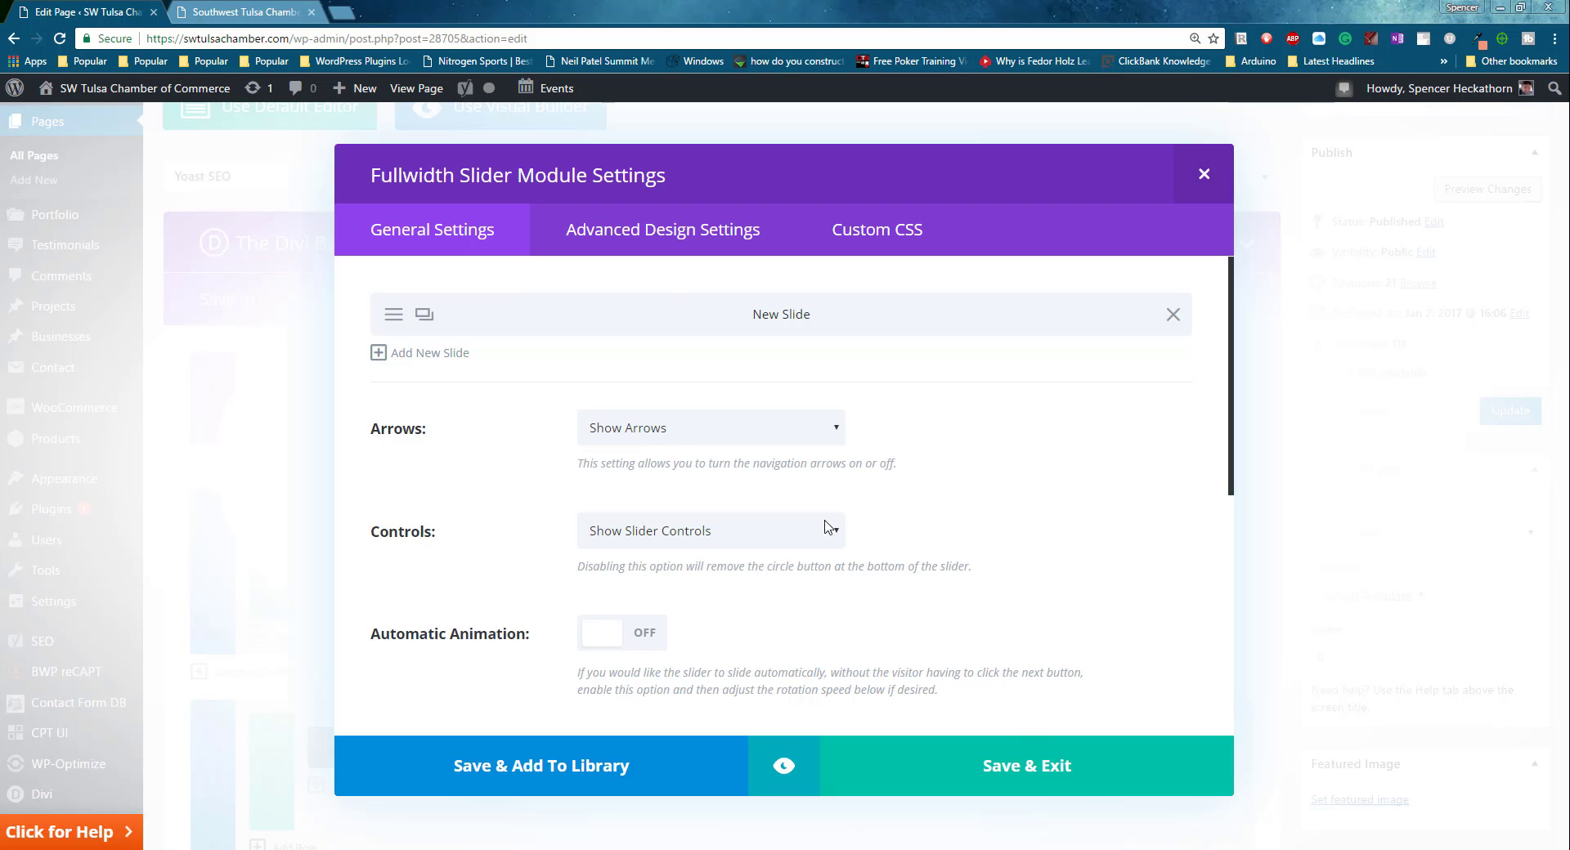
pyautogui.moveTo(435, 389)
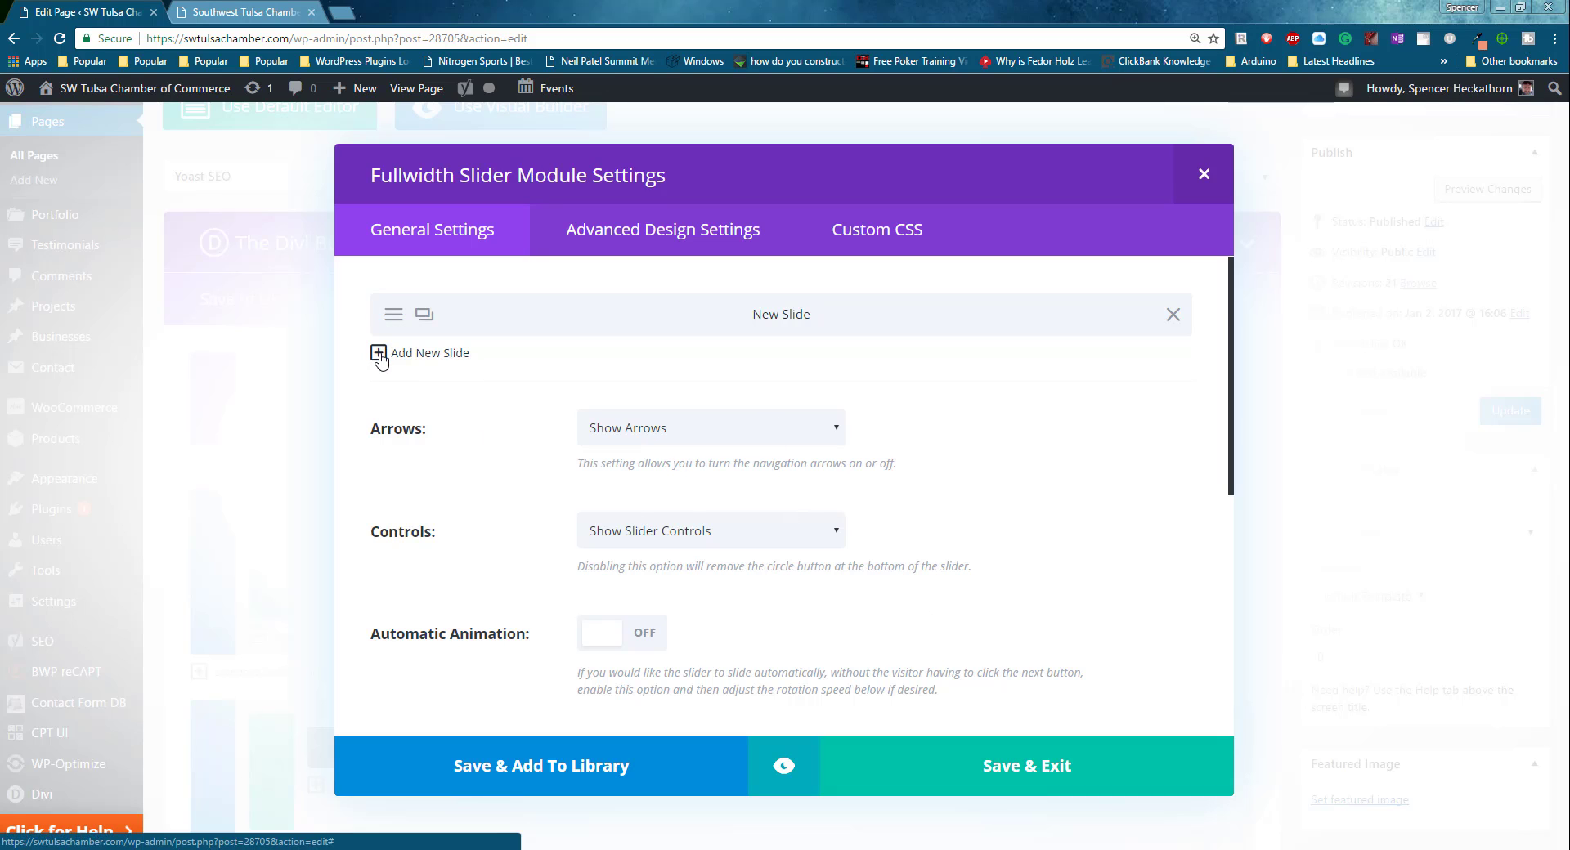
pyautogui.click(782, 314)
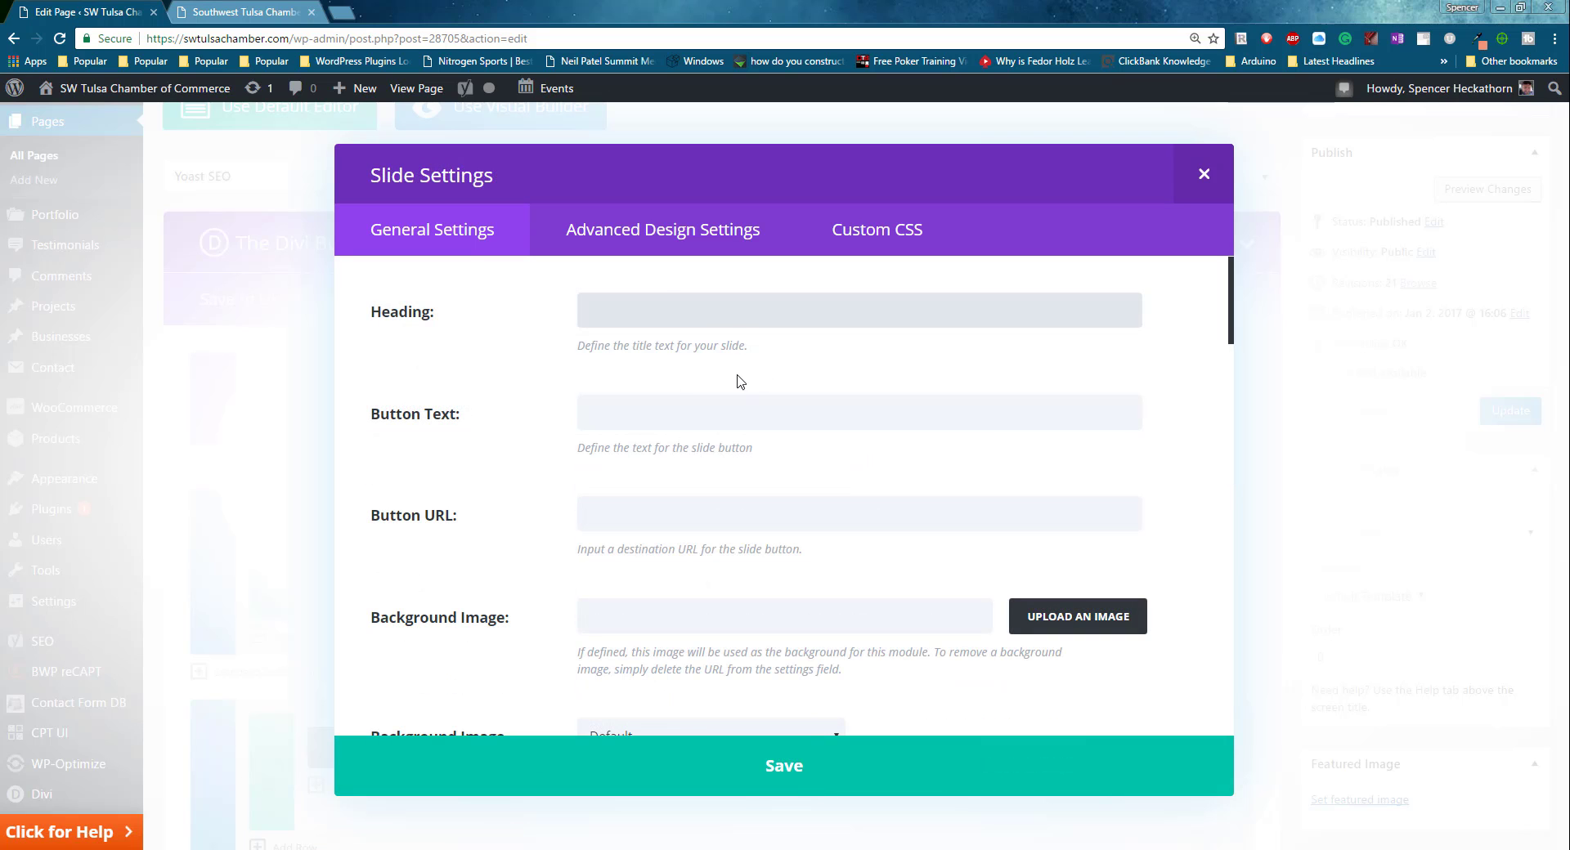
pyautogui.moveTo(510, 539)
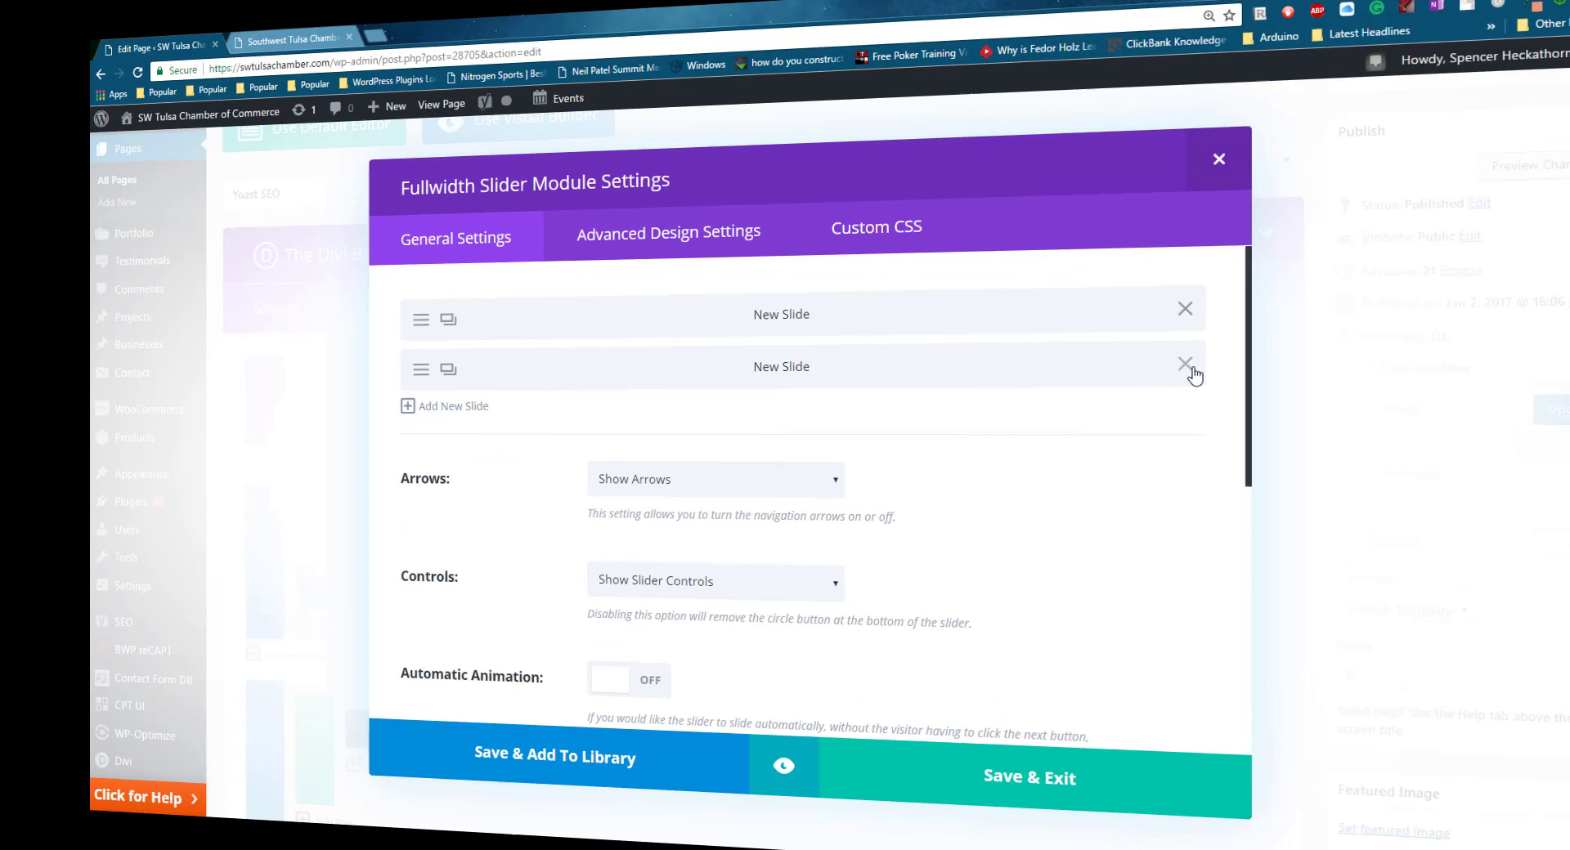
pyautogui.click(1185, 363)
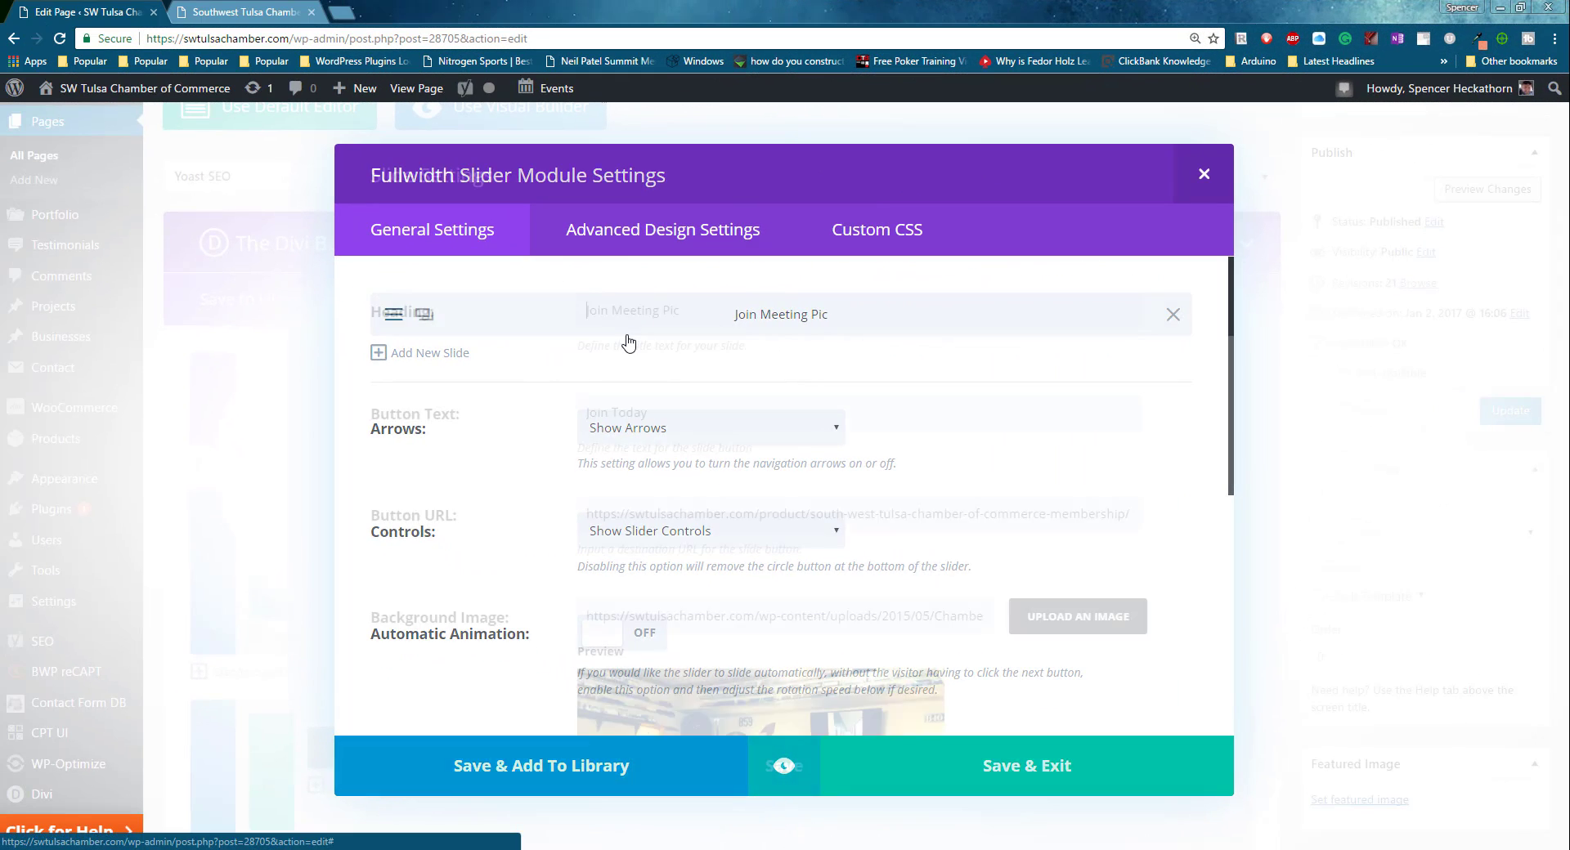
pyautogui.click(631, 313)
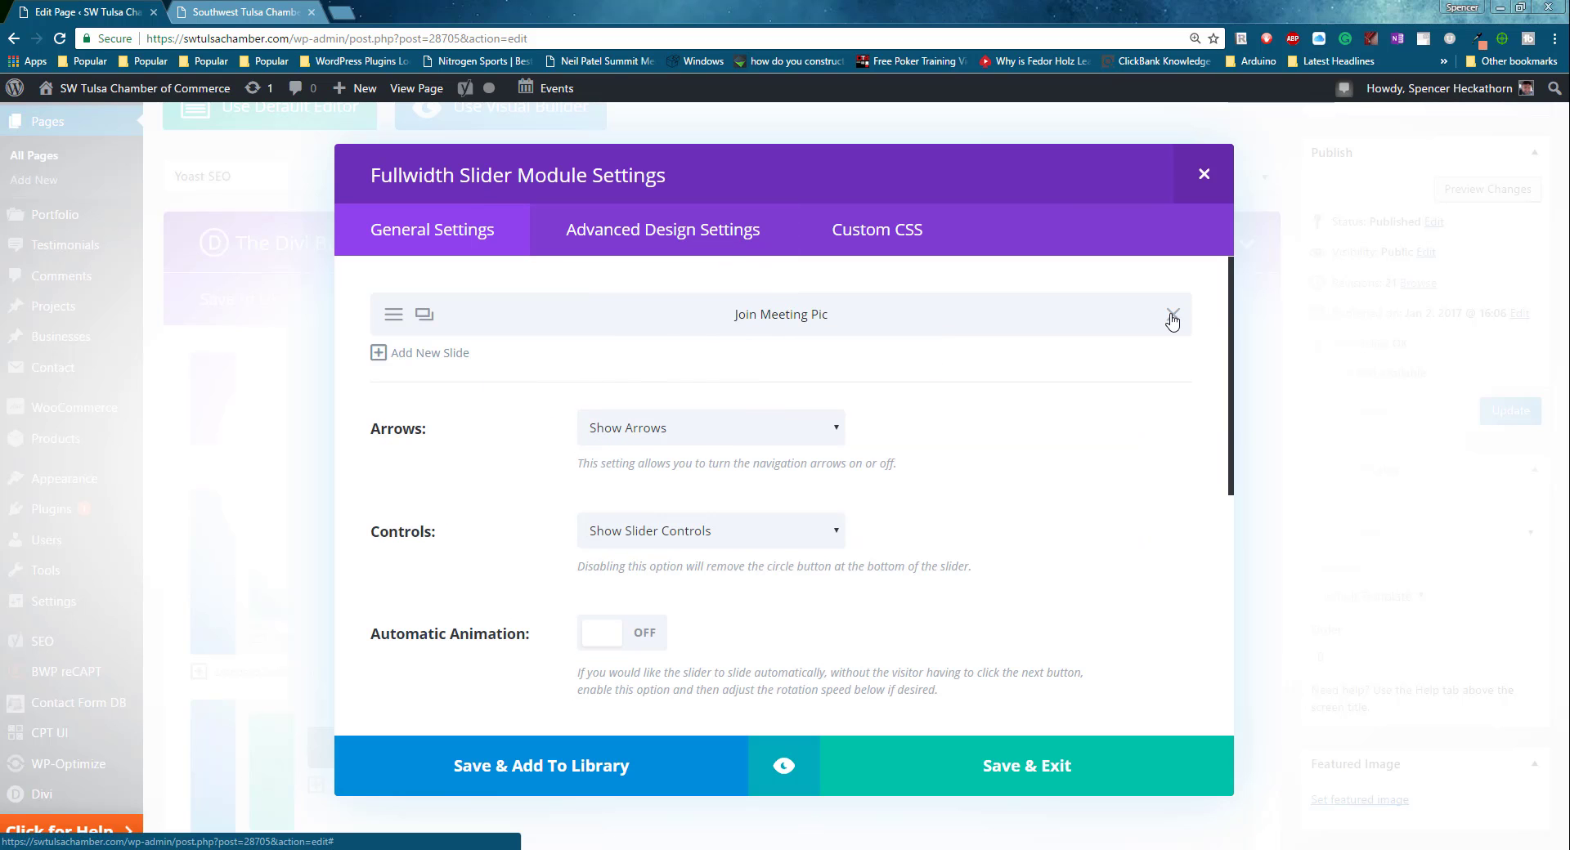
pyautogui.moveTo(1176, 319)
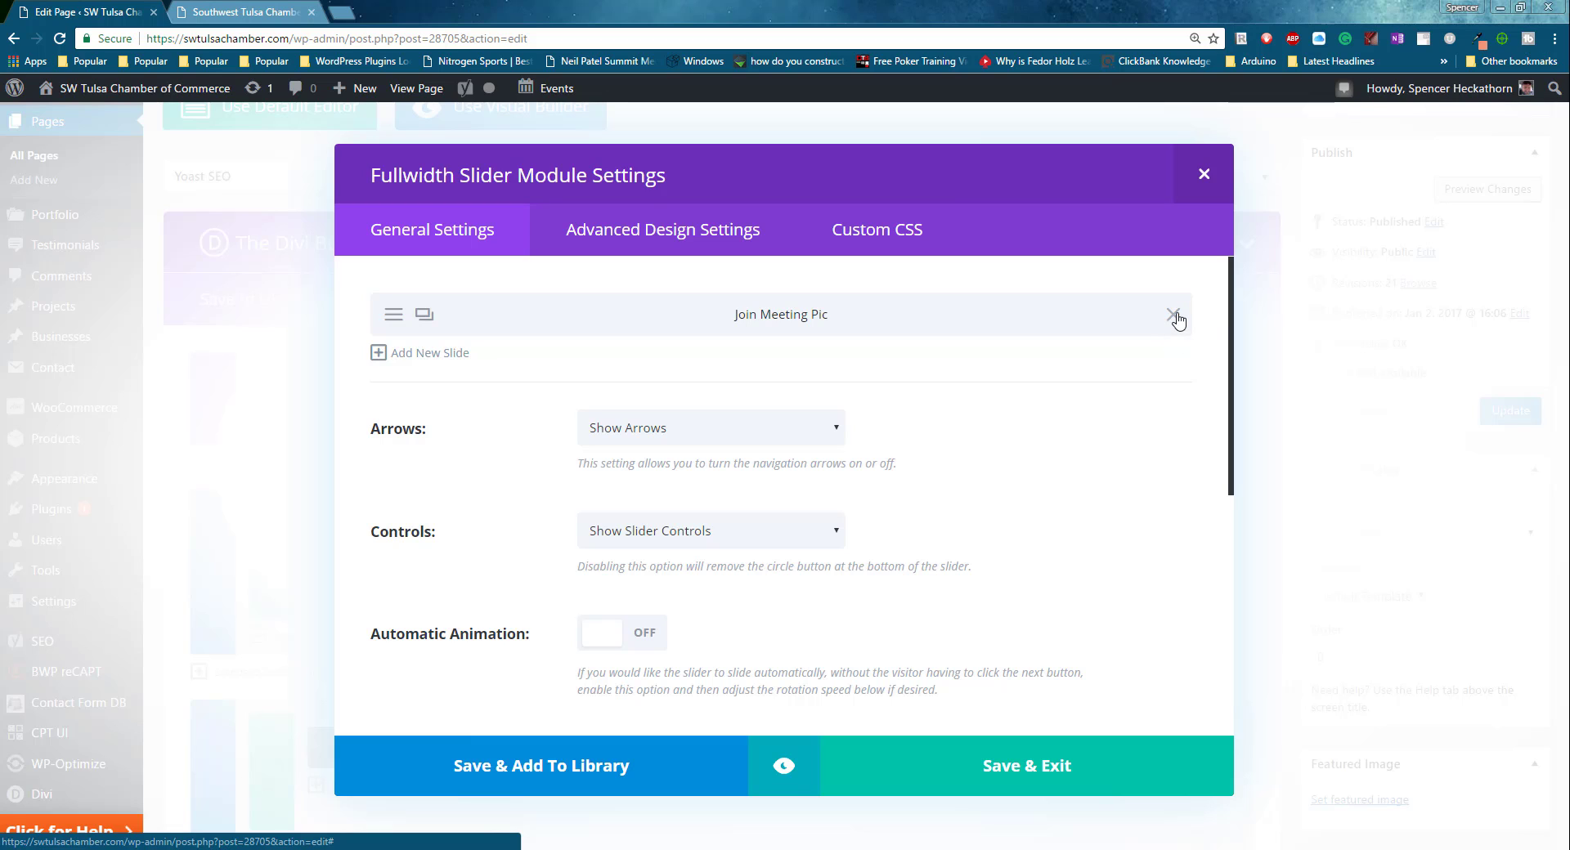
pyautogui.moveTo(490, 555)
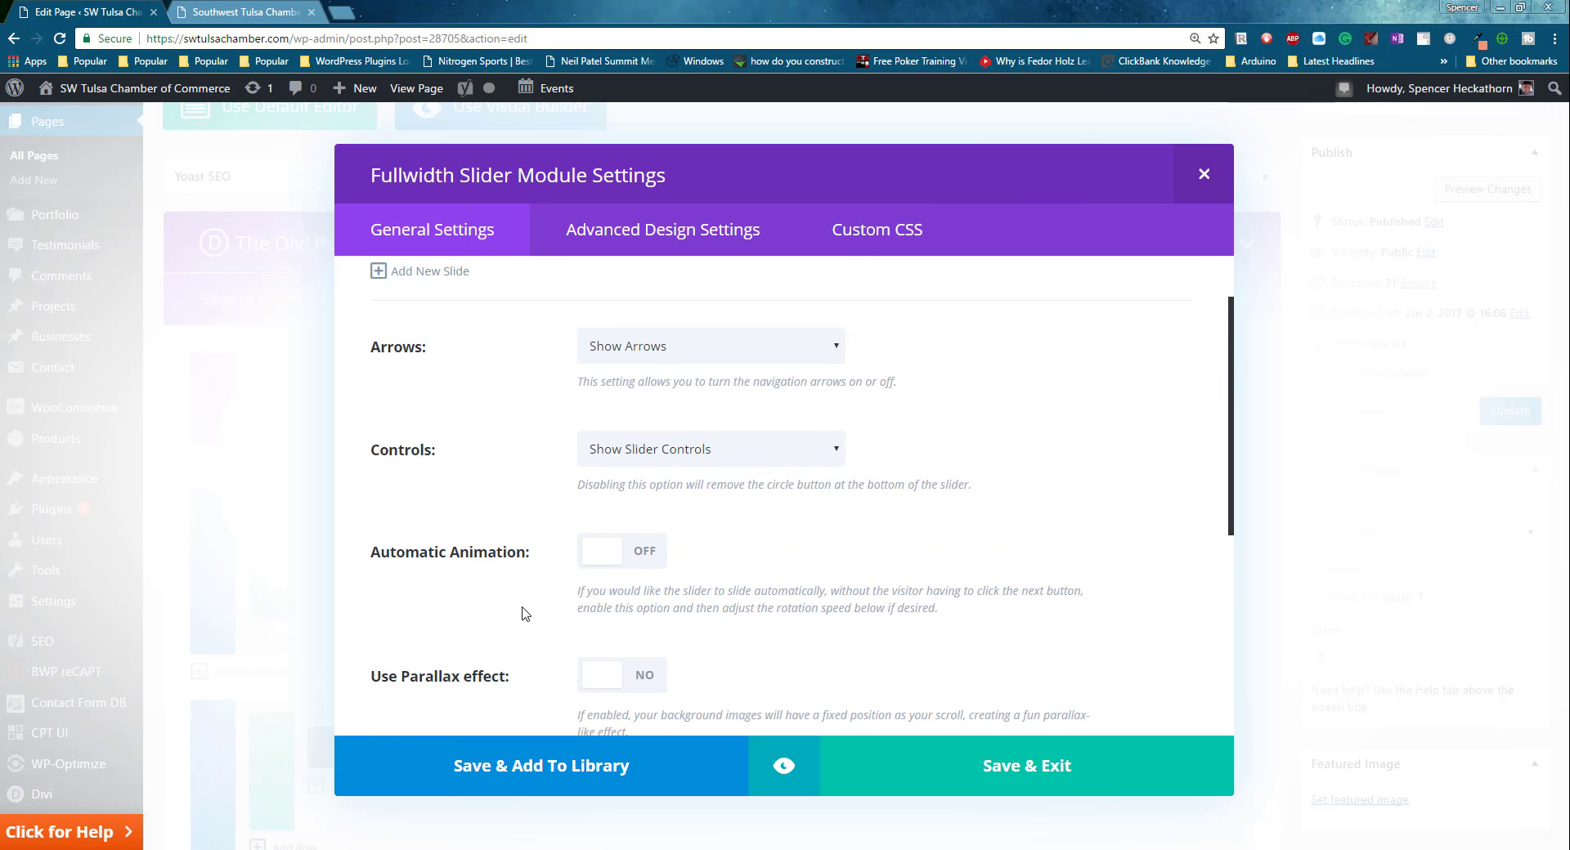
pyautogui.scroll(-3)
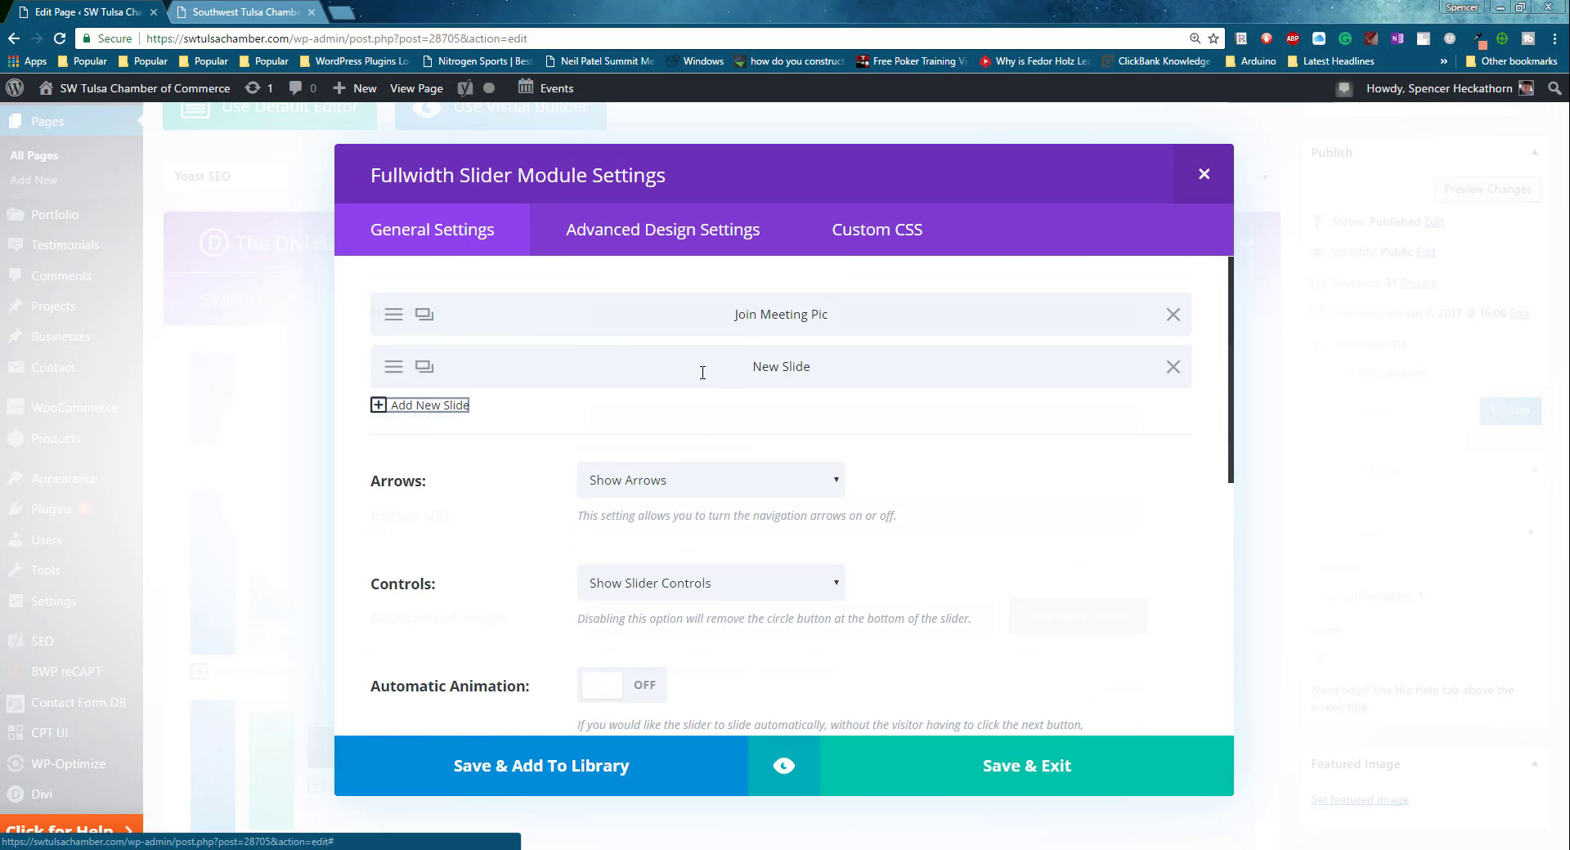
# Give the new slide CrystalCity11092010.mp4 as background video and save and exit the slider settings.
pyautogui.click(780, 366)
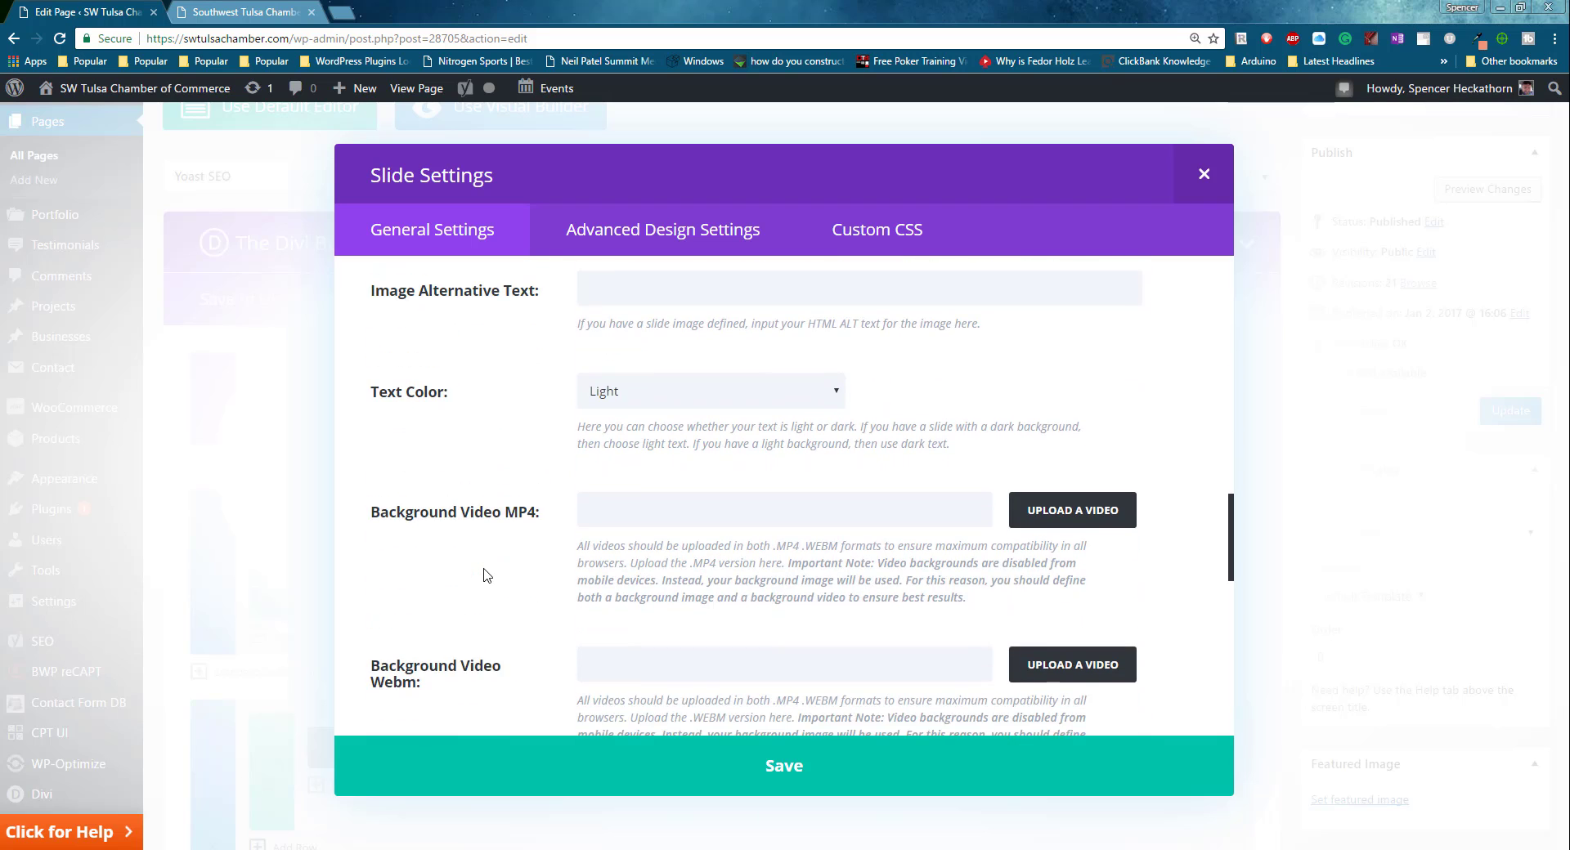
pyautogui.scroll(-3)
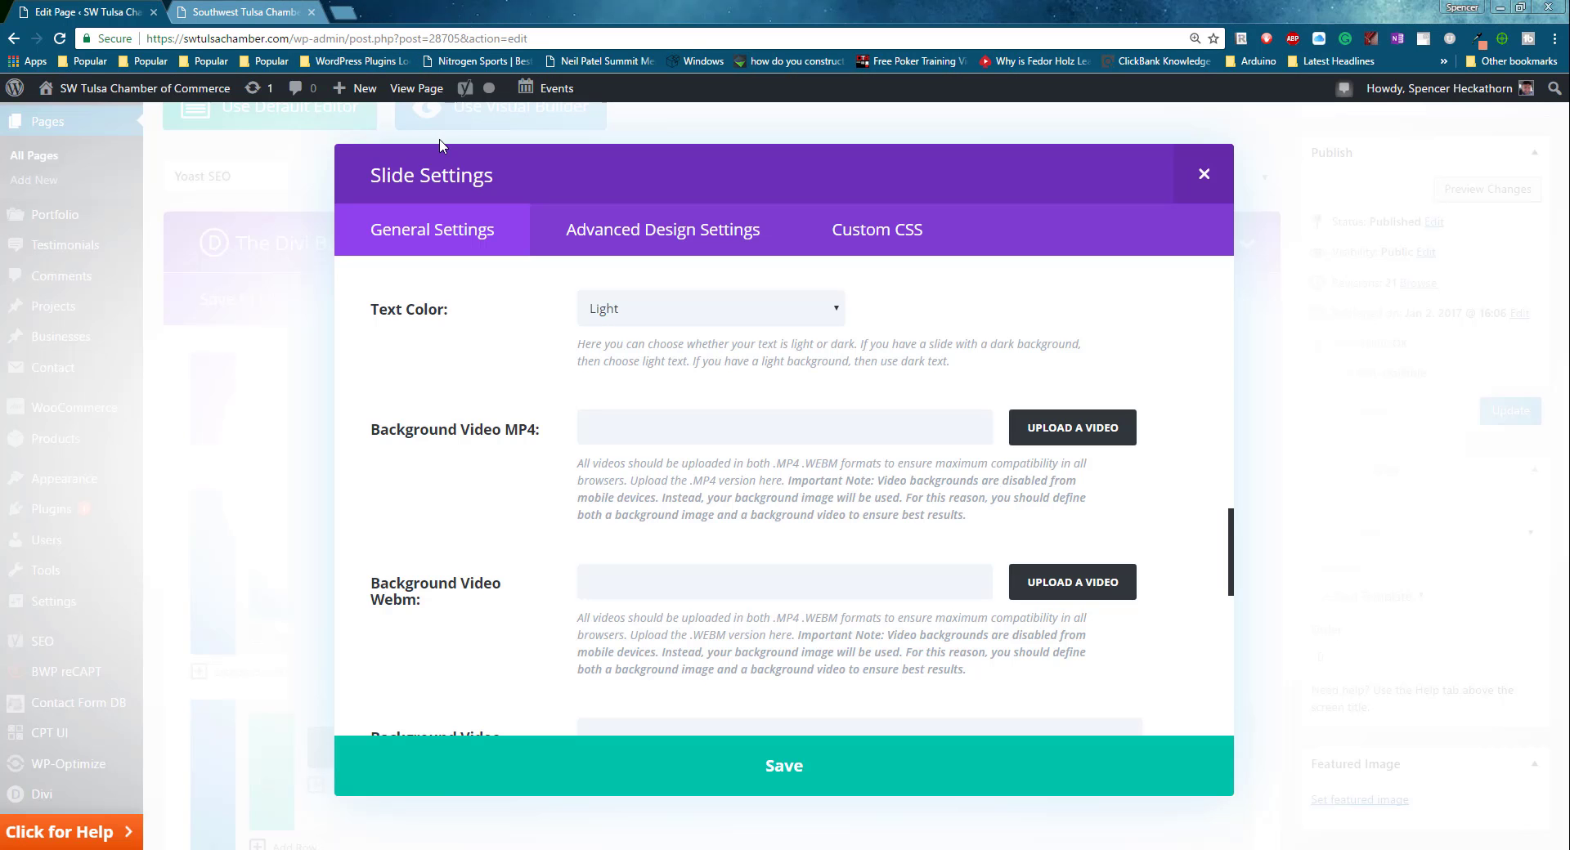
pyautogui.moveTo(641, 457)
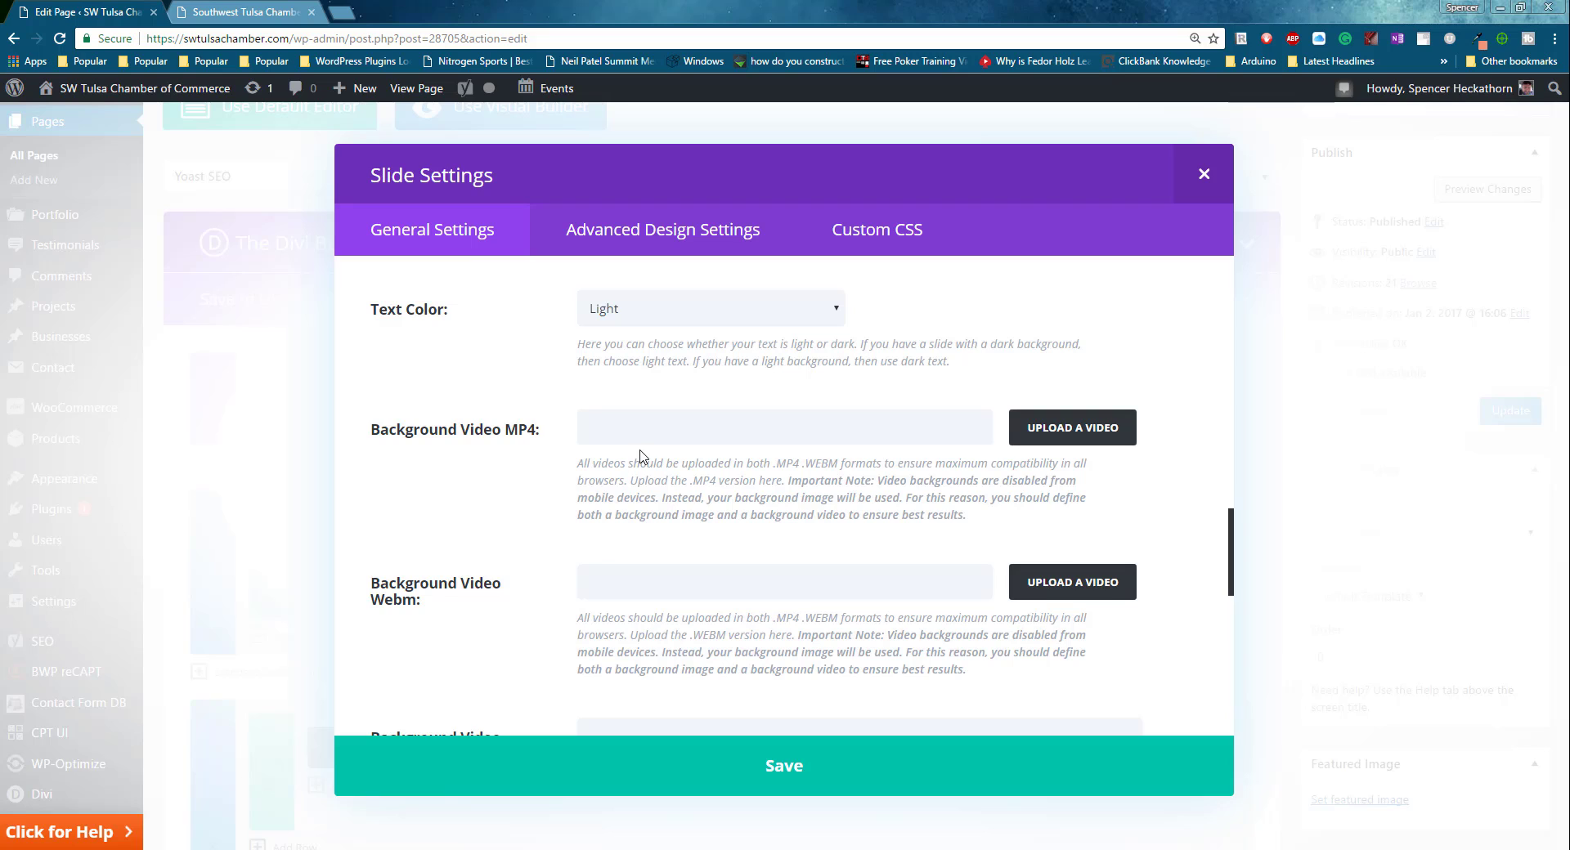
pyautogui.click(783, 428)
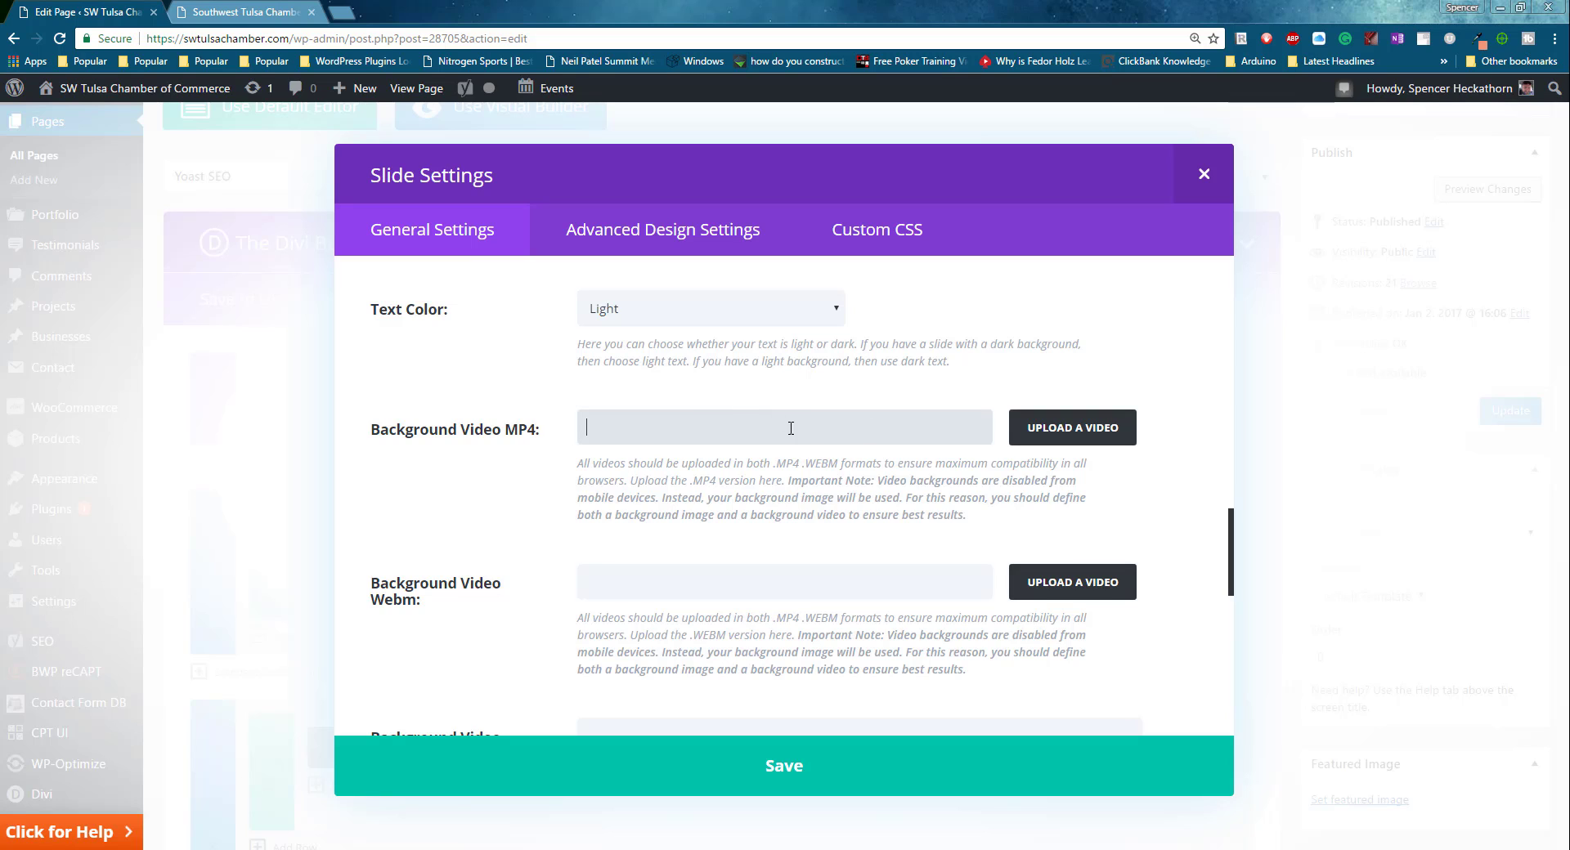
pyautogui.scroll(-3)
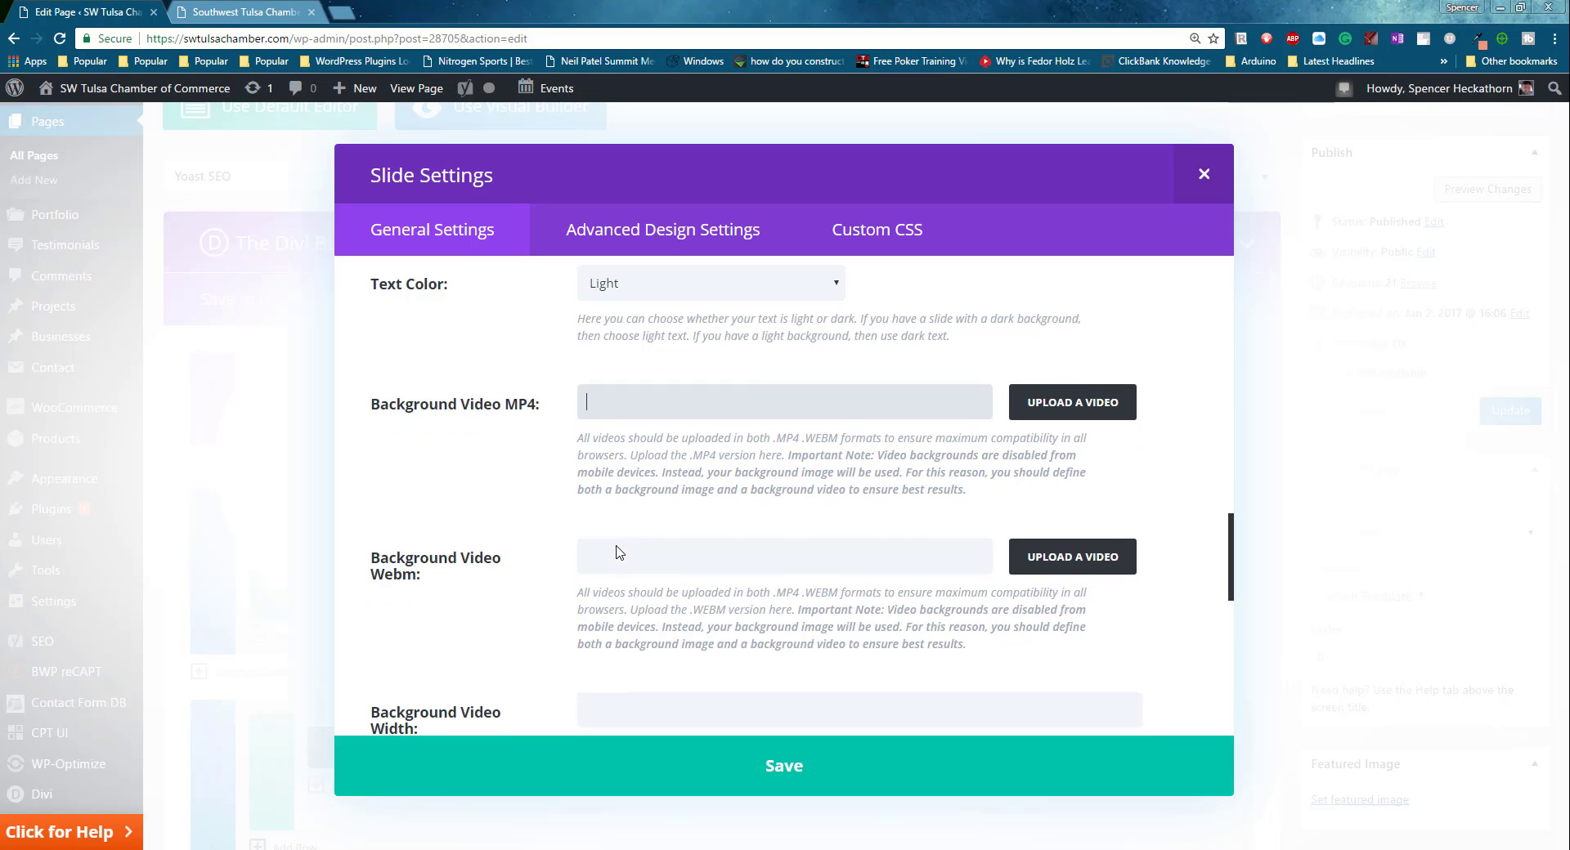
pyautogui.scroll(-3)
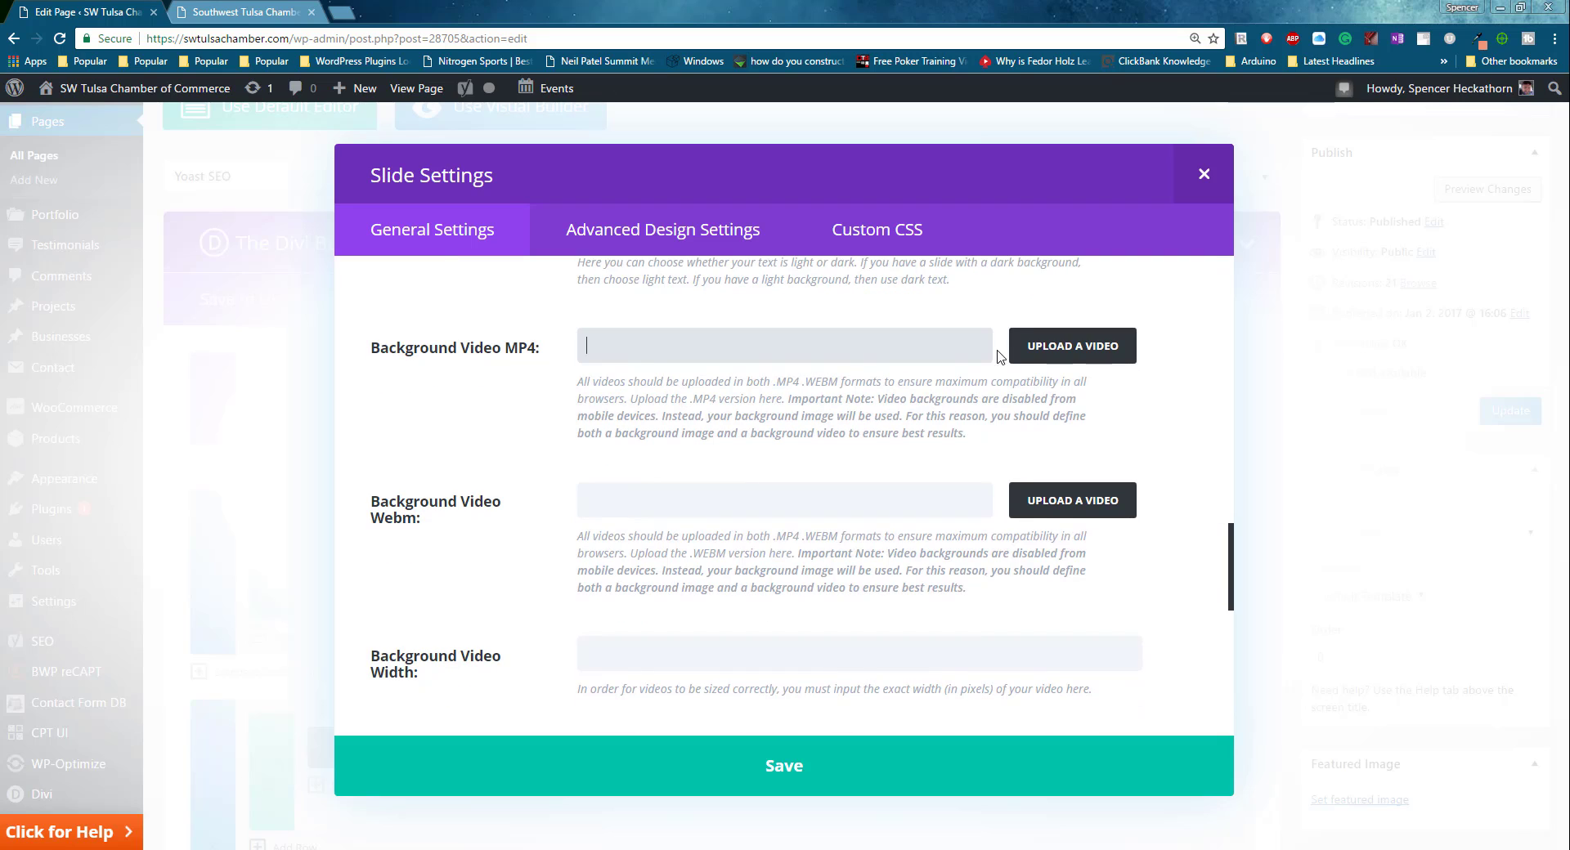
pyautogui.moveTo(1071, 344)
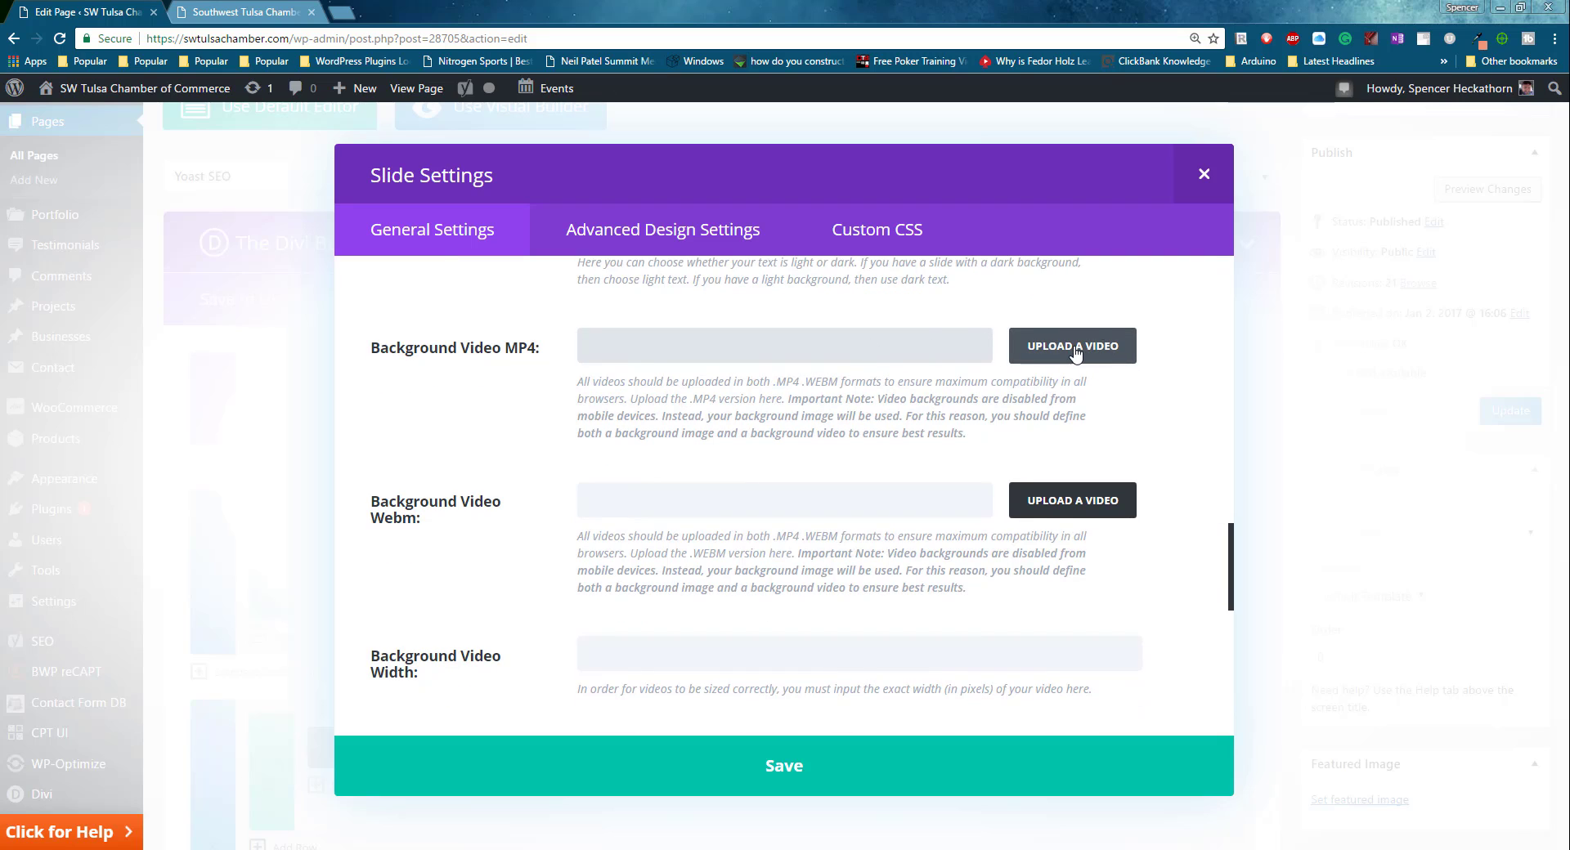
pyautogui.click(1071, 345)
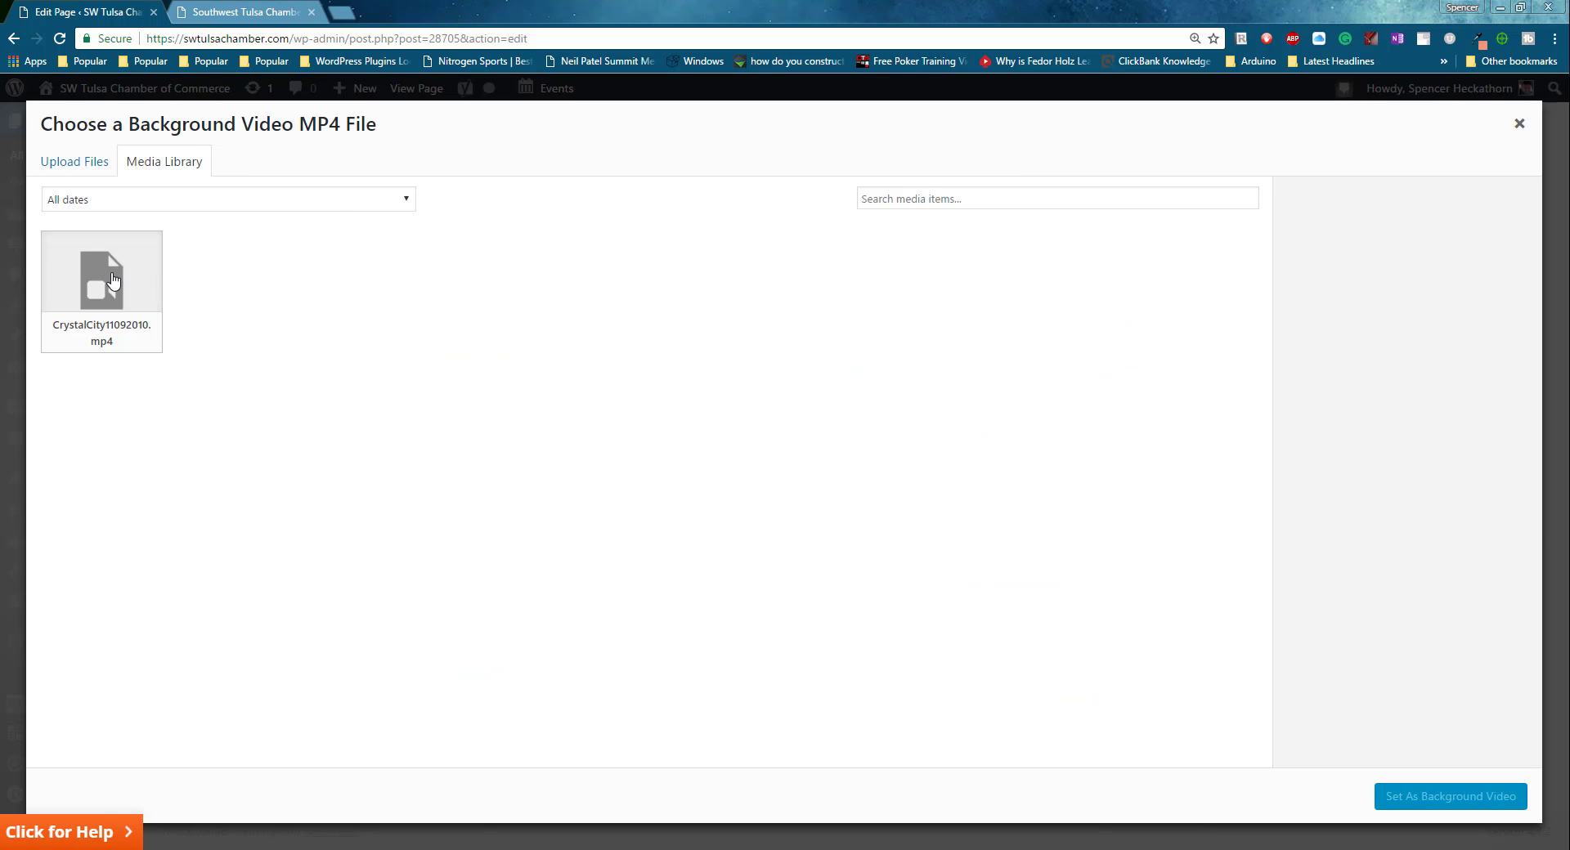
pyautogui.click(102, 271)
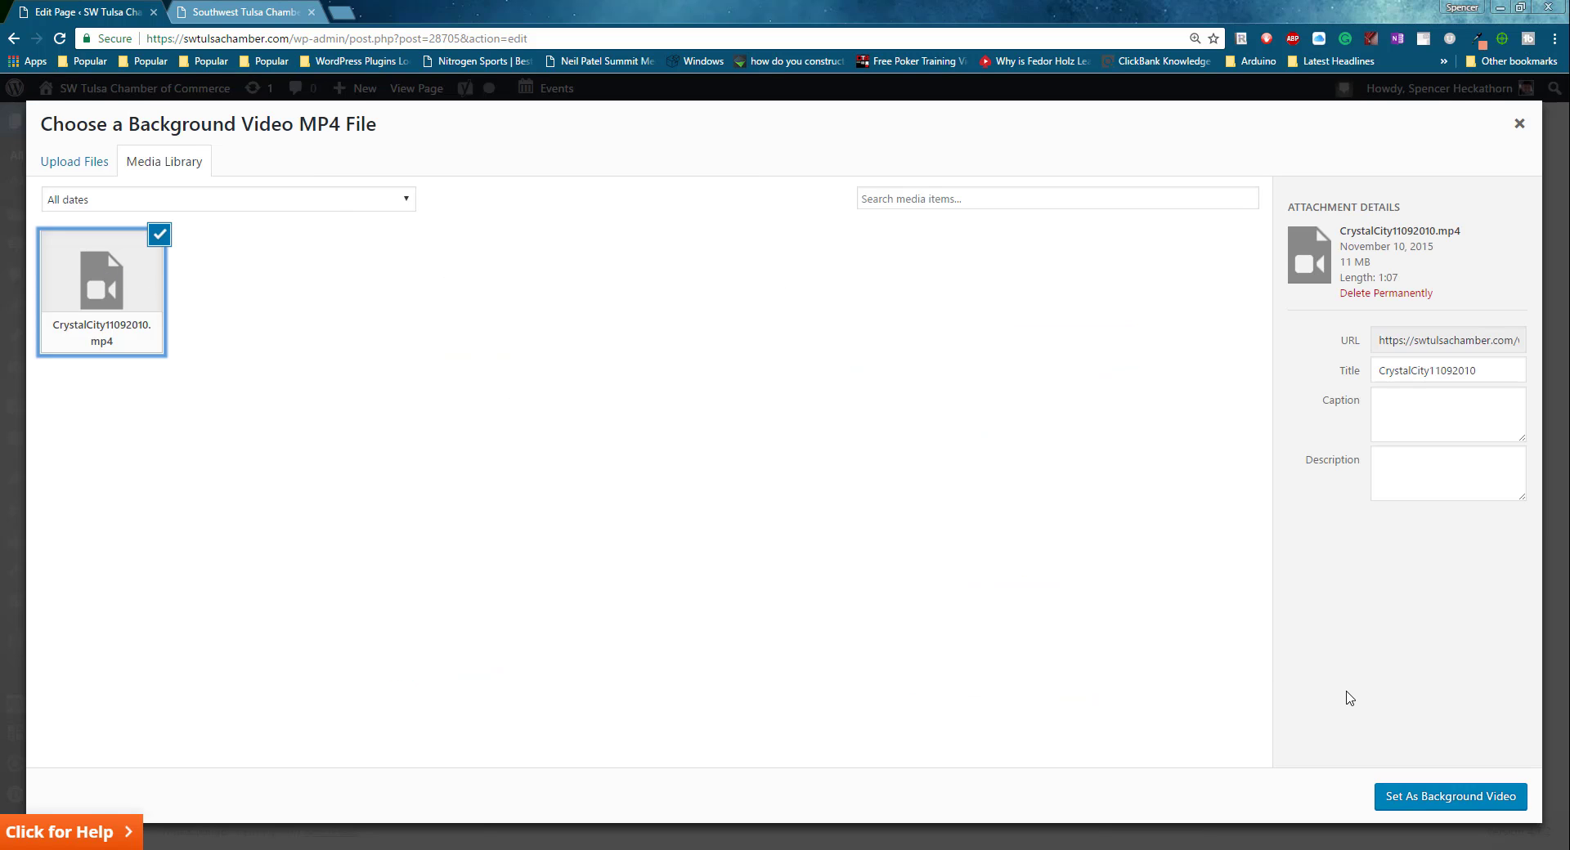
pyautogui.click(1448, 797)
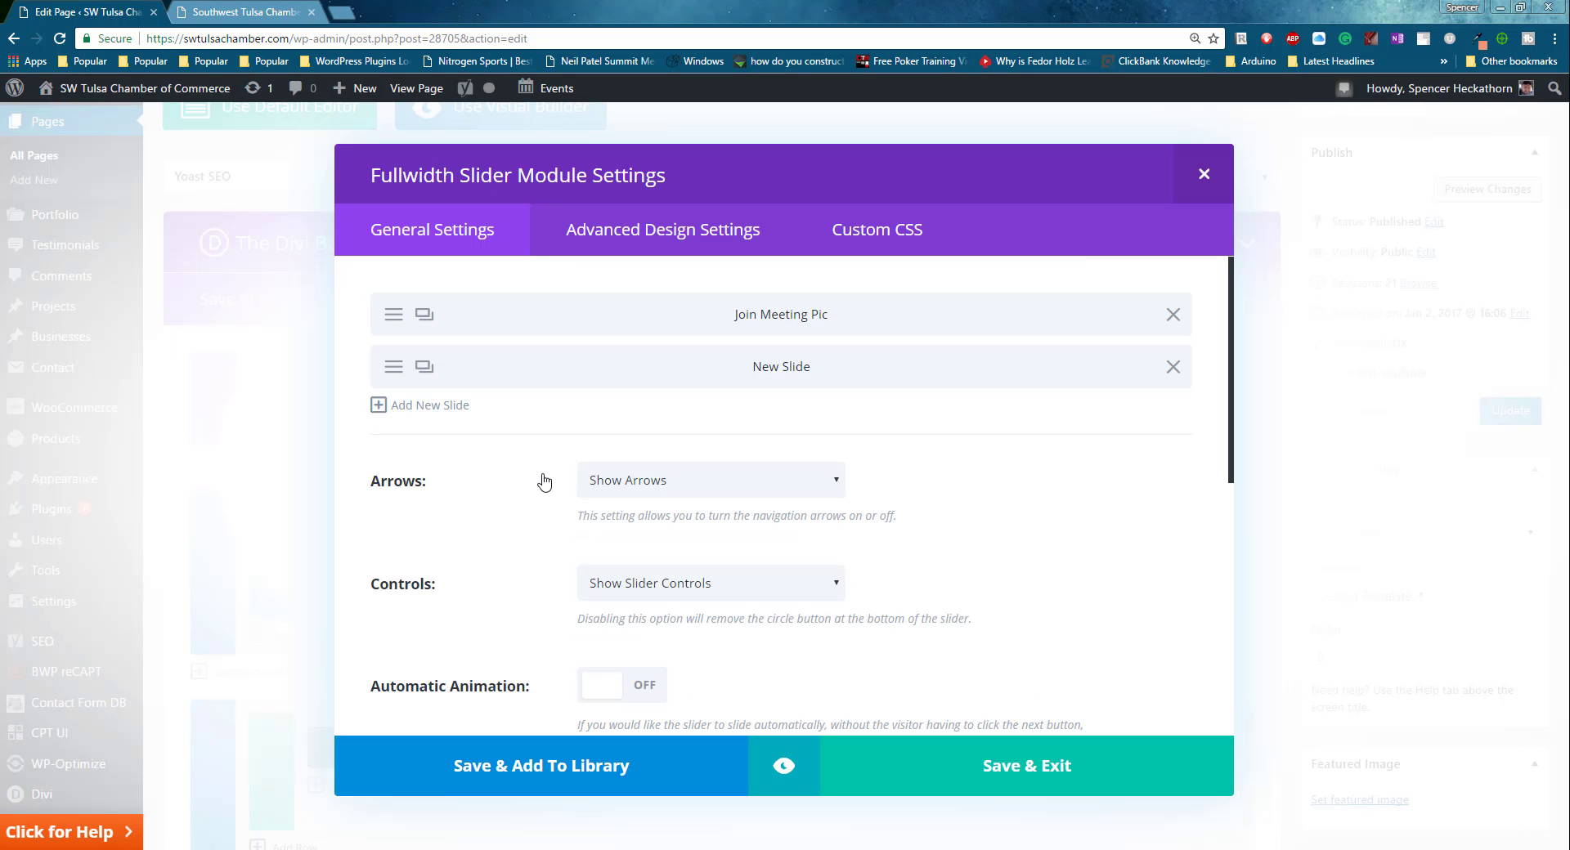
pyautogui.click(1025, 765)
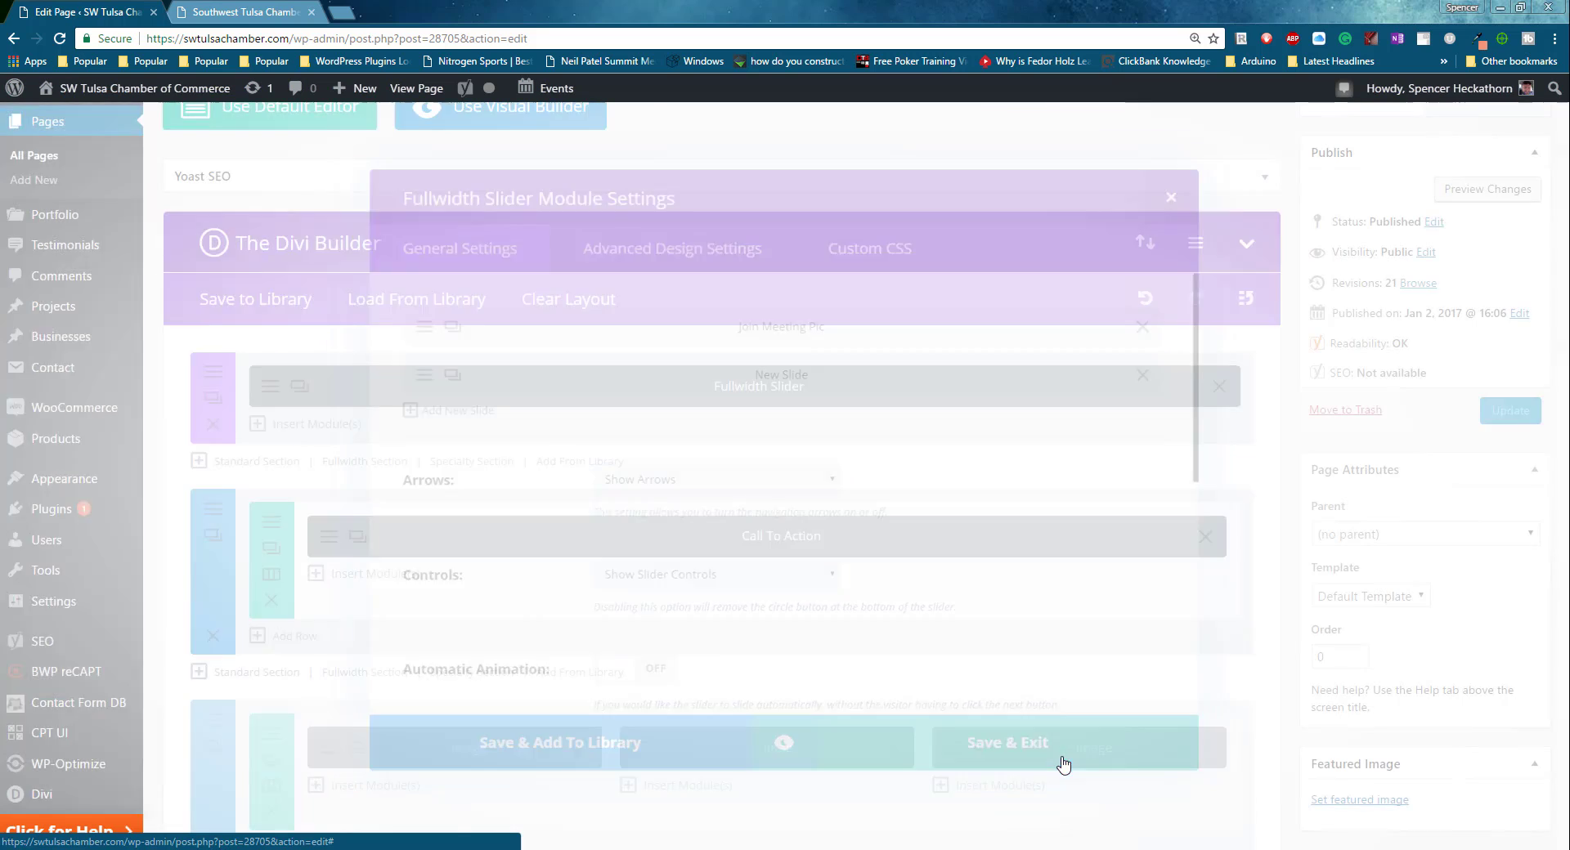
pyautogui.click(1007, 742)
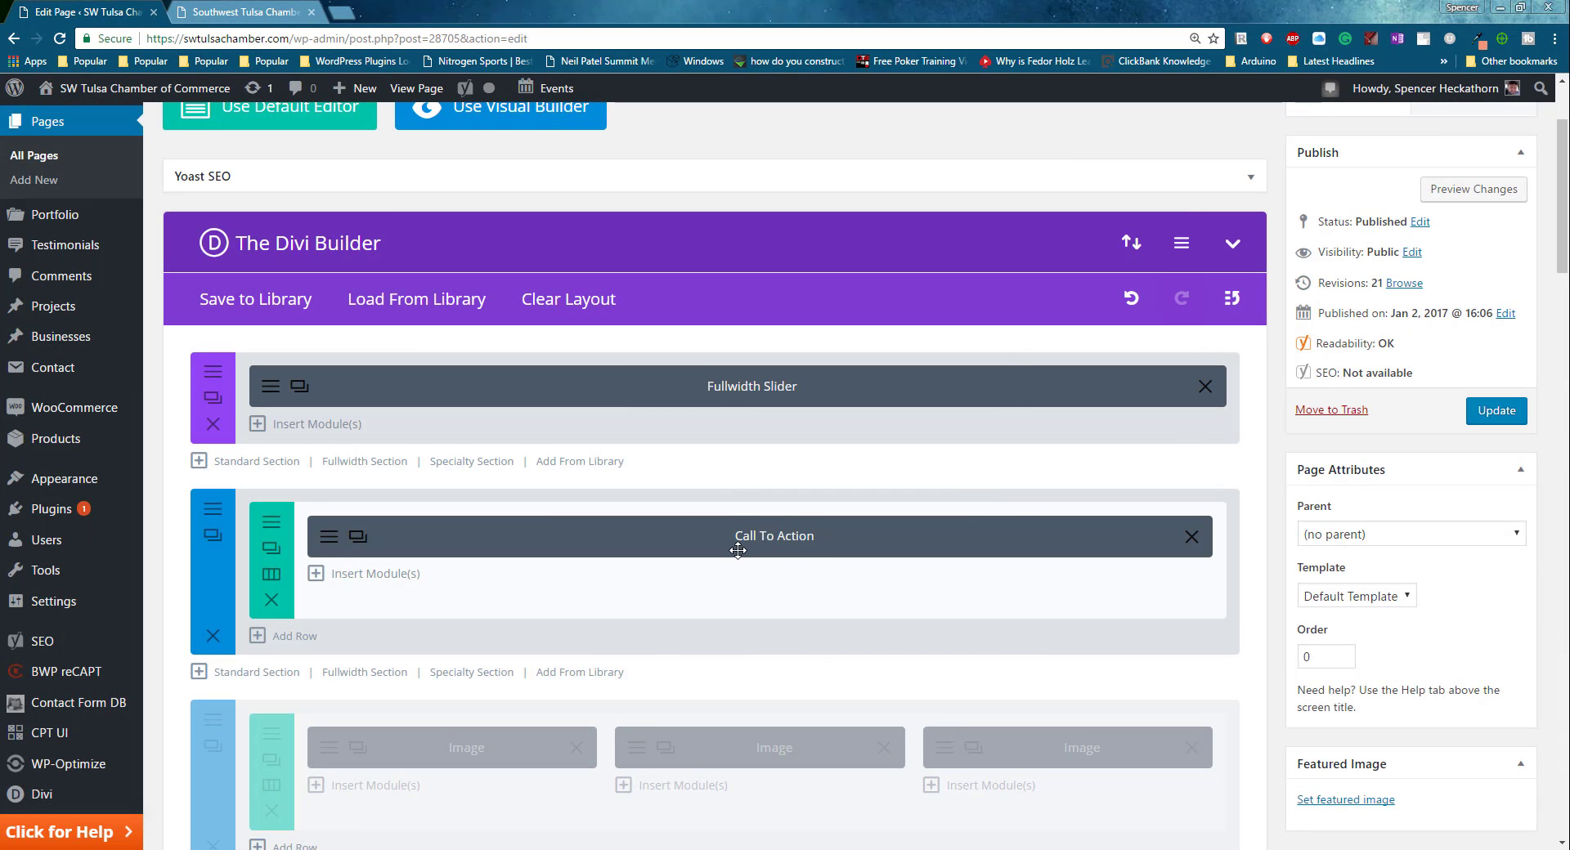
pyautogui.moveTo(1496, 411)
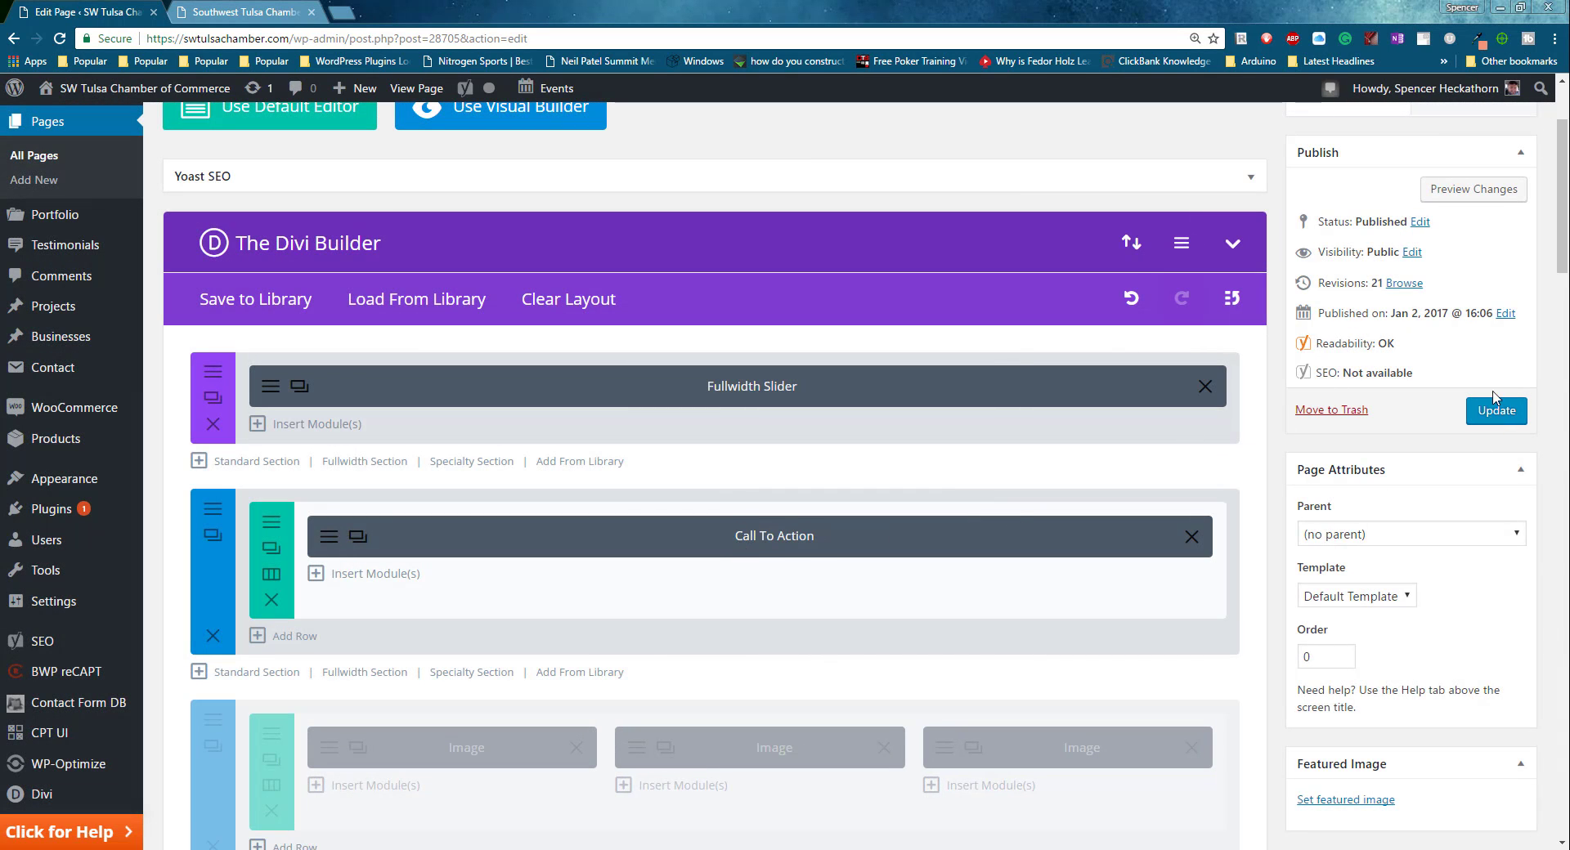
pyautogui.rightClick(1473, 190)
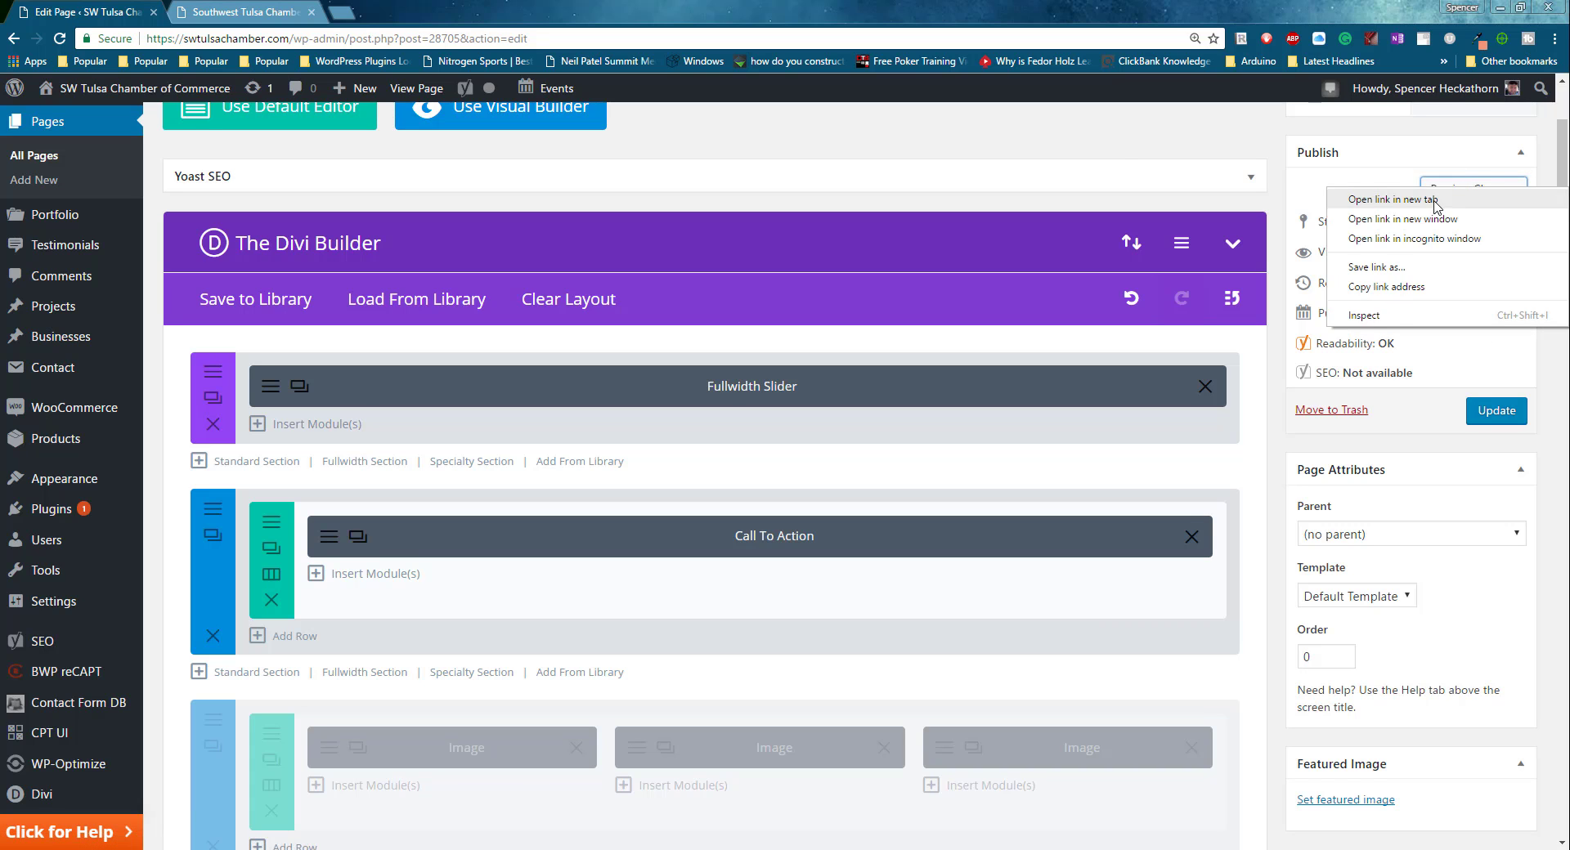
pyautogui.click(1394, 200)
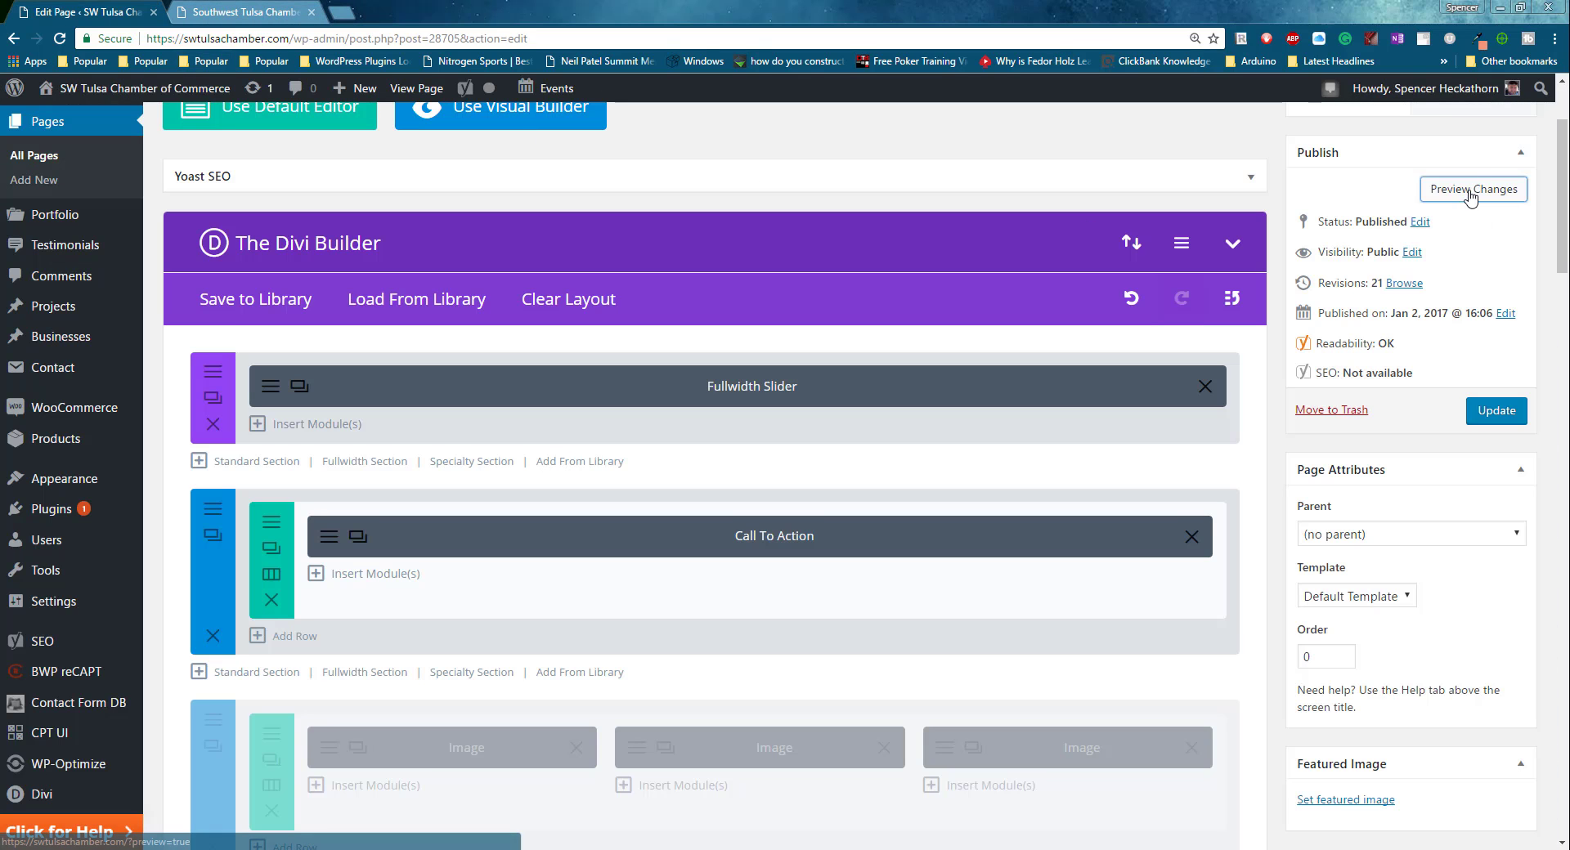
pyautogui.click(1473, 190)
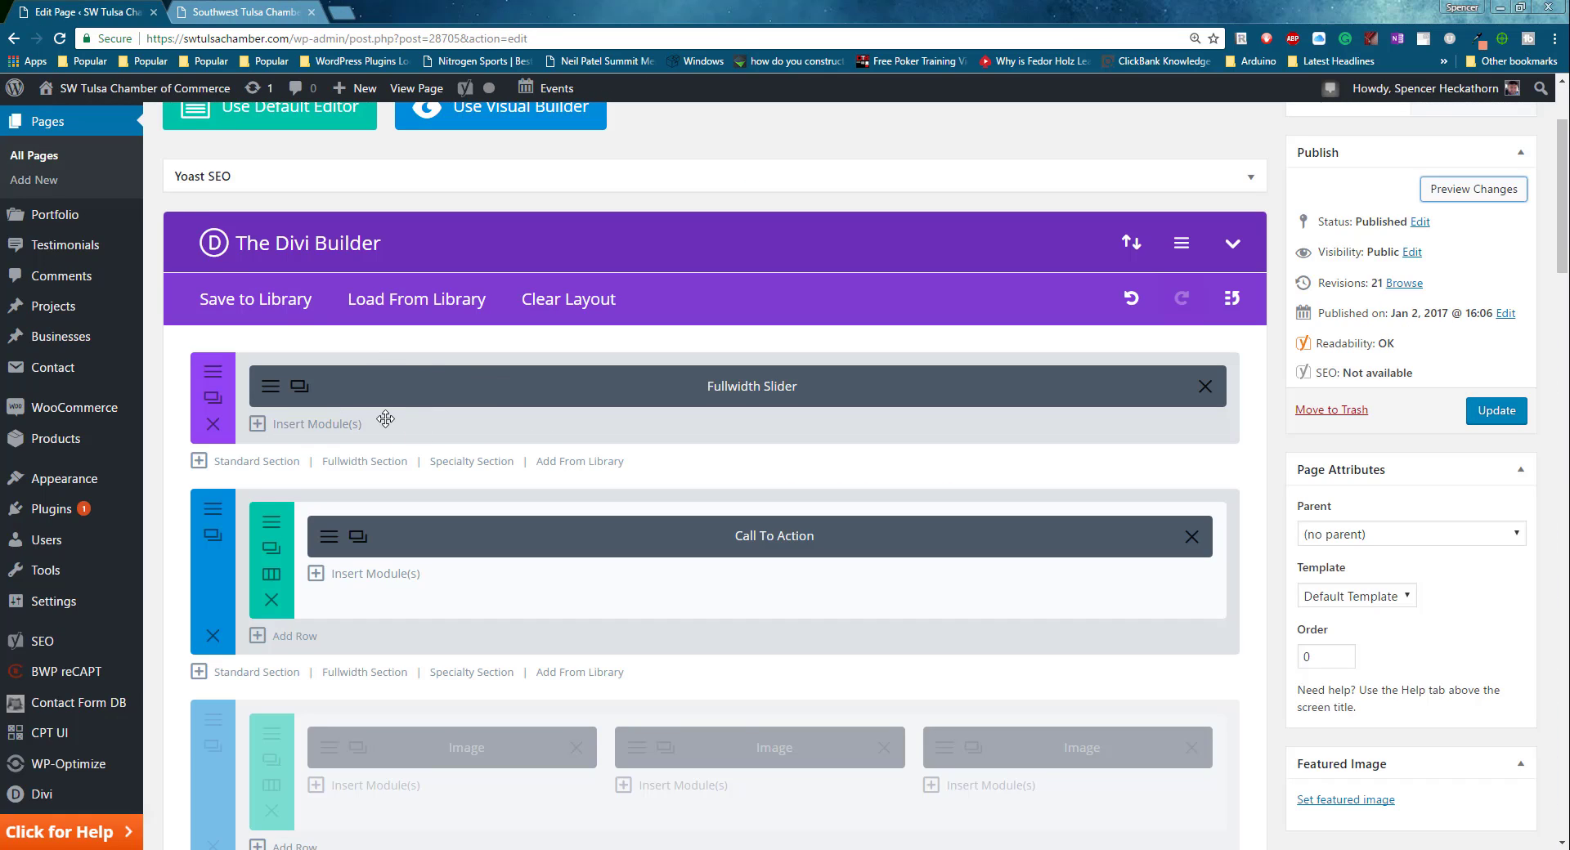
# Set GT-watch-party.jpg as the Join Meeting Pic slide's background image.
pyautogui.click(269, 386)
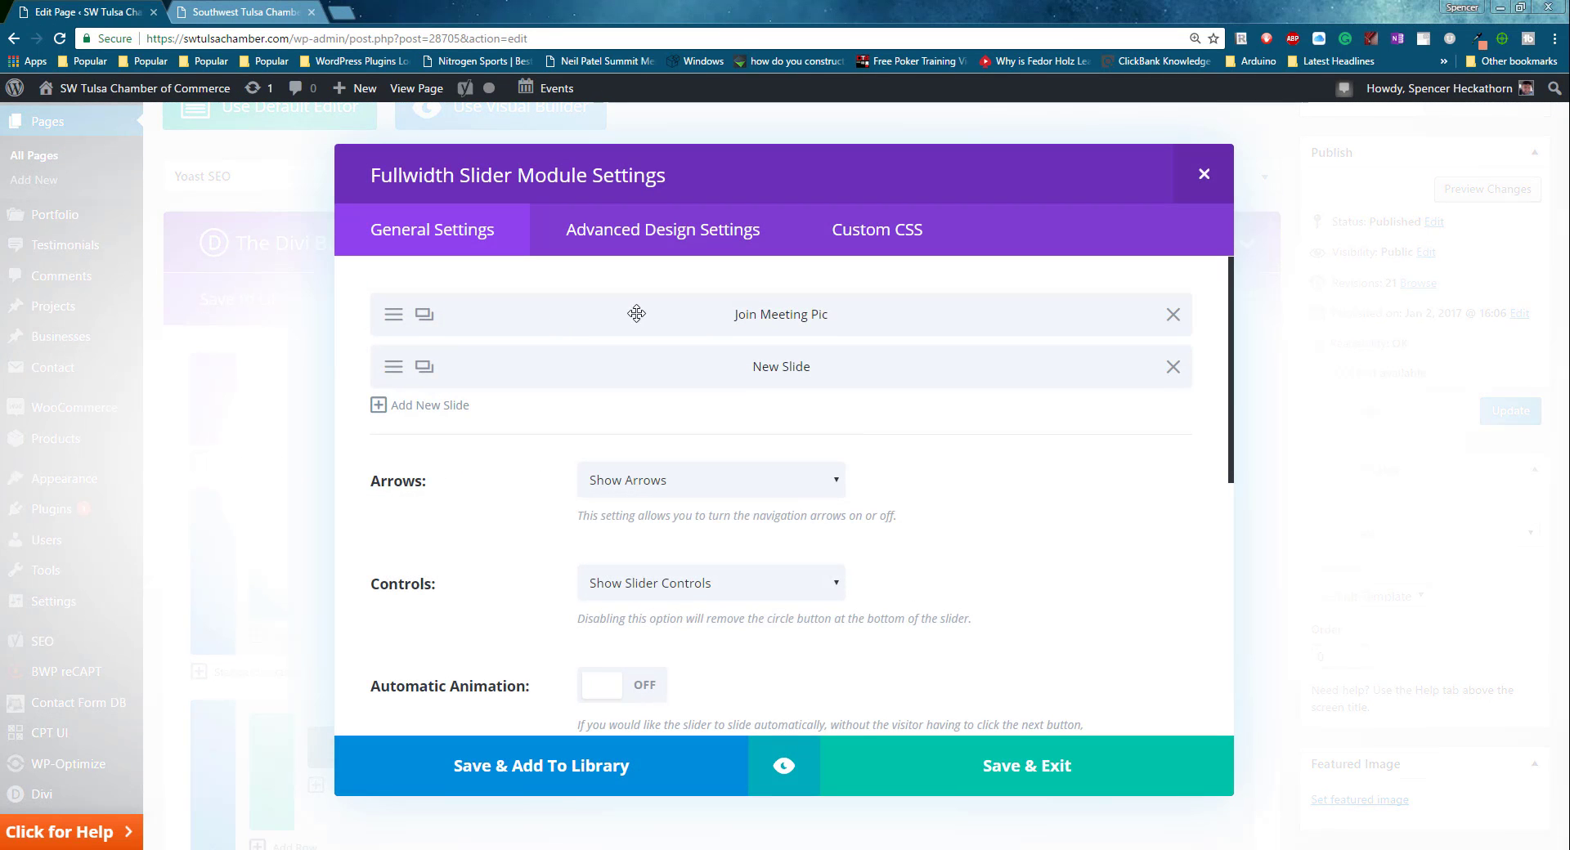
pyautogui.click(780, 314)
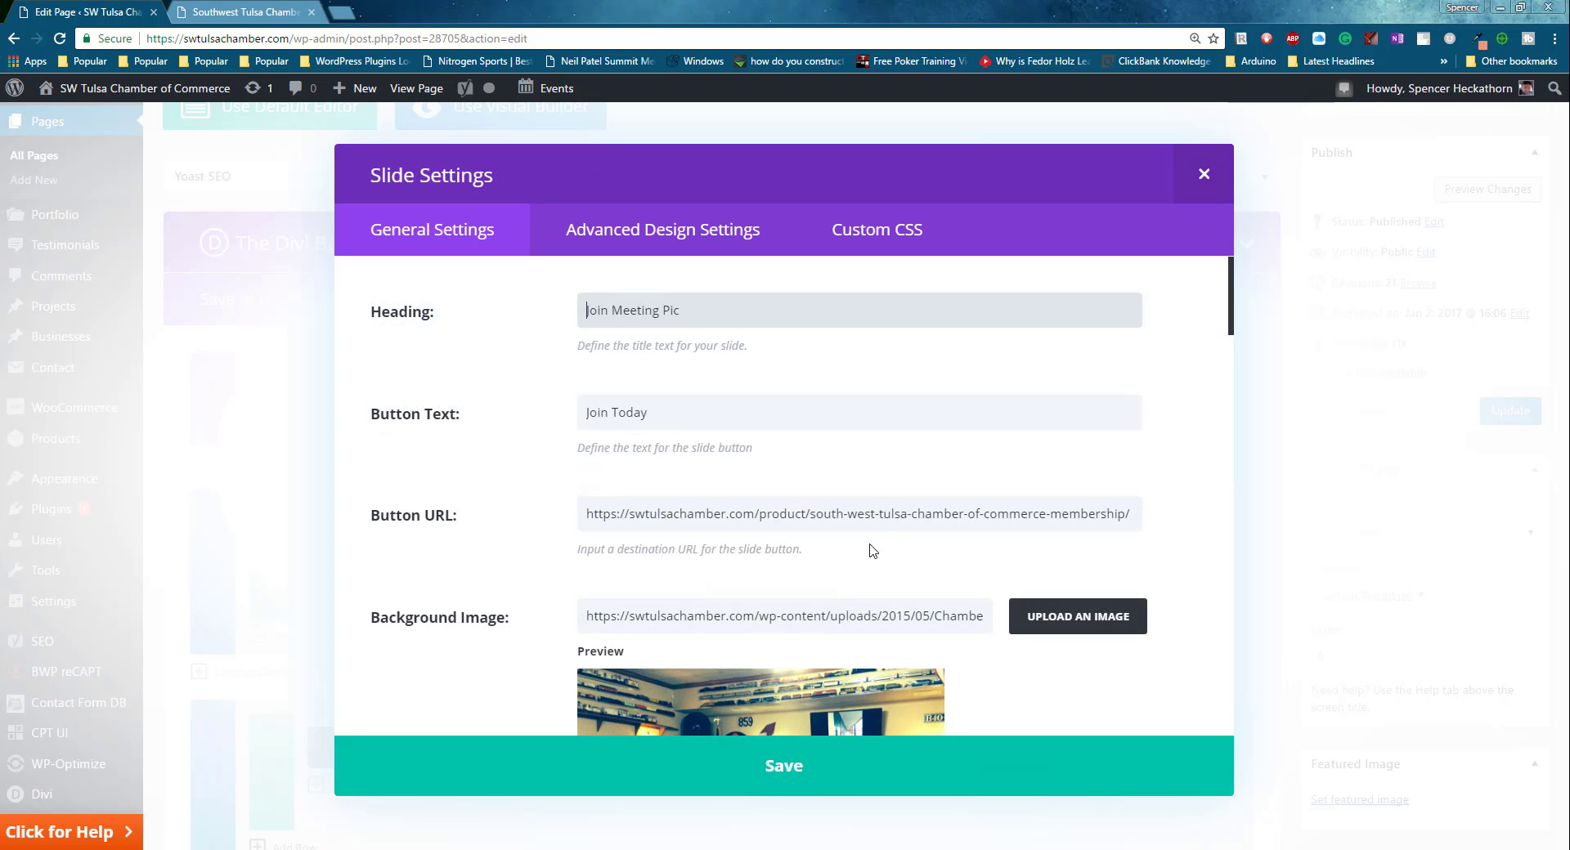
pyautogui.scroll(-3)
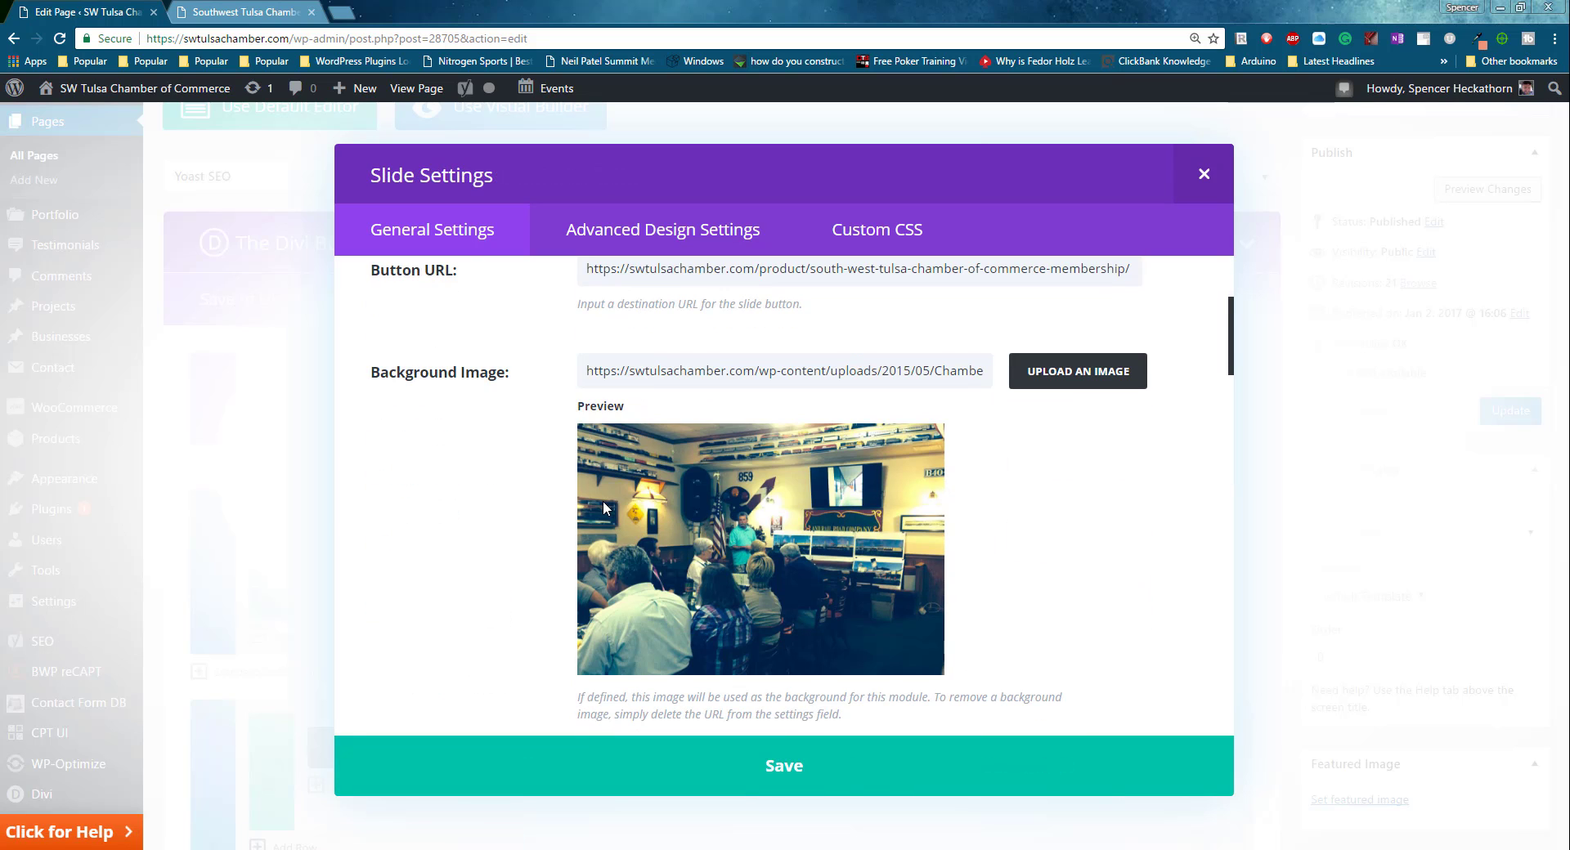
pyautogui.moveTo(930, 536)
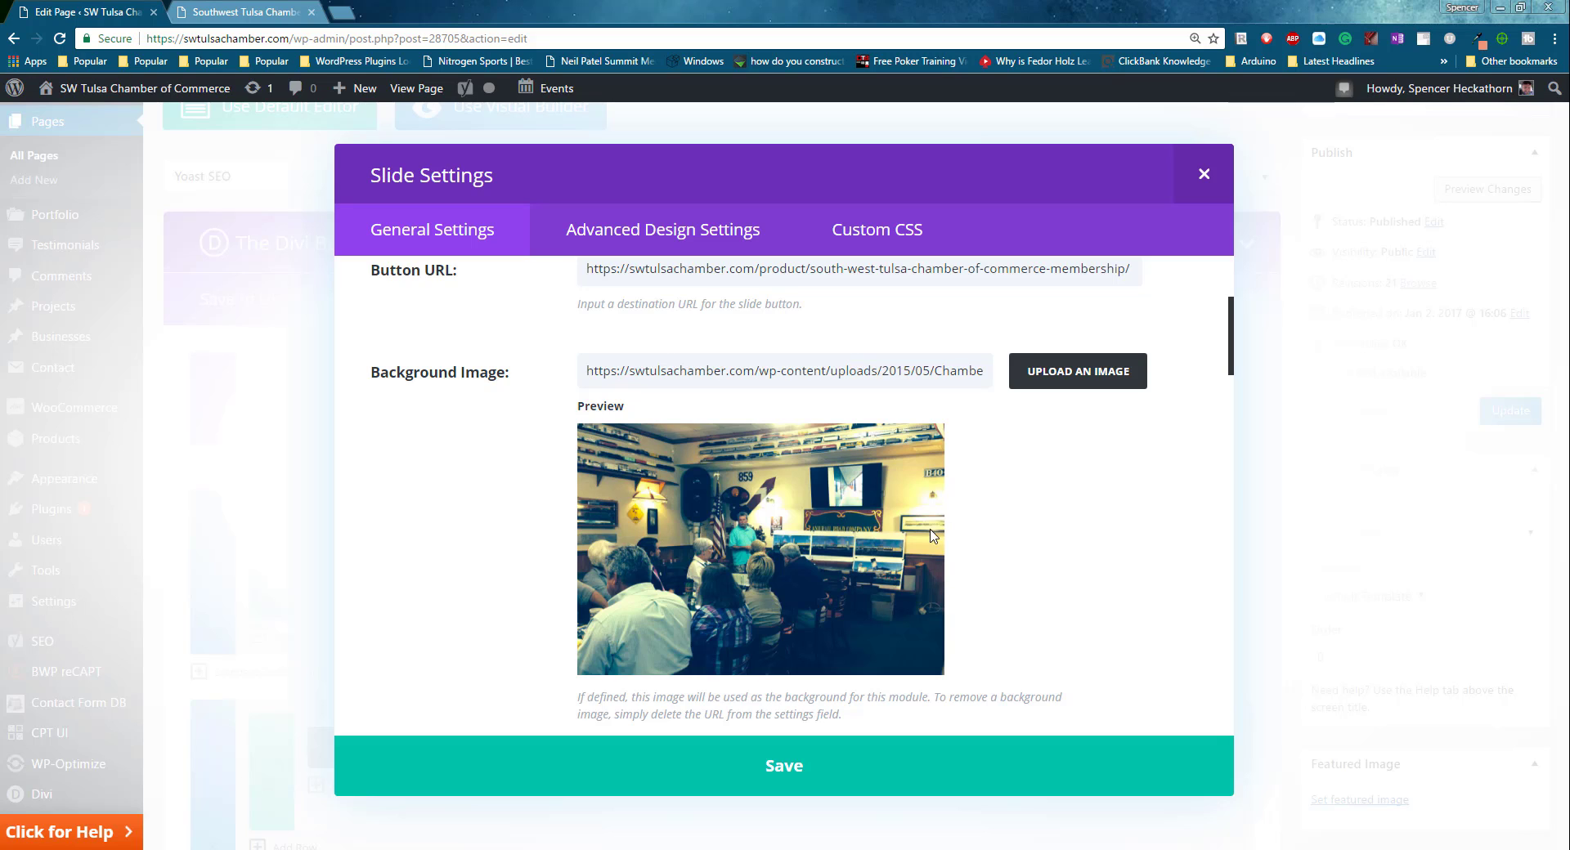
pyautogui.moveTo(667, 501)
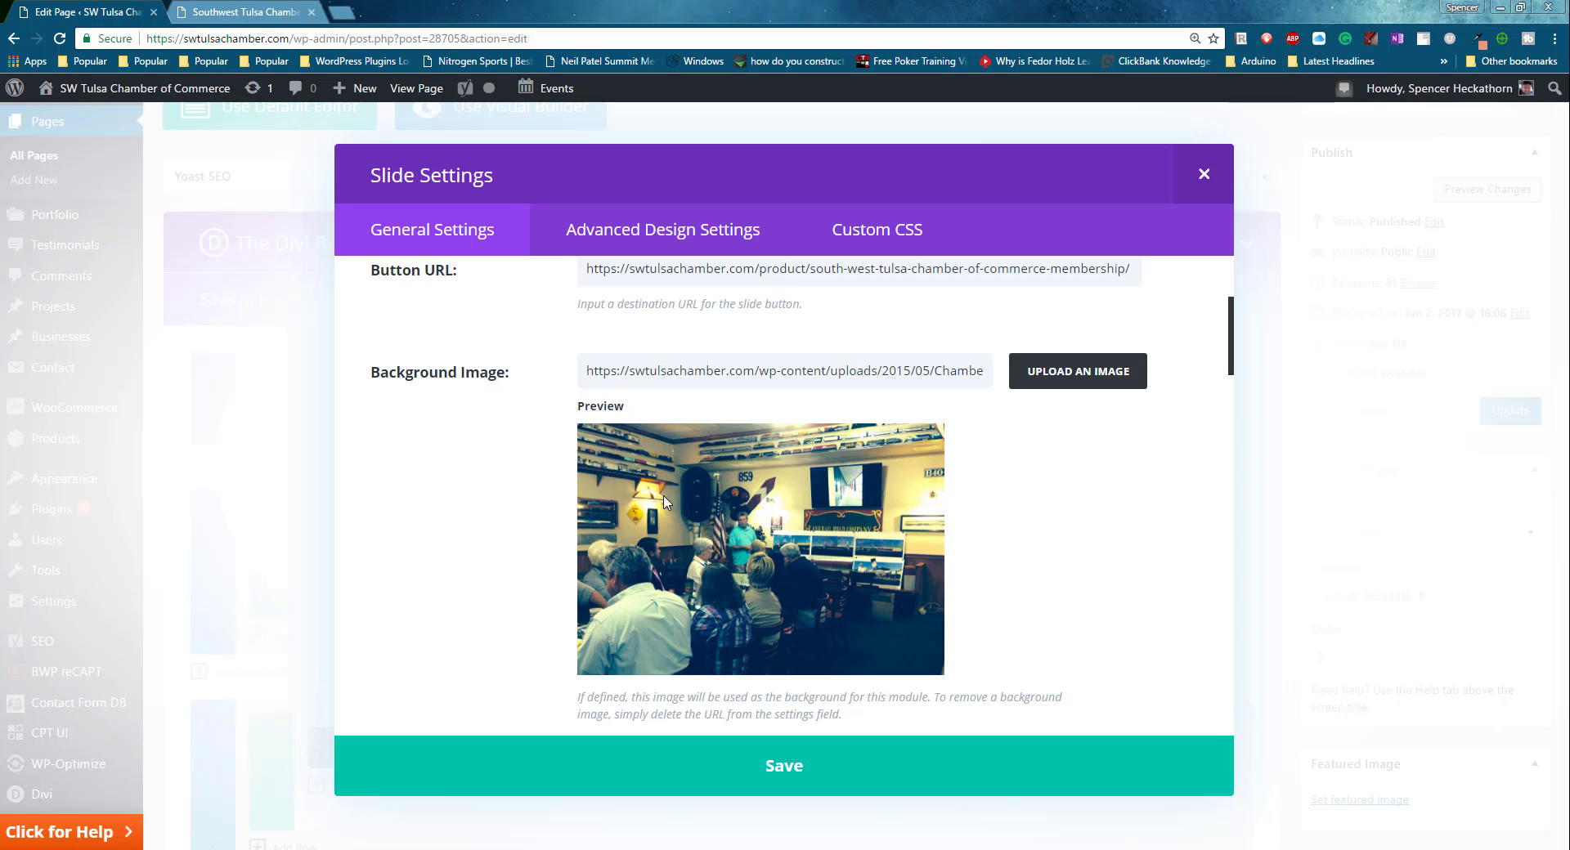
pyautogui.moveTo(623, 514)
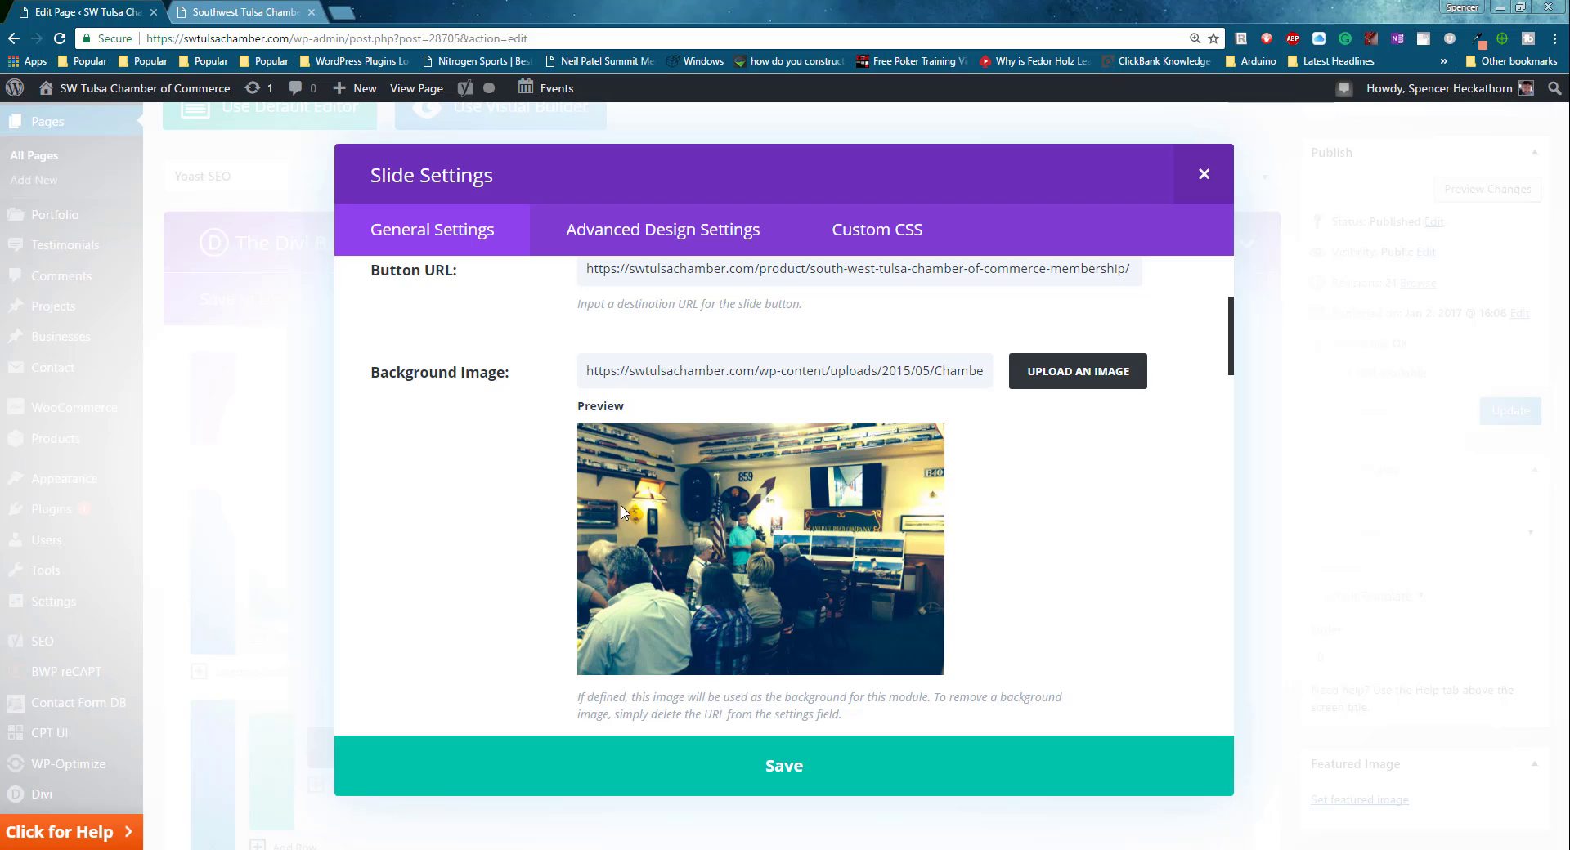
pyautogui.moveTo(618, 501)
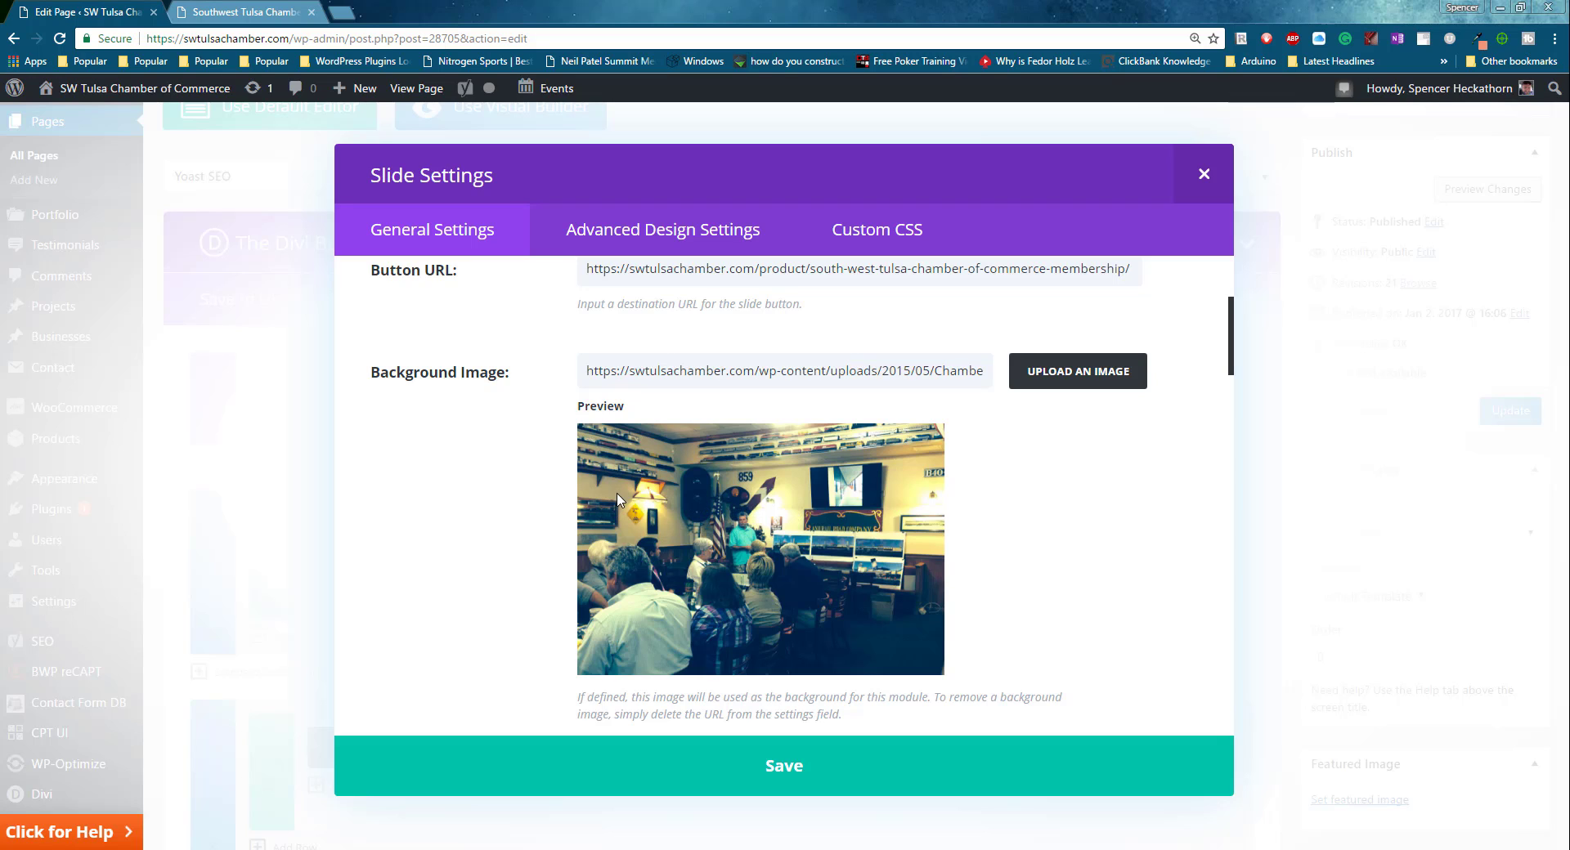
pyautogui.moveTo(752, 492)
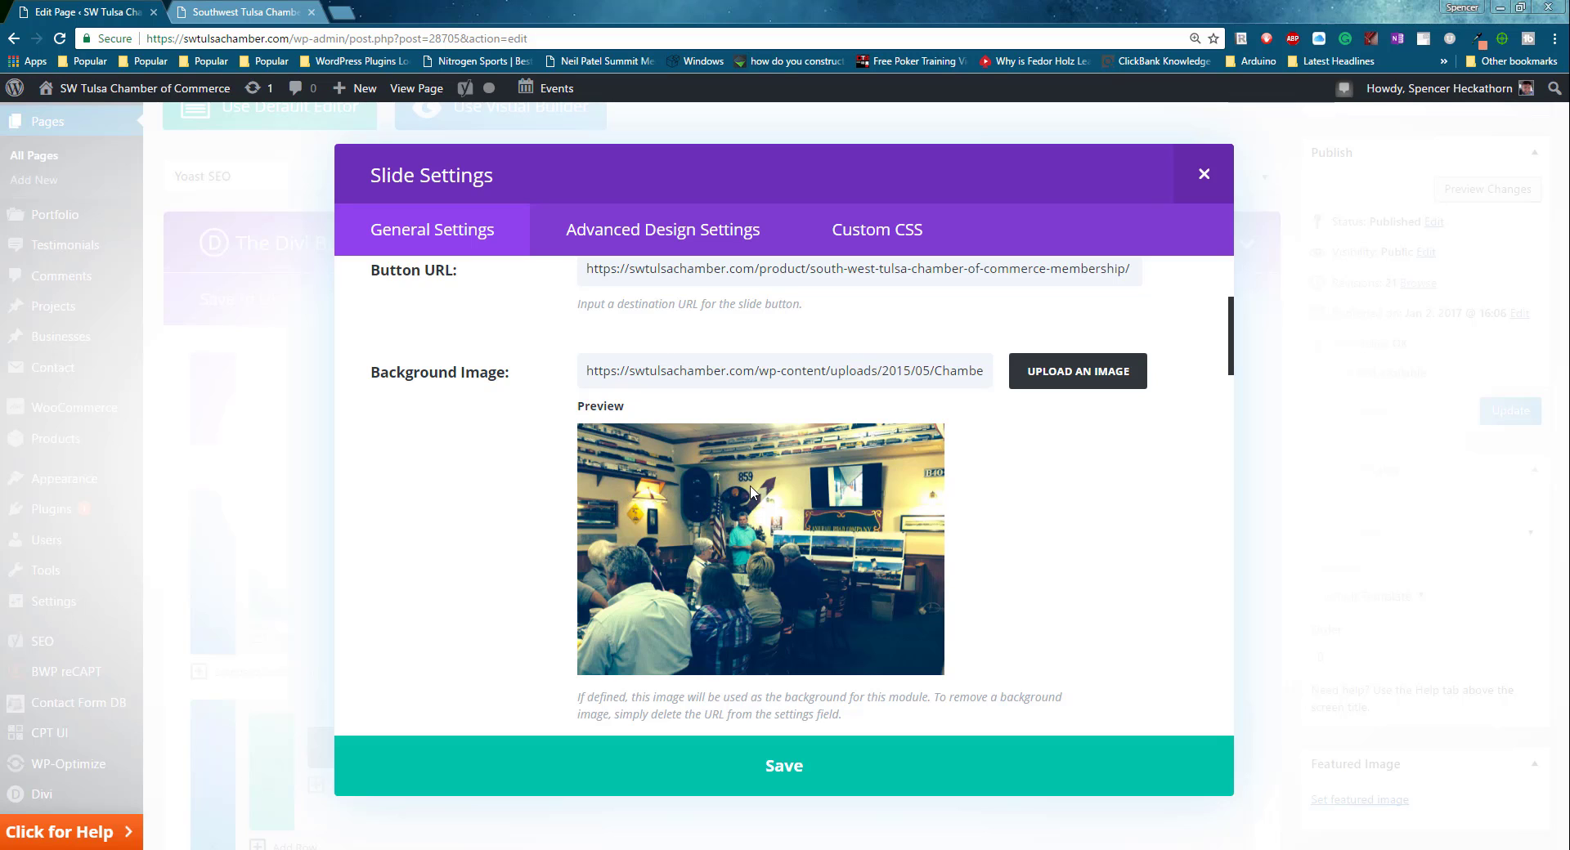
pyautogui.moveTo(672, 559)
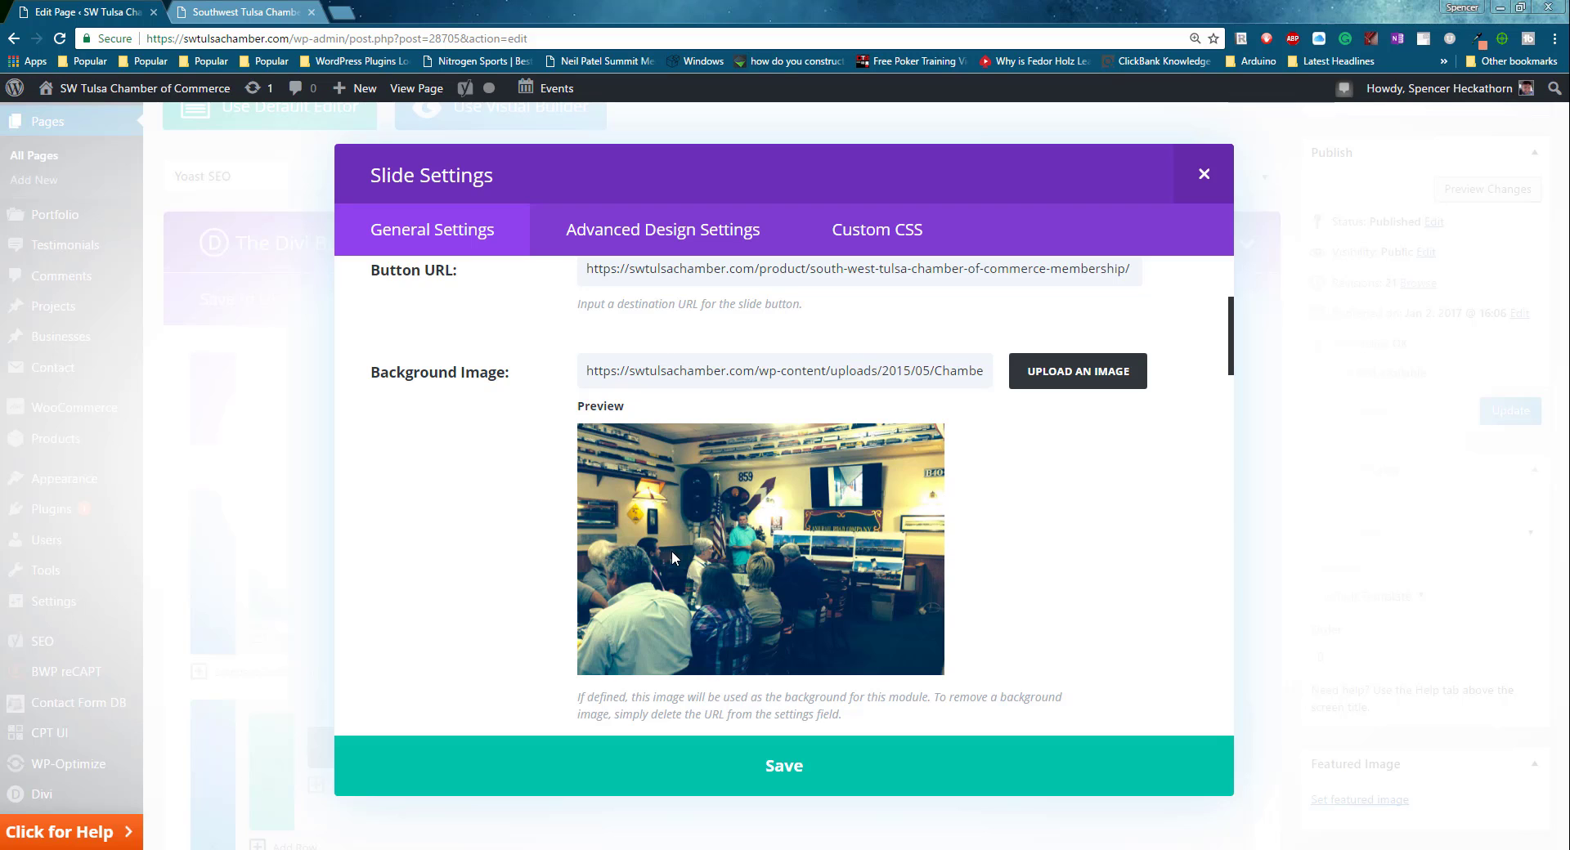
pyautogui.moveTo(894, 554)
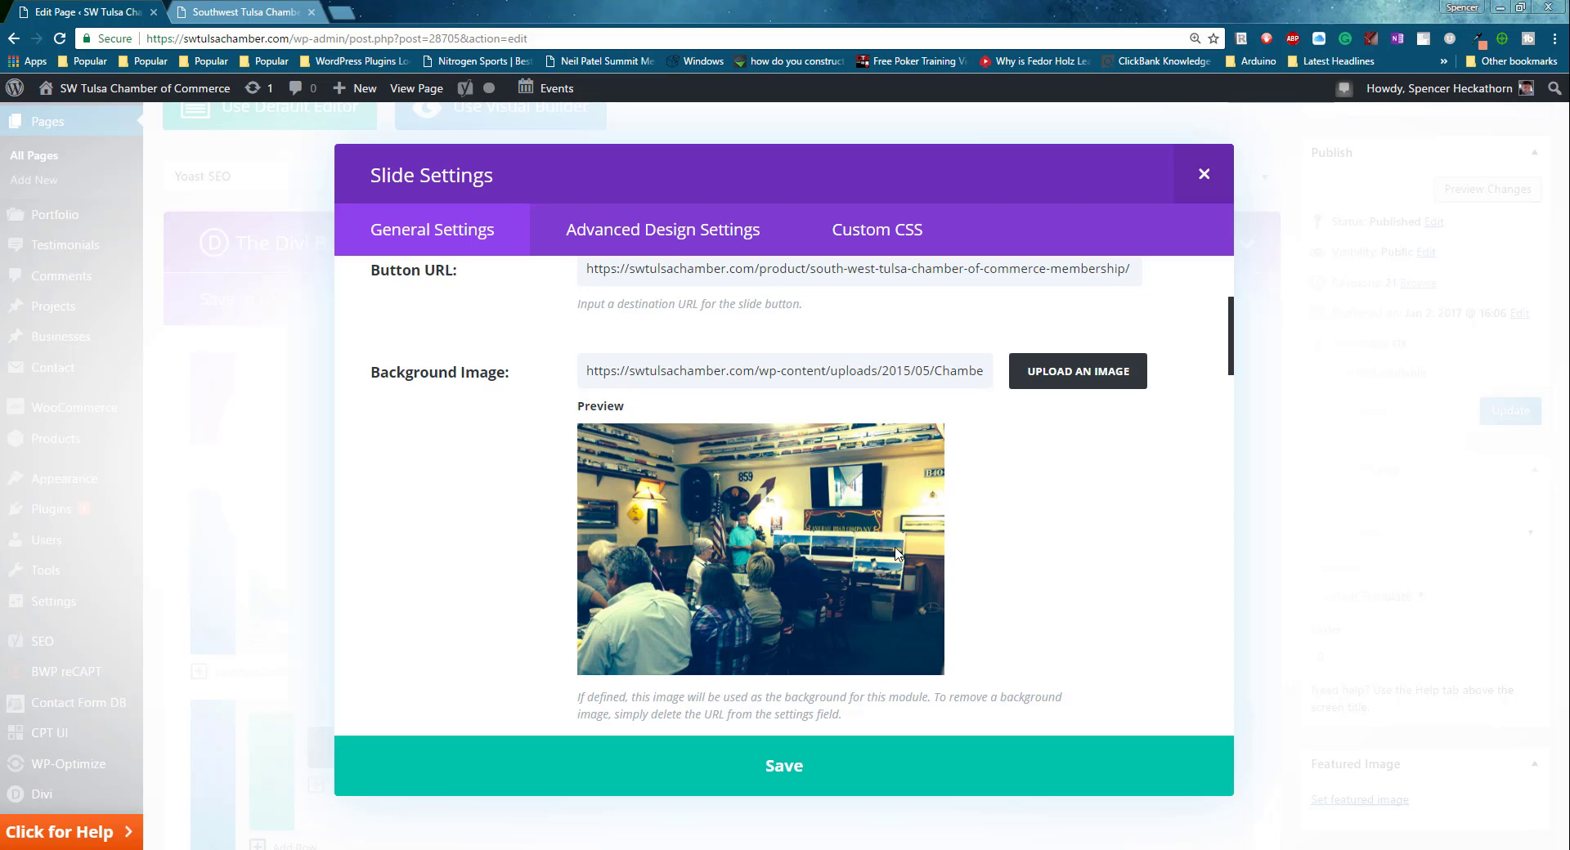
pyautogui.moveTo(934, 539)
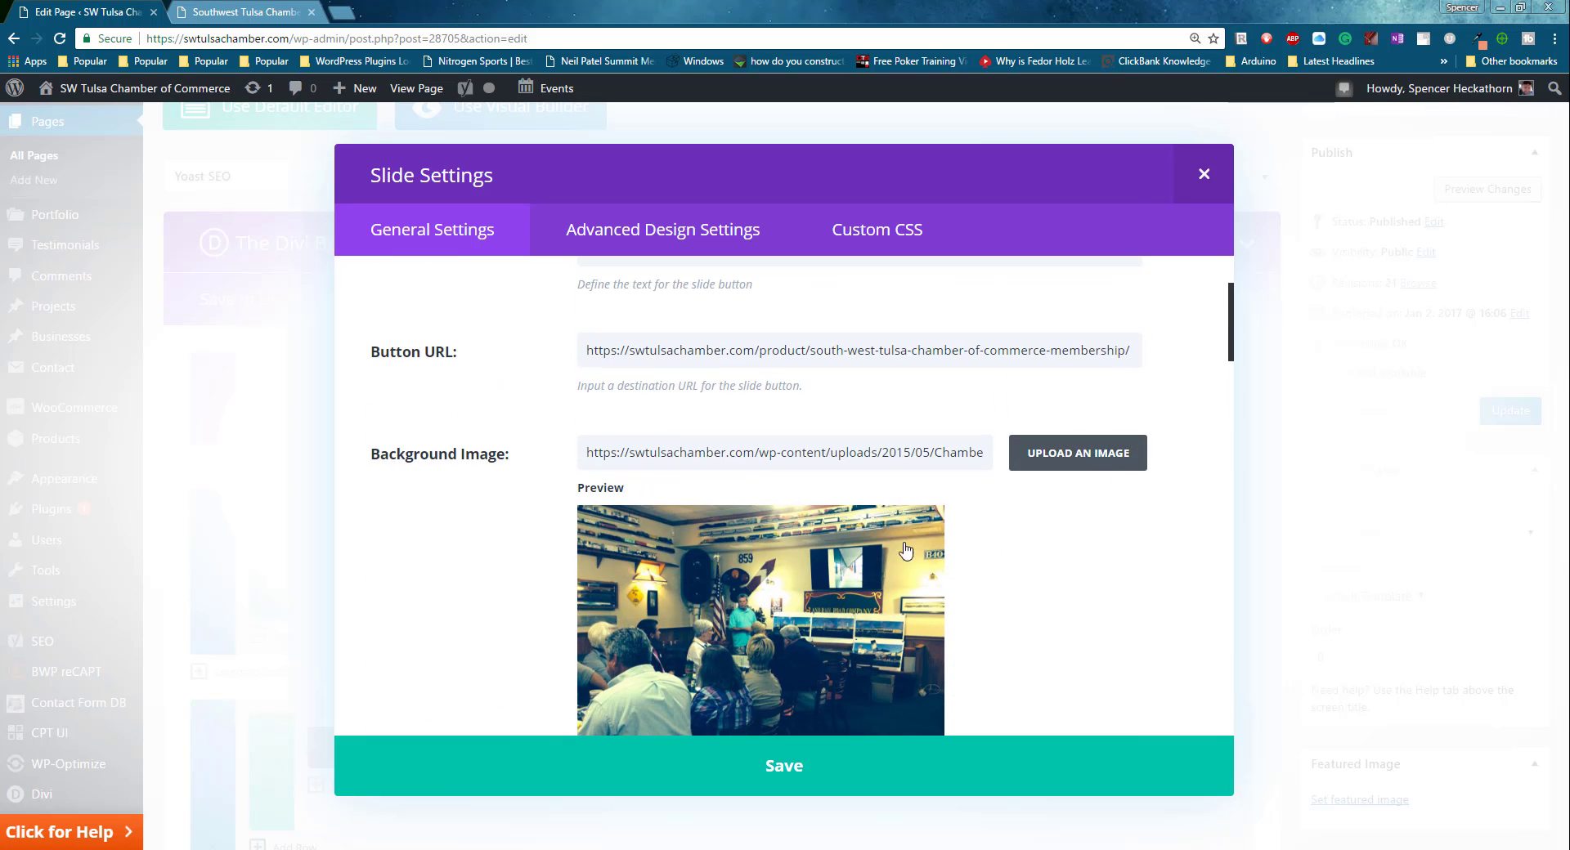
pyautogui.click(1075, 453)
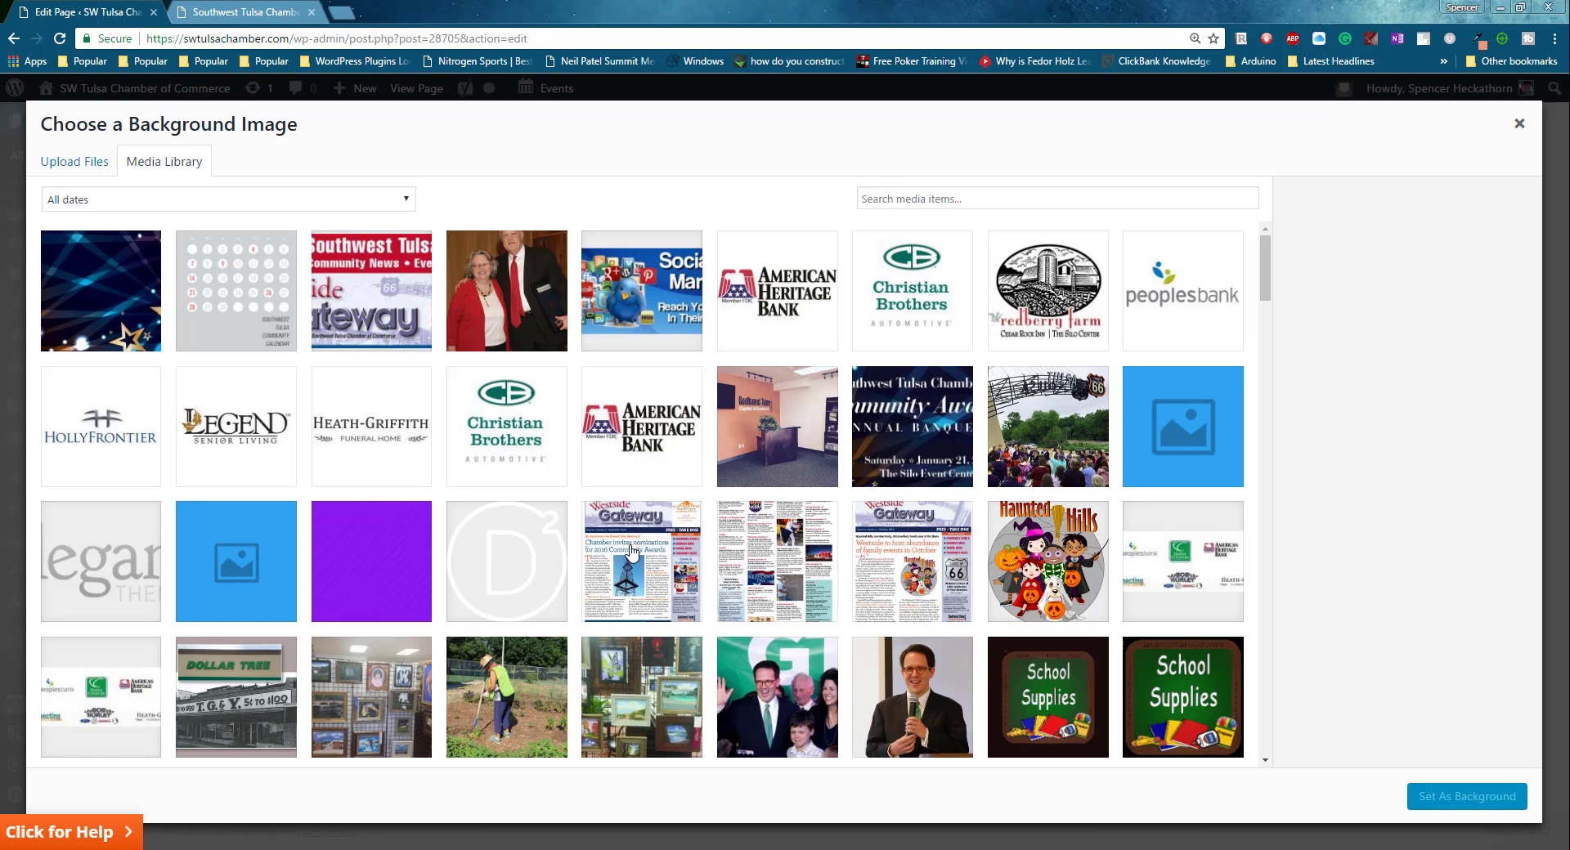
pyautogui.scroll(-3)
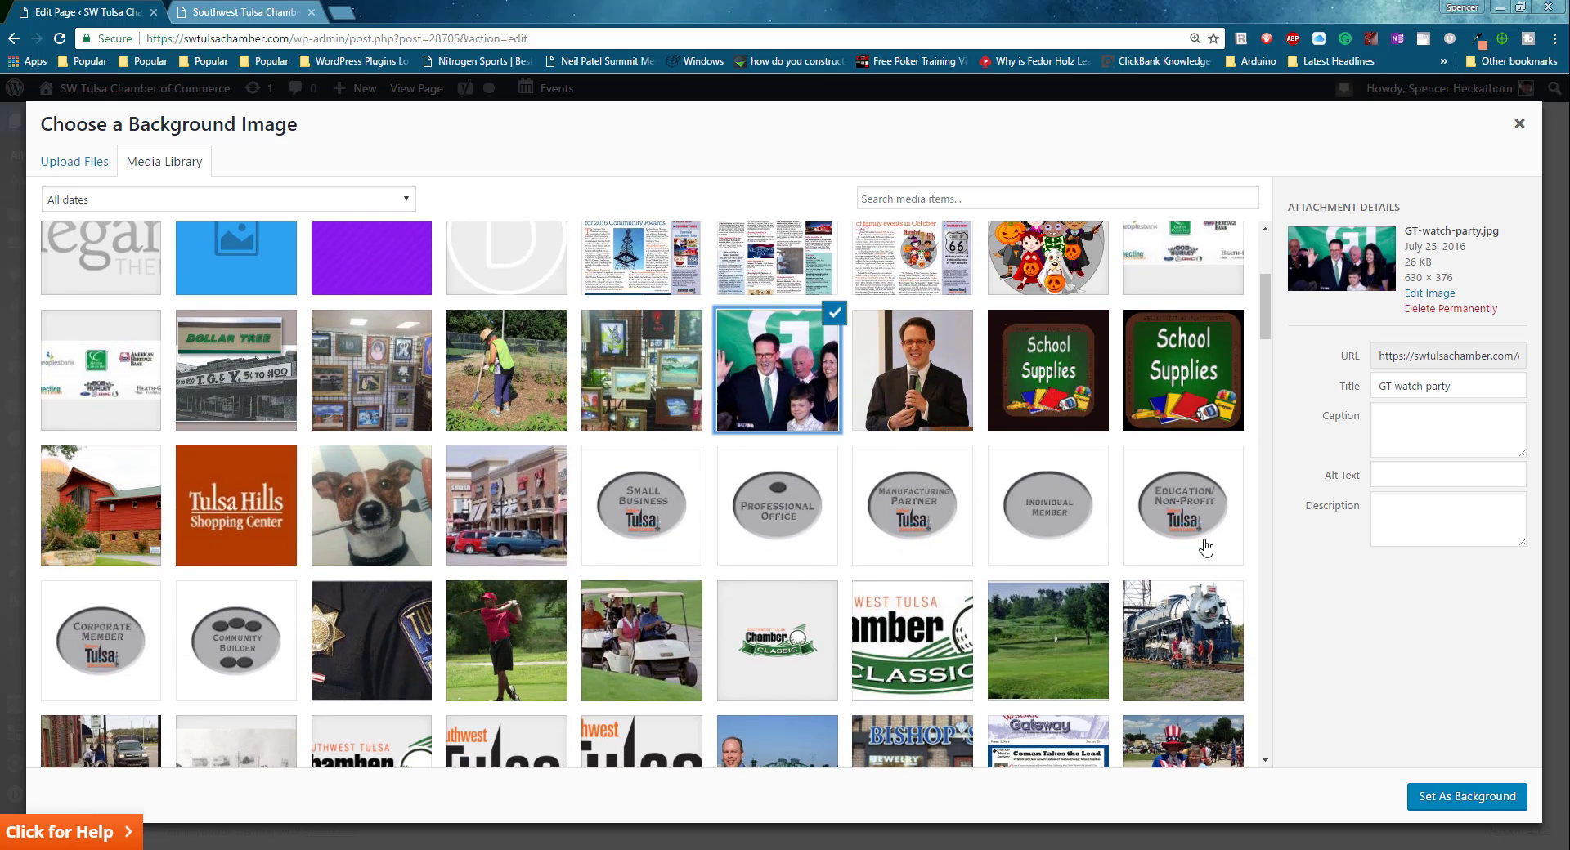
pyautogui.click(1465, 796)
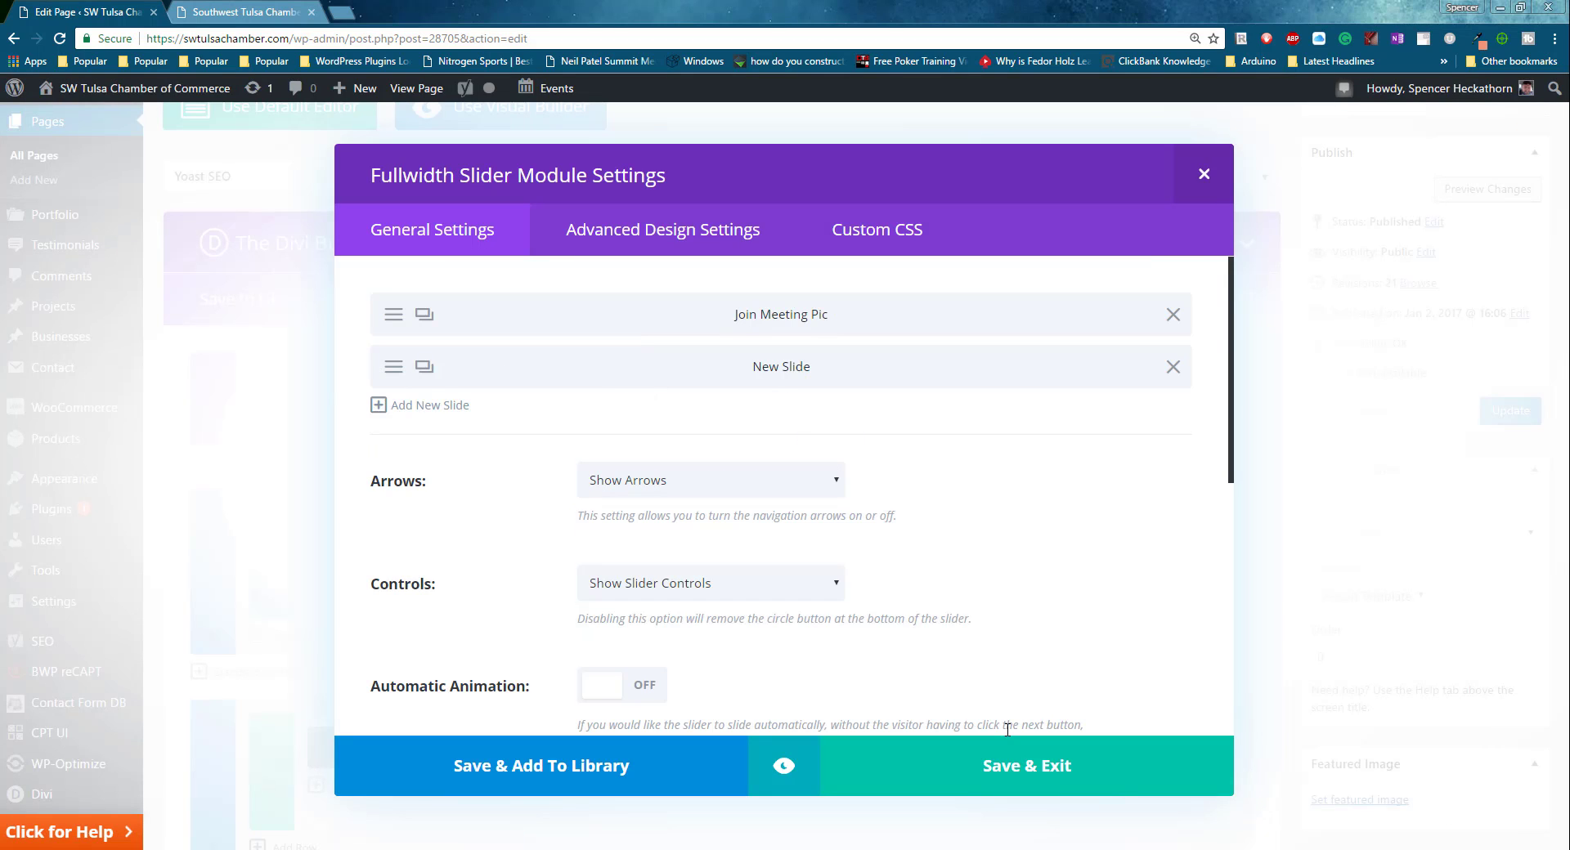
pyautogui.moveTo(1118, 436)
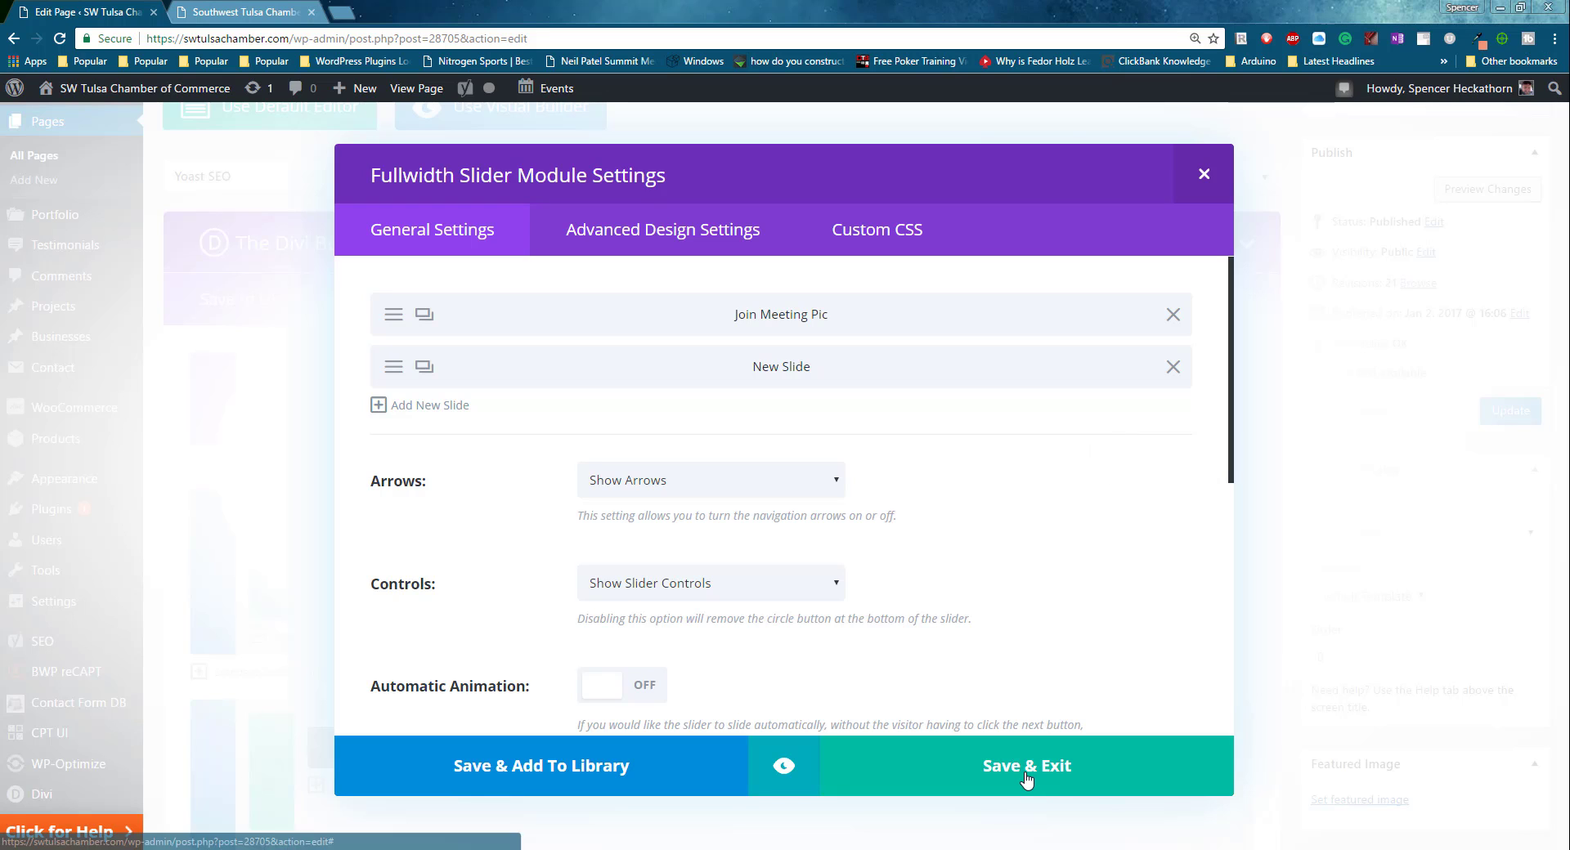
pyautogui.moveTo(1008, 584)
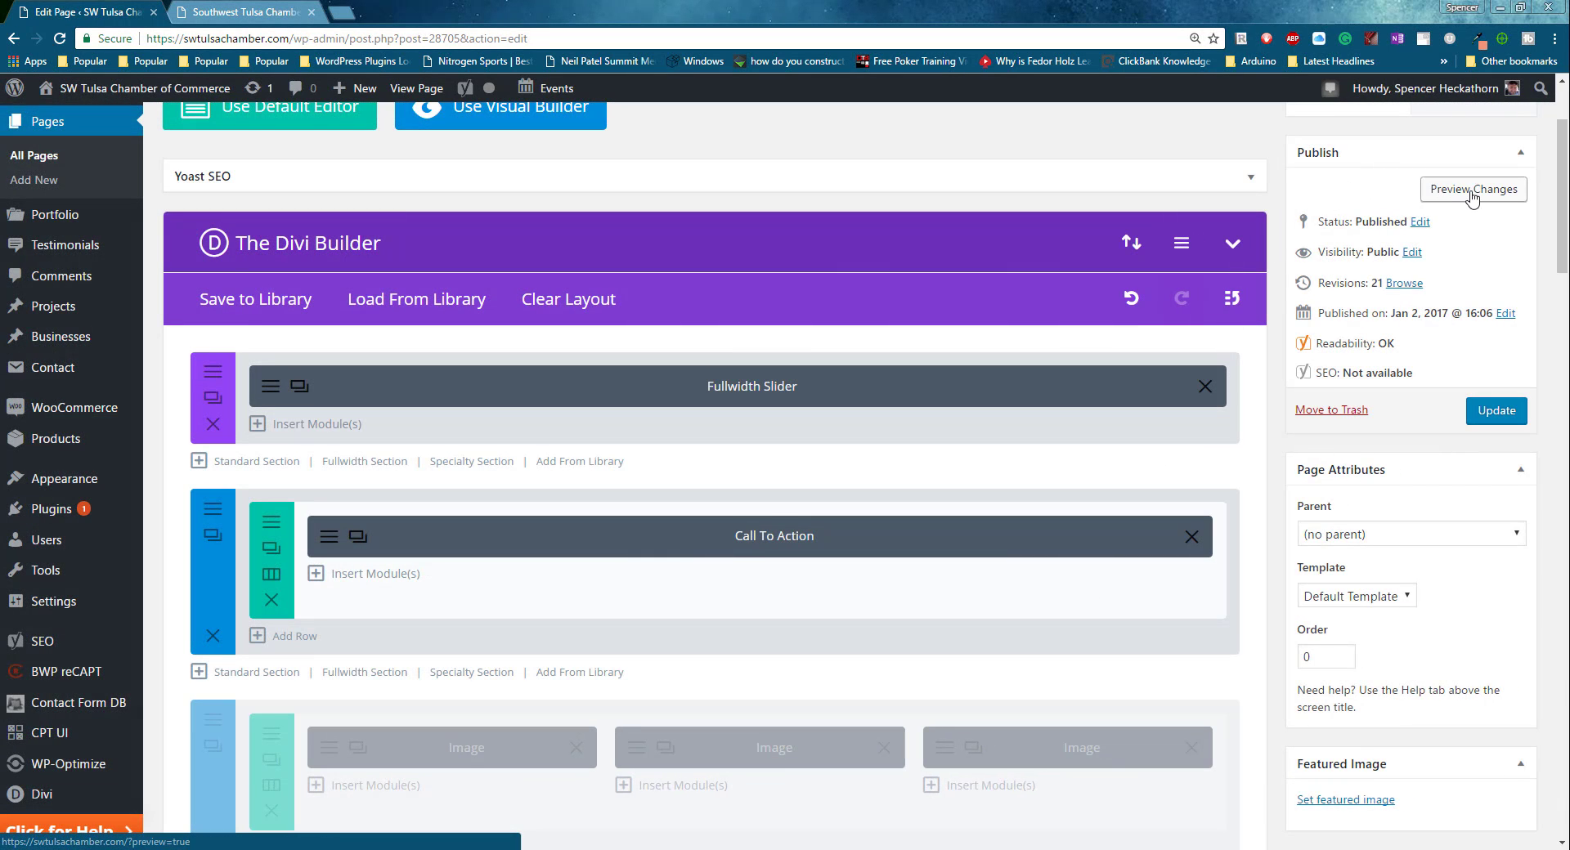
# Preview the homepage slider with the GT watch party photo, then reopen the Join Meeting Pic slide settings.
pyautogui.click(1473, 189)
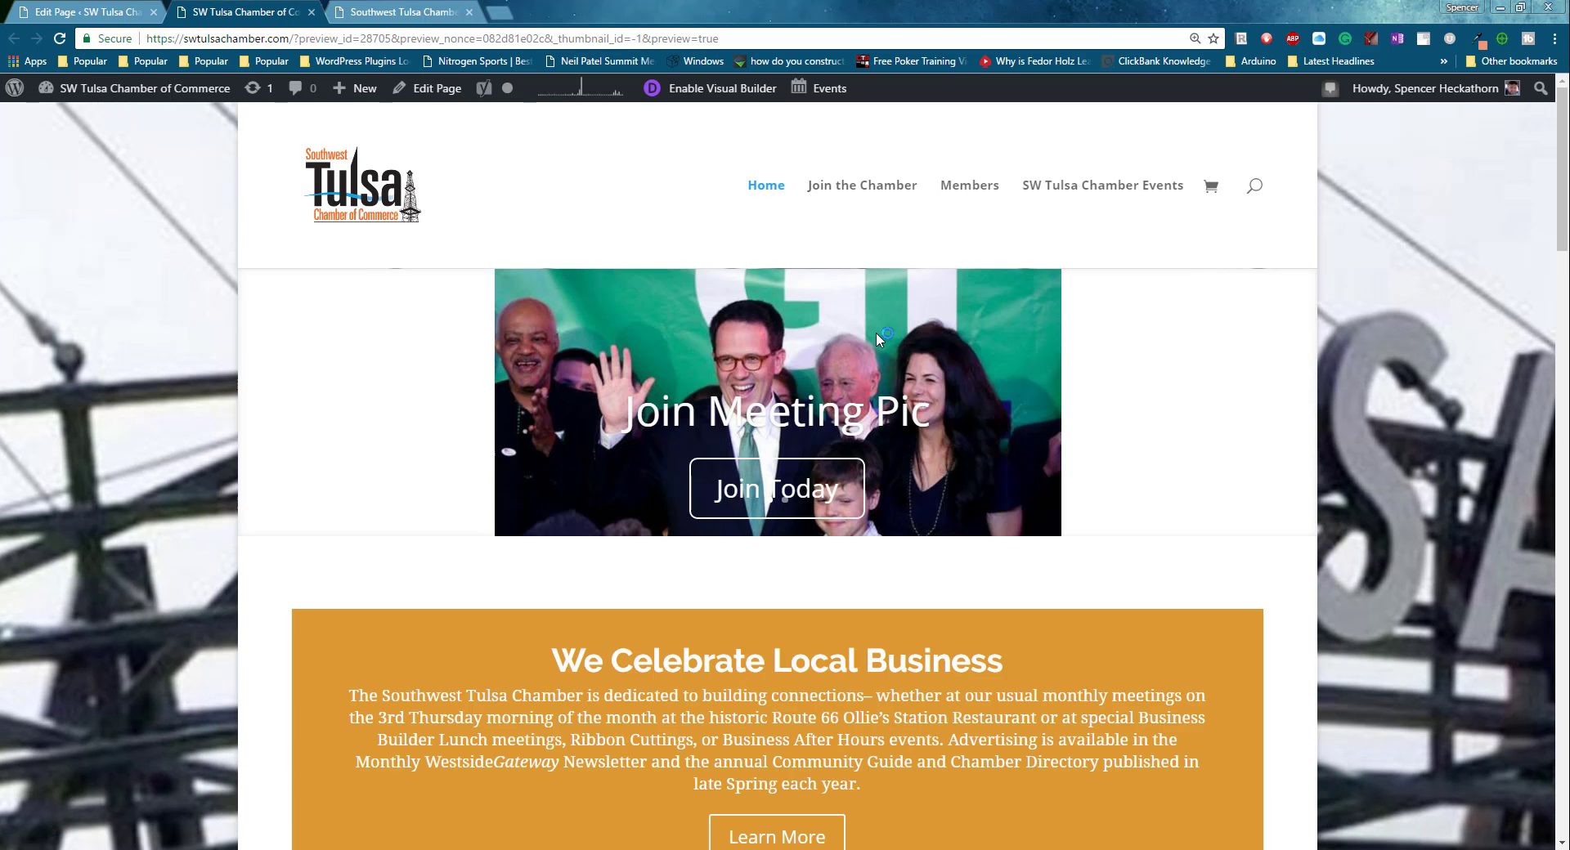
pyautogui.moveTo(415, 502)
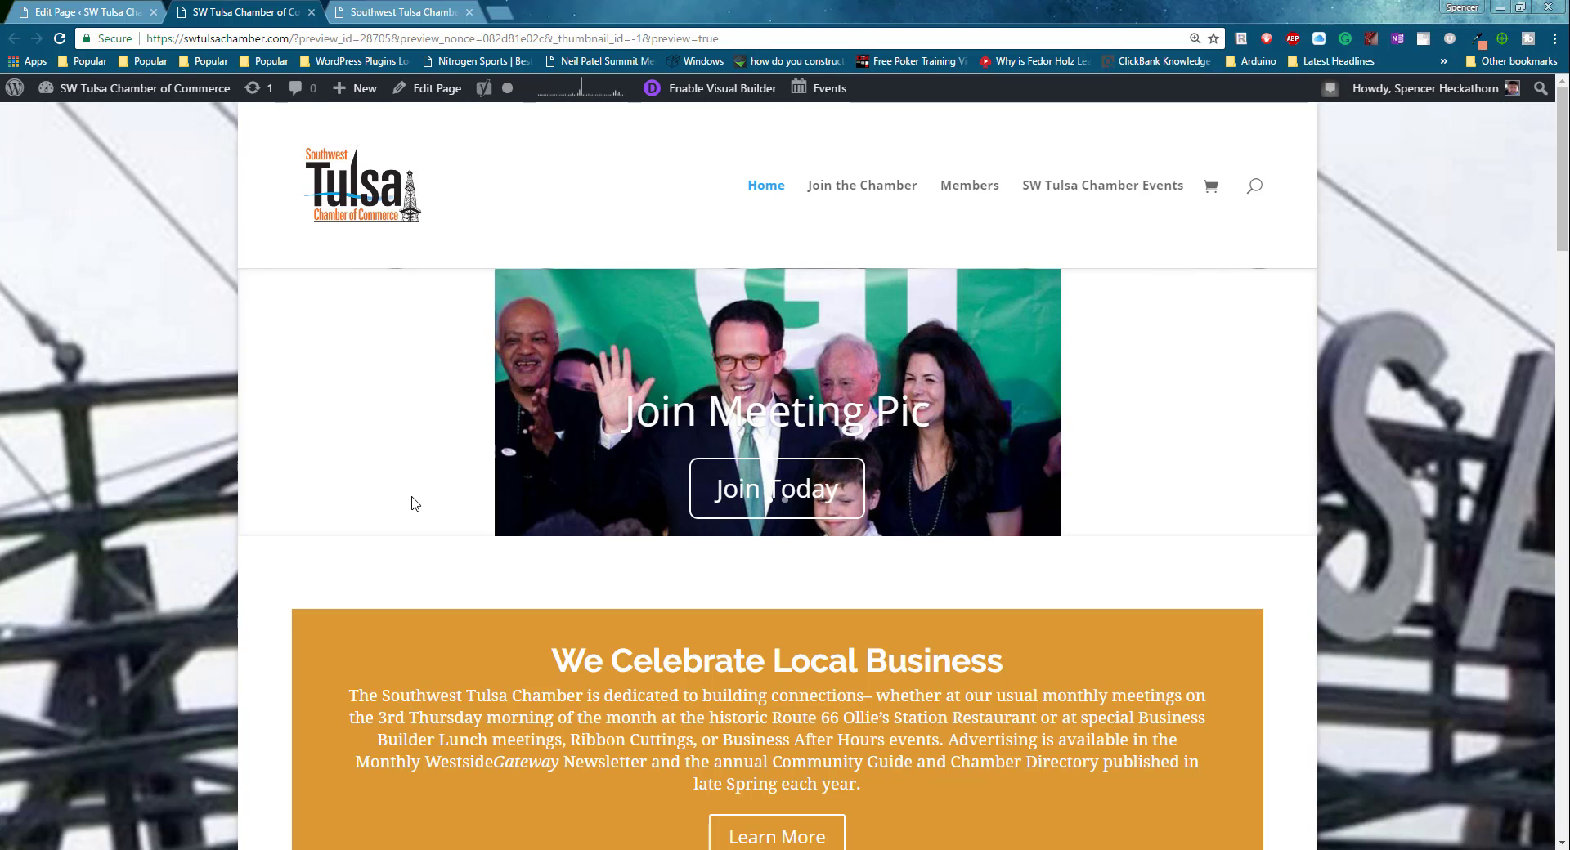
pyautogui.moveTo(353, 486)
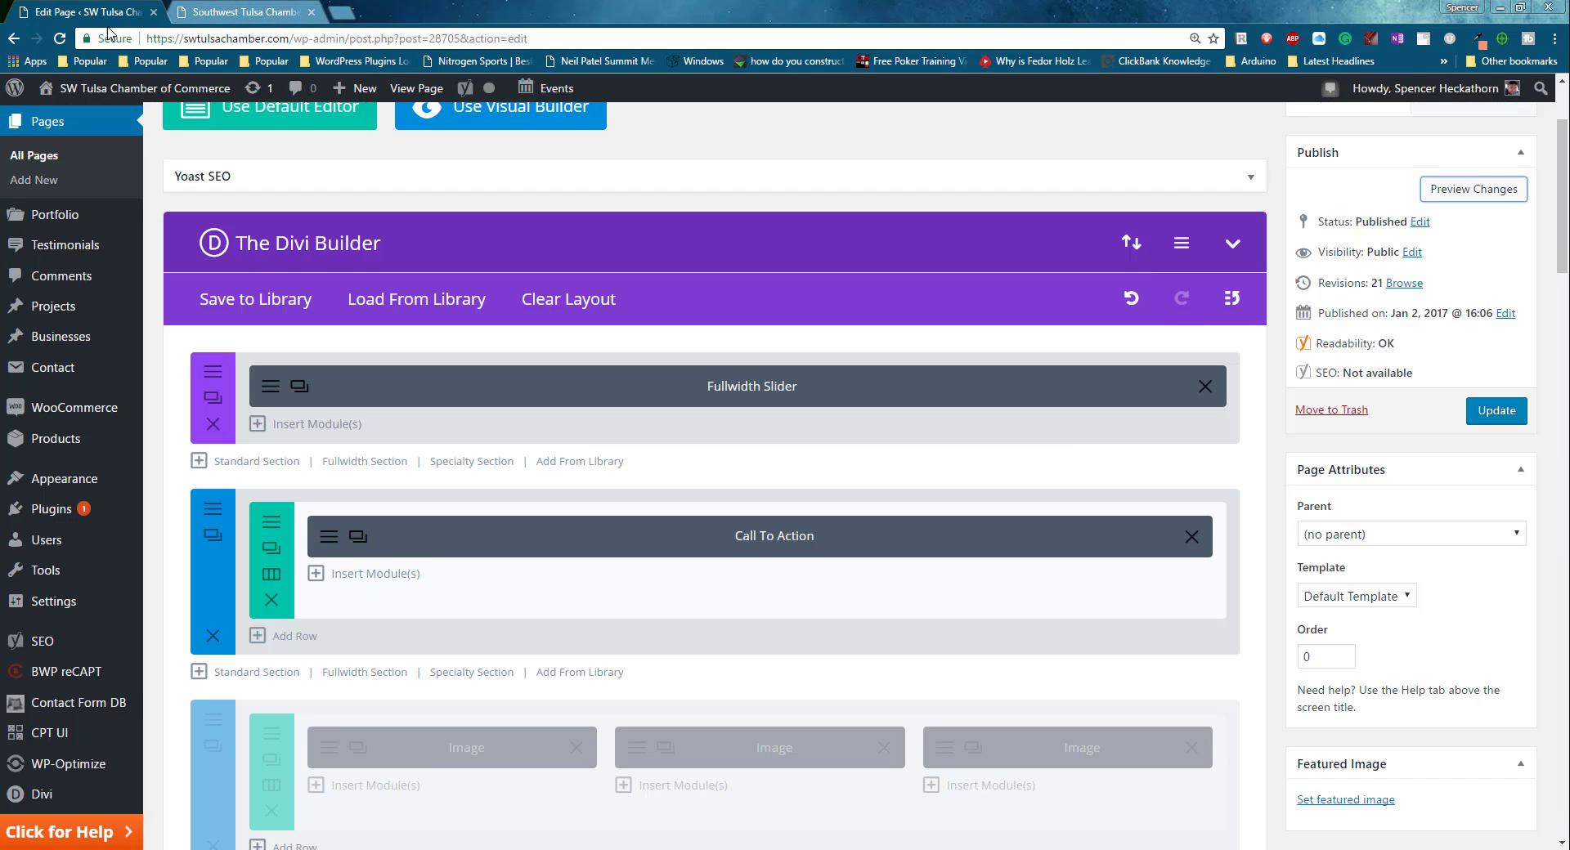
pyautogui.click(751, 386)
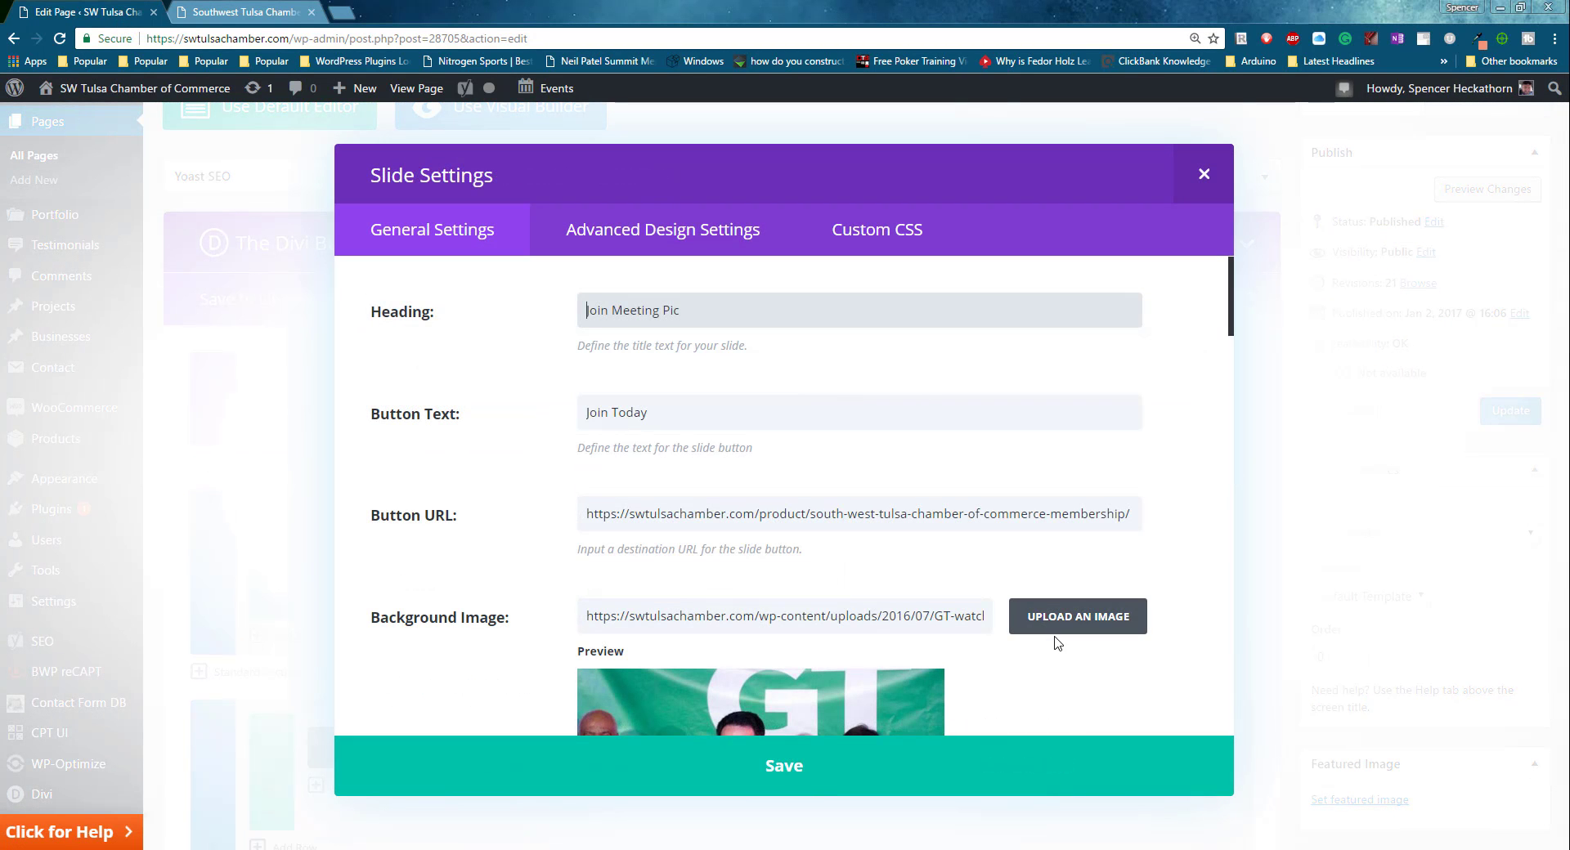
# Set WallisDedicationFront.jpg as the slide's background and update the live page.
pyautogui.click(1077, 616)
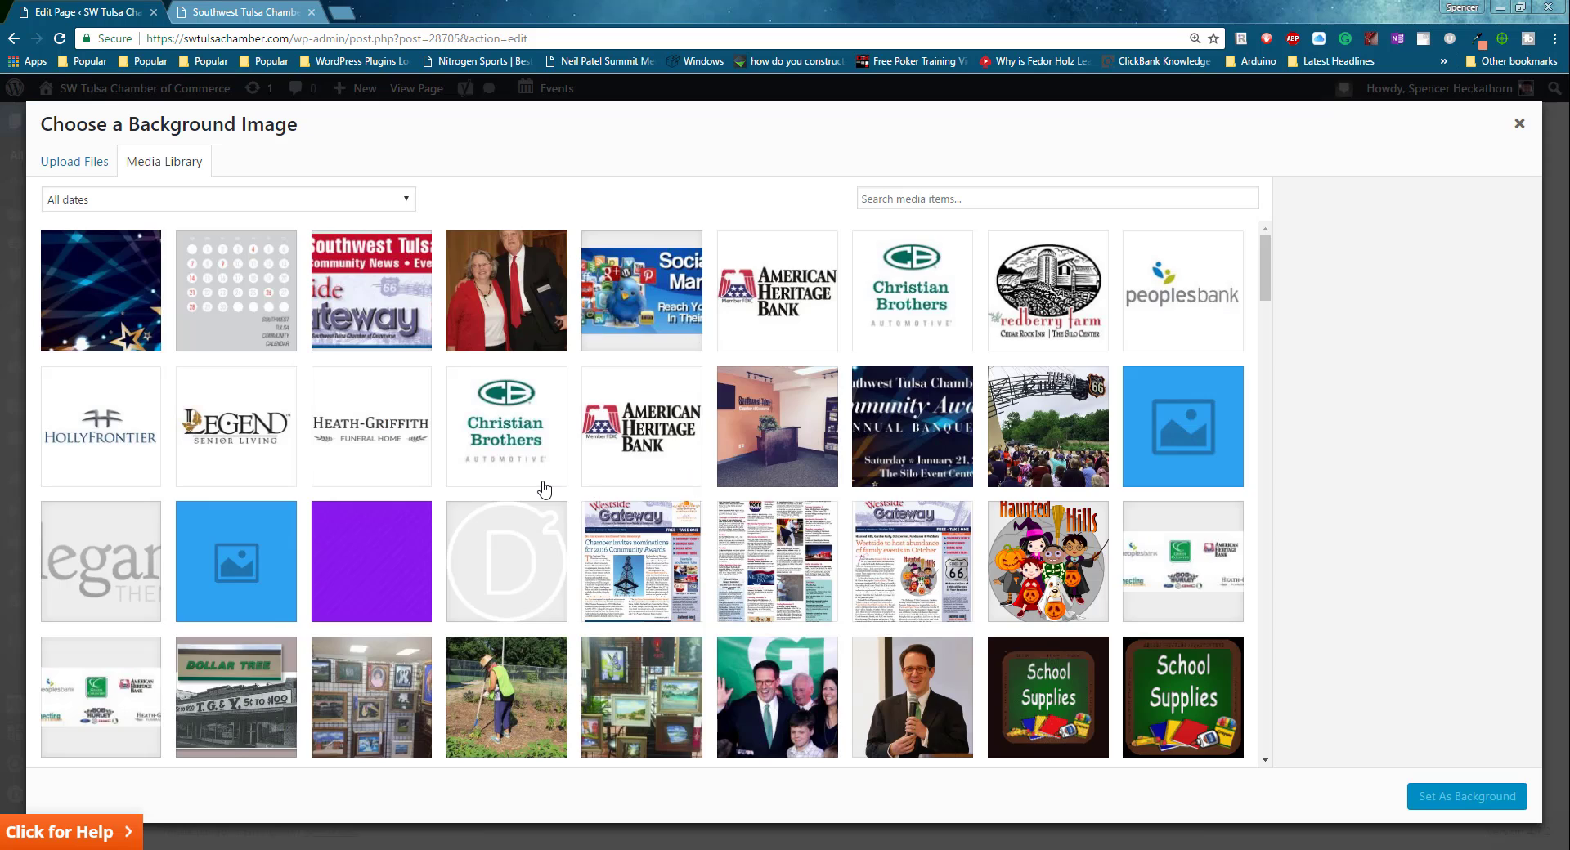
pyautogui.scroll(-3)
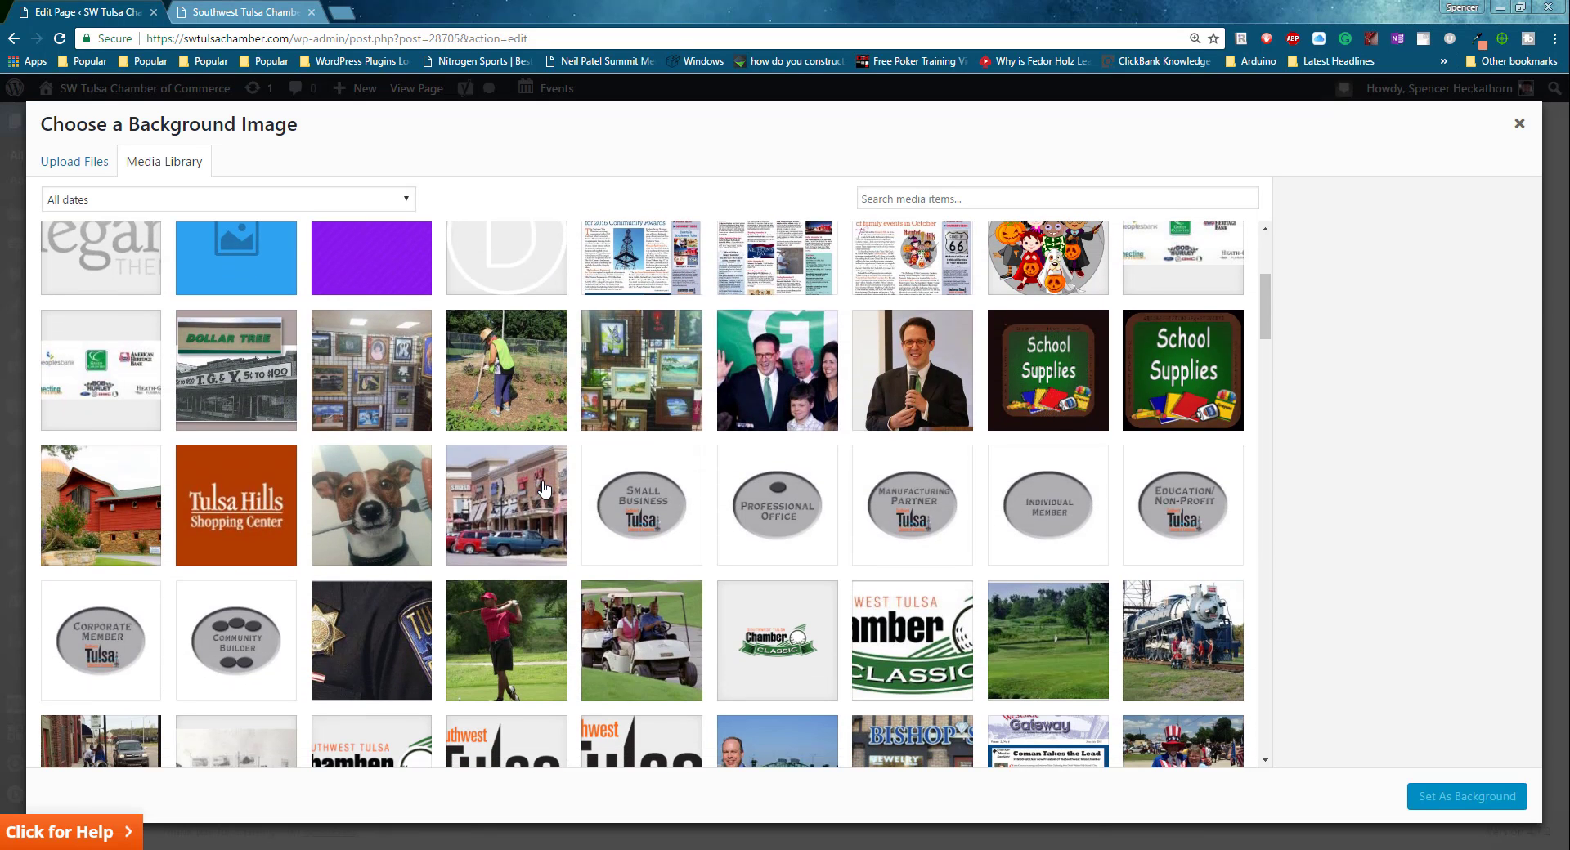
pyautogui.scroll(-3)
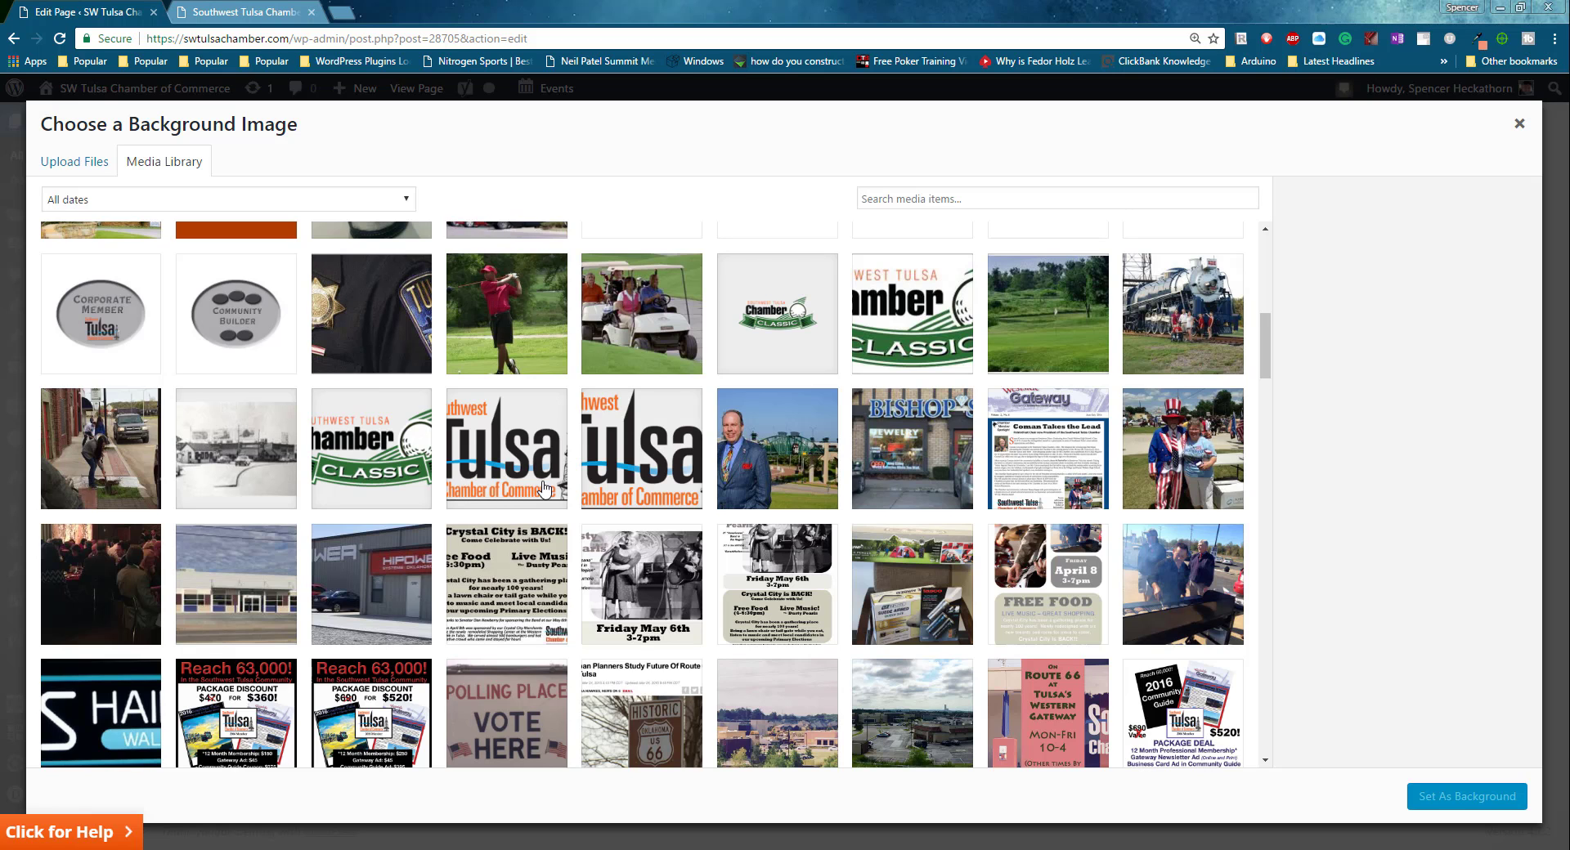
pyautogui.scroll(-3)
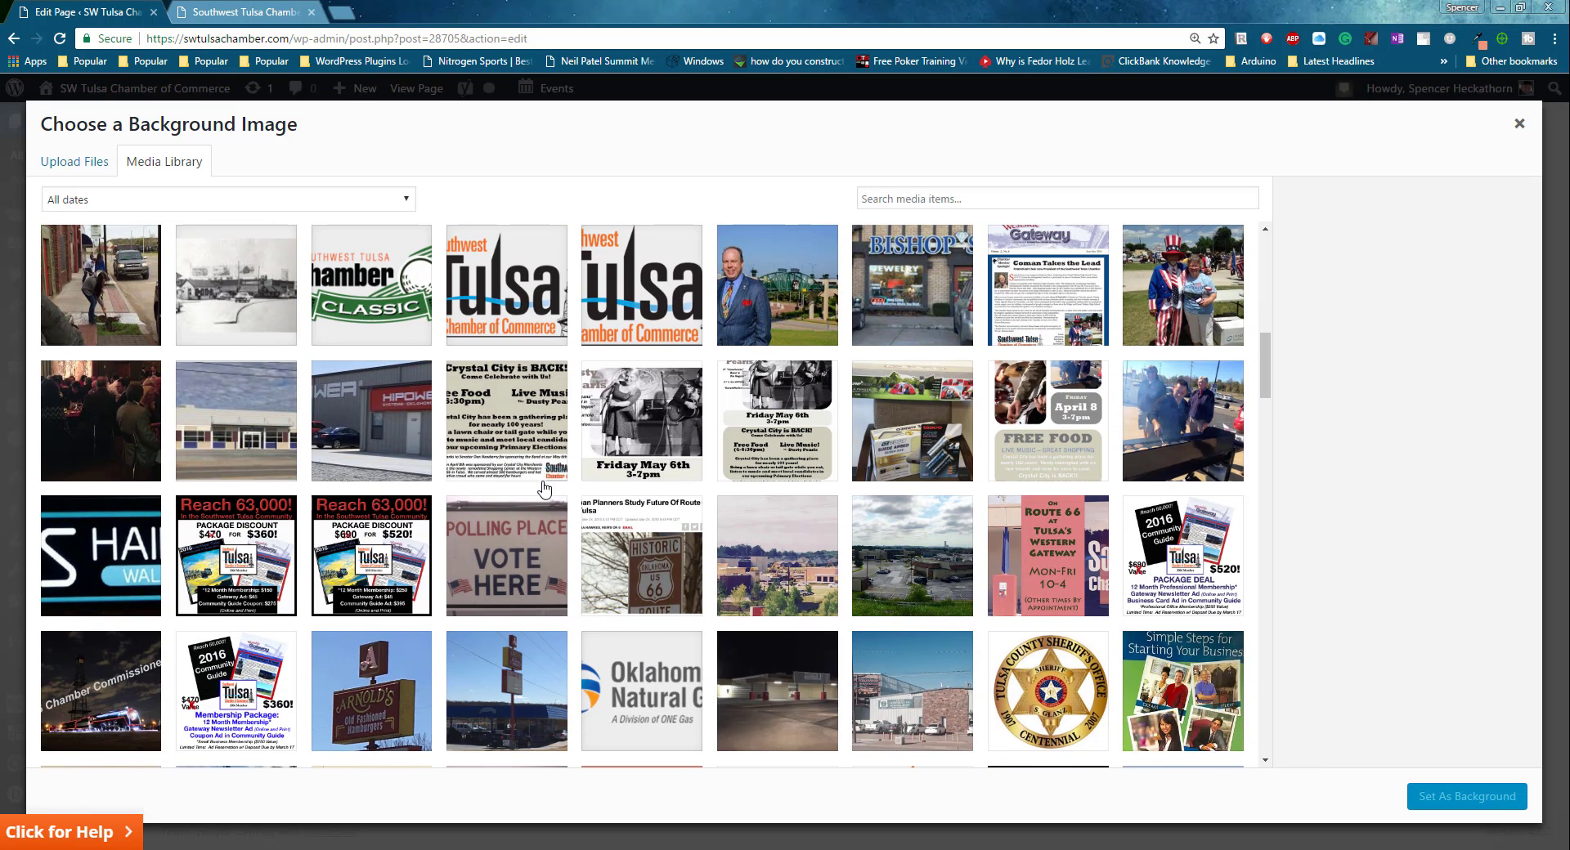
pyautogui.scroll(-3)
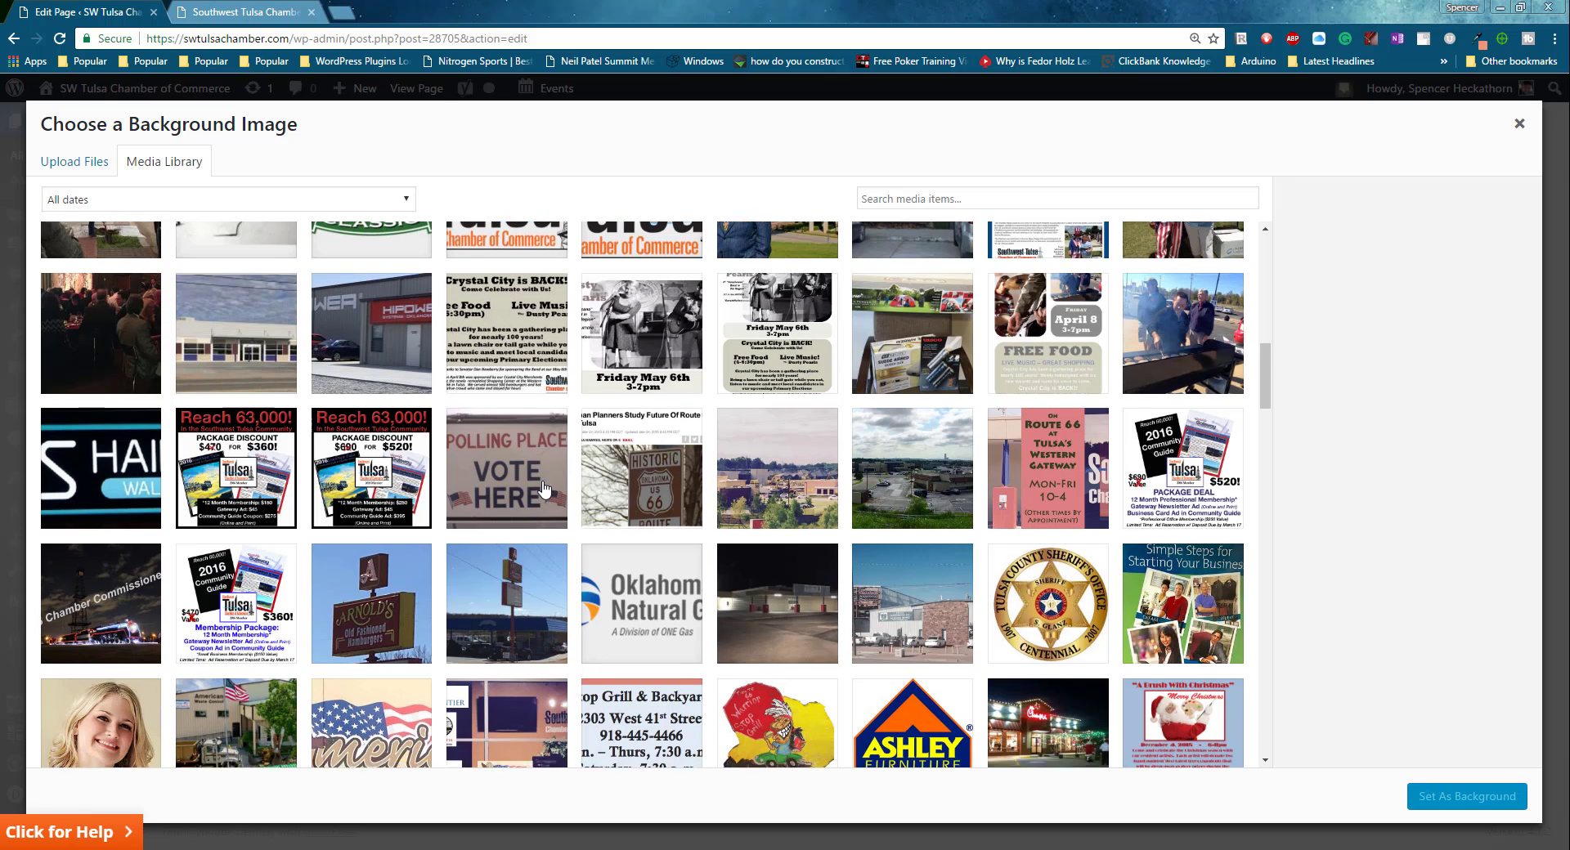
pyautogui.scroll(-3)
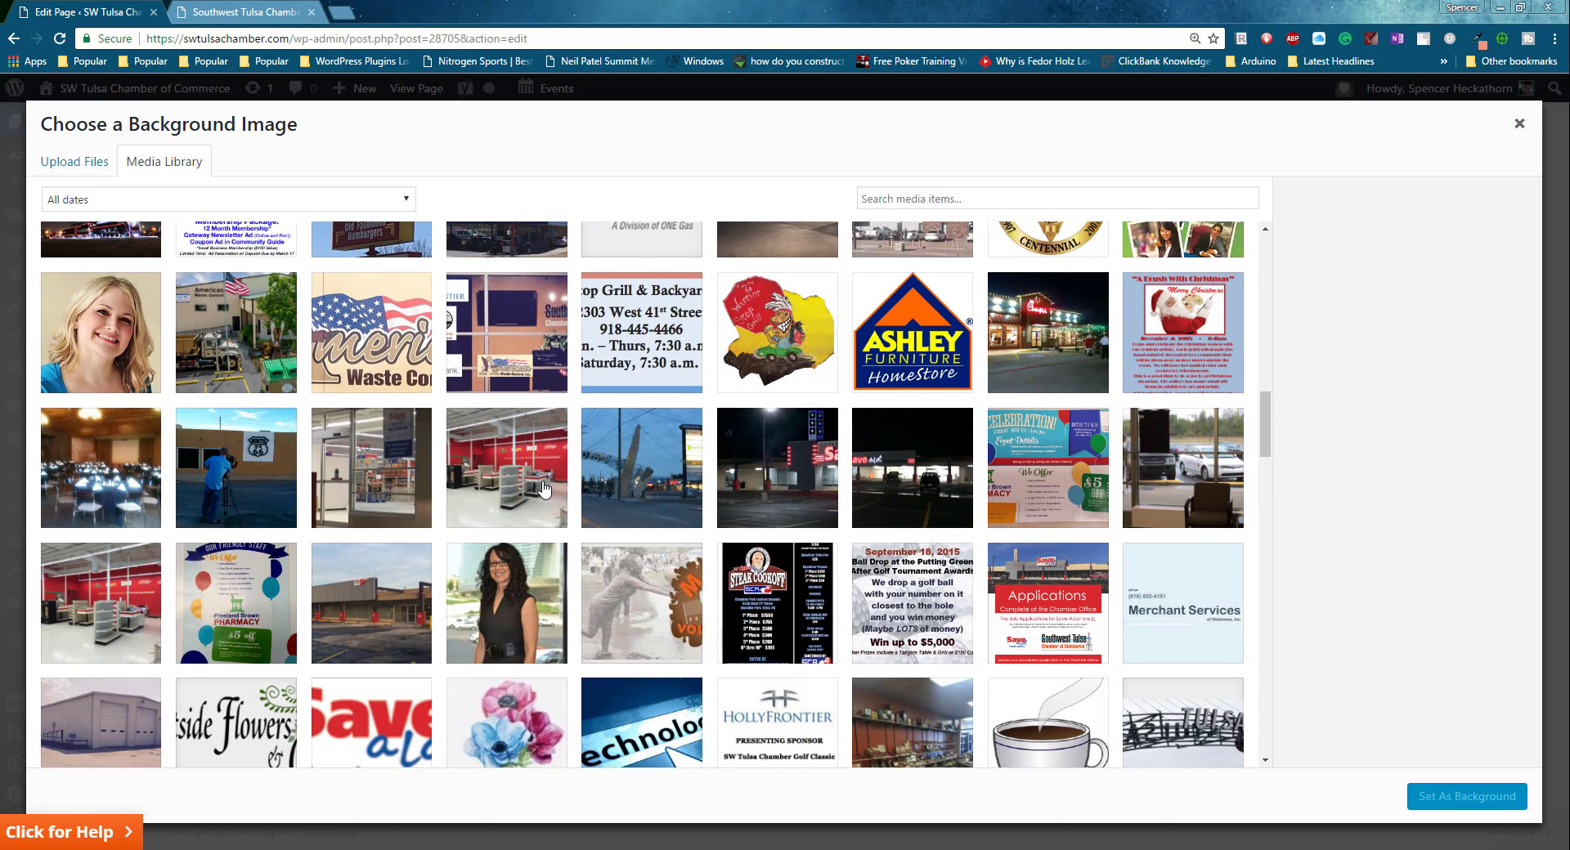
pyautogui.scroll(-3)
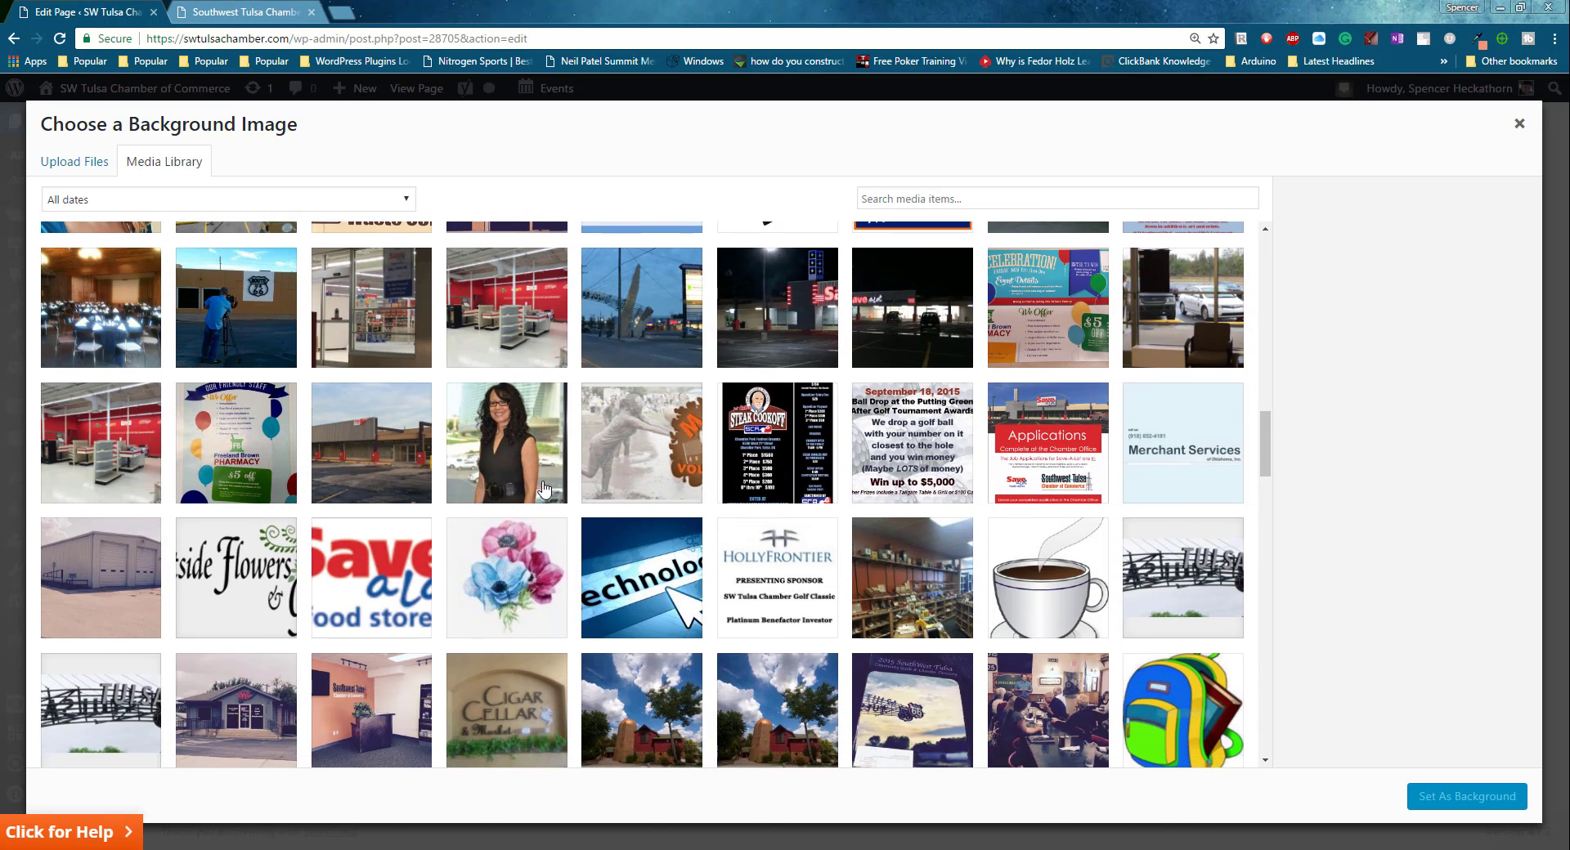
pyautogui.moveTo(692, 510)
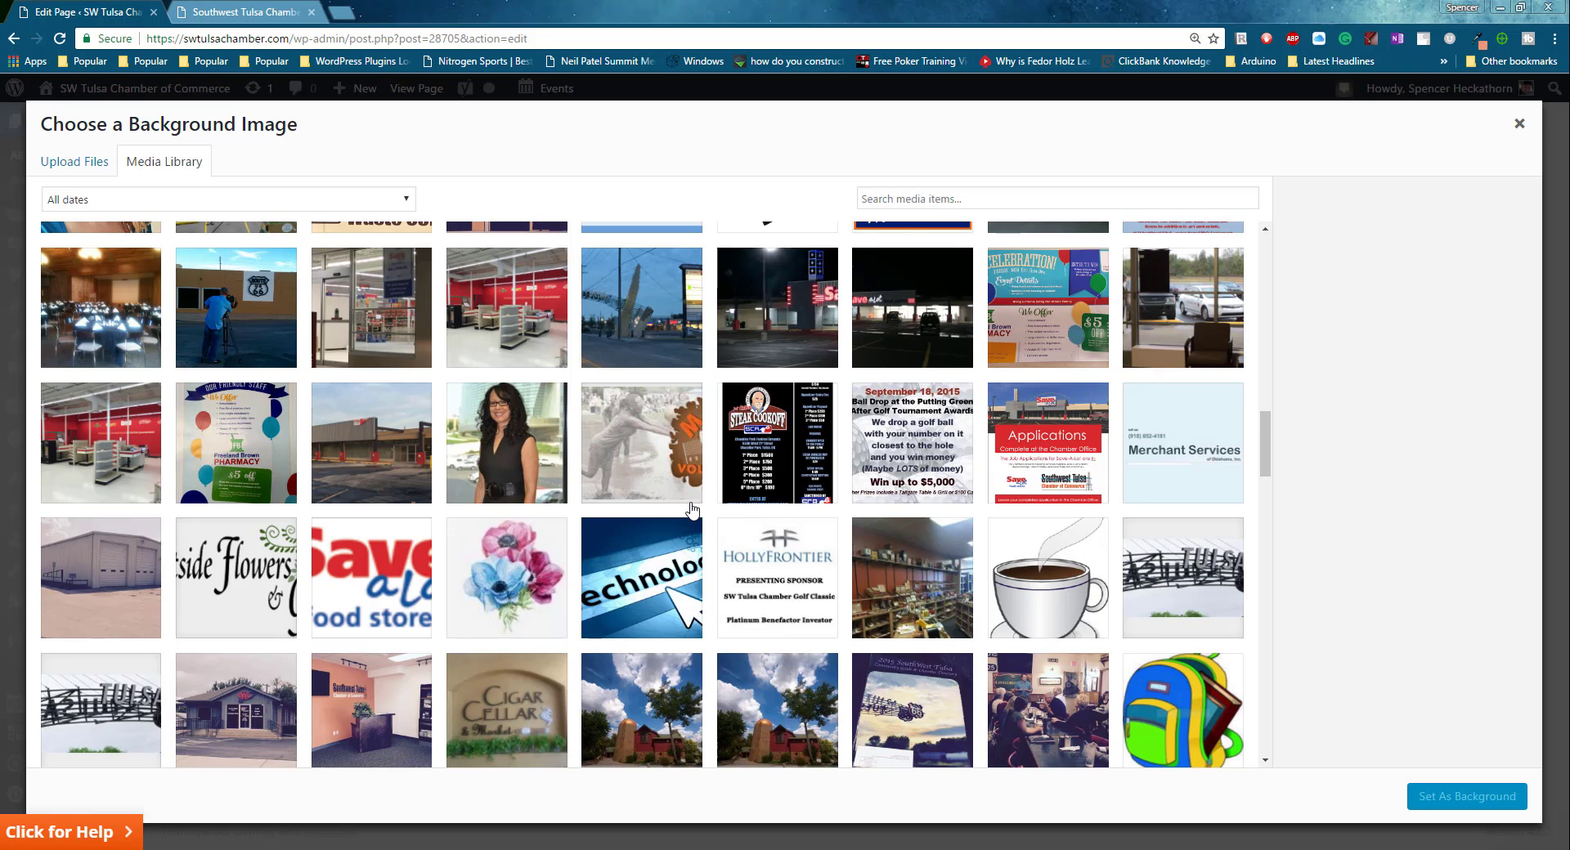
pyautogui.scroll(-3)
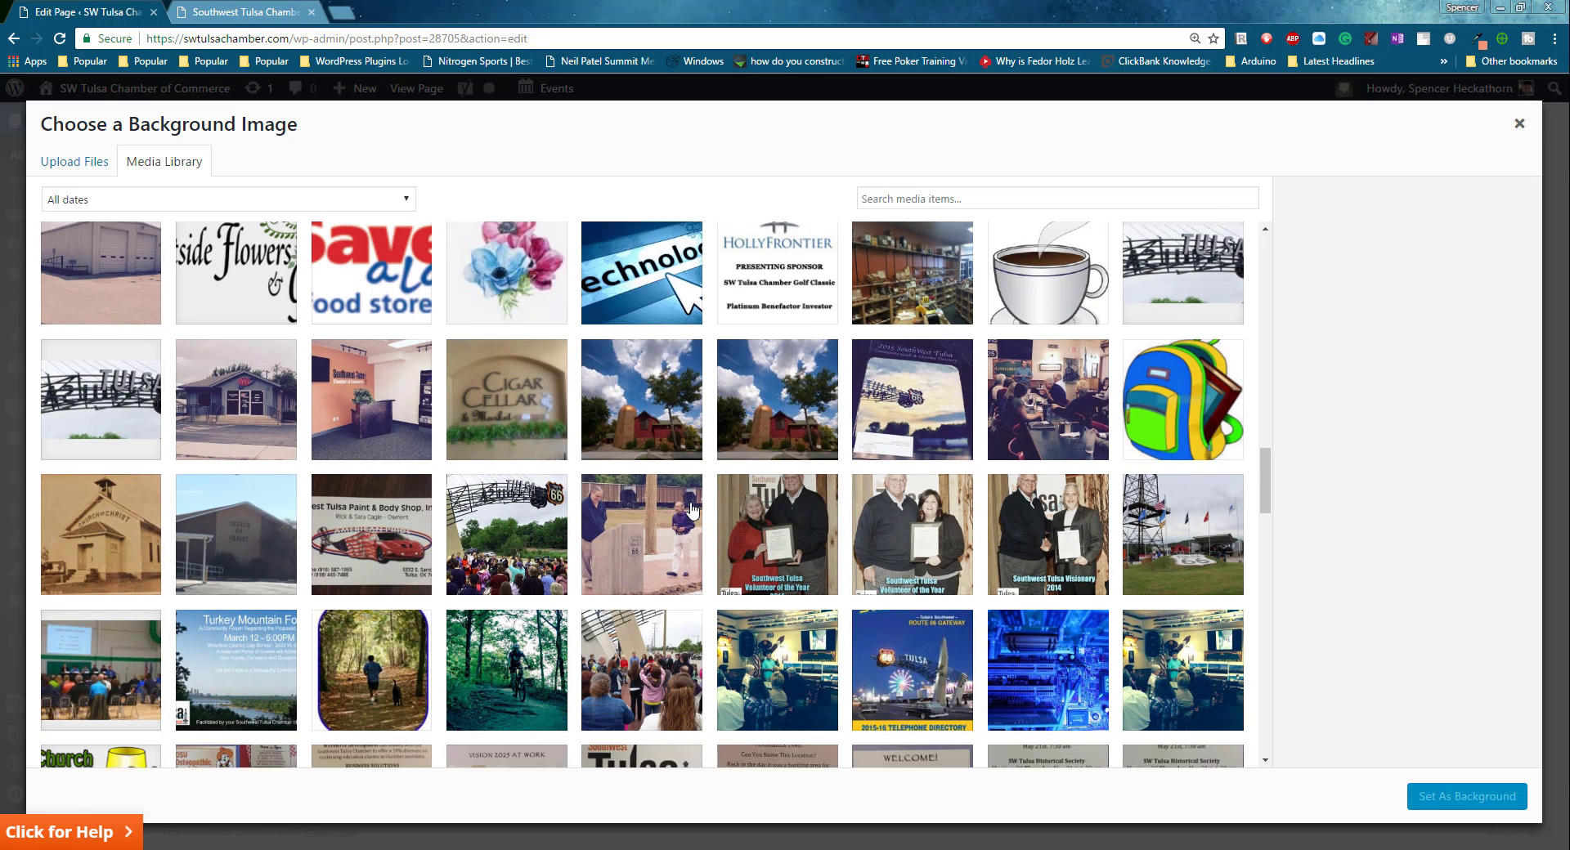
pyautogui.scroll(-3)
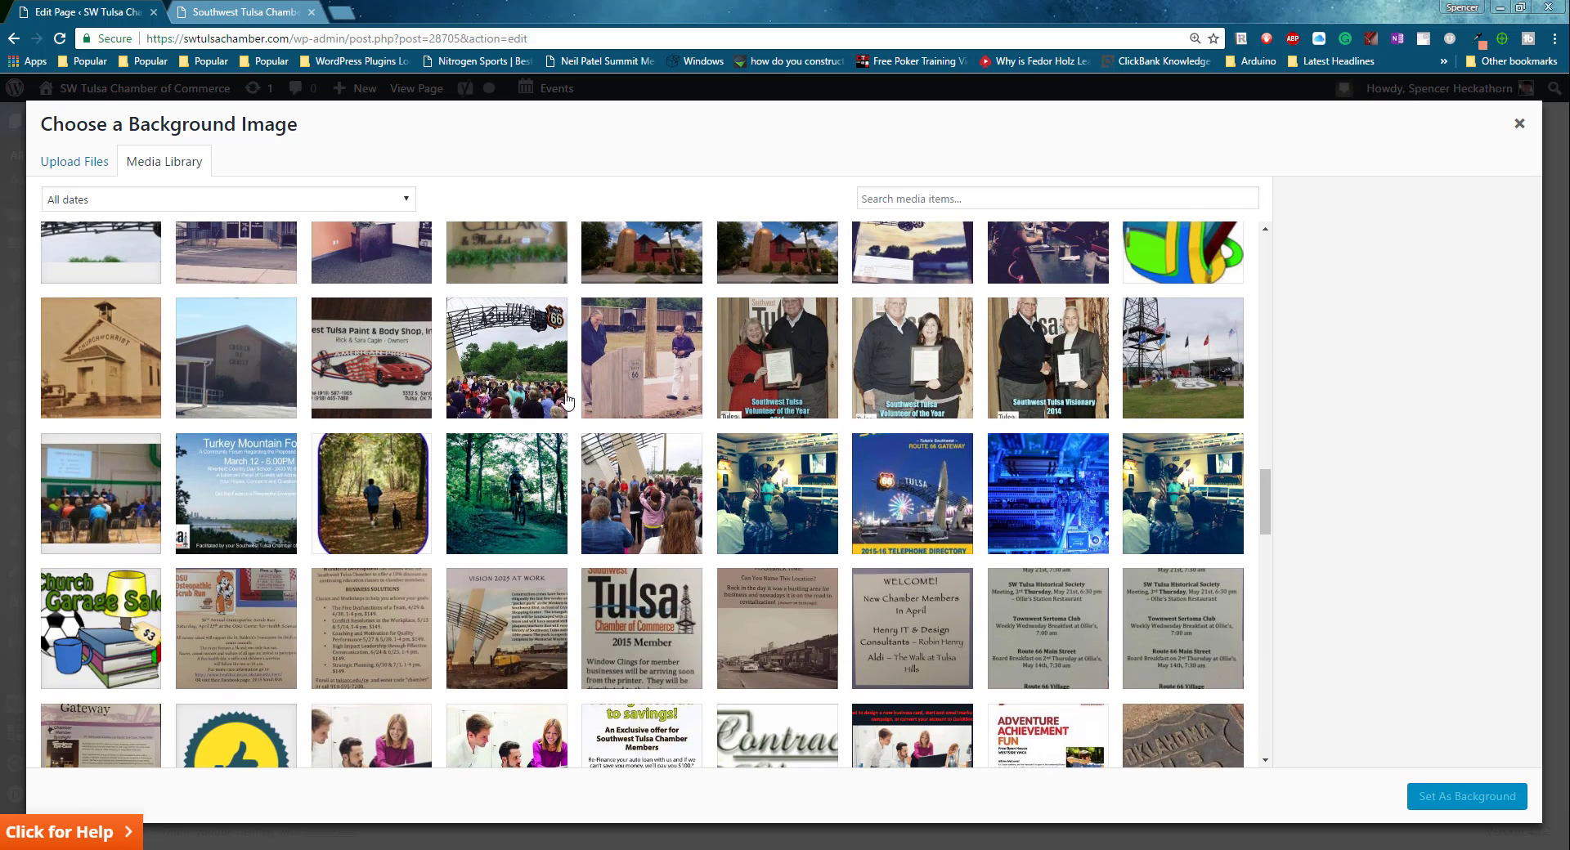
pyautogui.click(505, 358)
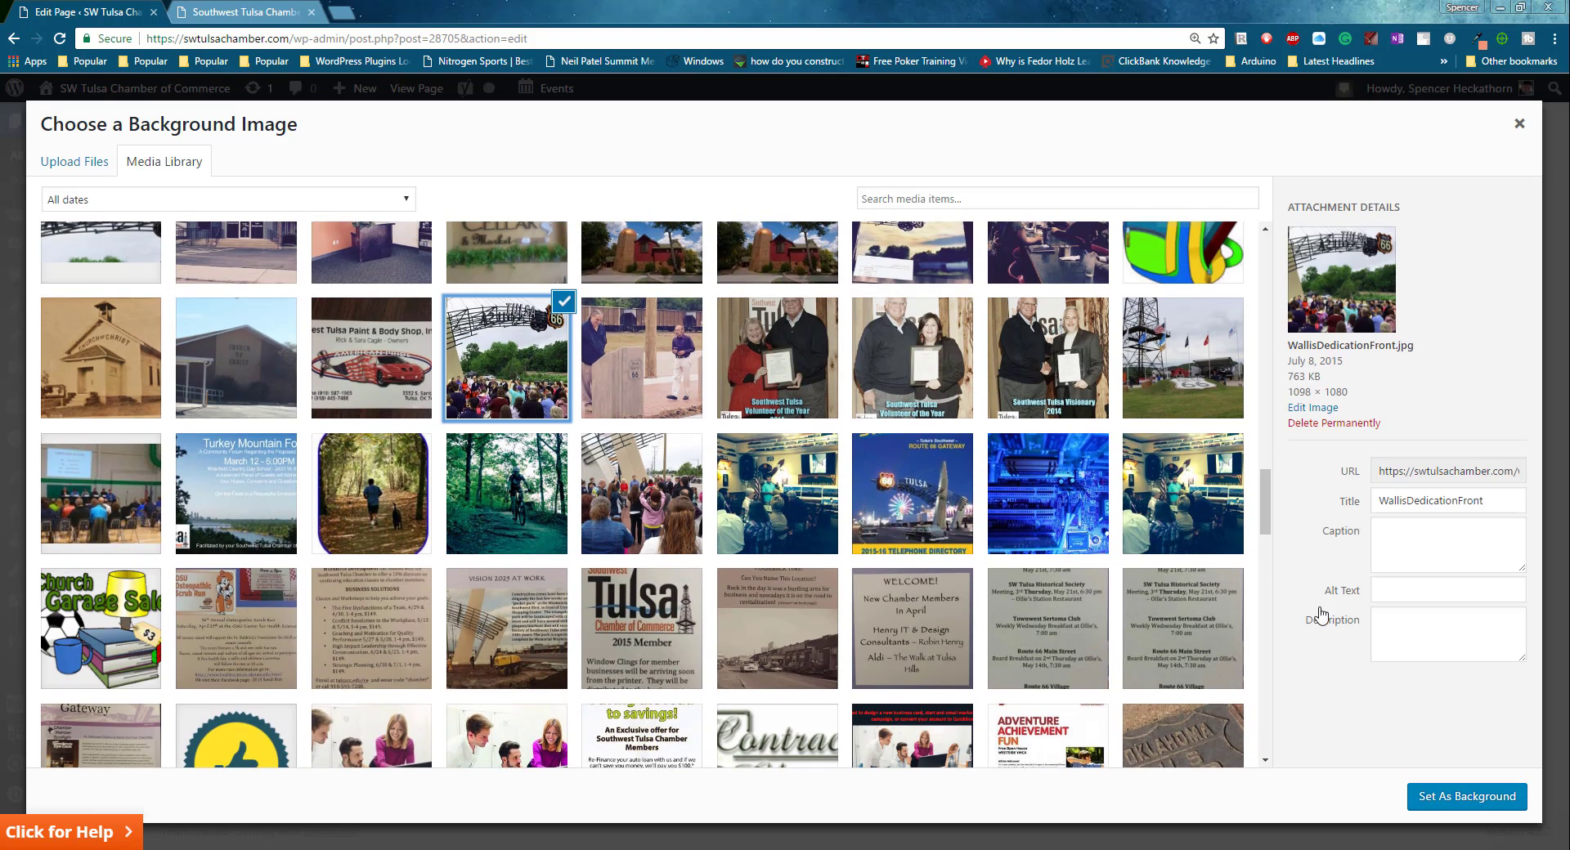
pyautogui.click(1465, 796)
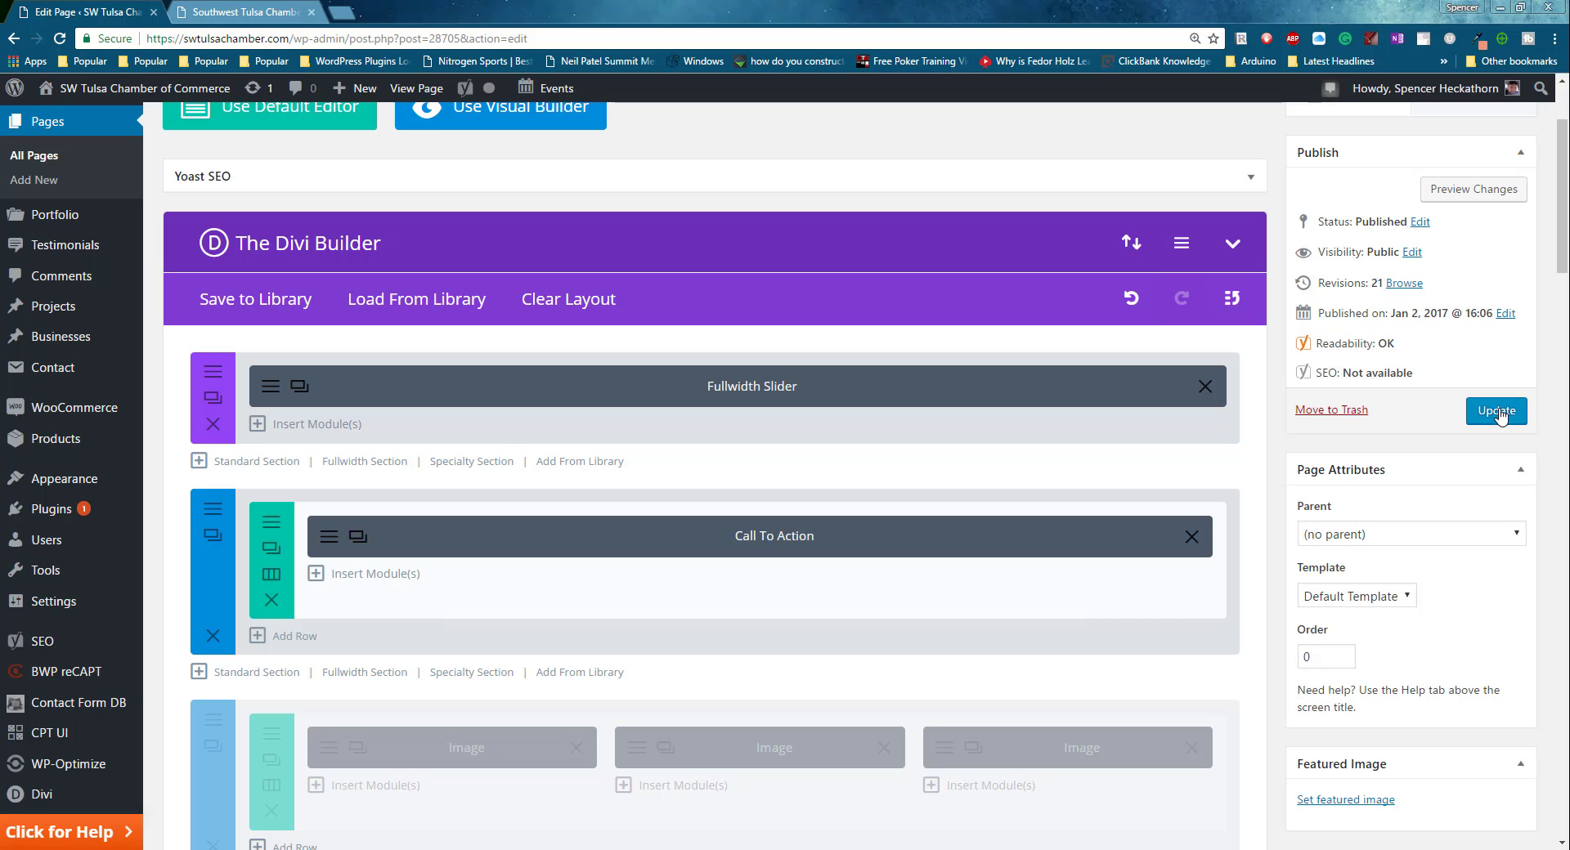
pyautogui.click(1496, 410)
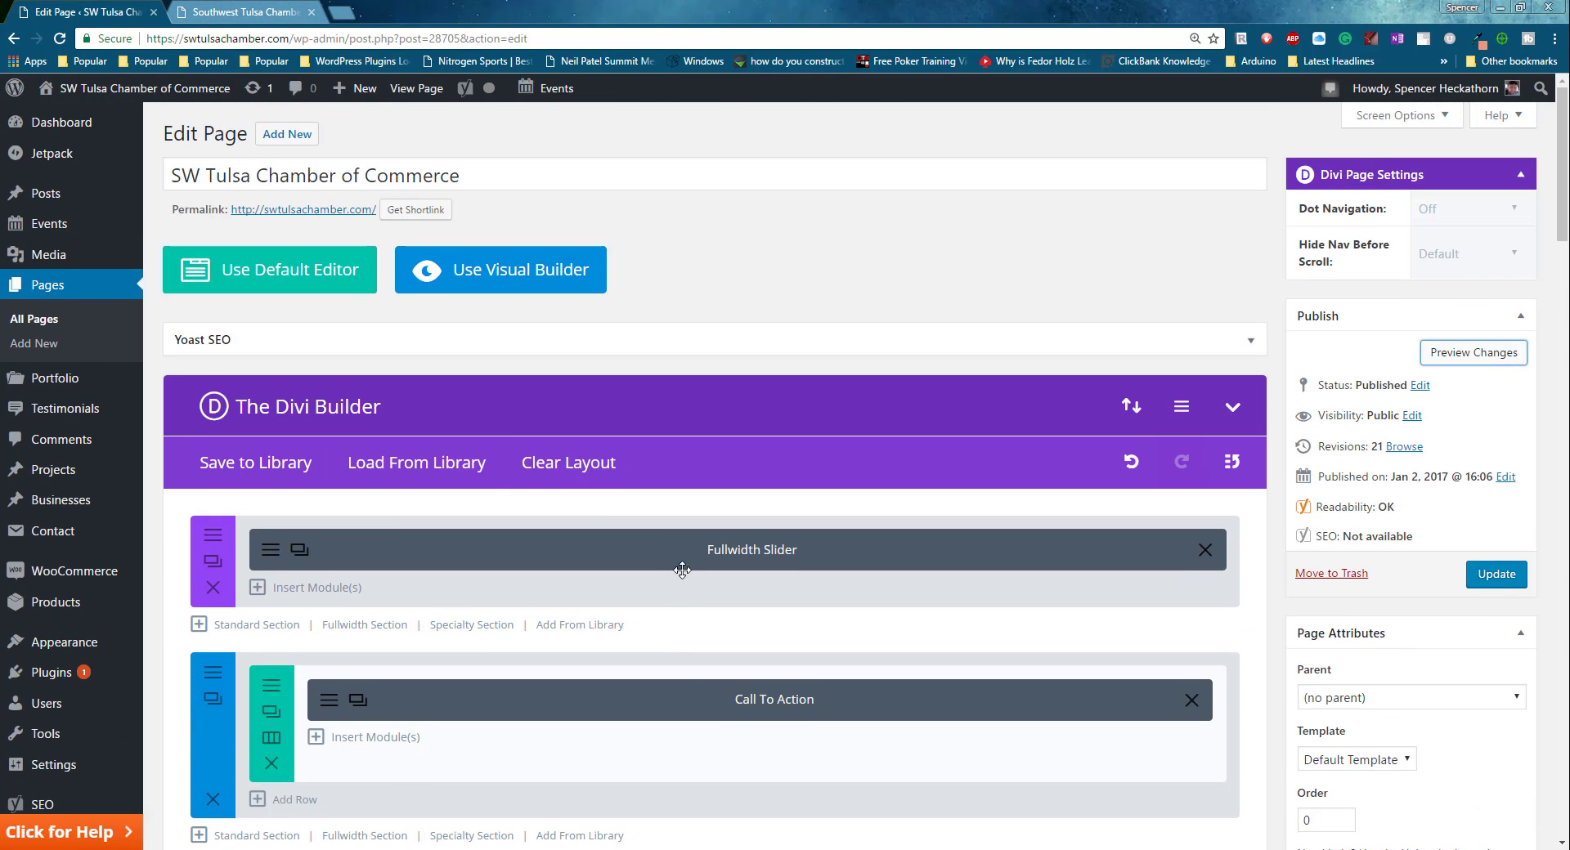
# Switch to the Visual Builder and review the fullwidth slider's slide list and options.
pyautogui.click(500, 270)
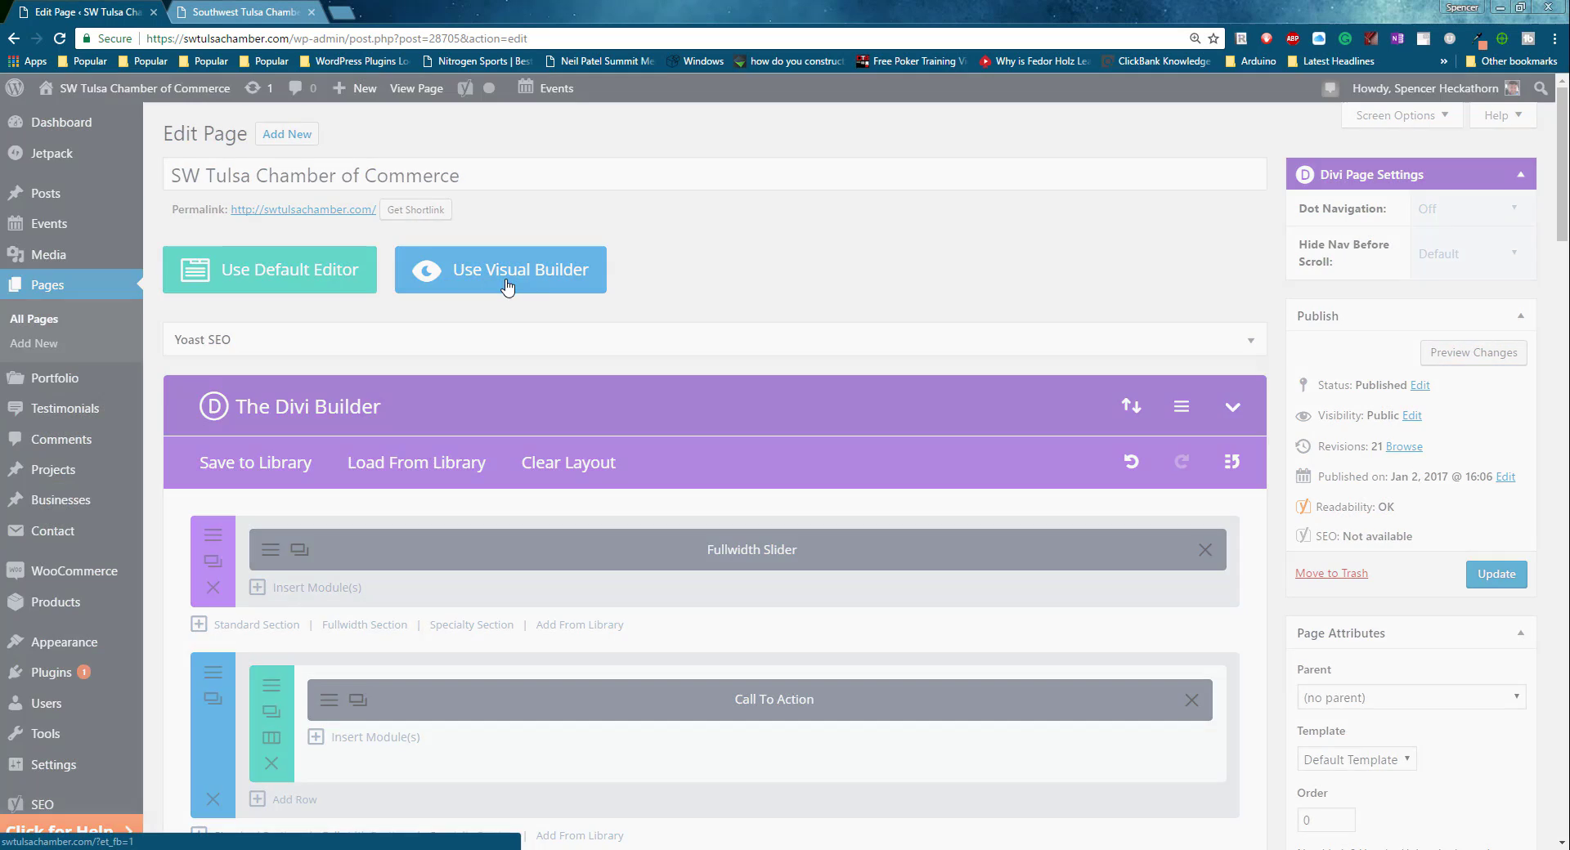
pyautogui.click(500, 270)
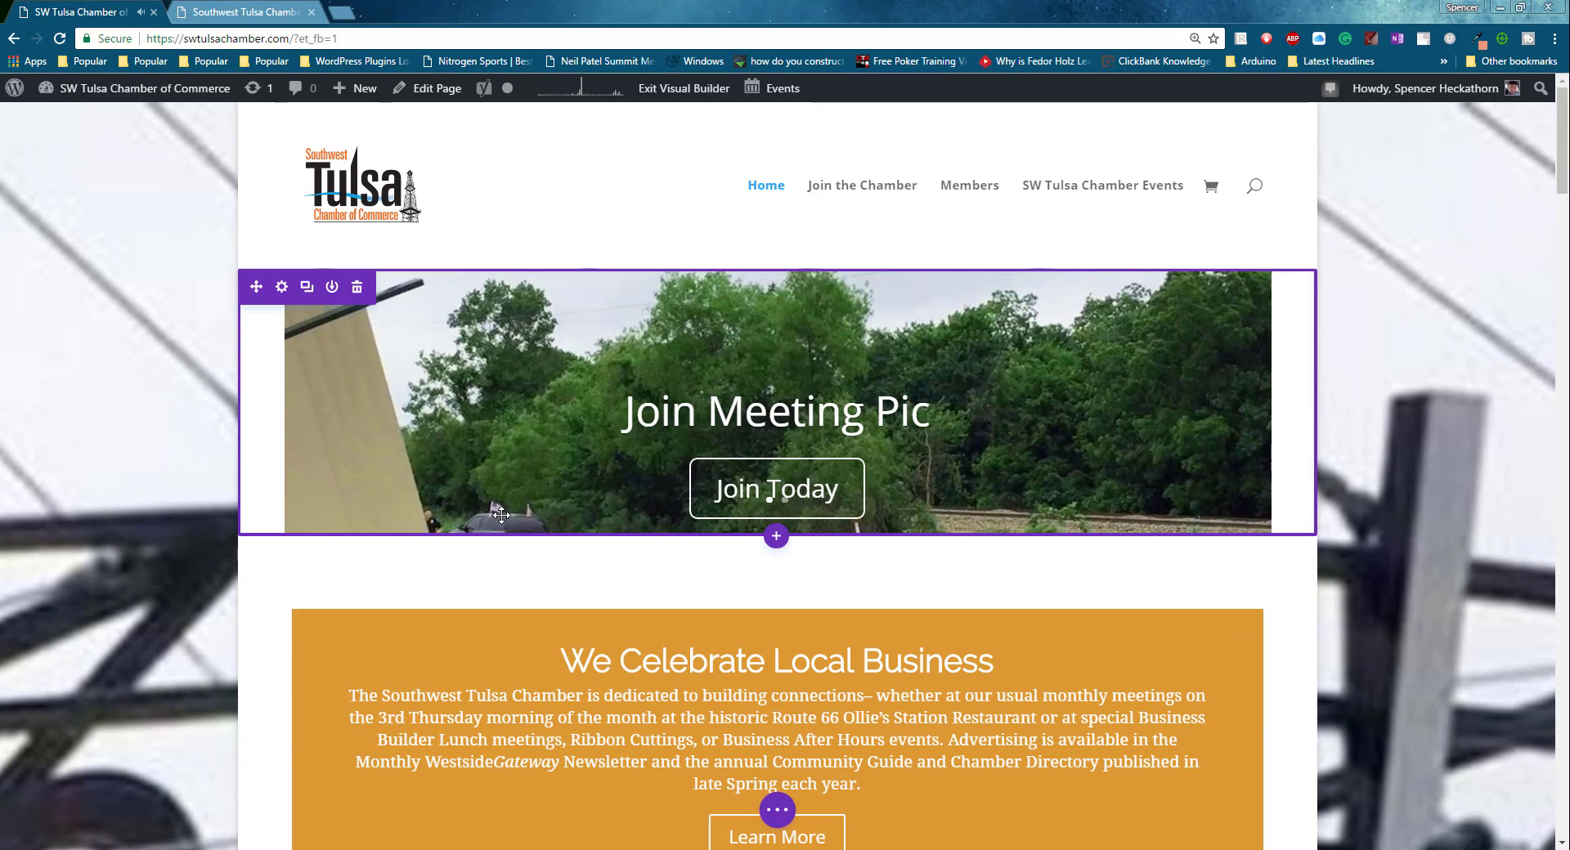
pyautogui.moveTo(479, 278)
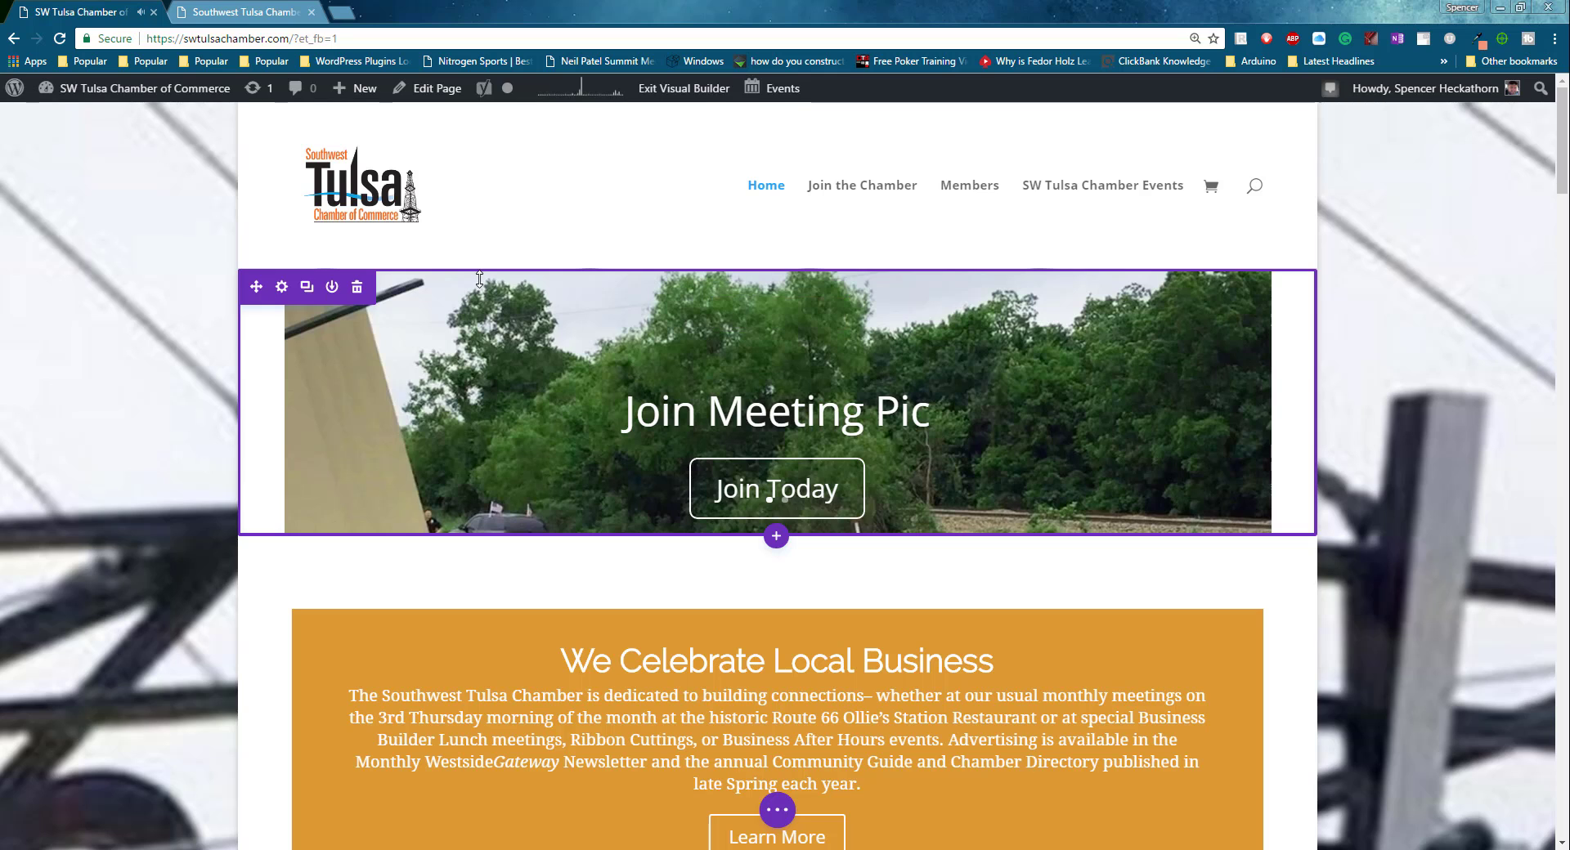
pyautogui.moveTo(474, 230)
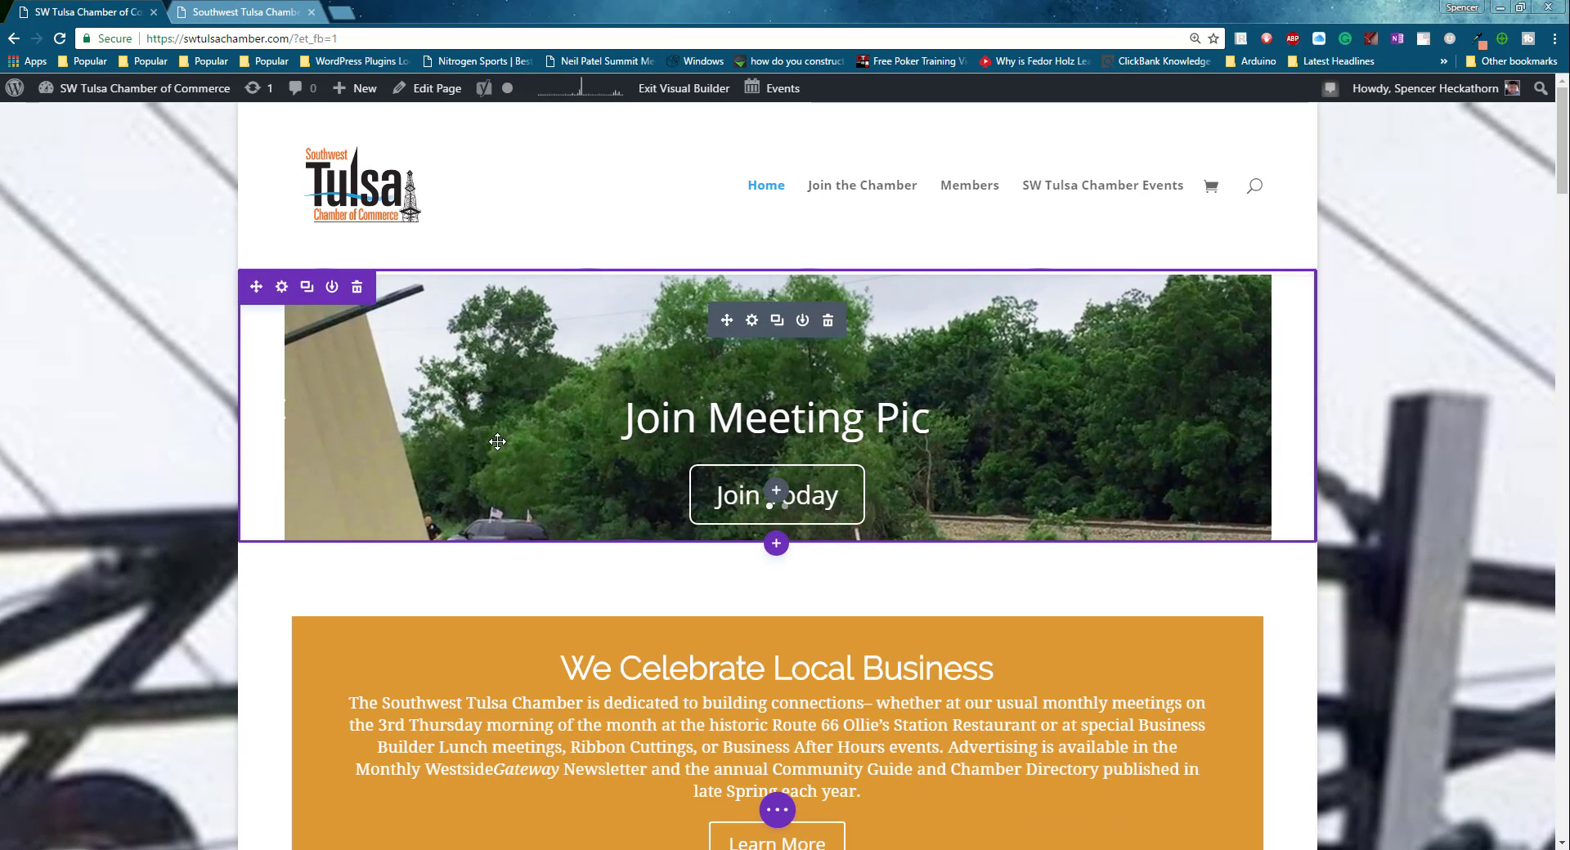
pyautogui.moveTo(582, 531)
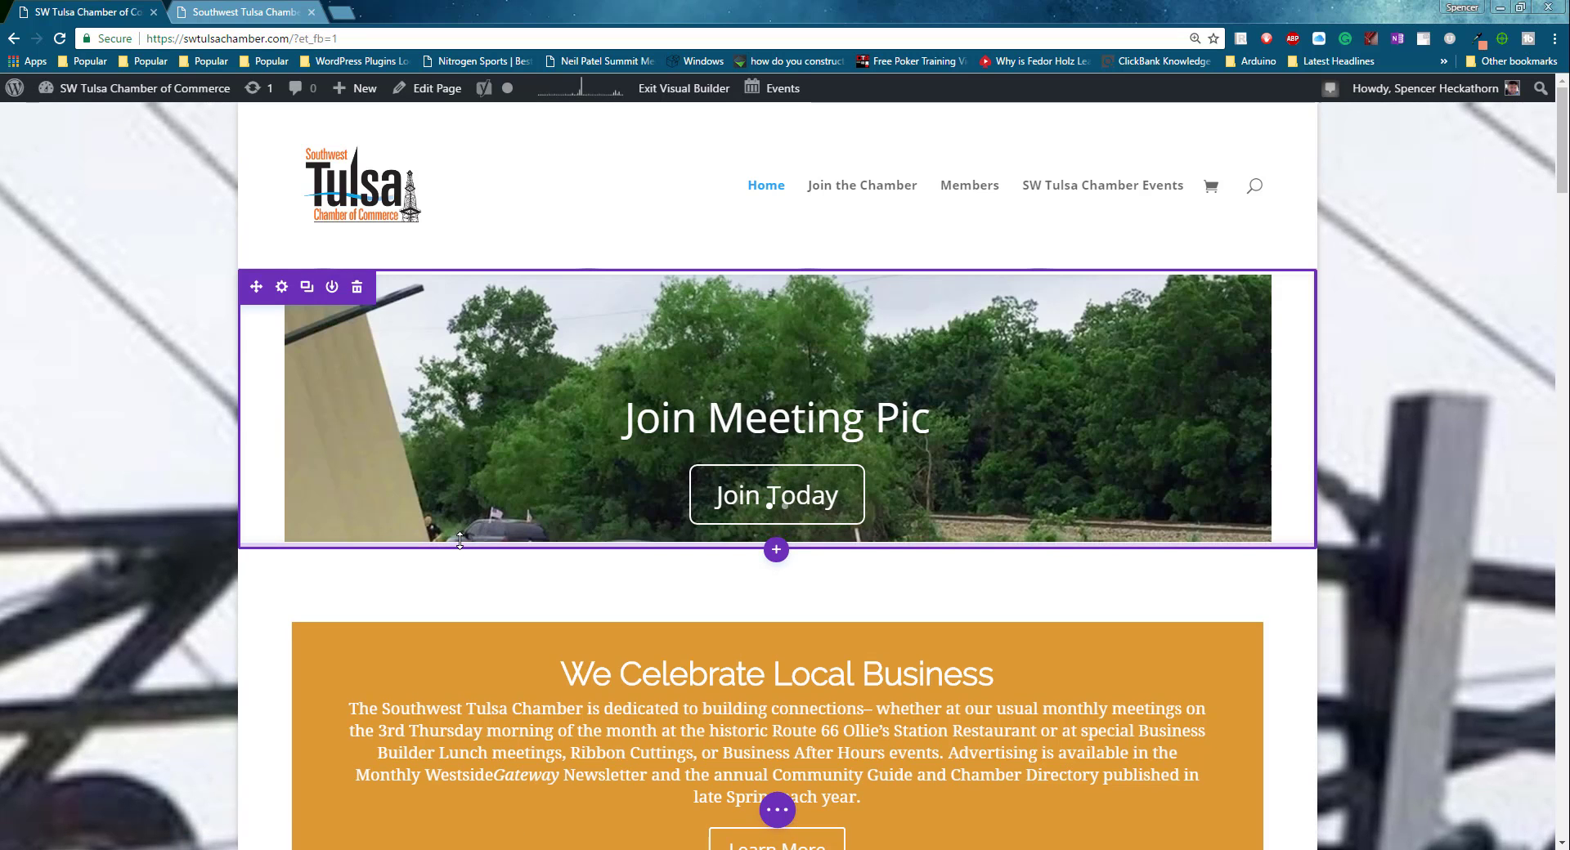
pyautogui.moveTo(775, 321)
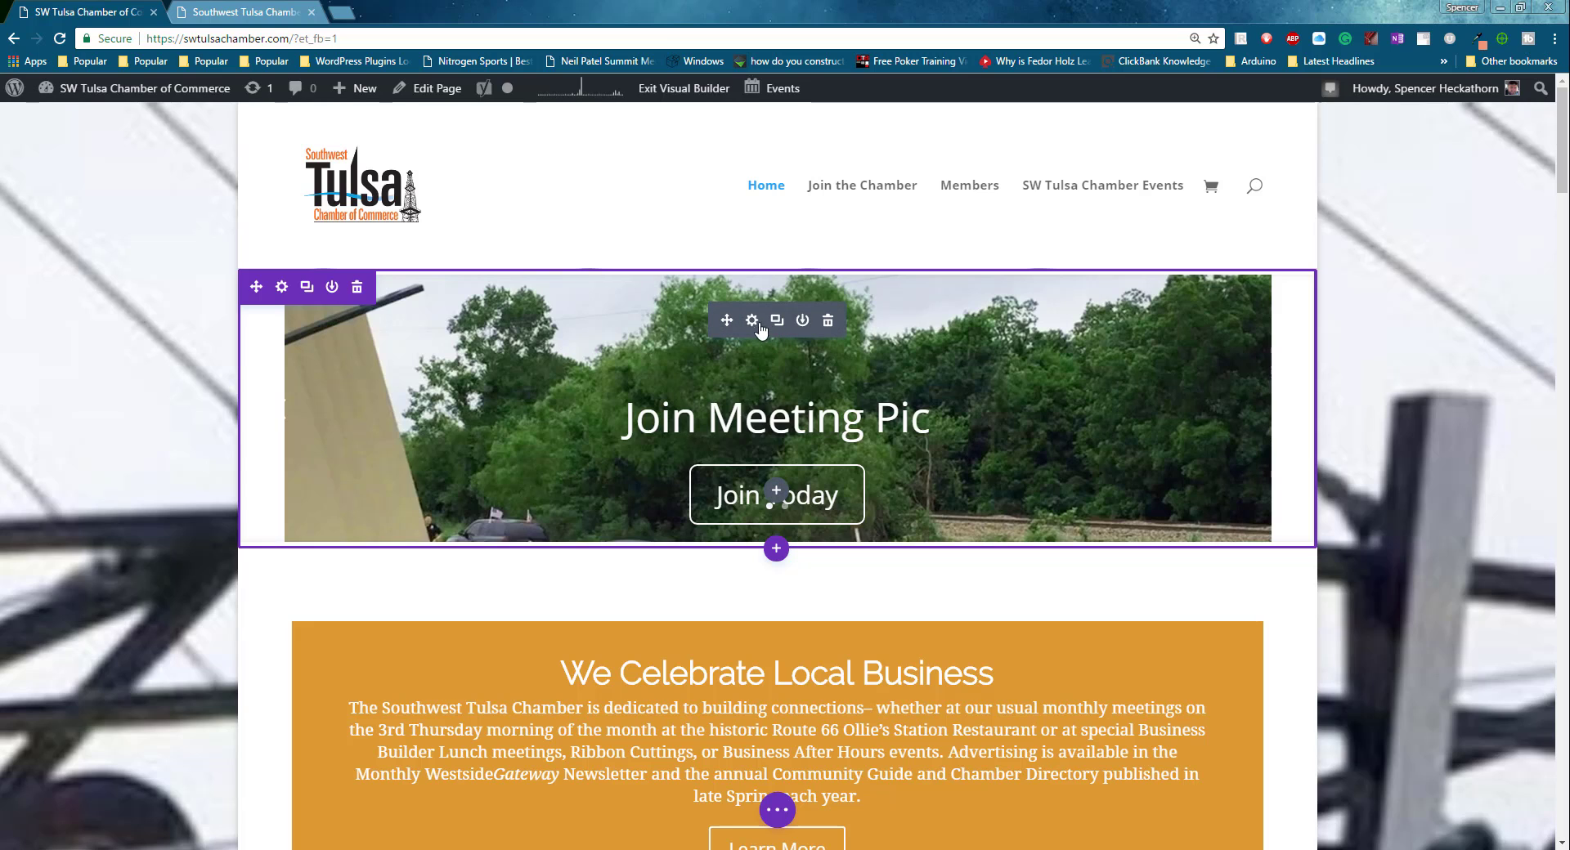
pyautogui.click(750, 321)
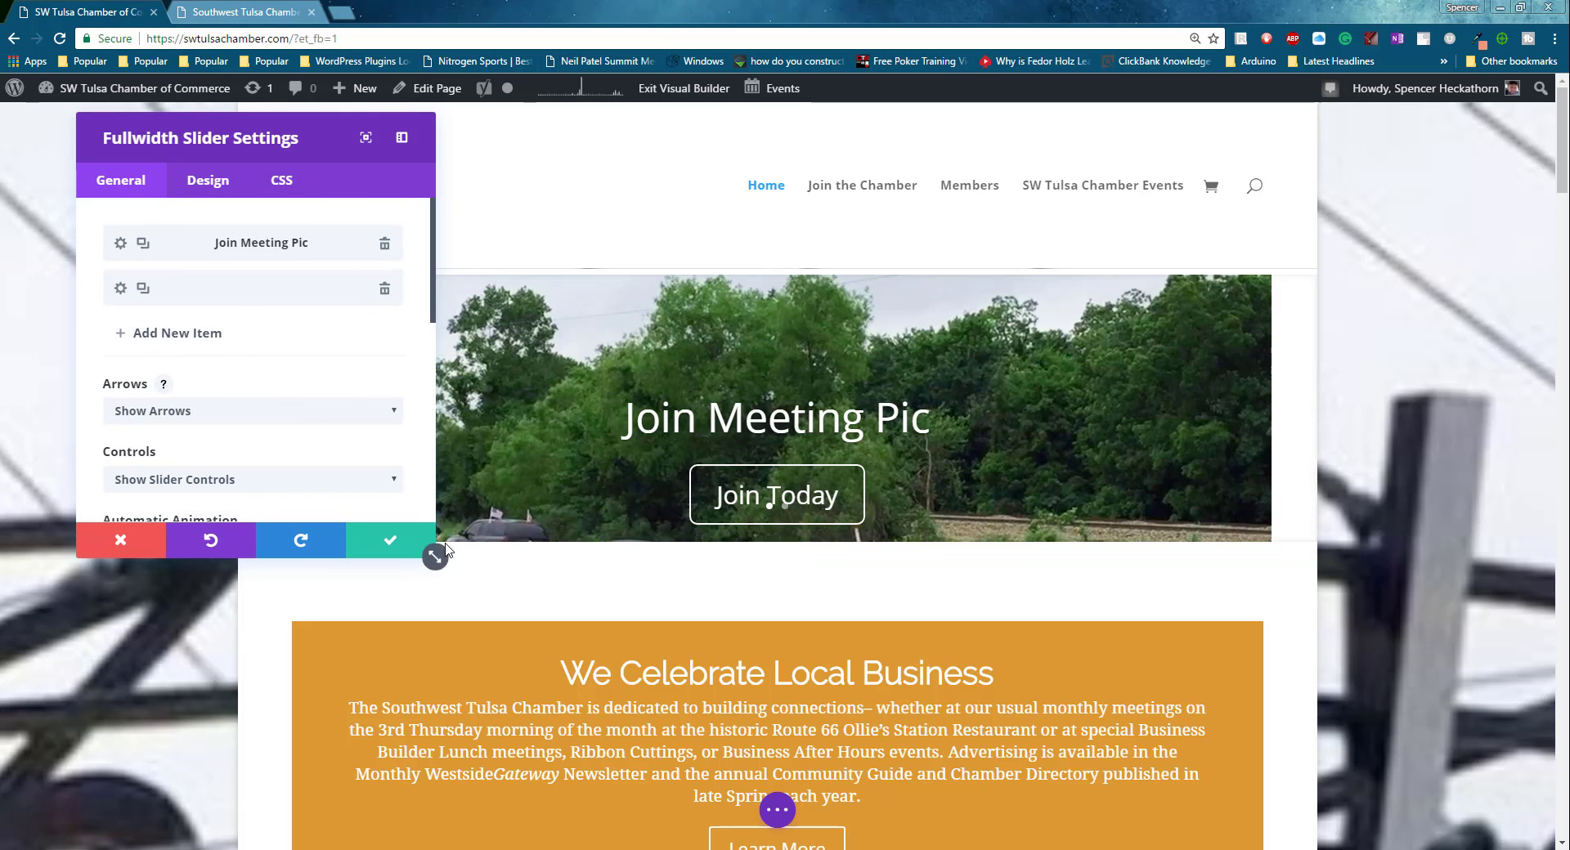
pyautogui.moveTo(435, 558); pyautogui.dragTo(711, 600)
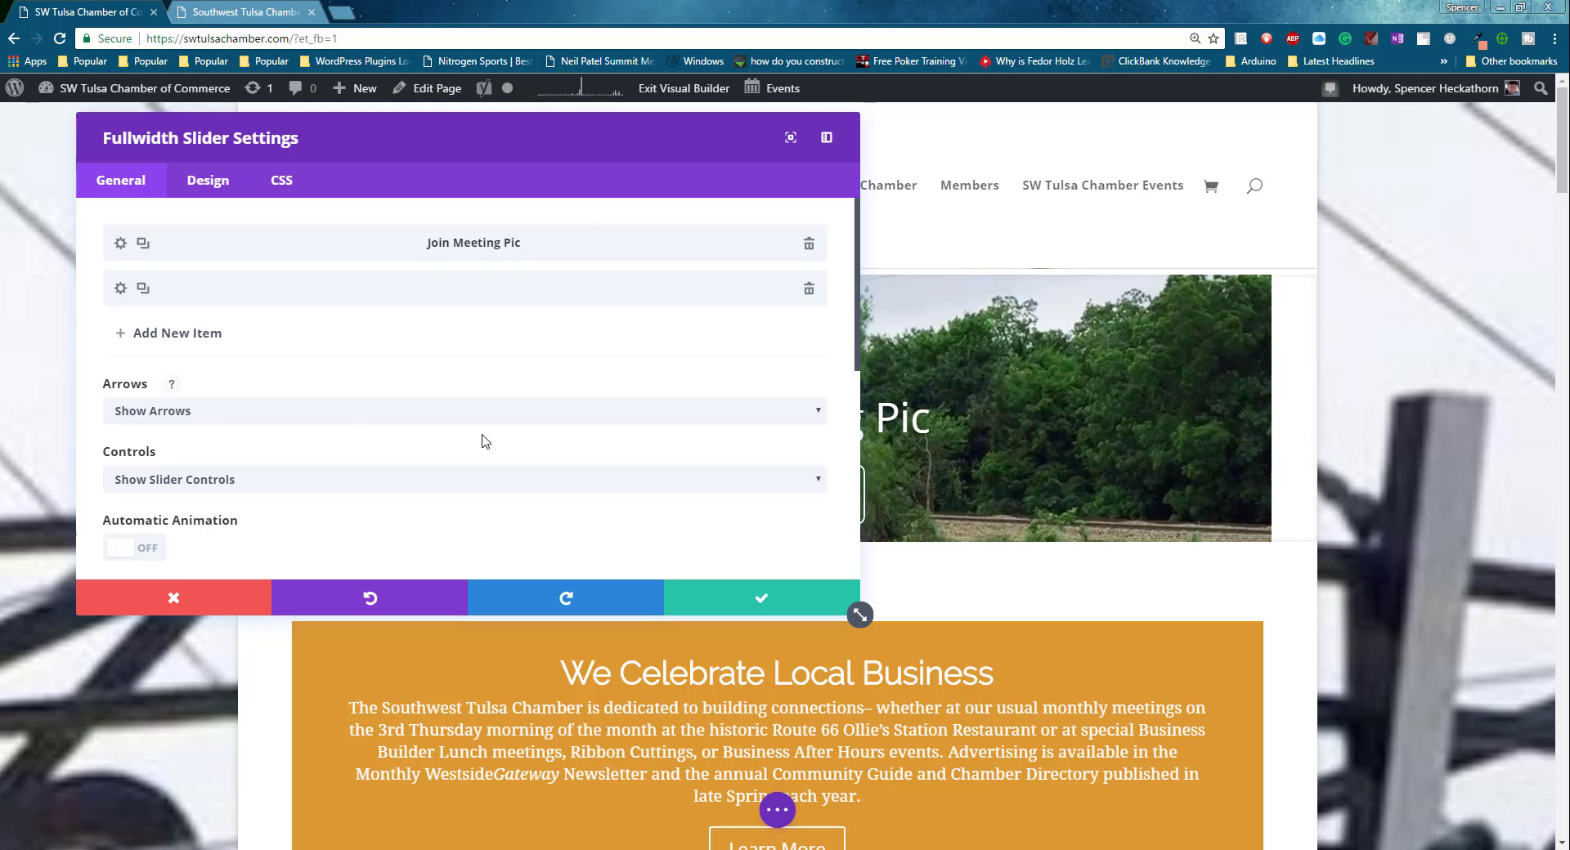
pyautogui.moveTo(324, 450)
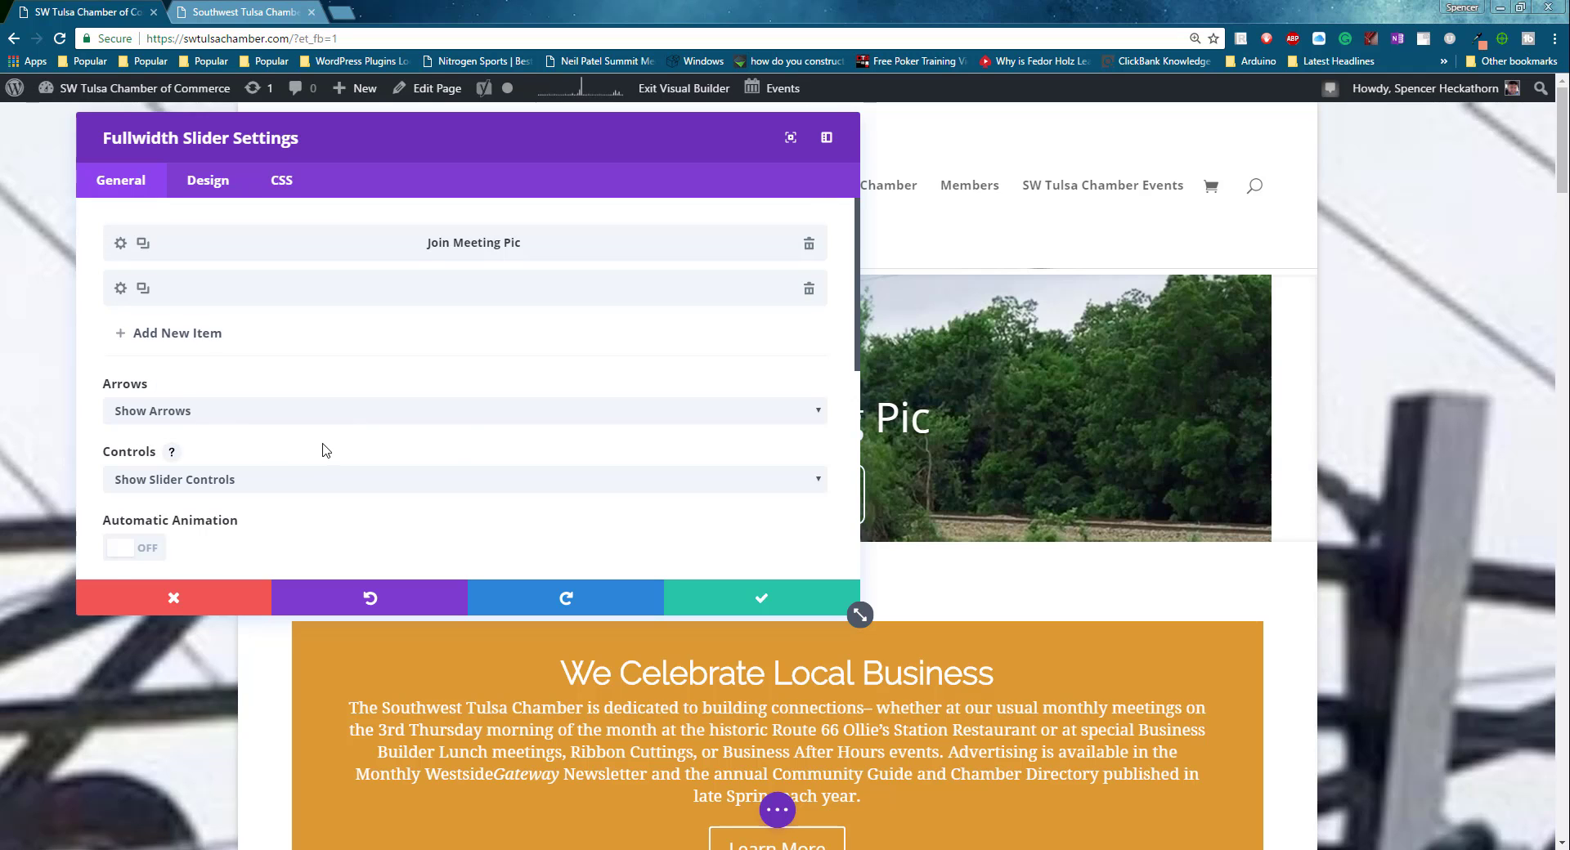
pyautogui.scroll(-3)
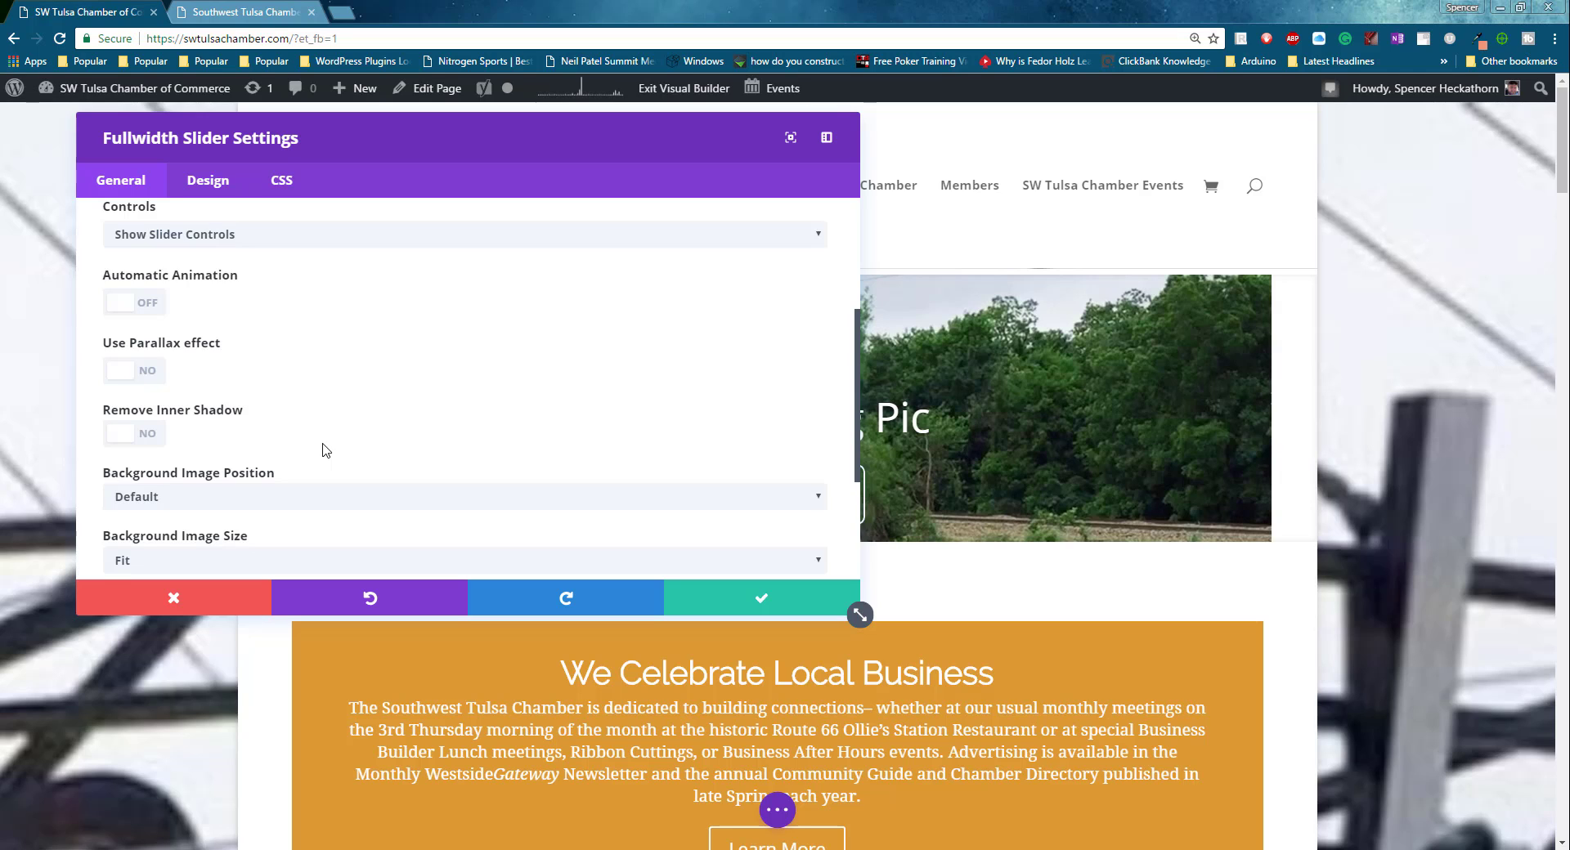
pyautogui.moveTo(147, 381)
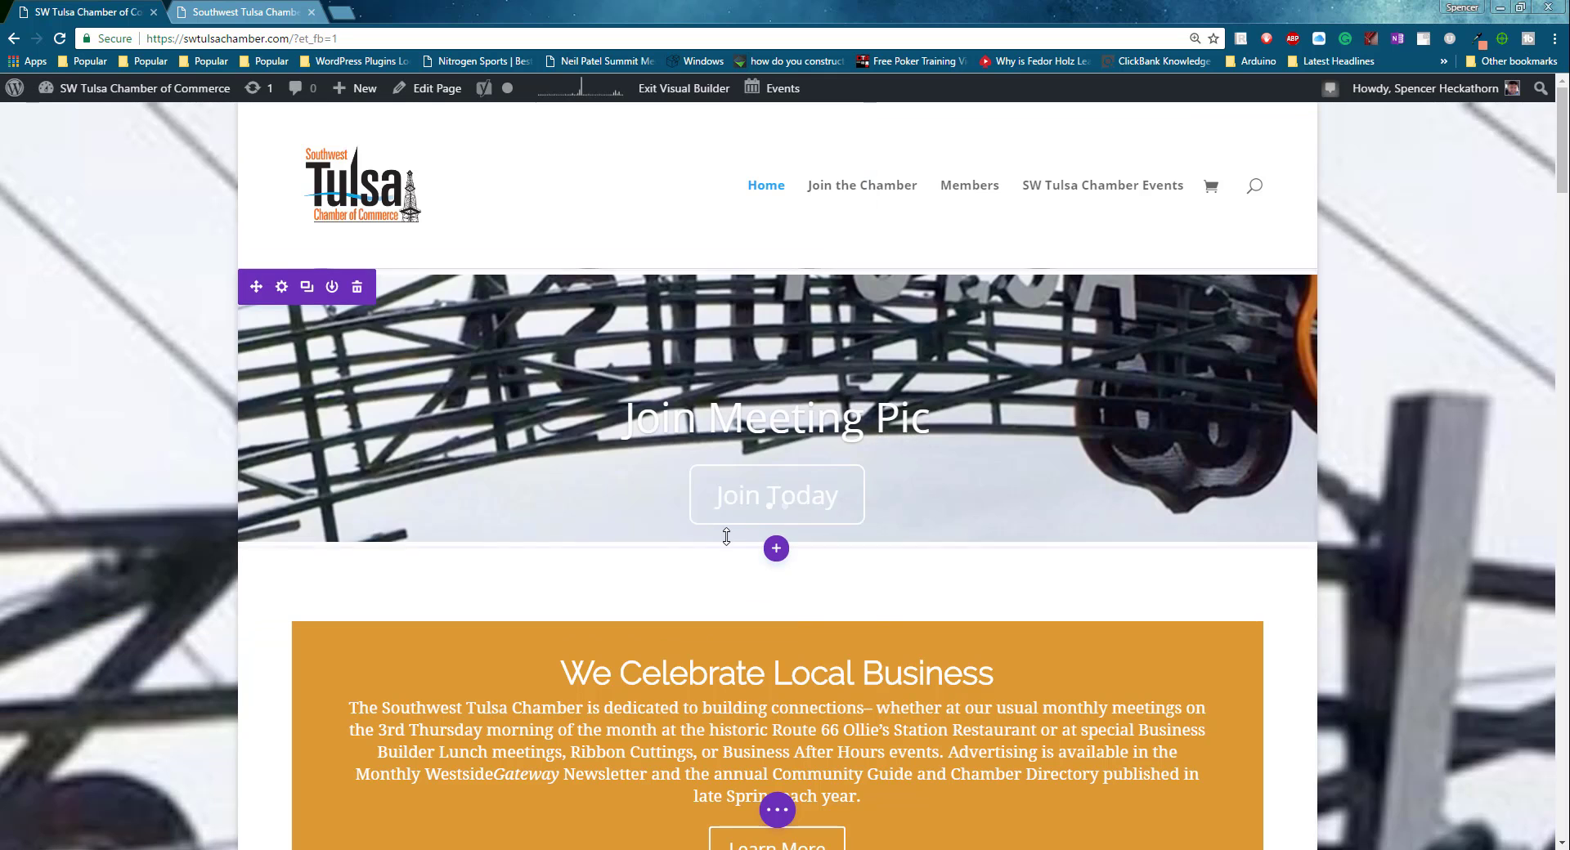
pyautogui.scroll(-3)
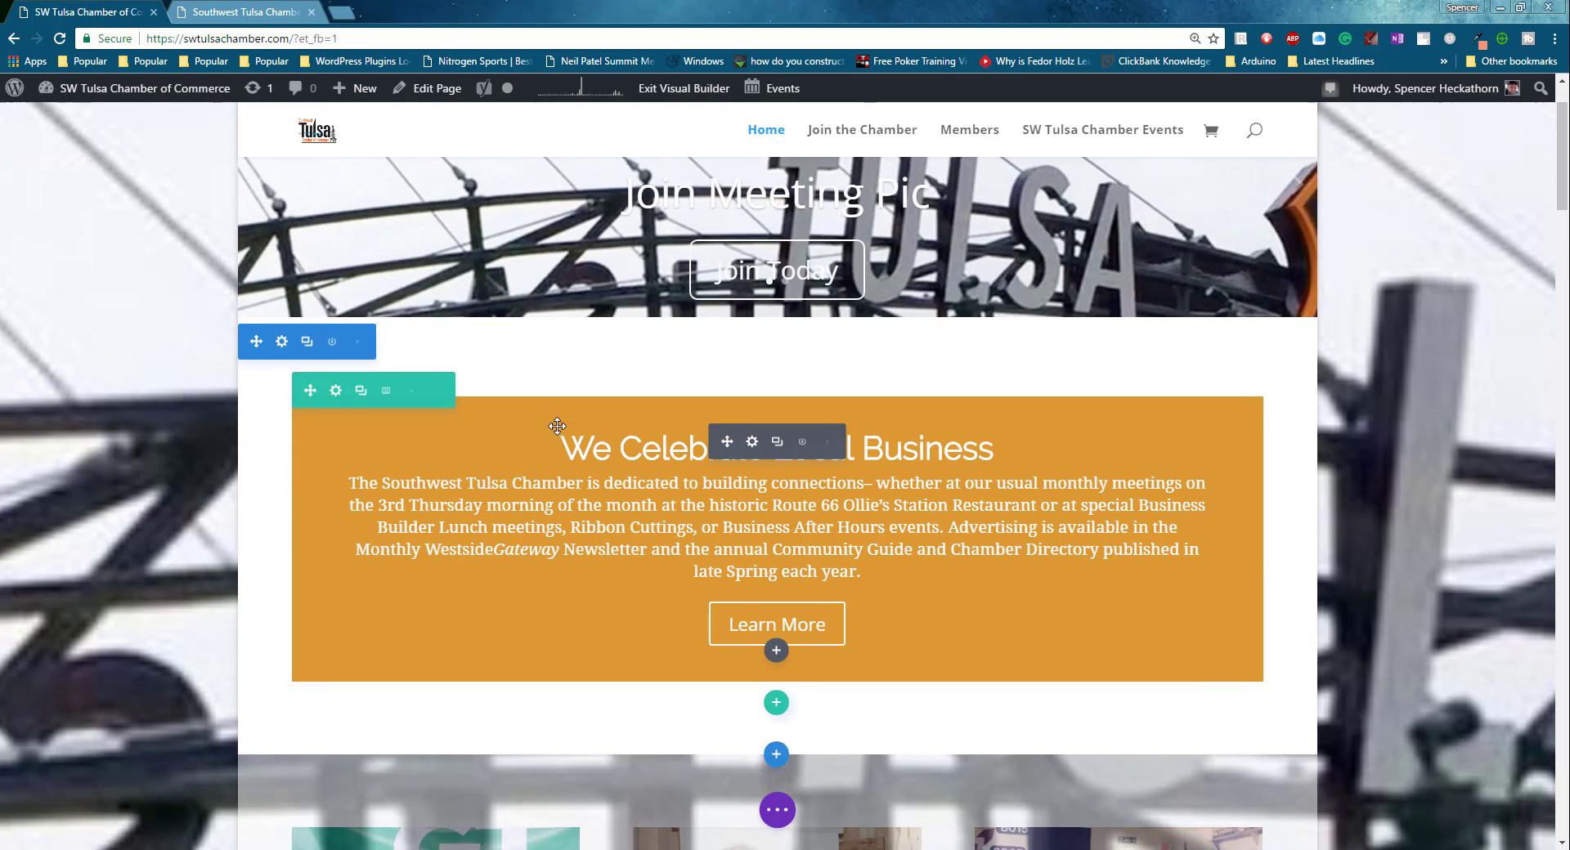
pyautogui.scroll(-3)
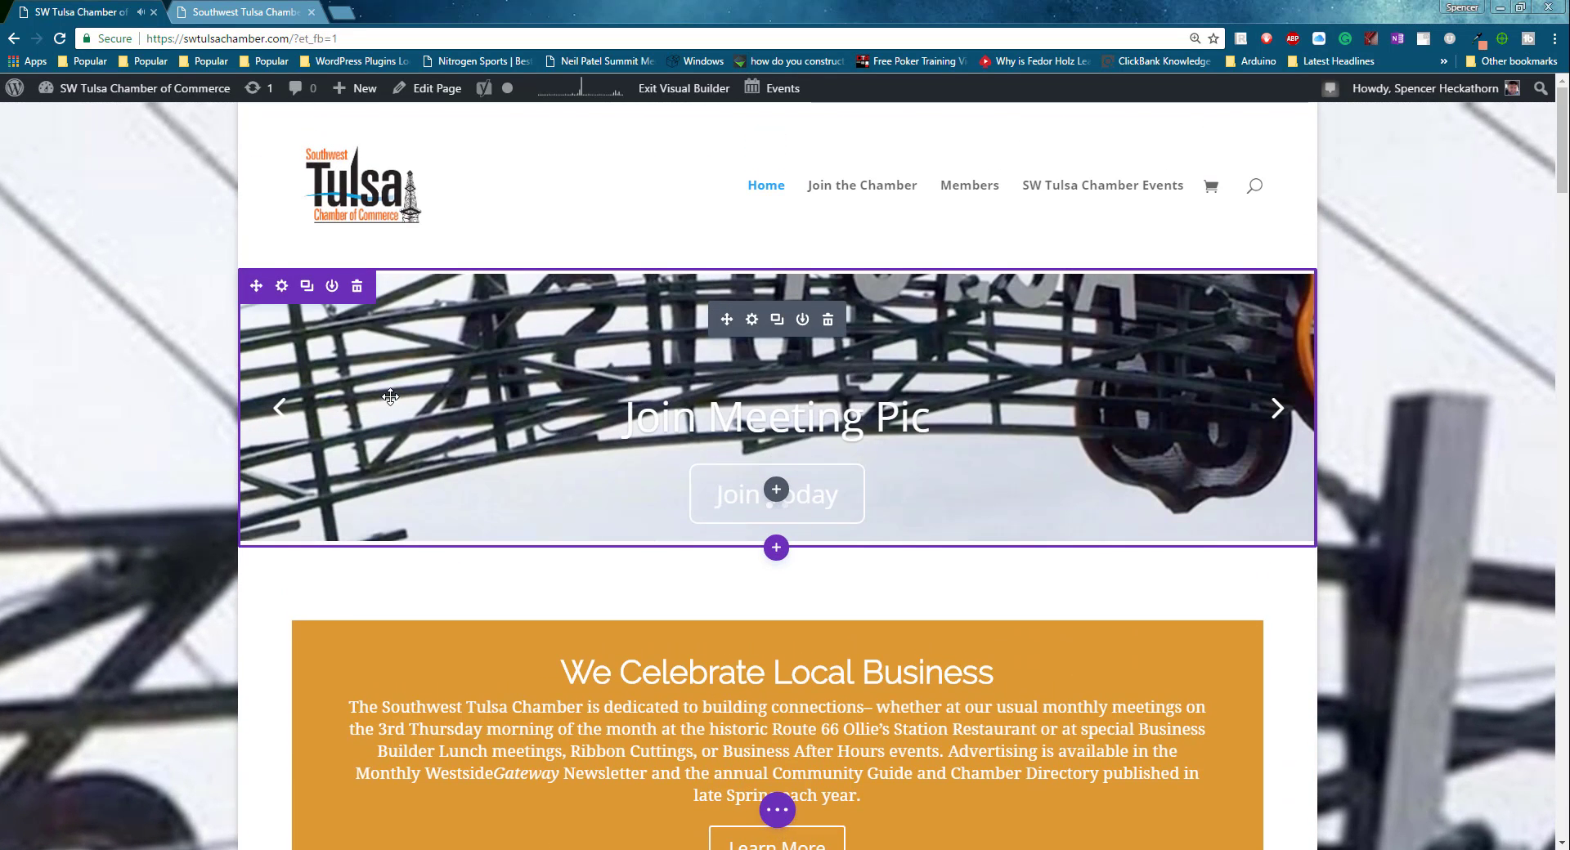
pyautogui.moveTo(1279, 422)
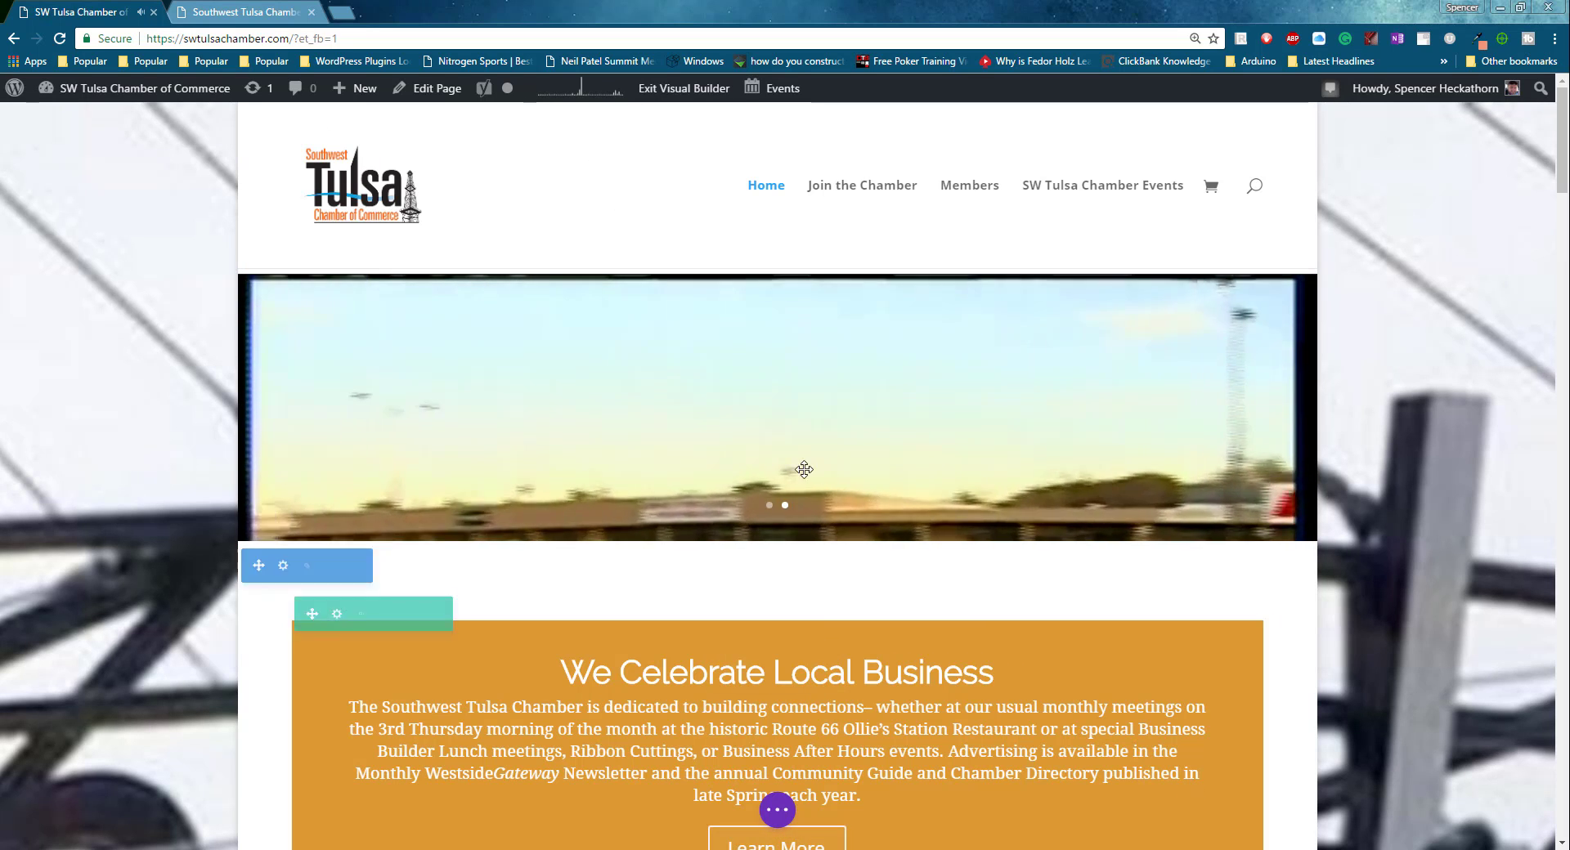
# Delete the untitled second slide and save, leaving only the Join Meeting Pic slide.
pyautogui.click(283, 564)
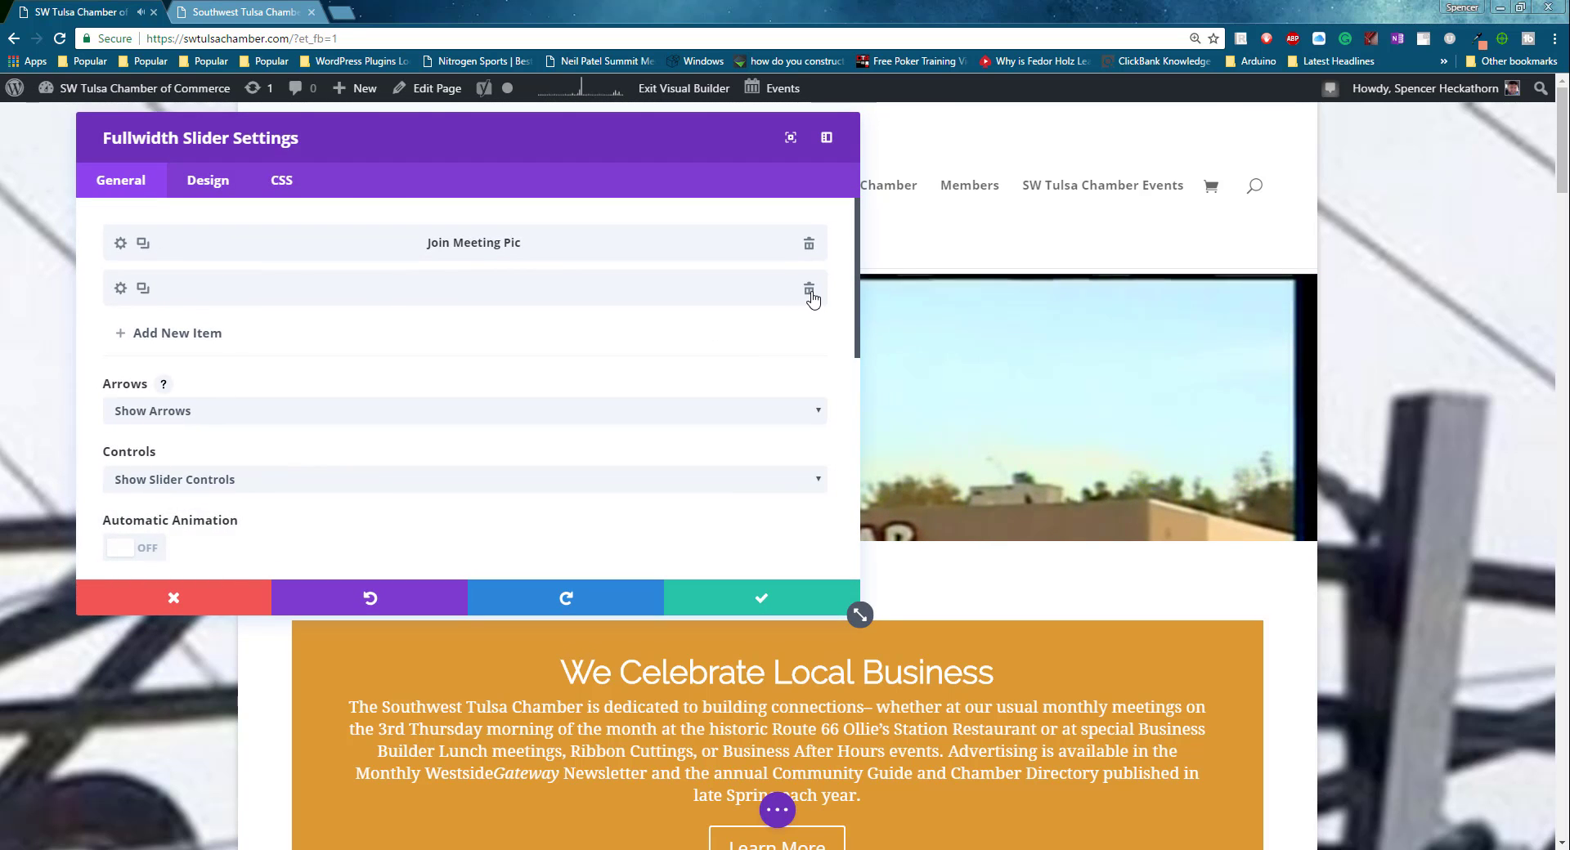
pyautogui.click(808, 288)
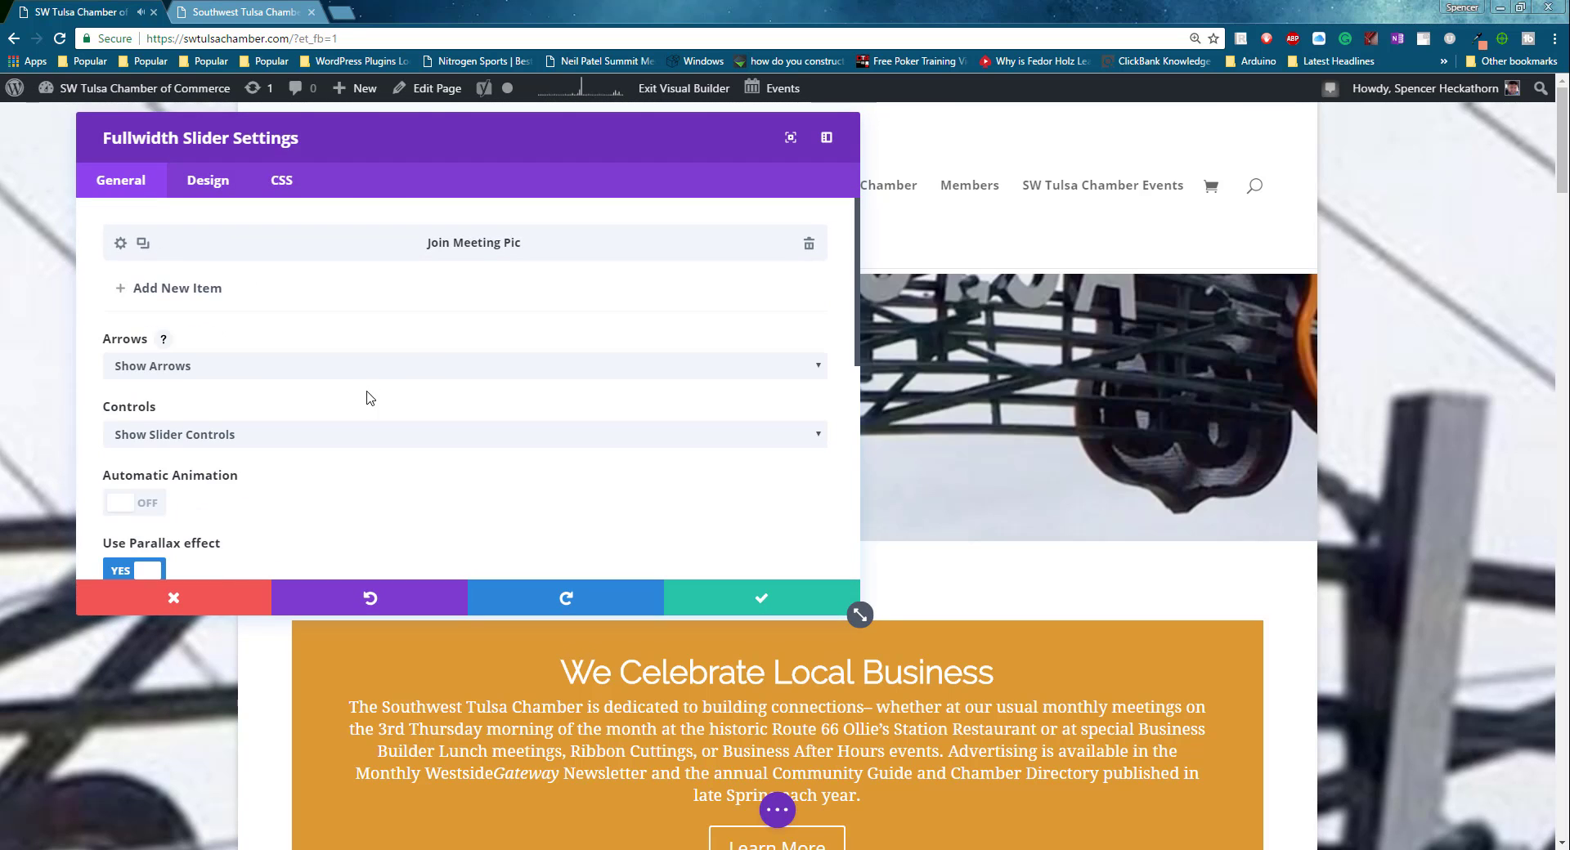
pyautogui.scroll(-3)
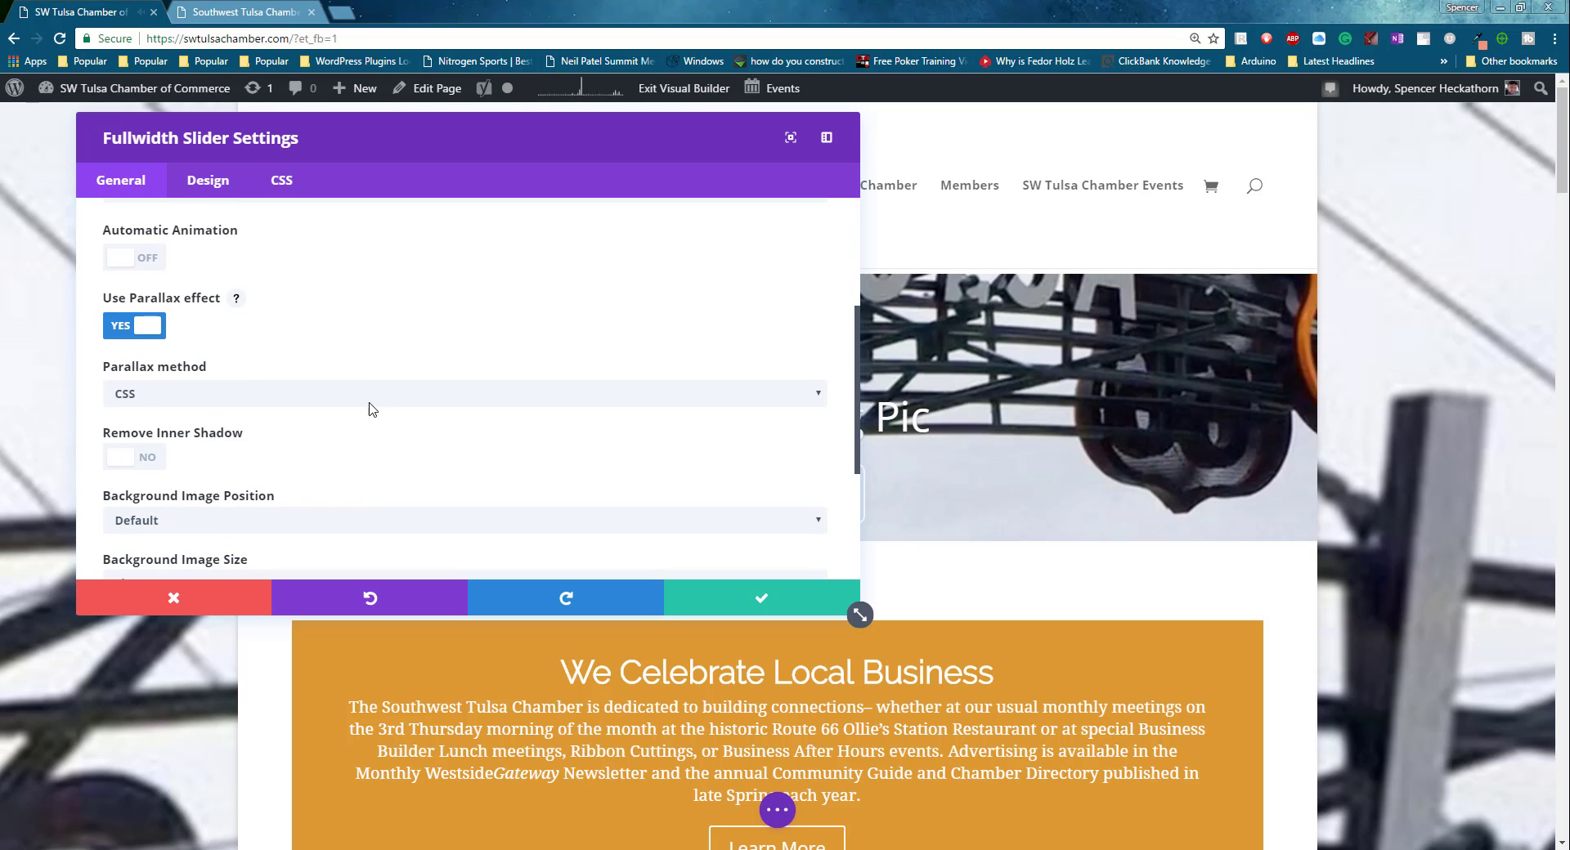
pyautogui.click(463, 393)
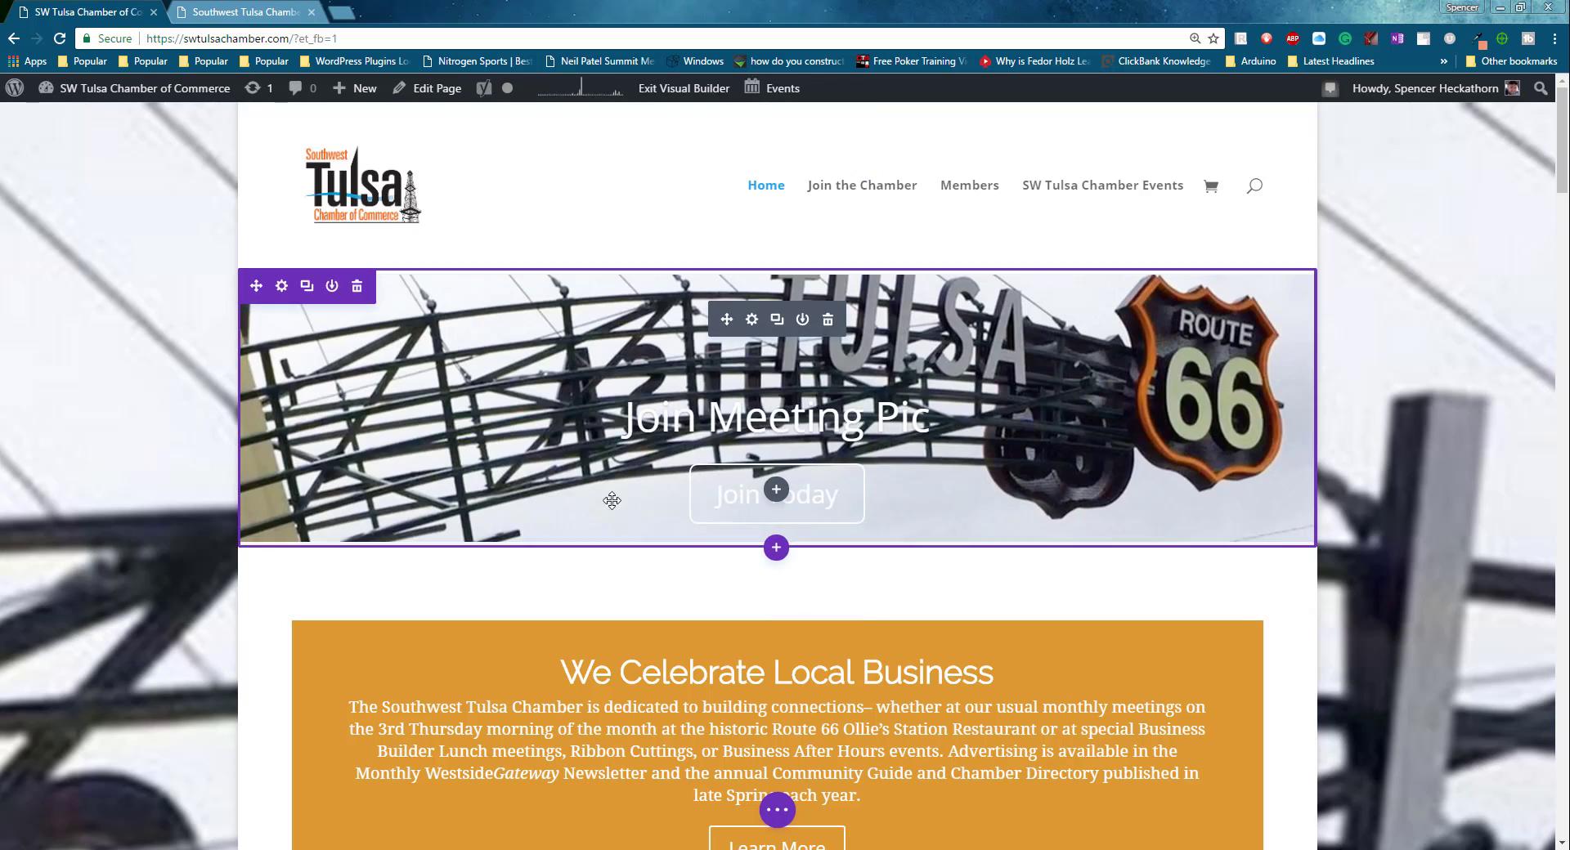
pyautogui.scroll(-3)
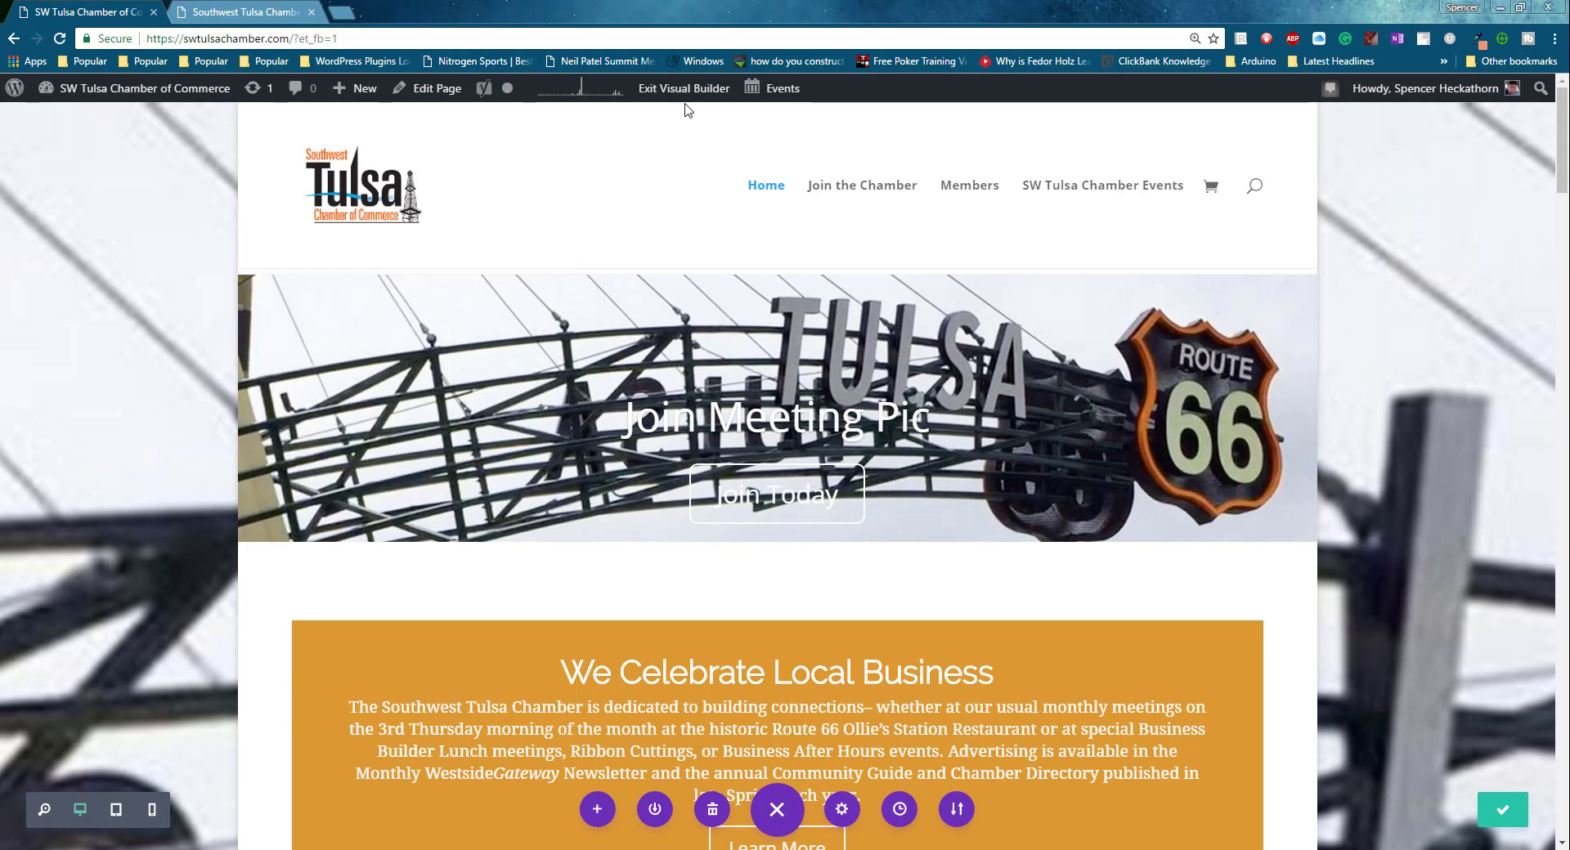
pyautogui.click(684, 89)
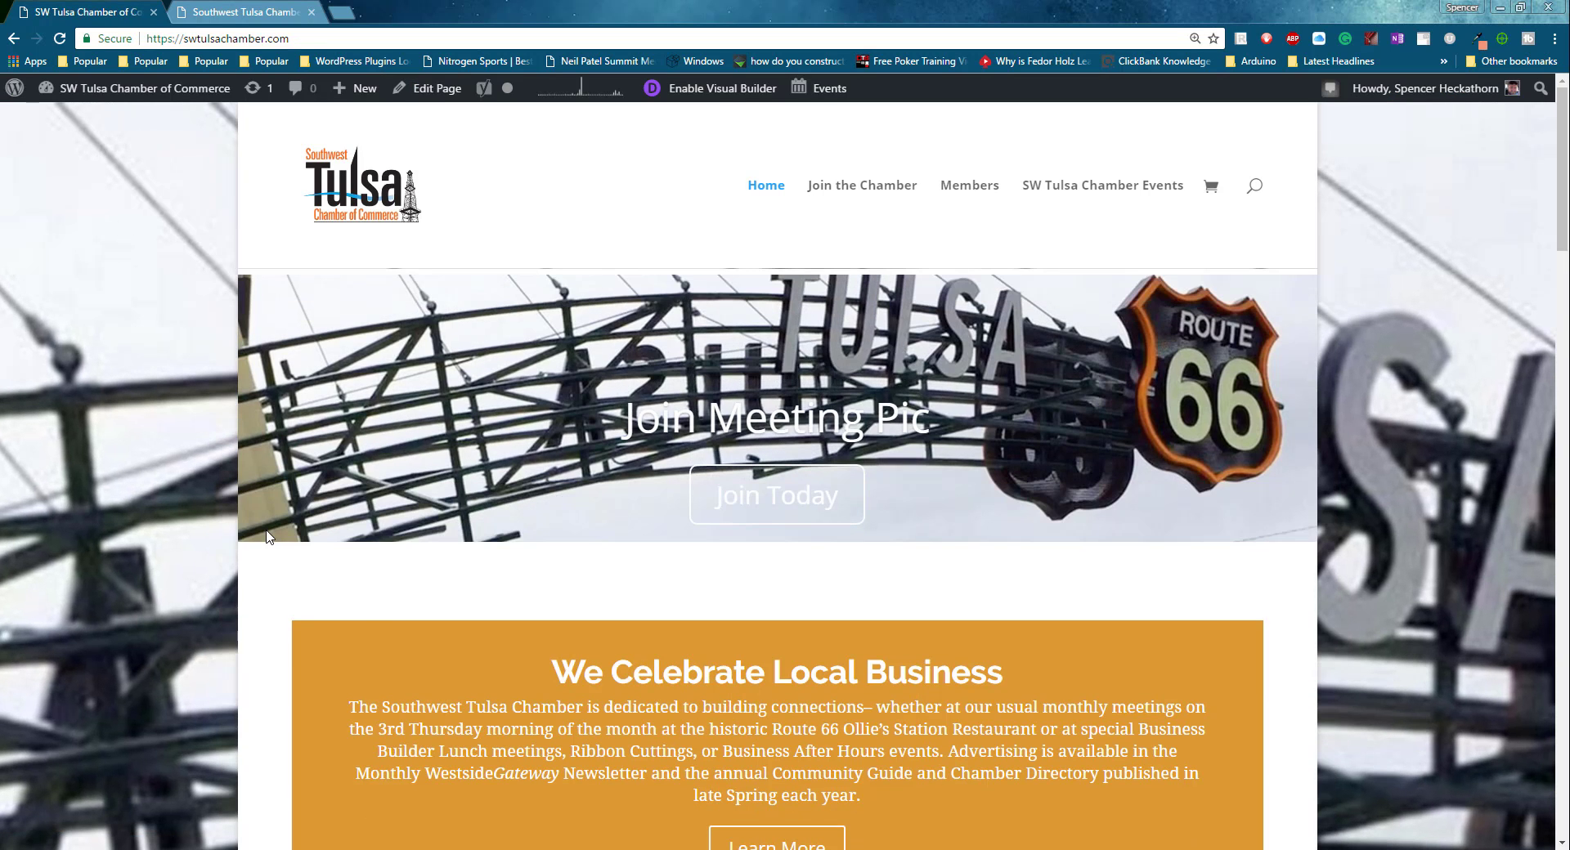
pyautogui.scroll(-3)
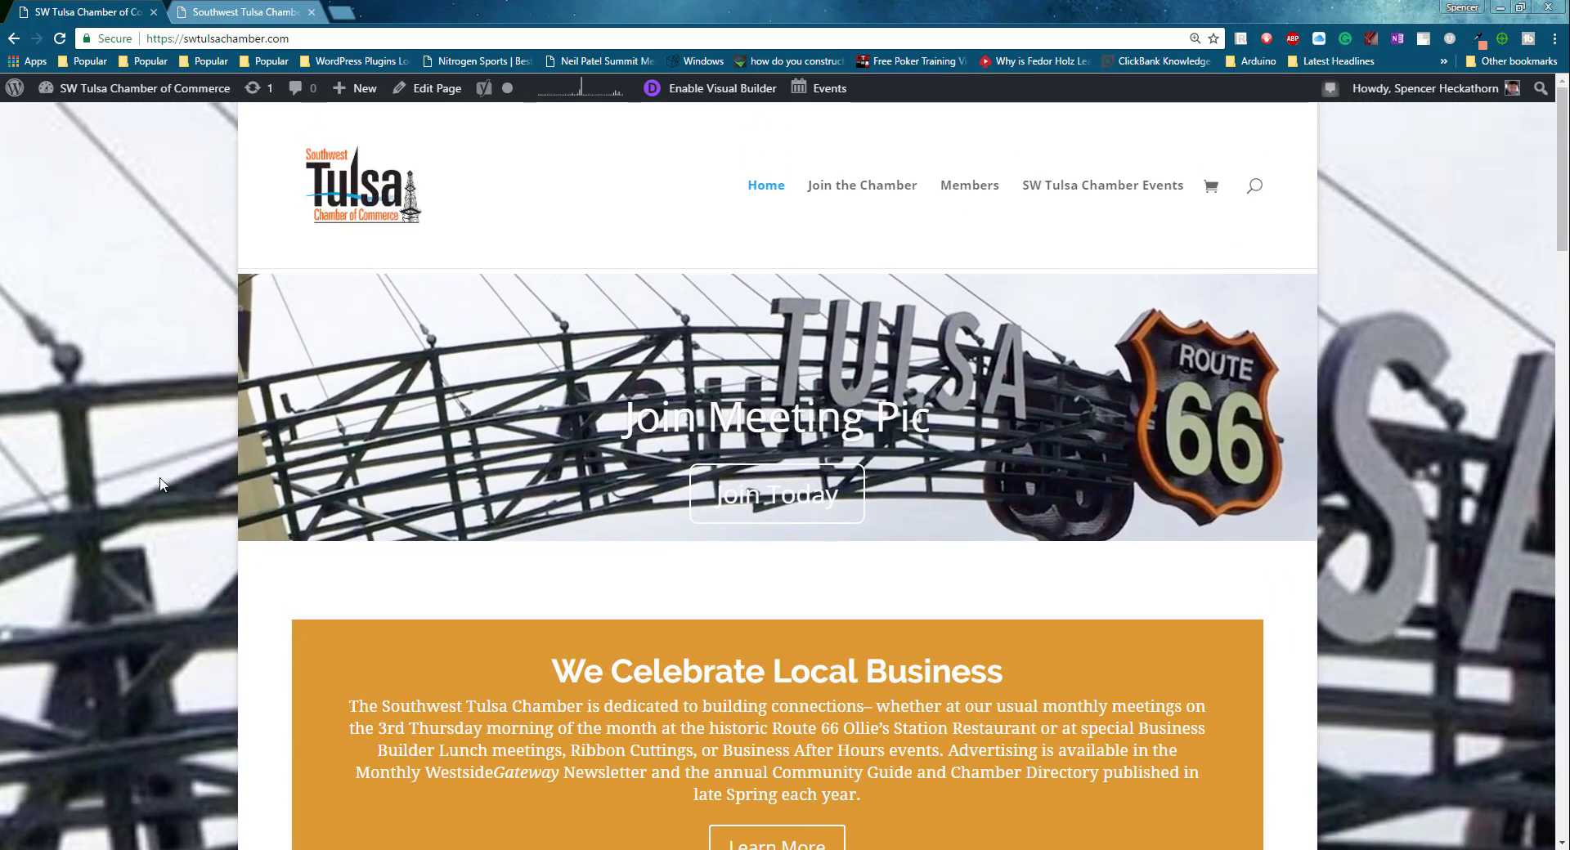
pyautogui.scroll(-3)
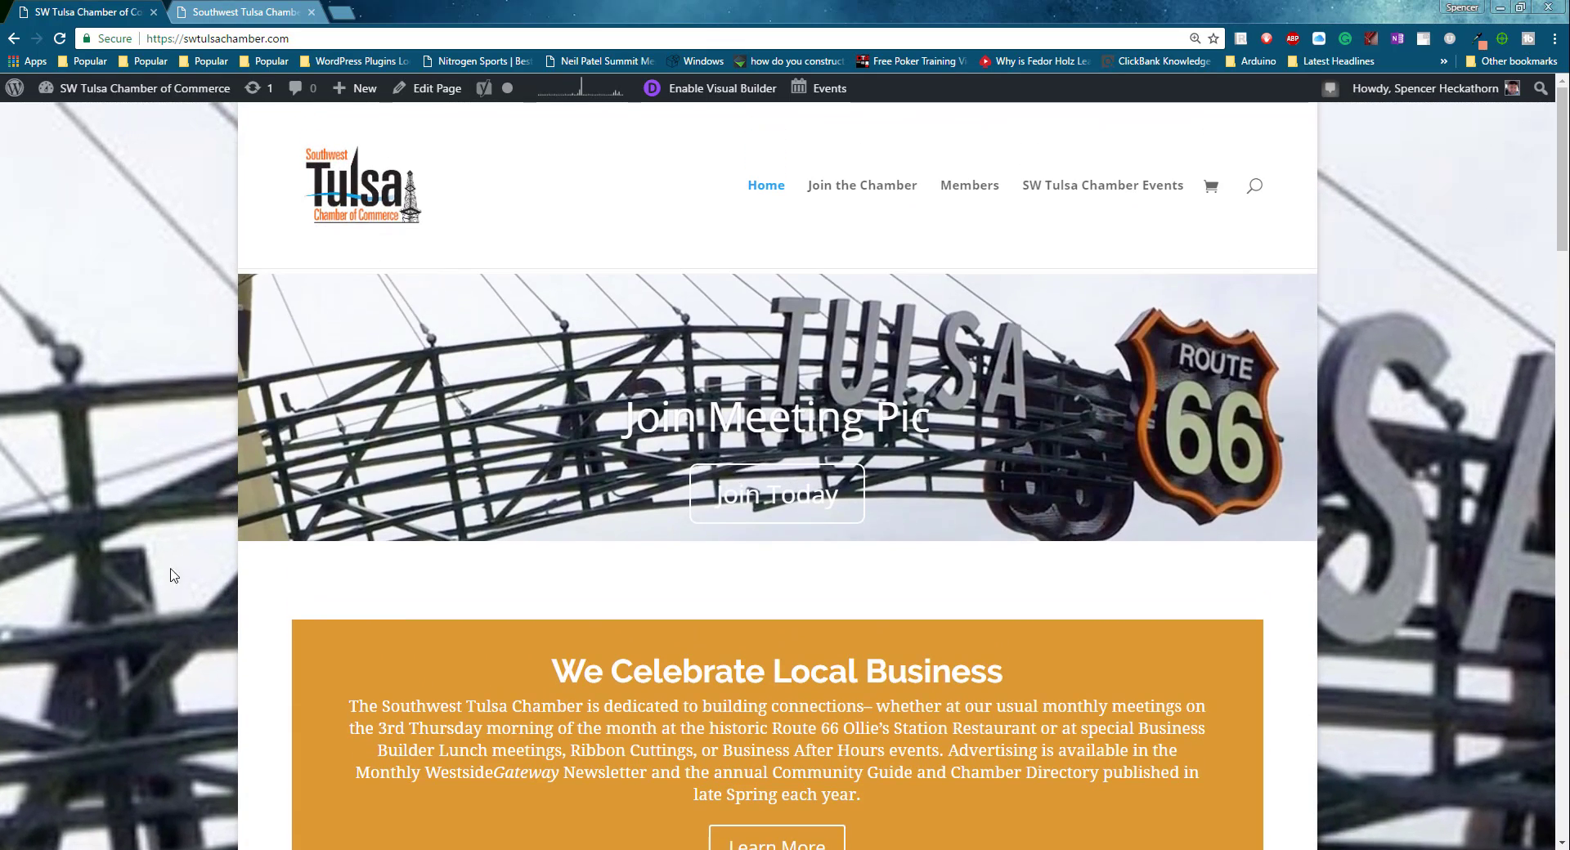
pyautogui.moveTo(390, 113)
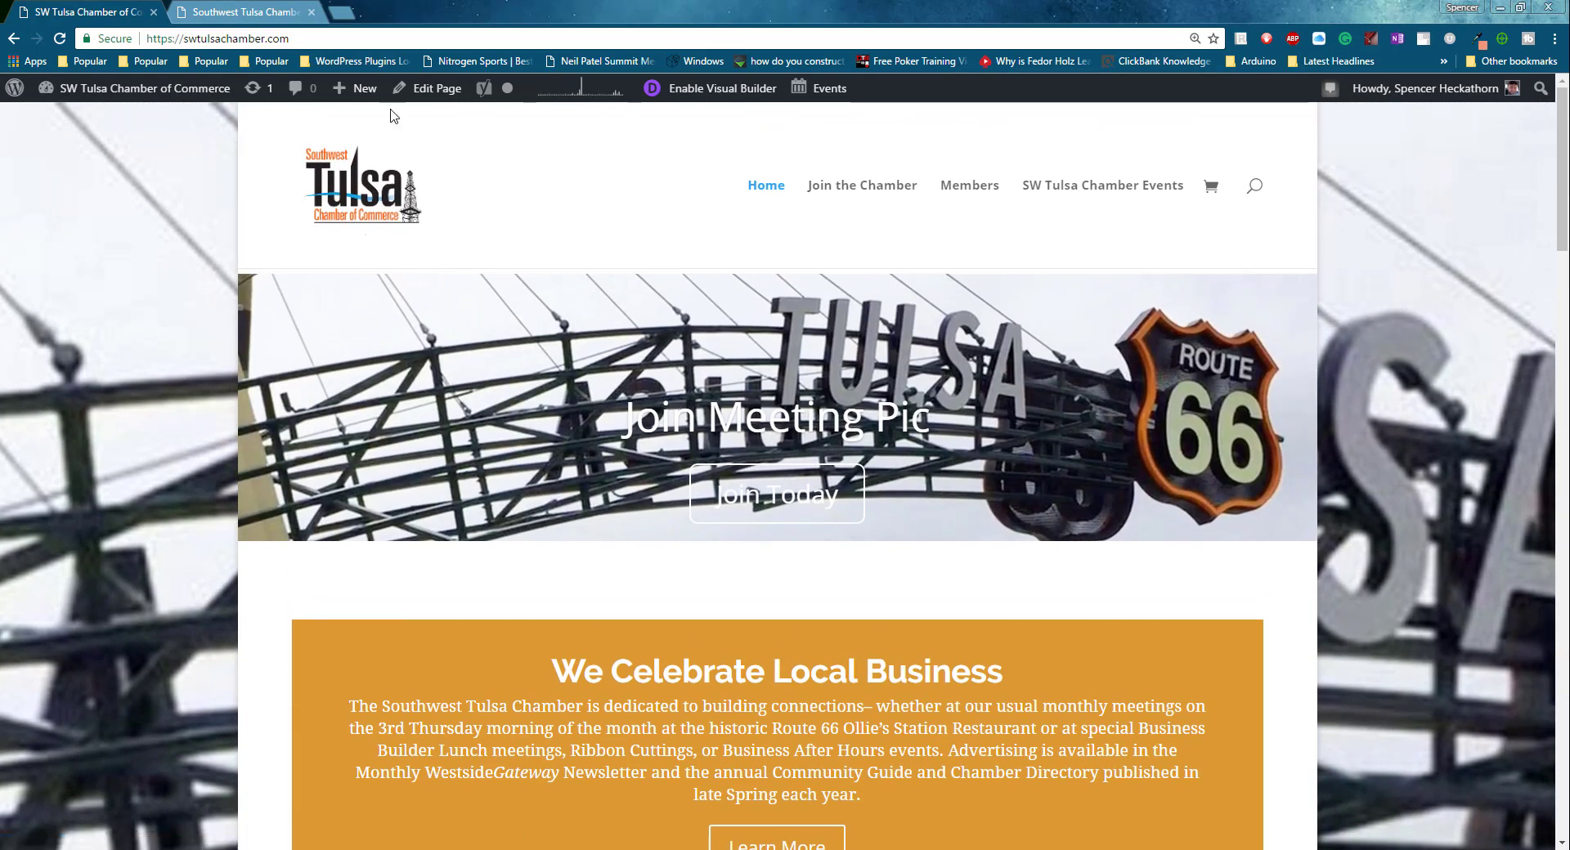
pyautogui.click(720, 88)
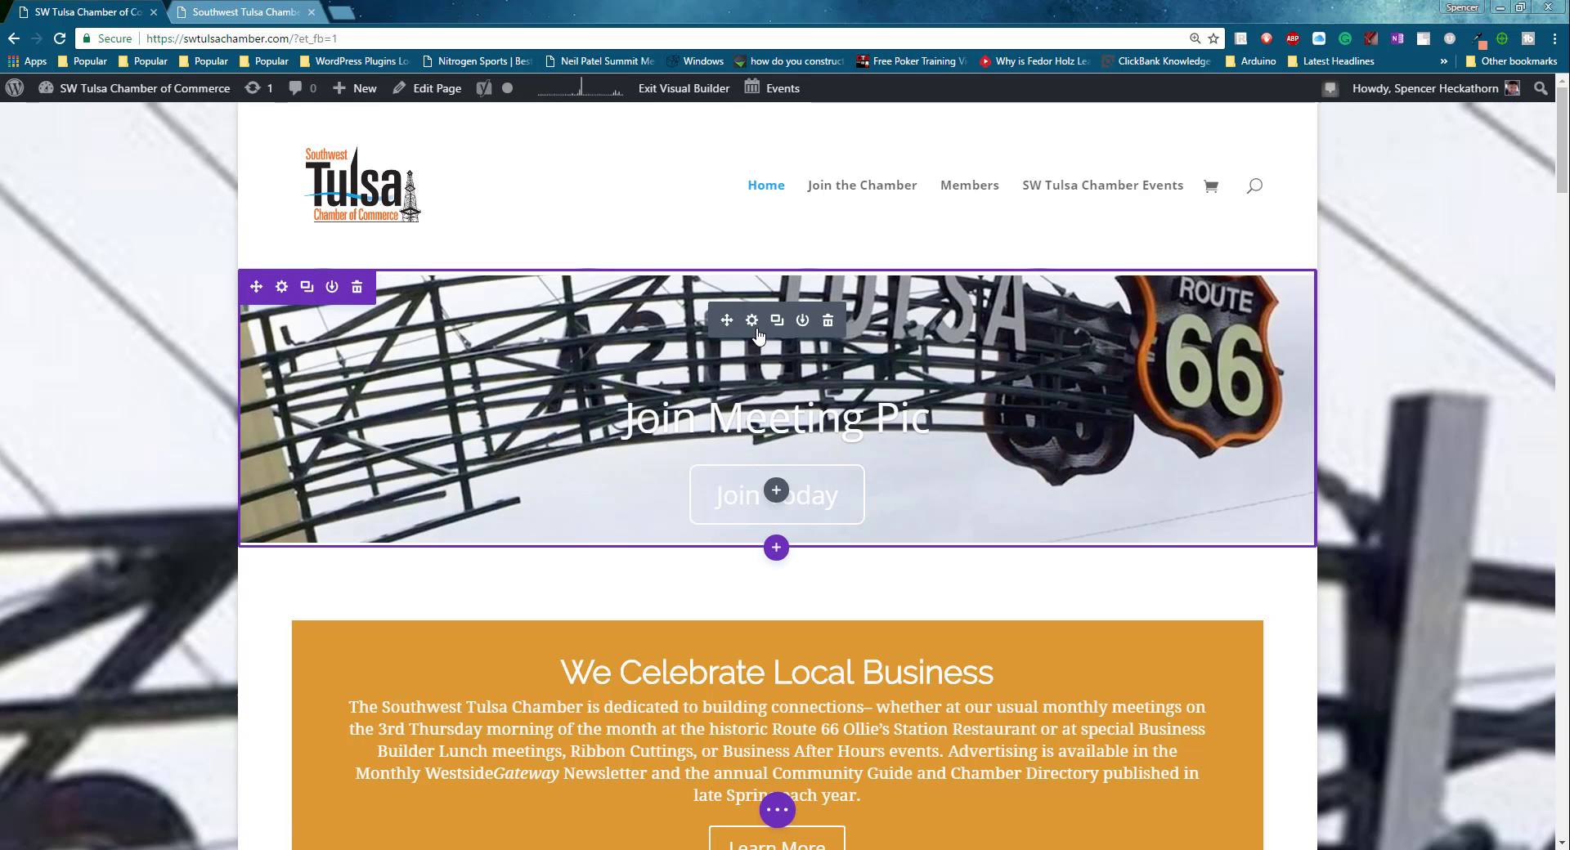
# Bring up the Join Meeting Pic slide's settings and review its General options.
pyautogui.click(752, 319)
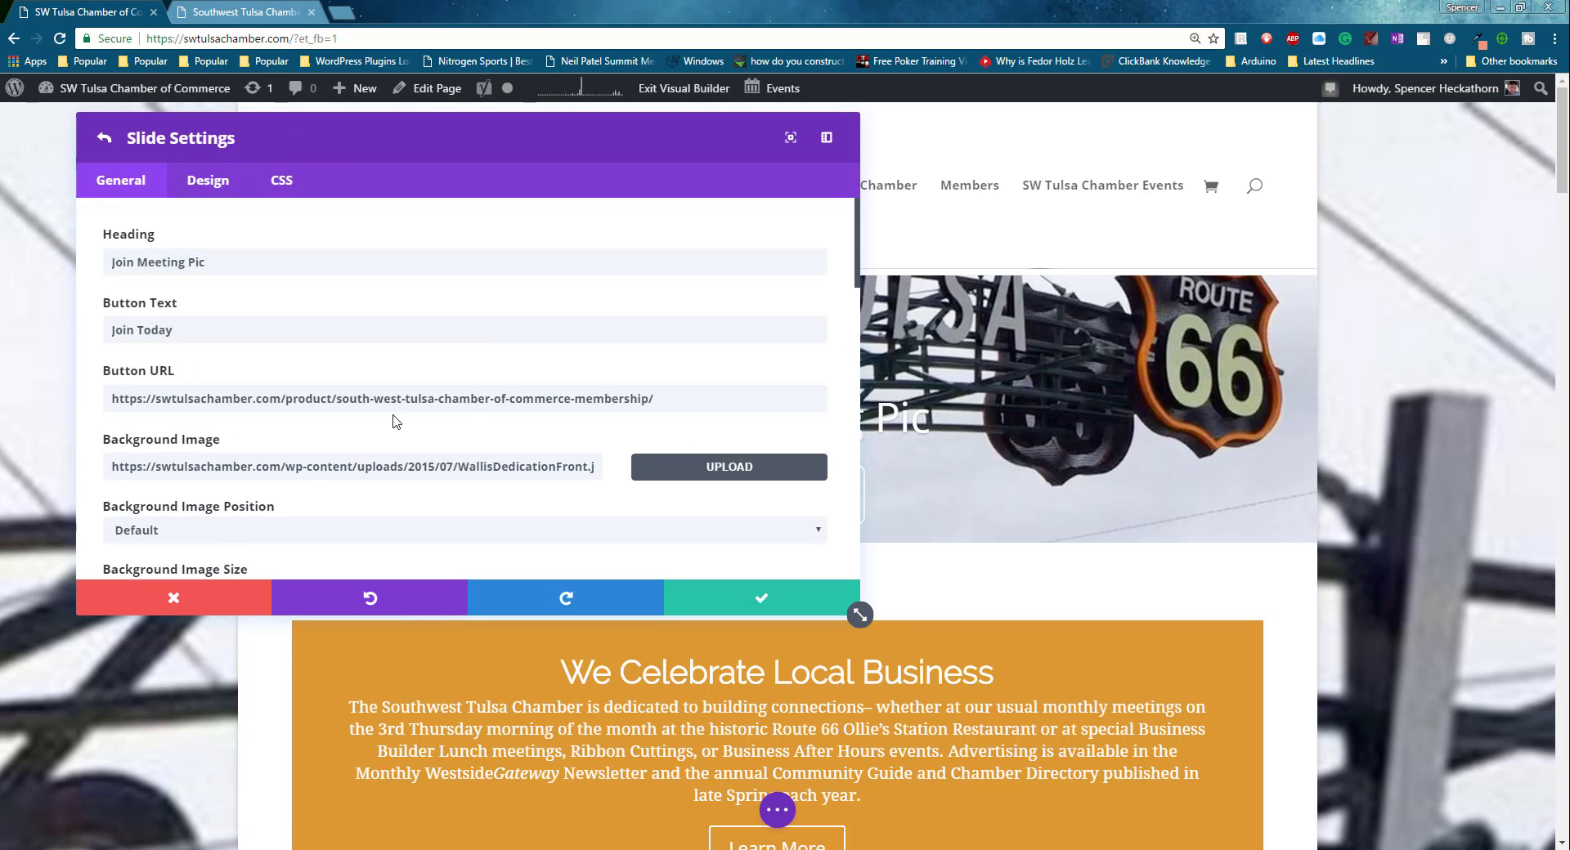
pyautogui.scroll(-3)
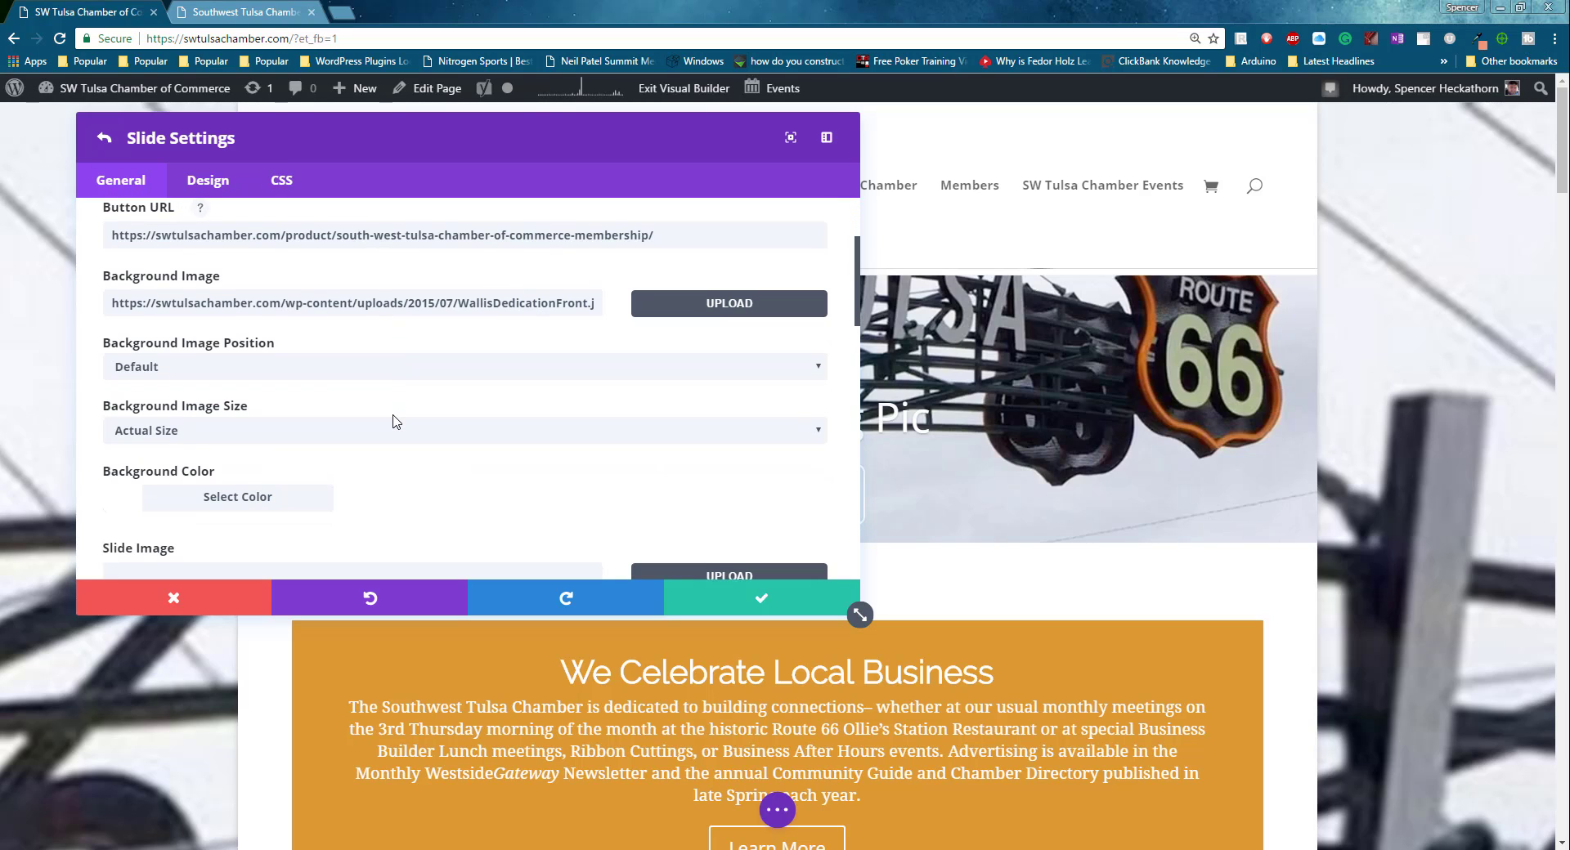
pyautogui.scroll(-3)
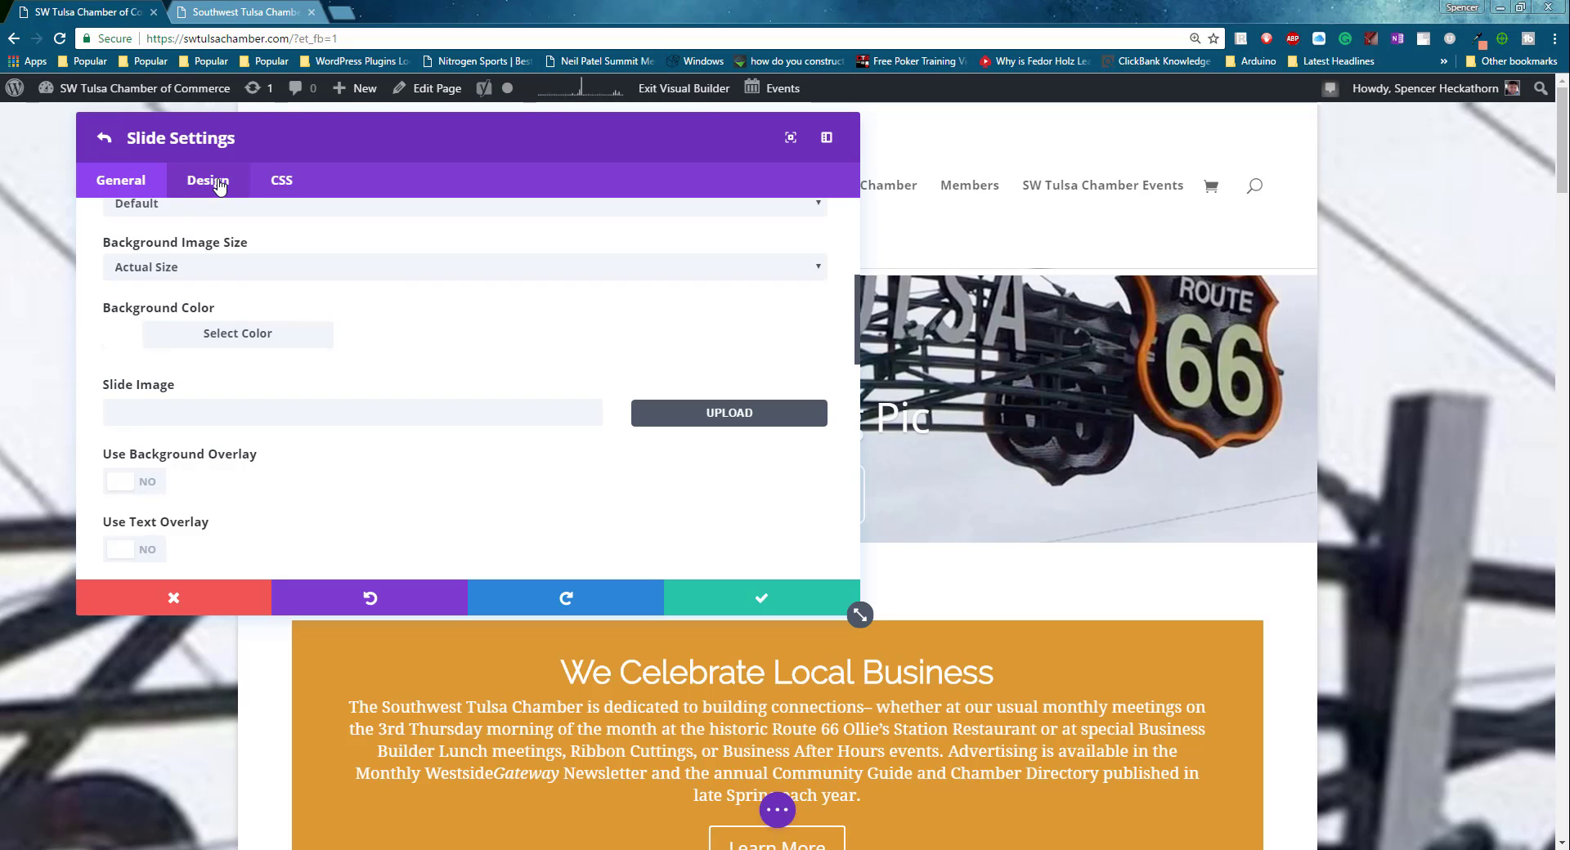
# Review the slide's Design options for heading and body text fonts.
pyautogui.click(207, 180)
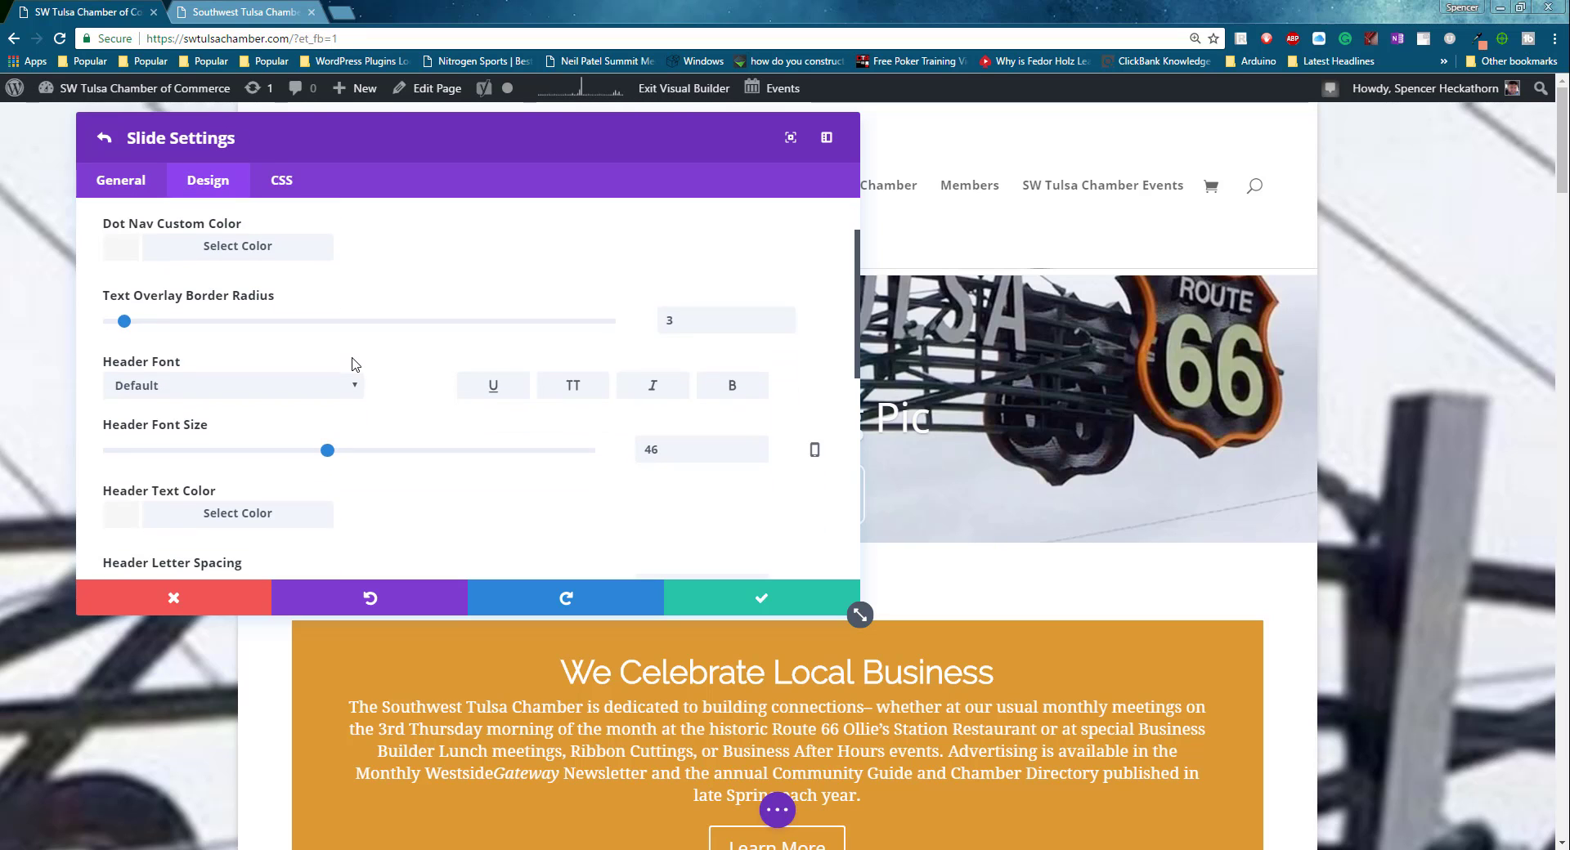
pyautogui.scroll(-3)
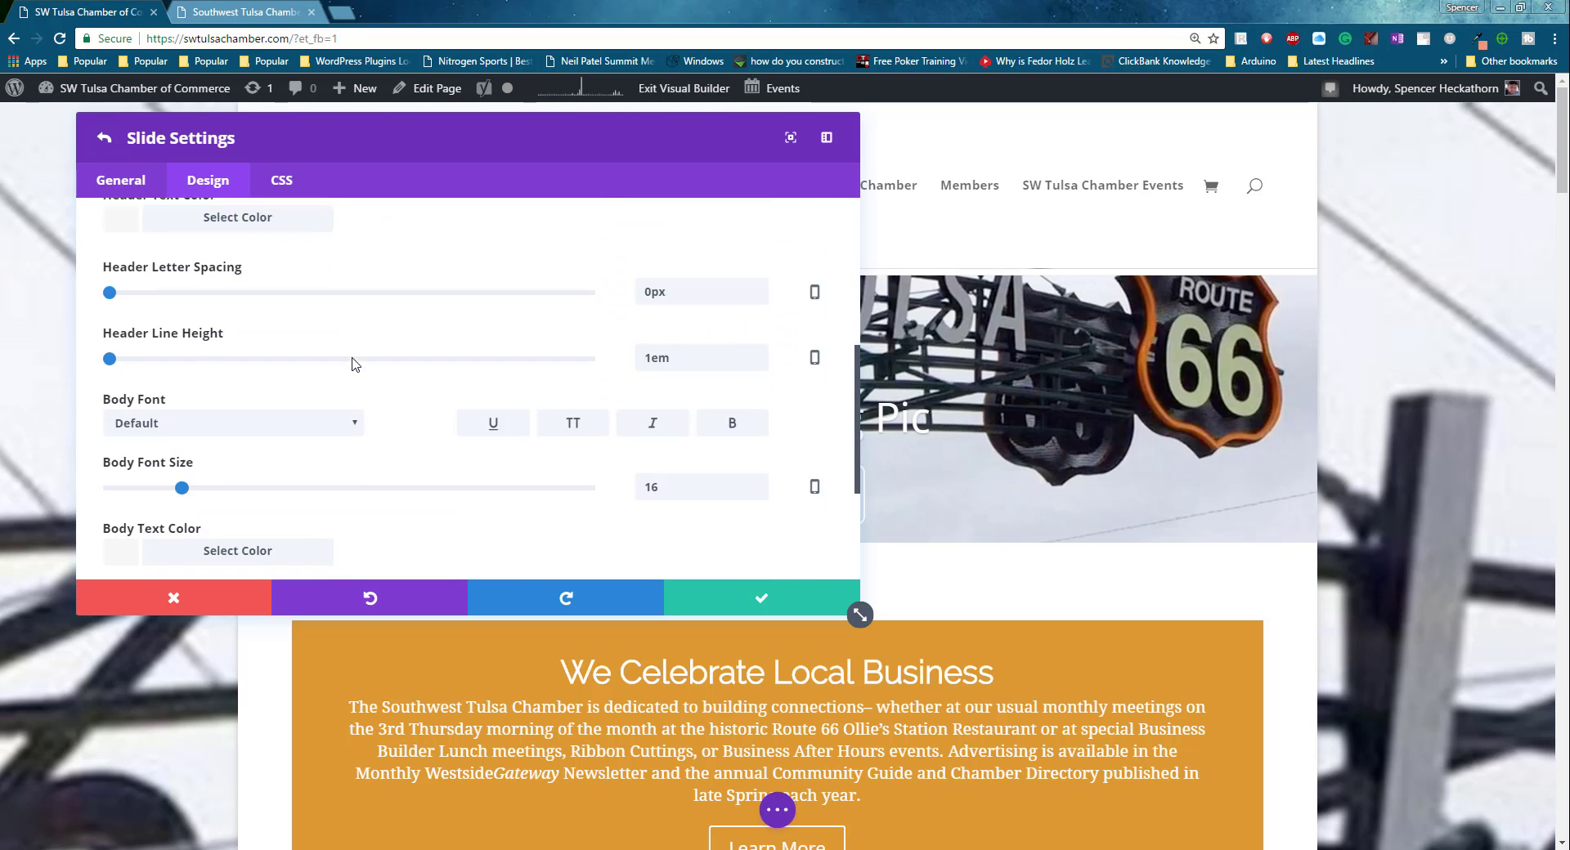
pyautogui.scroll(-3)
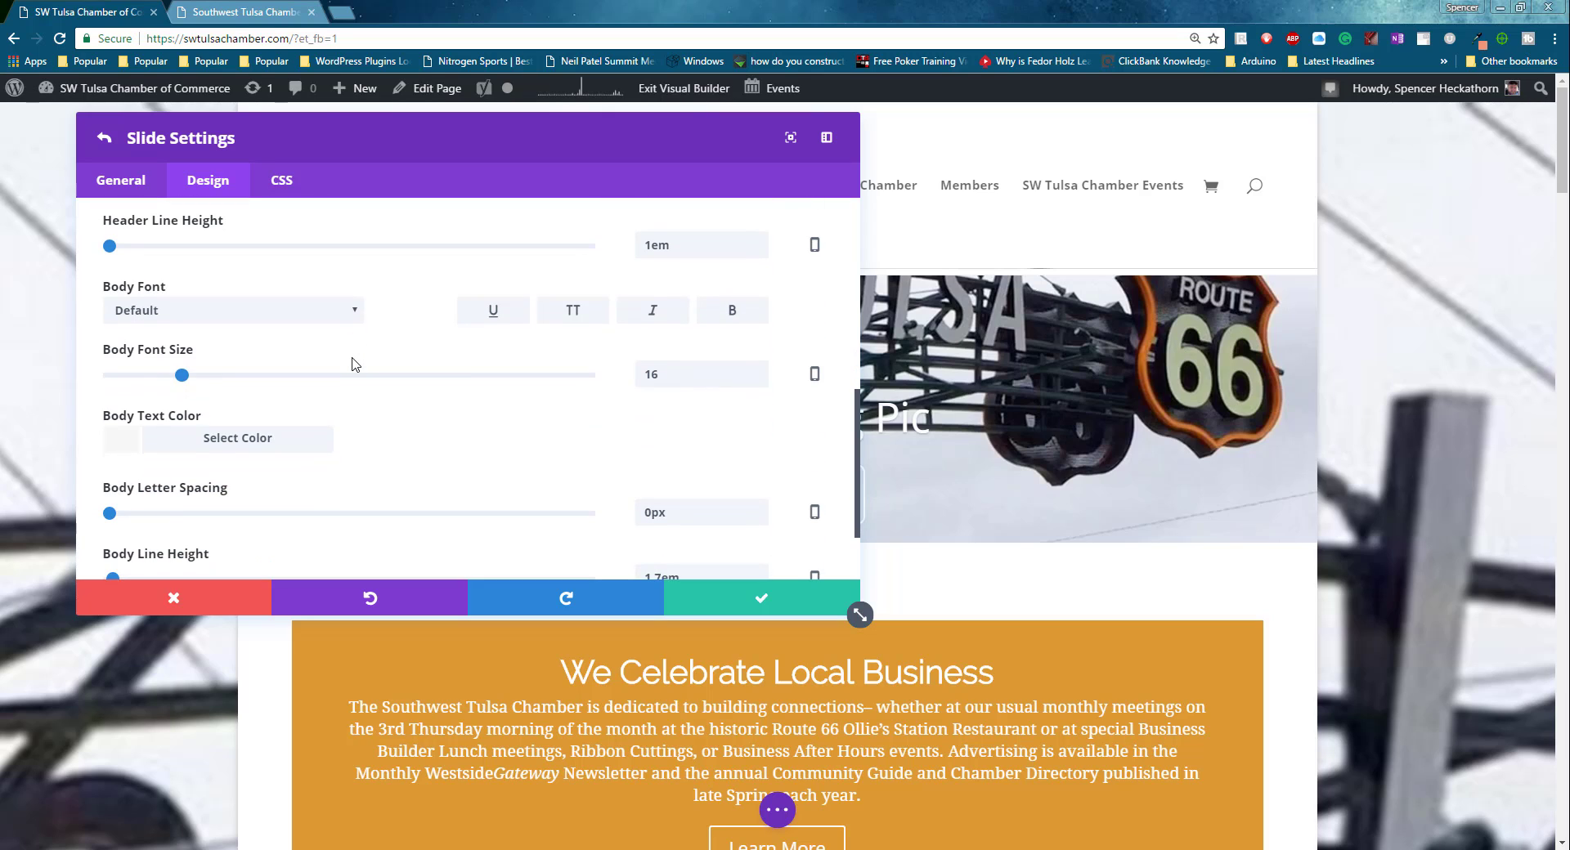
pyautogui.scroll(-3)
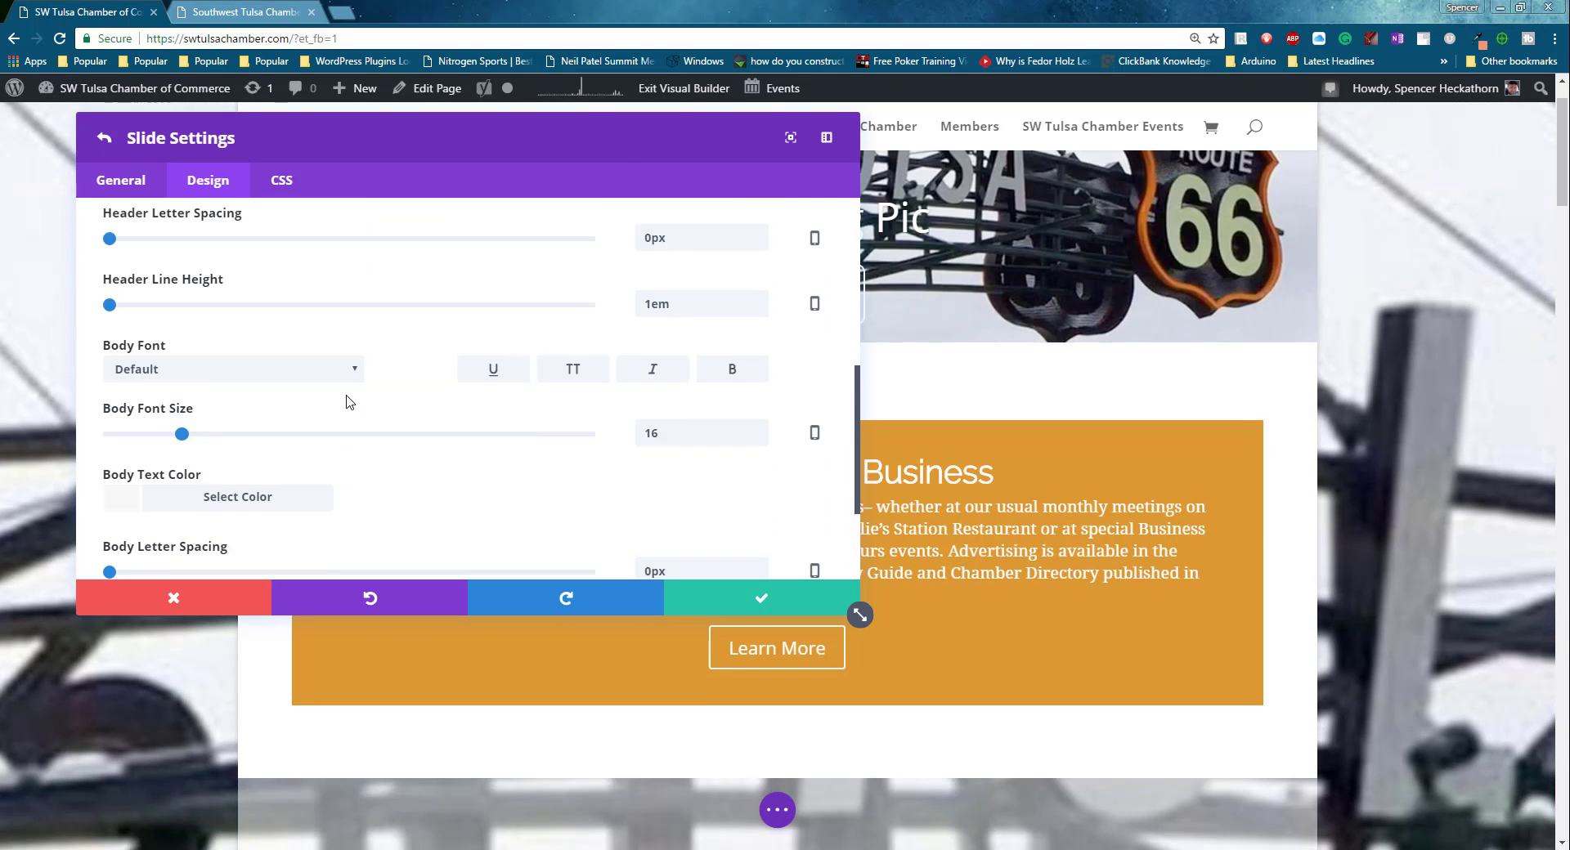
pyautogui.scroll(-3)
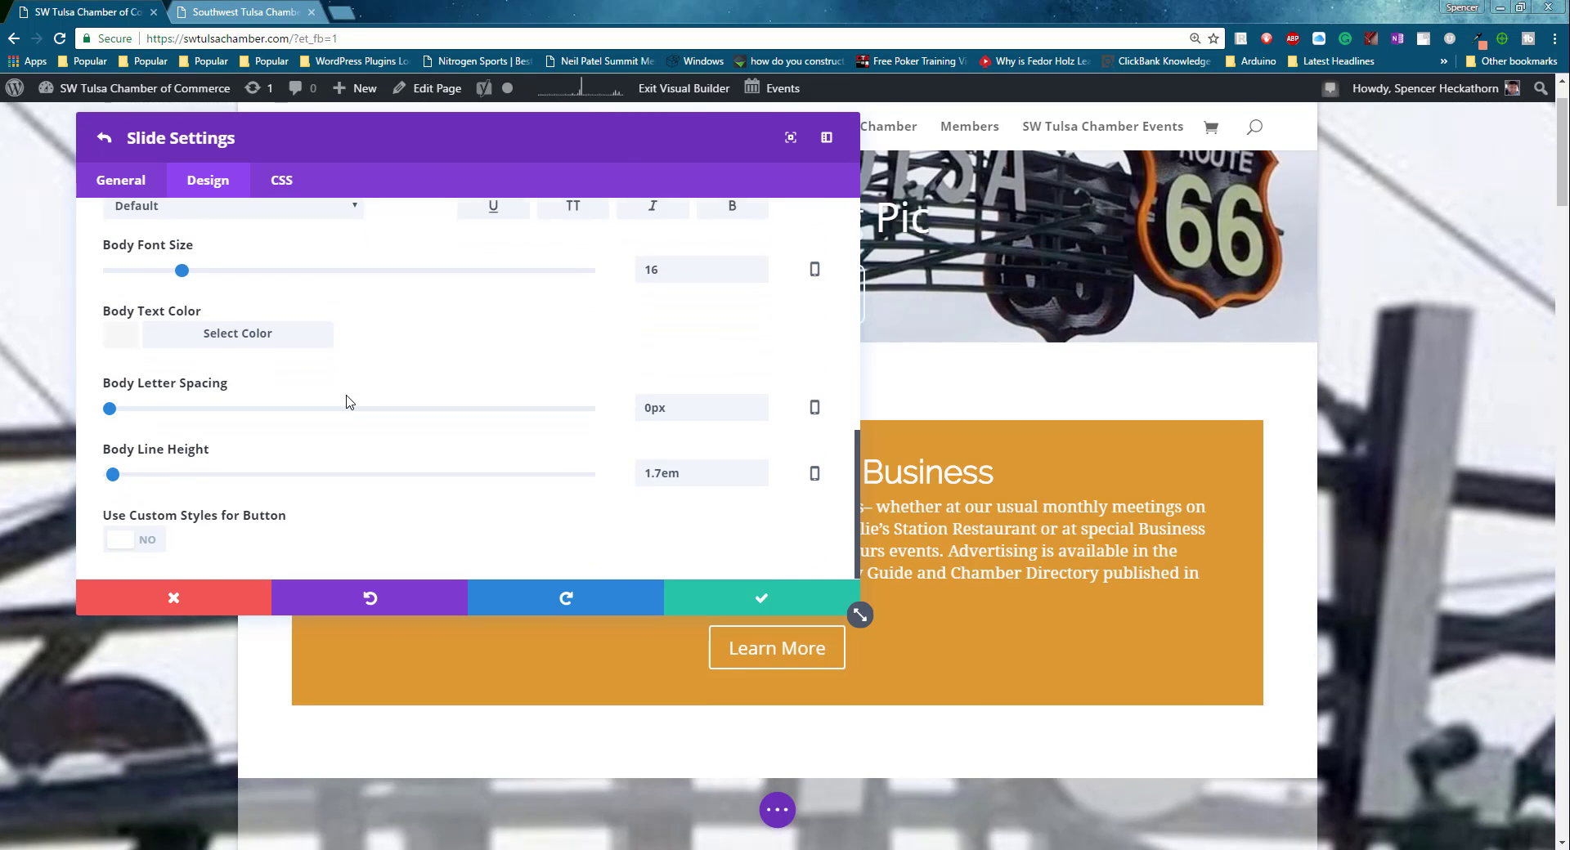
pyautogui.scroll(-3)
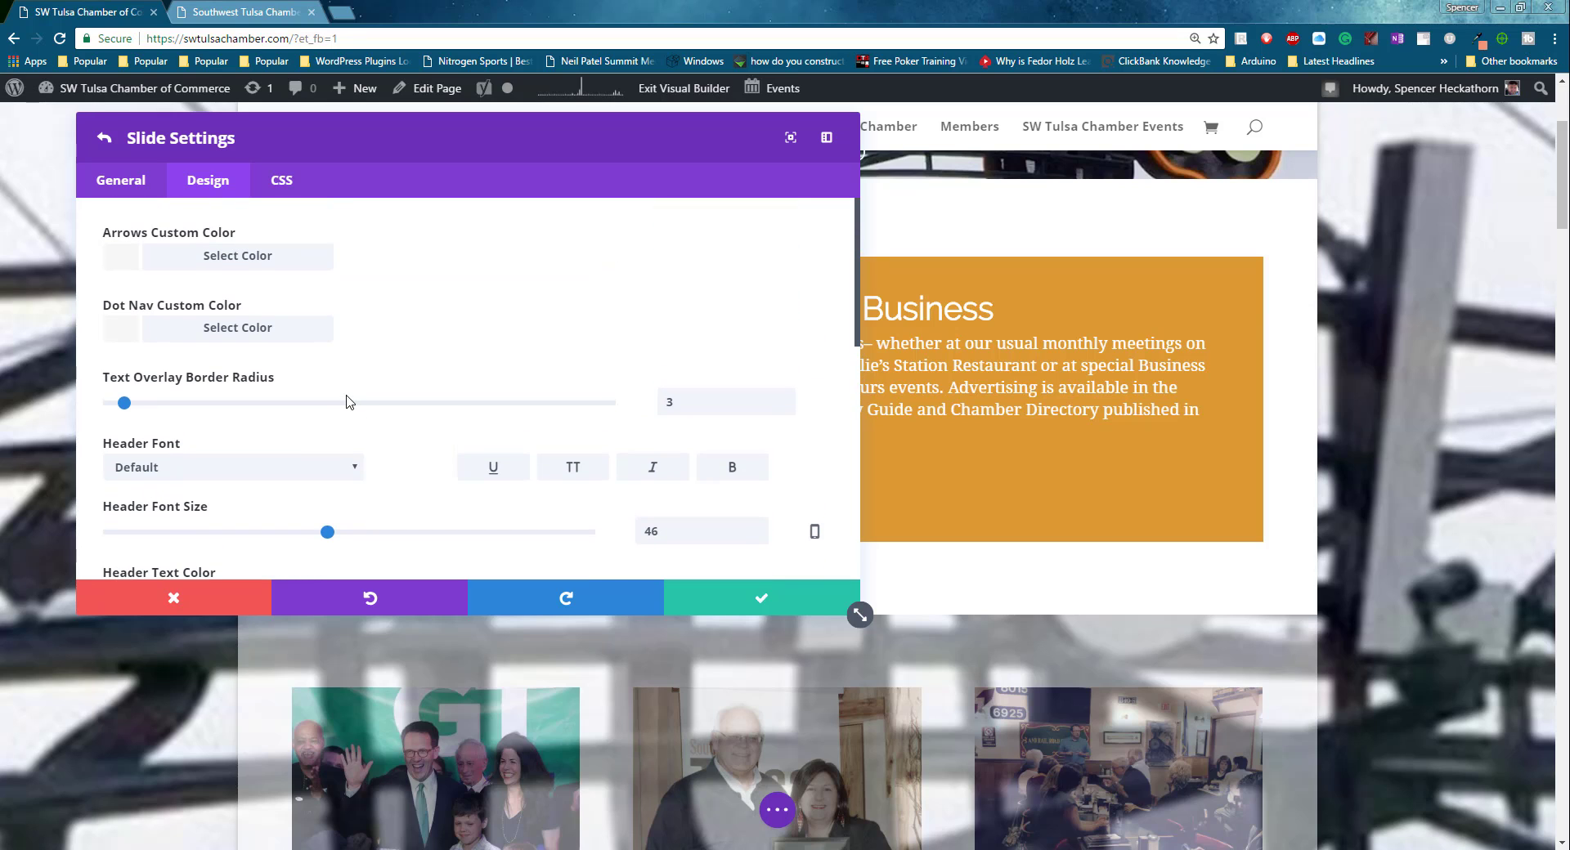
# Turn on the slide's text overlay and tint it light grey #d6d6d6 with reduced opacity.
pyautogui.click(120, 179)
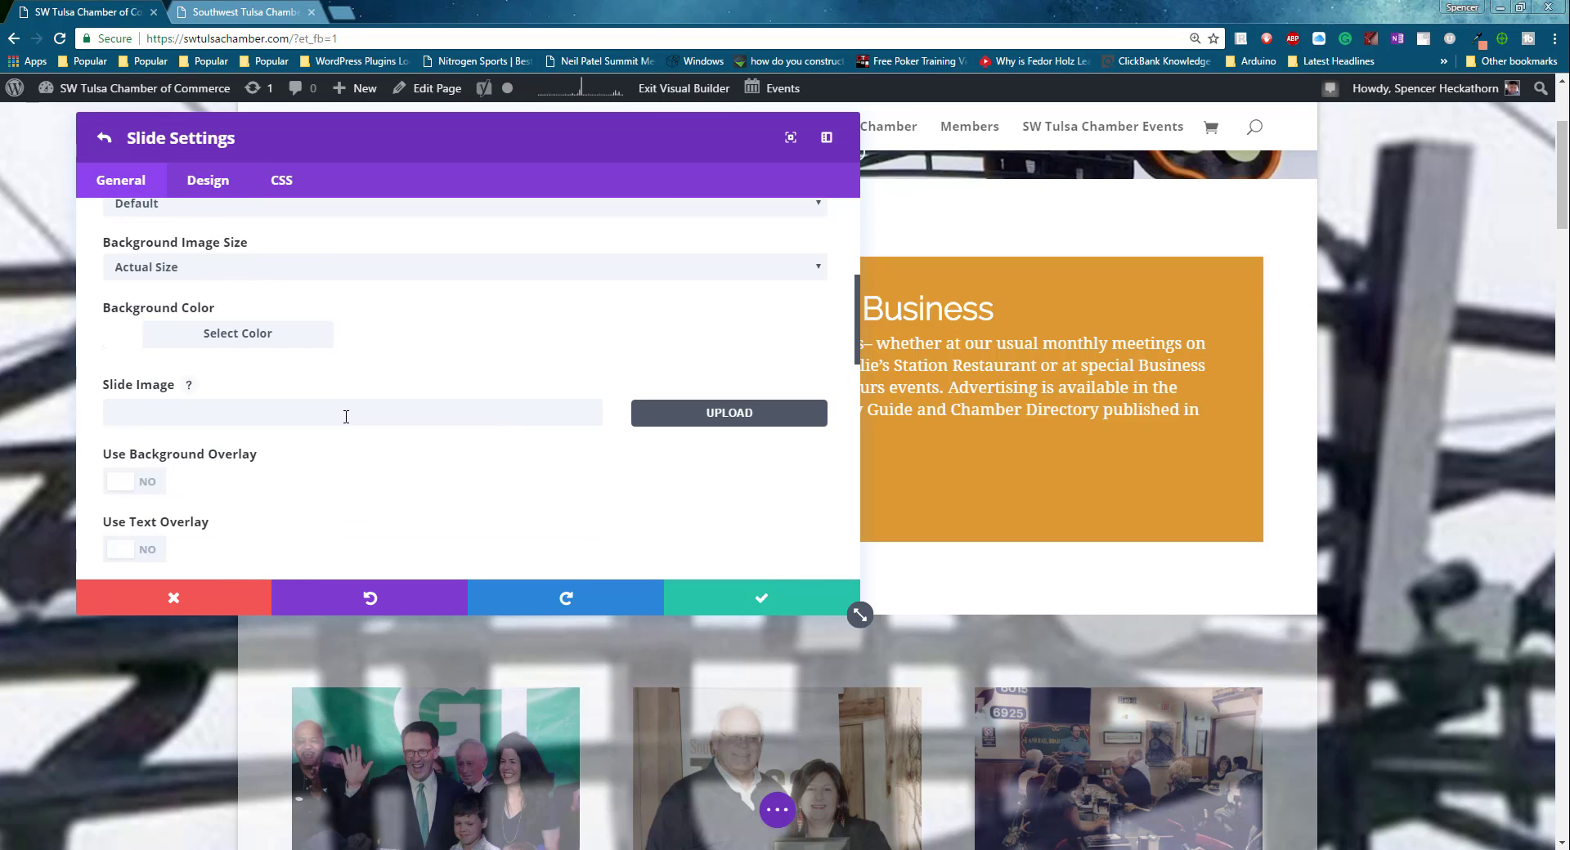
pyautogui.scroll(-3)
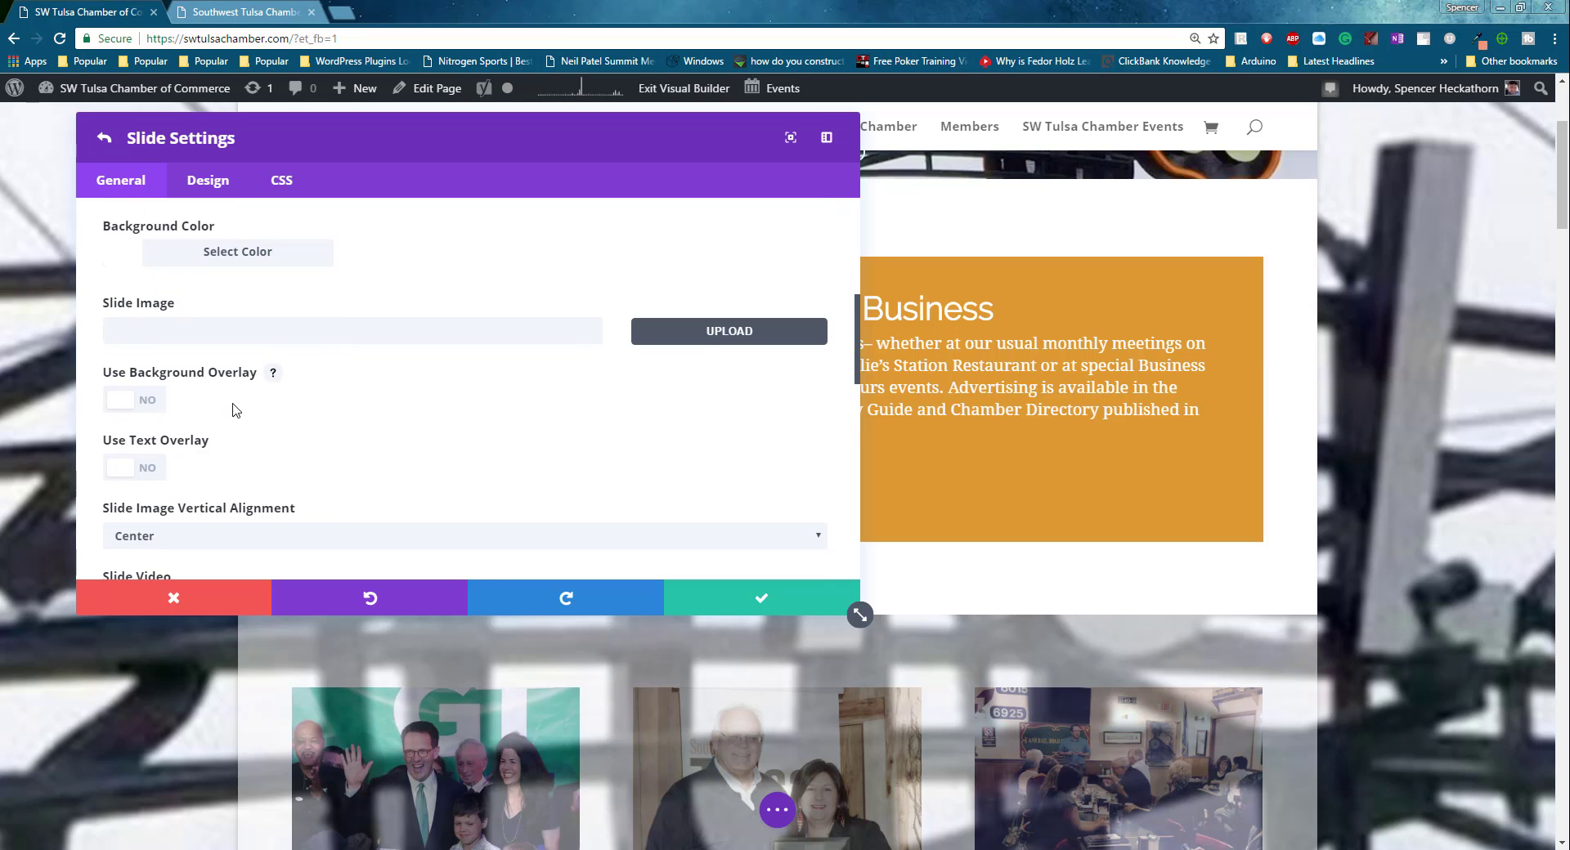
pyautogui.click(133, 466)
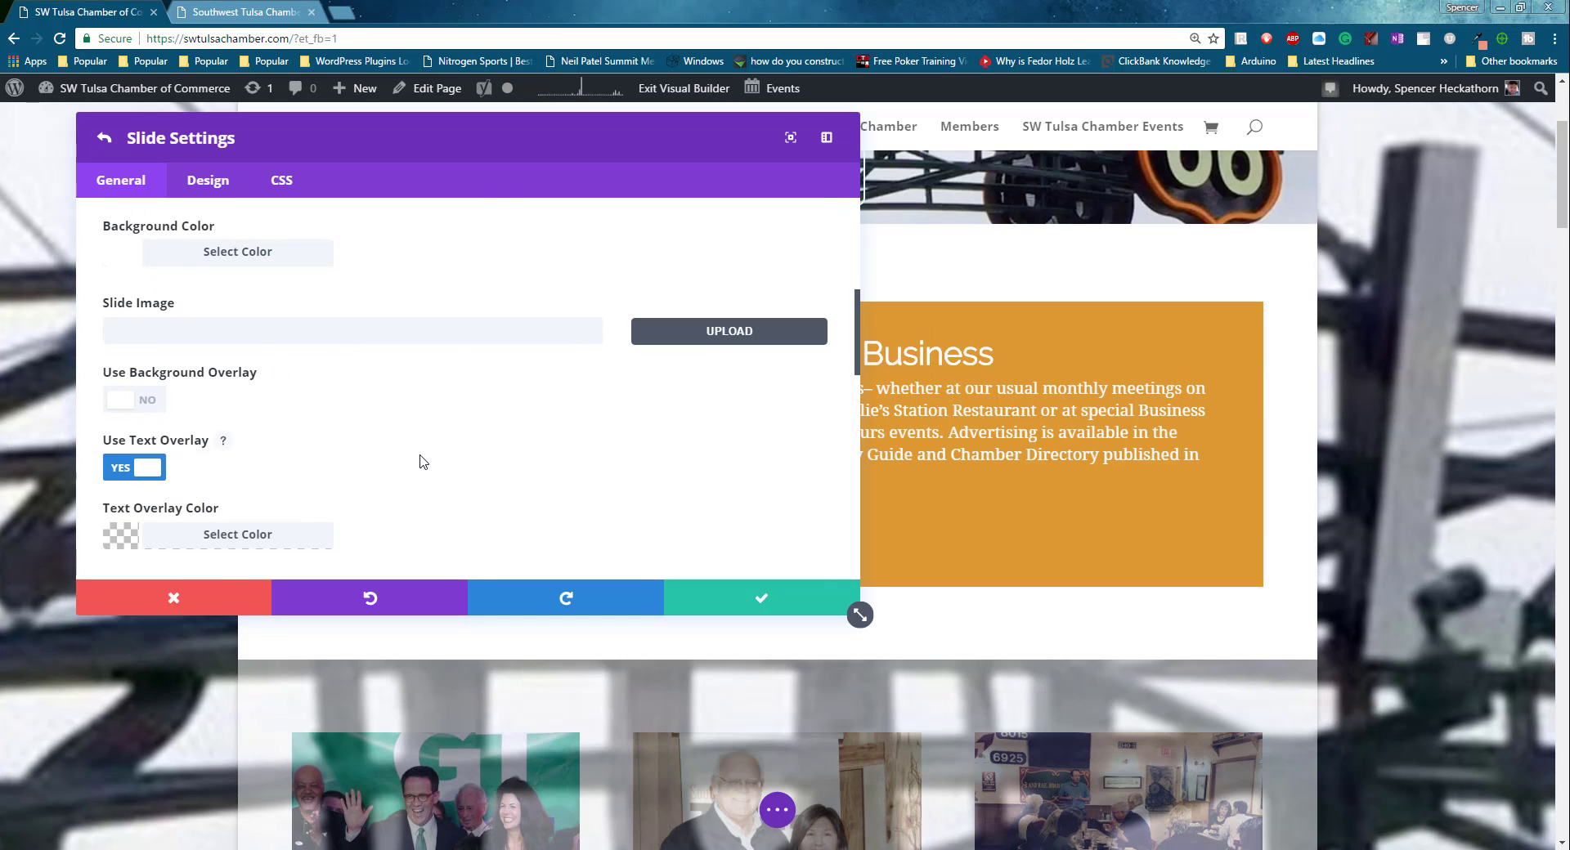
pyautogui.scroll(-3)
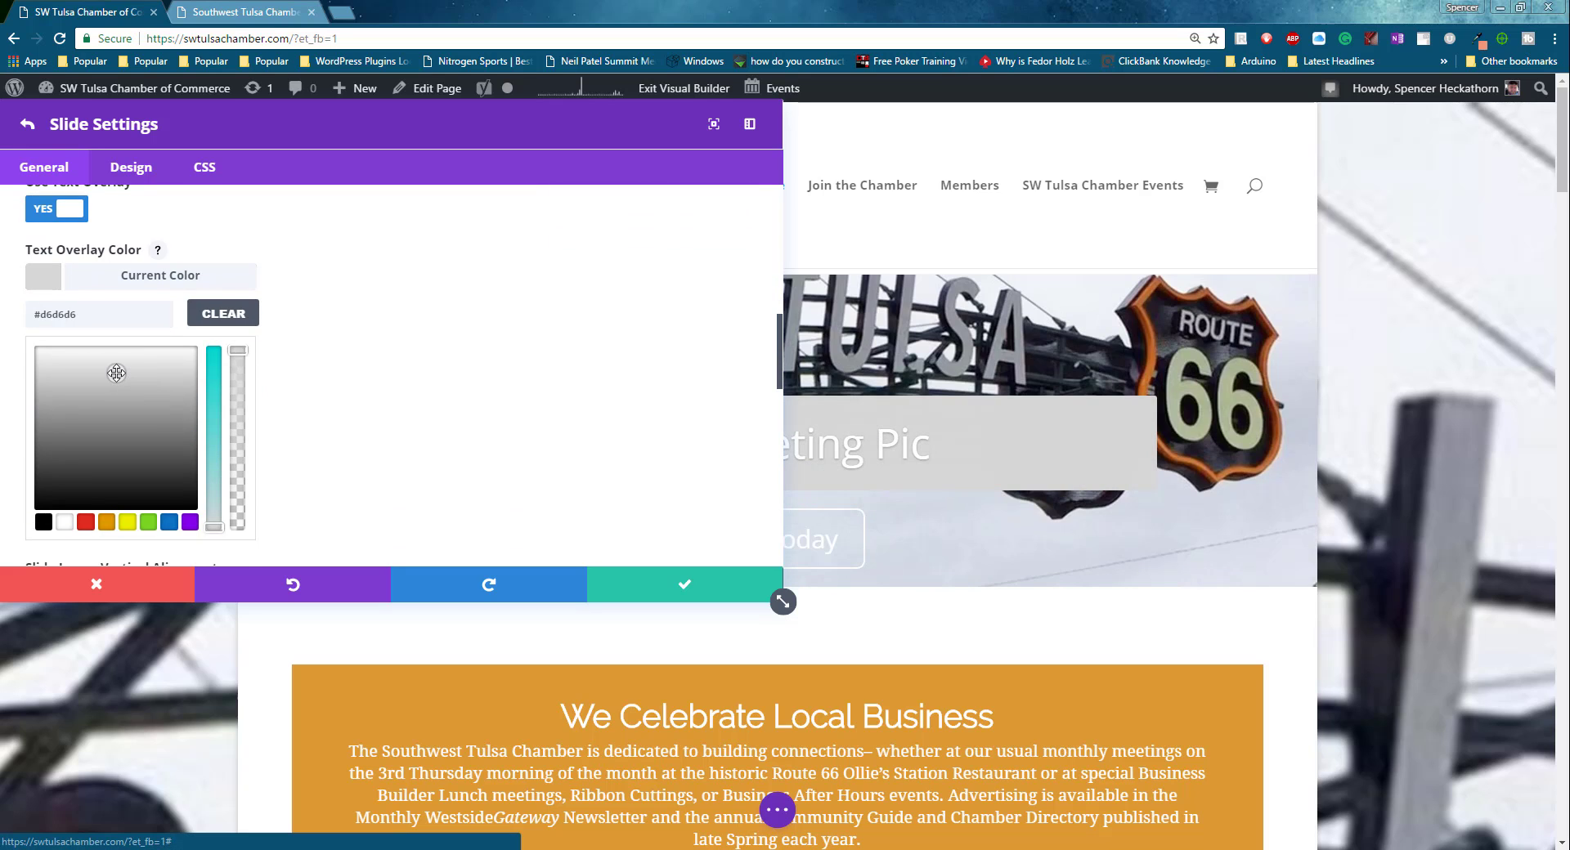
pyautogui.moveTo(237, 360); pyautogui.dragTo(237, 381)
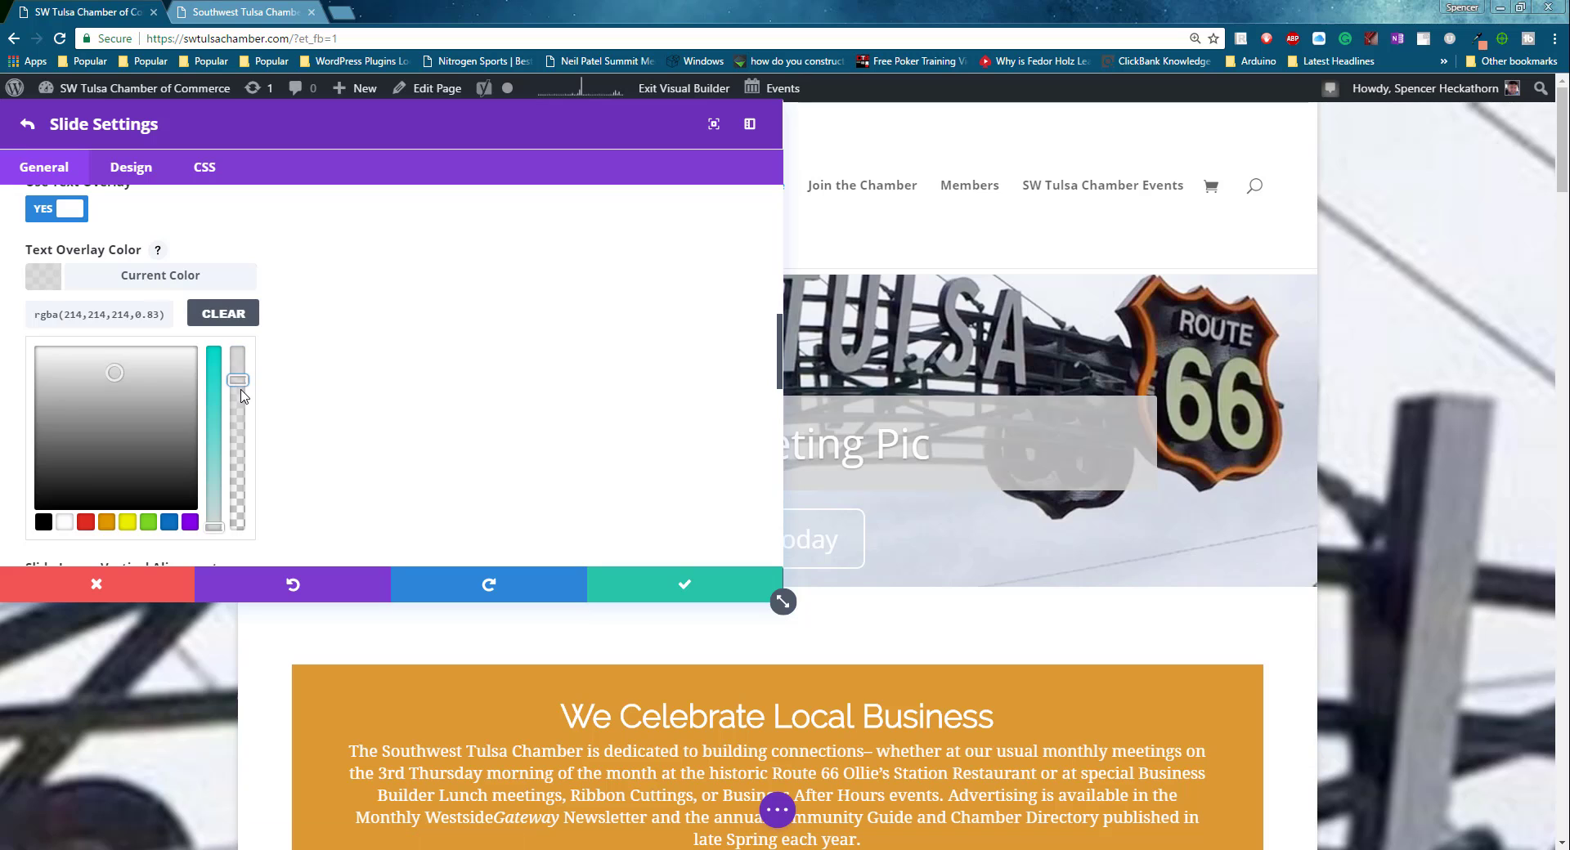
pyautogui.moveTo(237, 379); pyautogui.dragTo(237, 389)
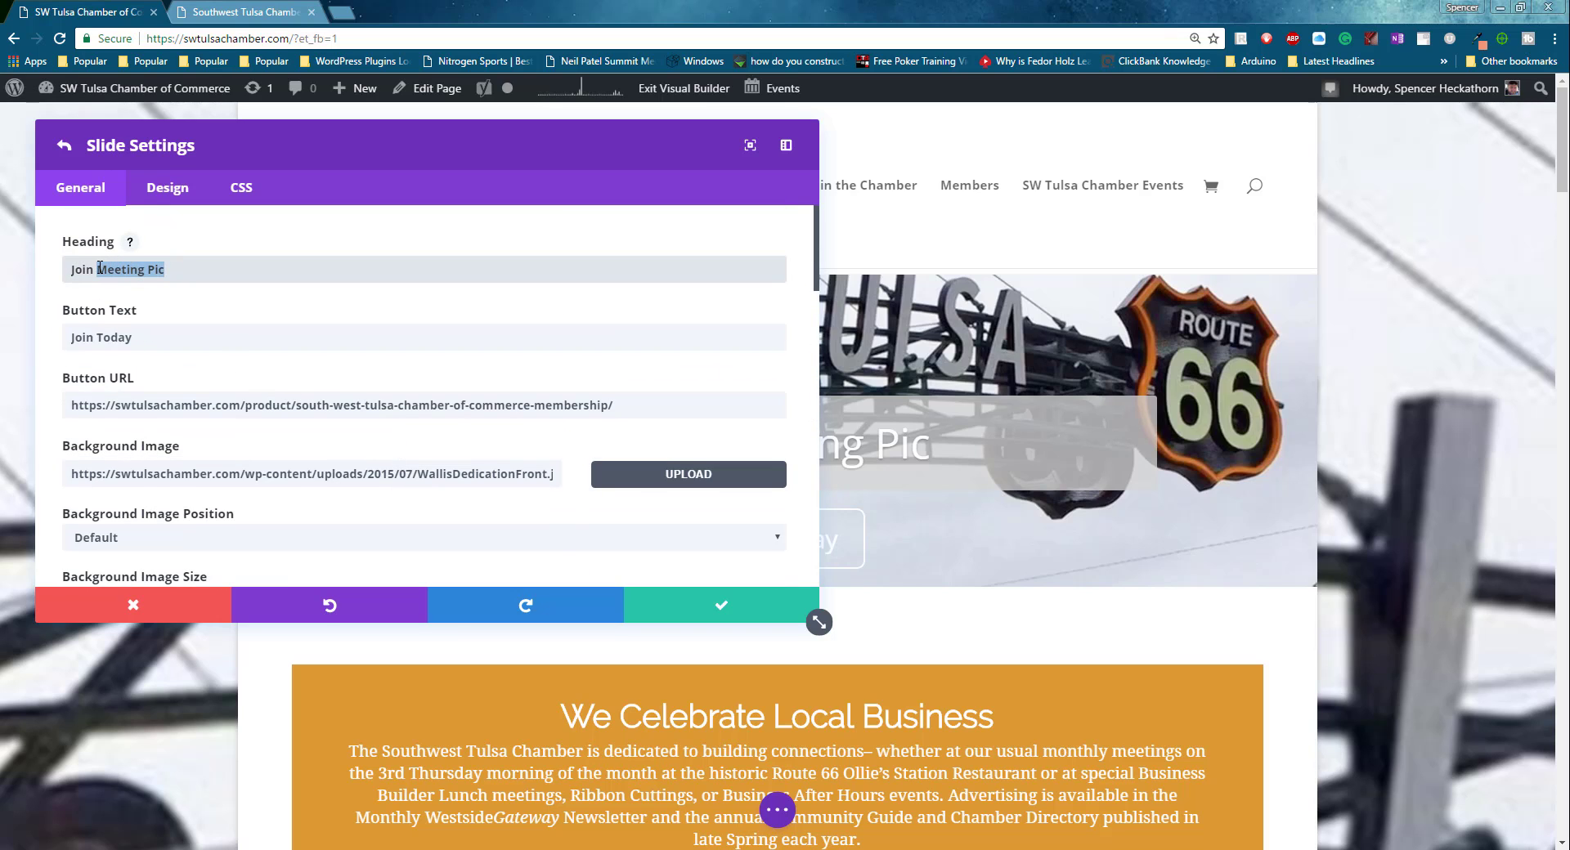
# Change the slide heading to 'Join The Chamber Today'.
pyautogui.write('Te')
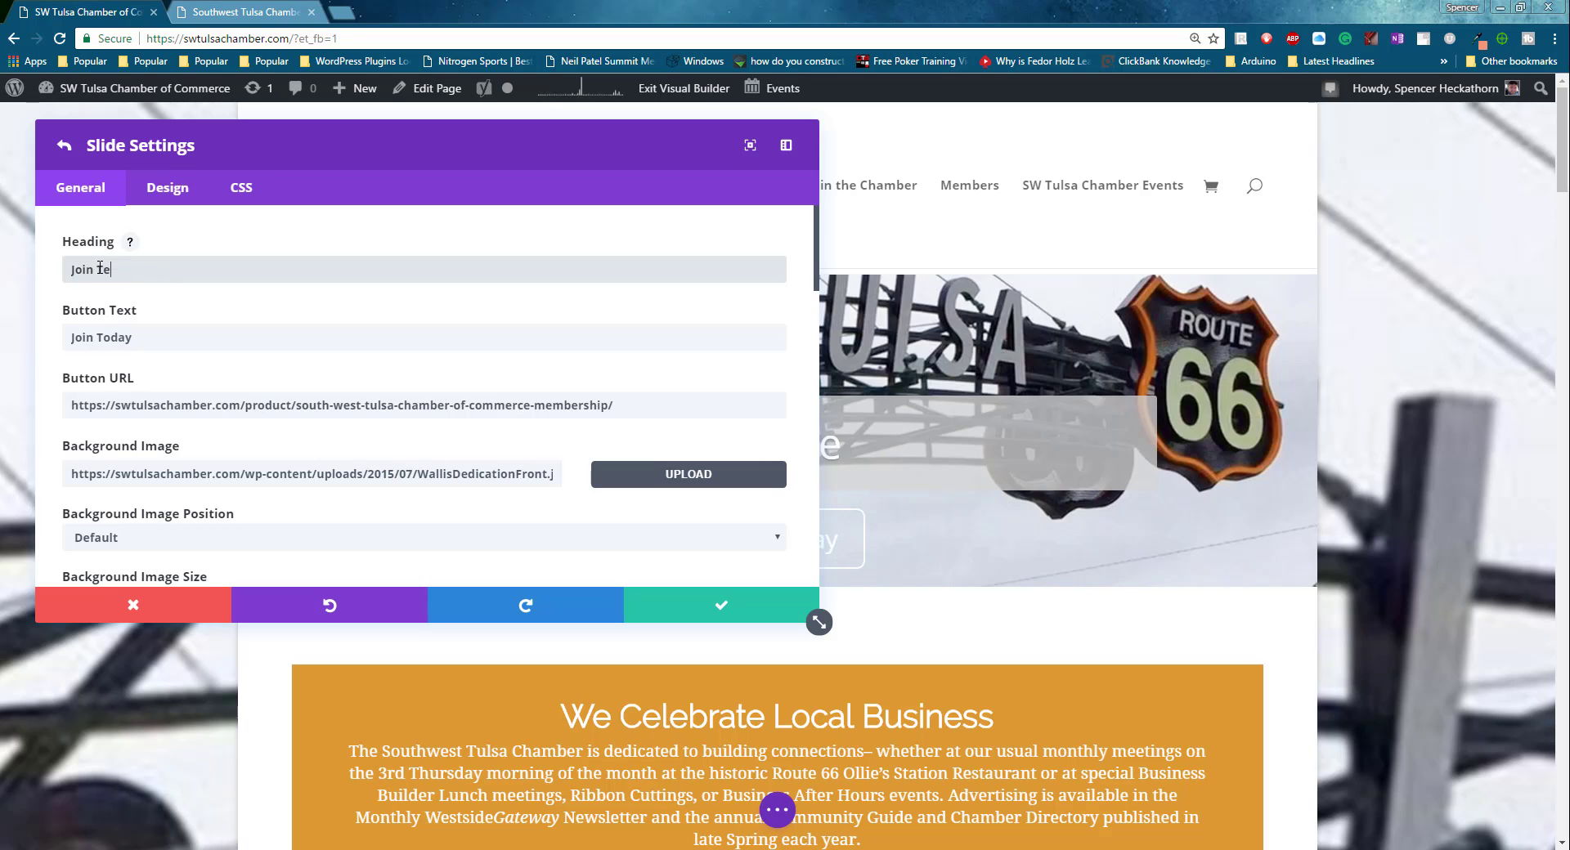
pyautogui.press('Backspace')
pyautogui.write('he Chamber t')
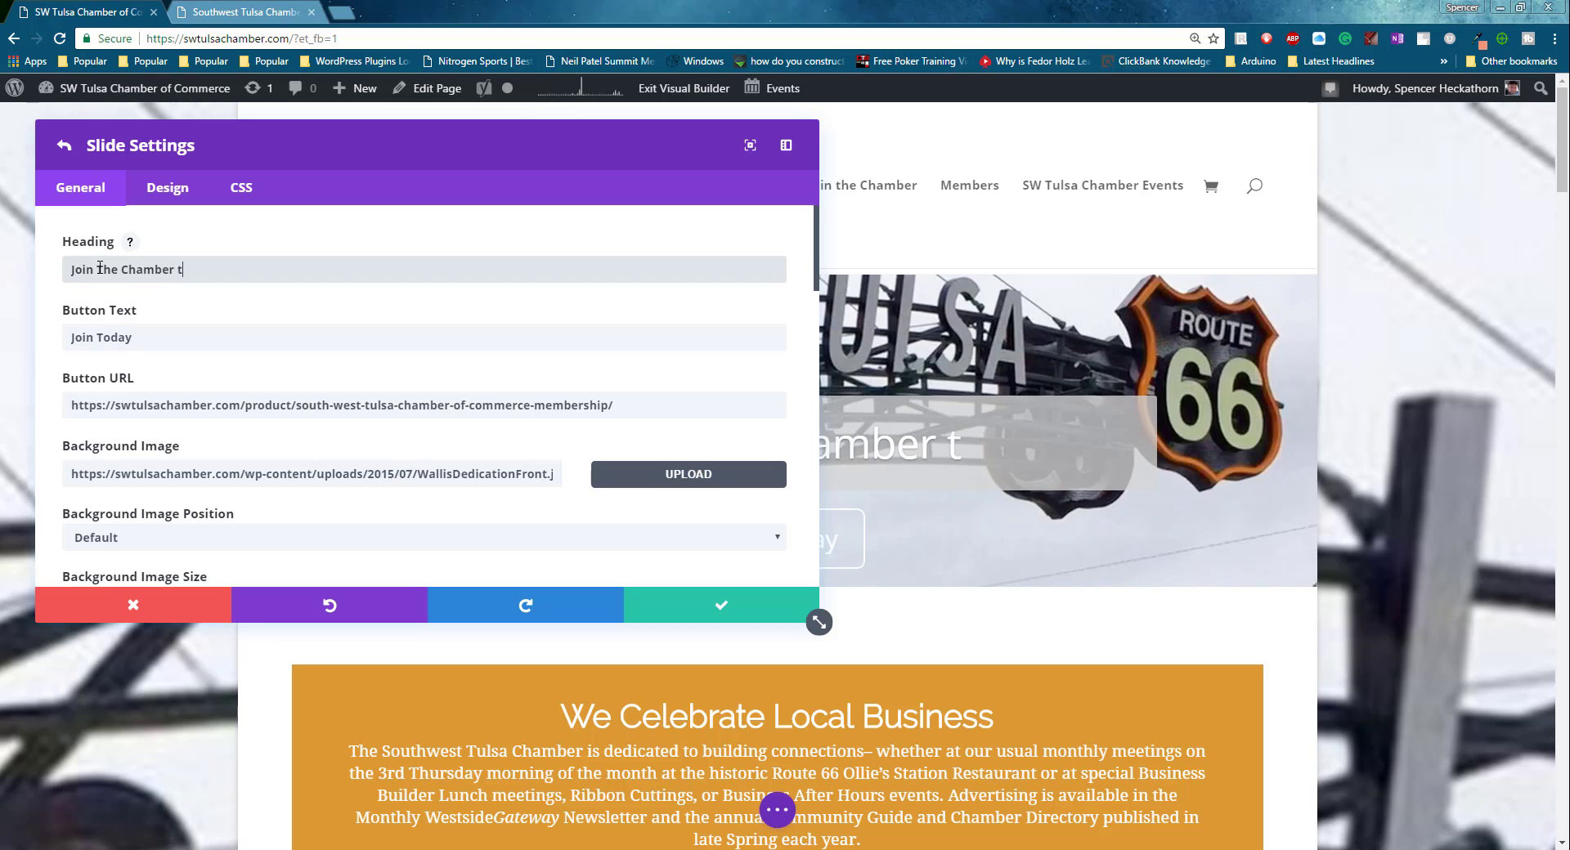
pyautogui.write('oday')
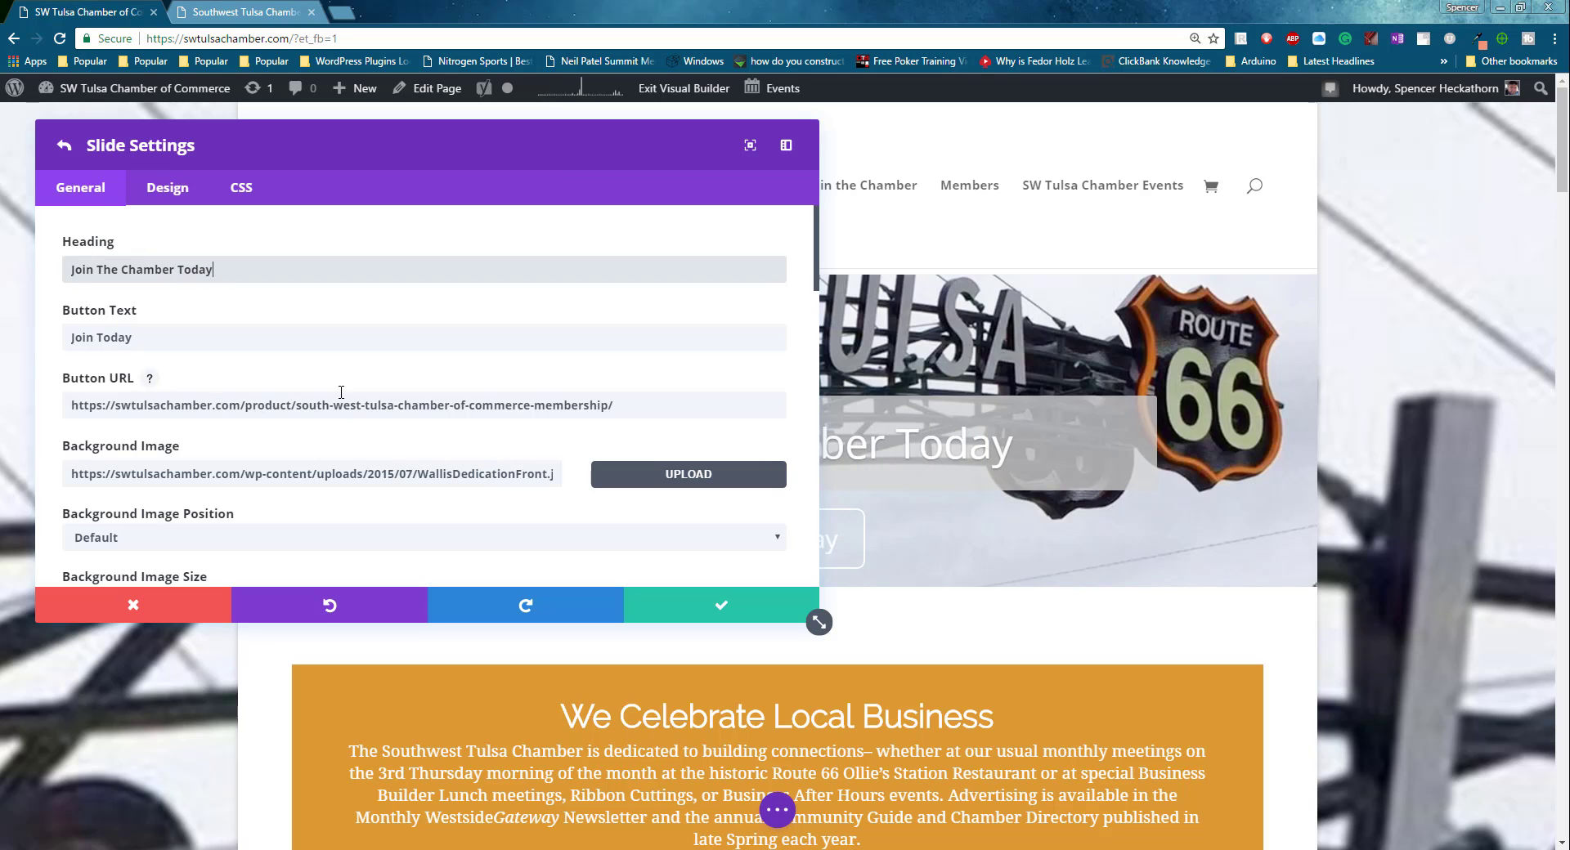
# Set the slide image vertical alignment to Bottom.
pyautogui.scroll(-3)
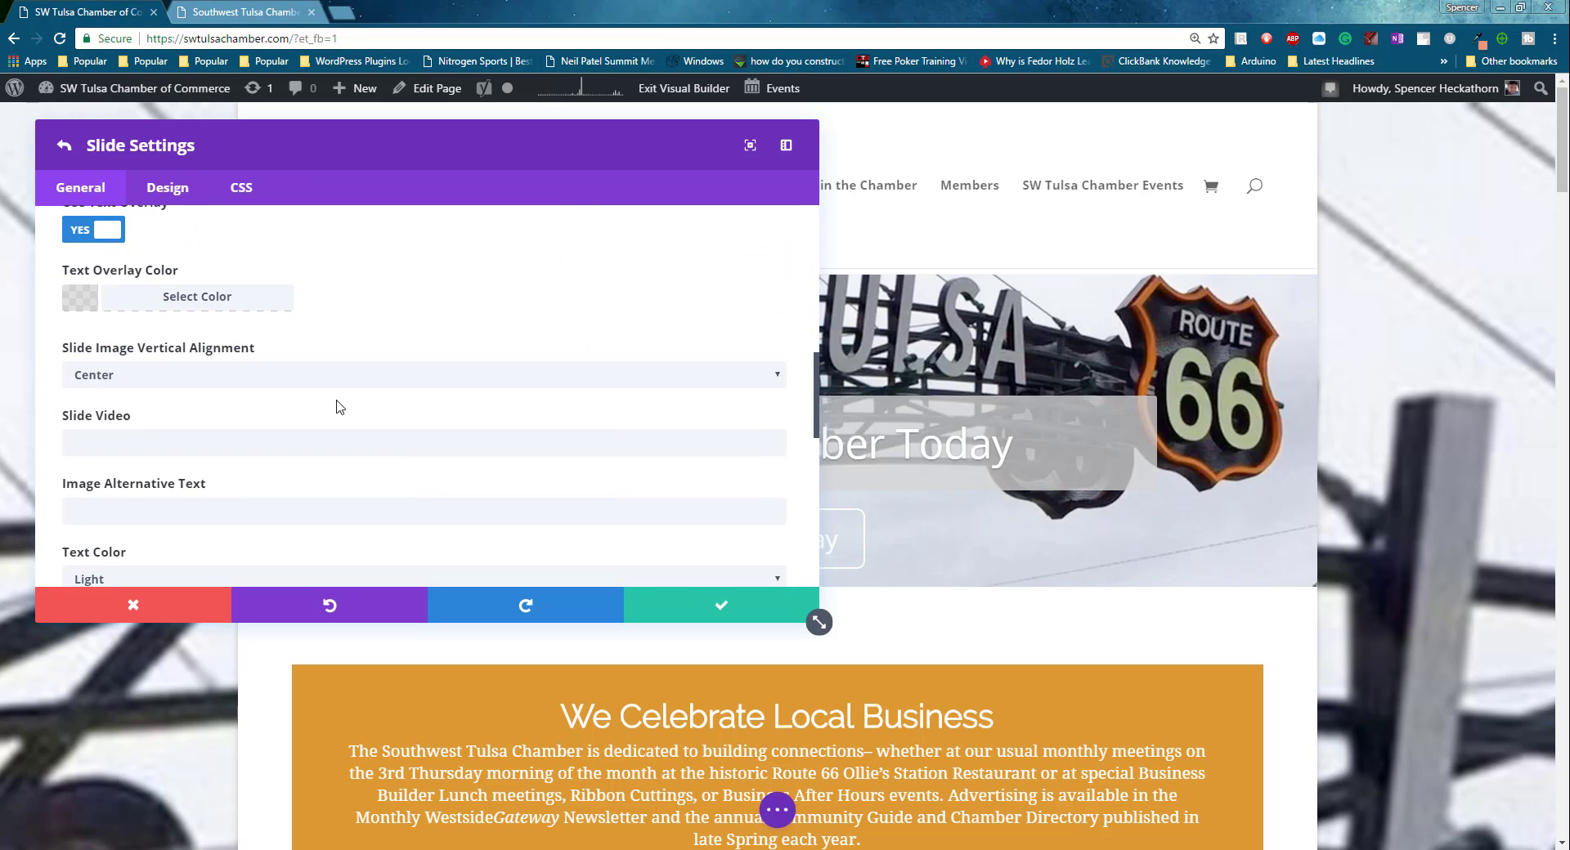
pyautogui.click(423, 375)
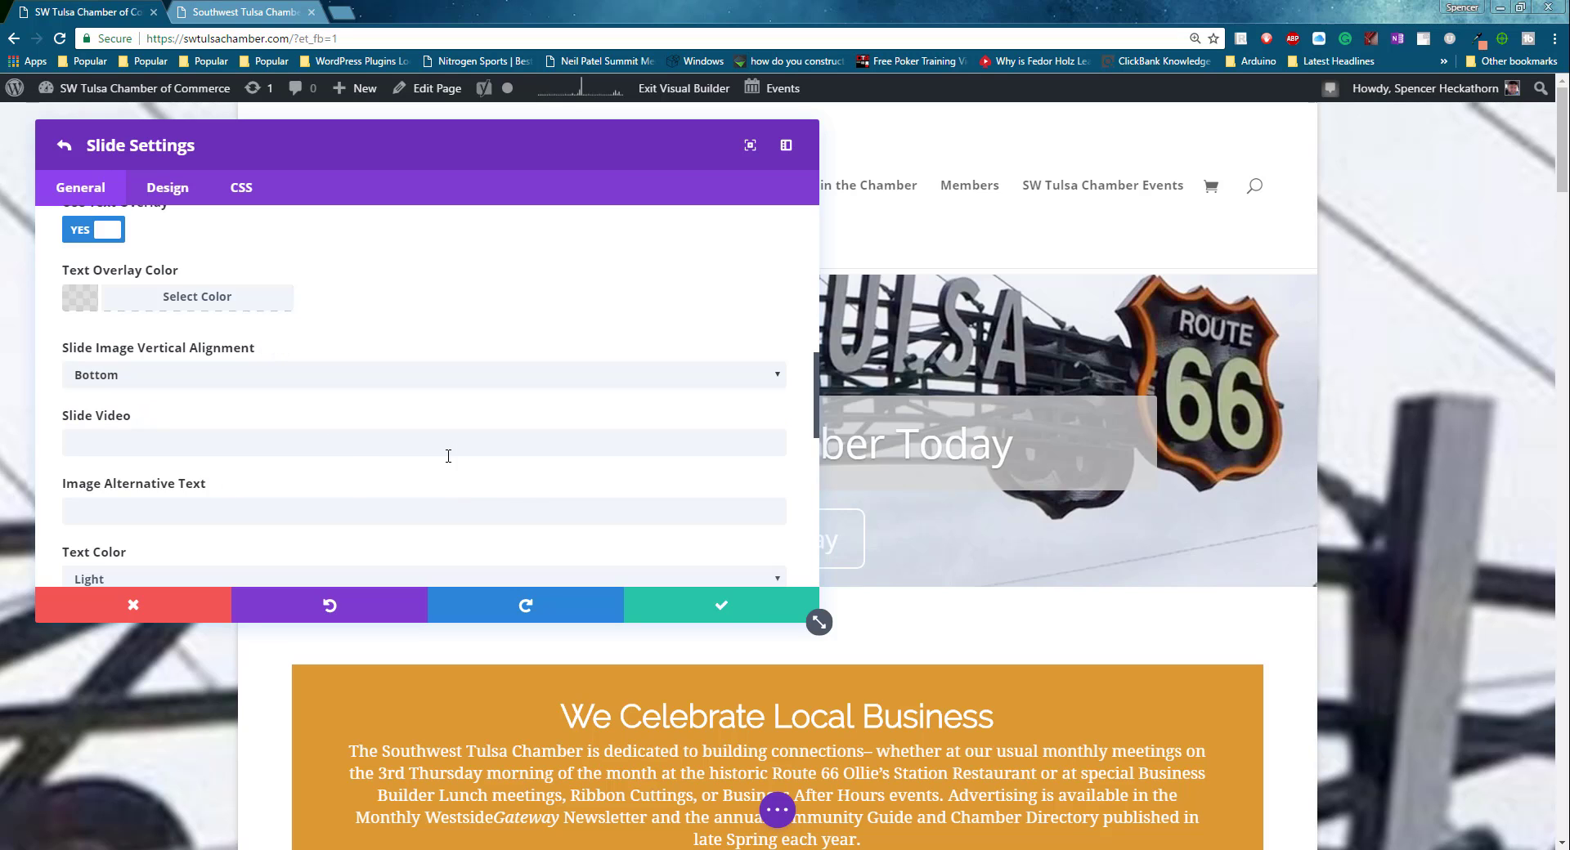
pyautogui.scroll(-3)
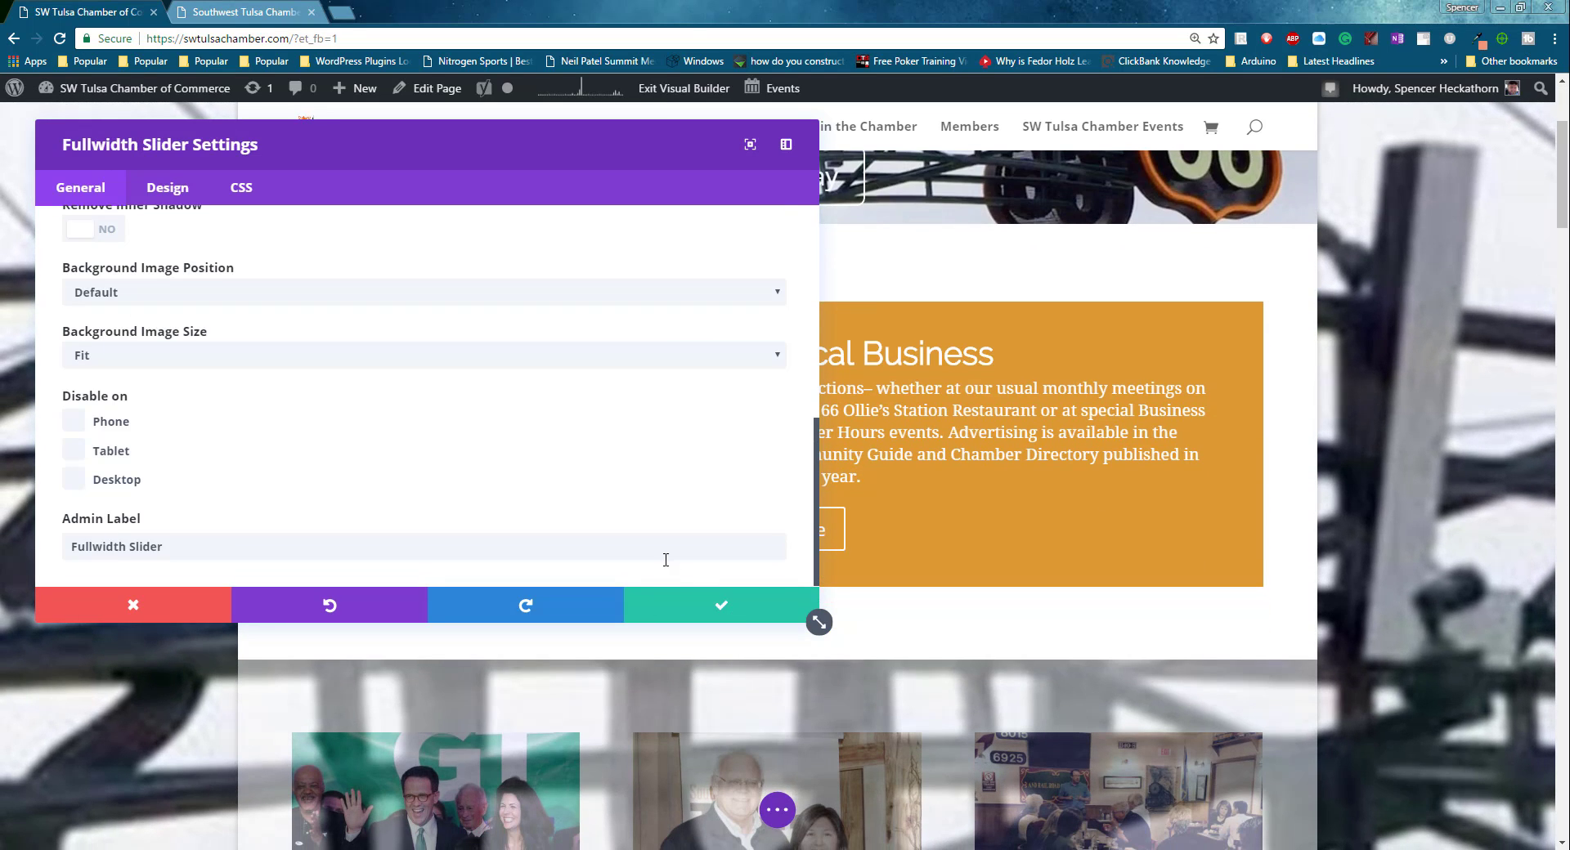
# Save the changes and exit to the live homepage showing the new slide heading.
pyautogui.click(721, 605)
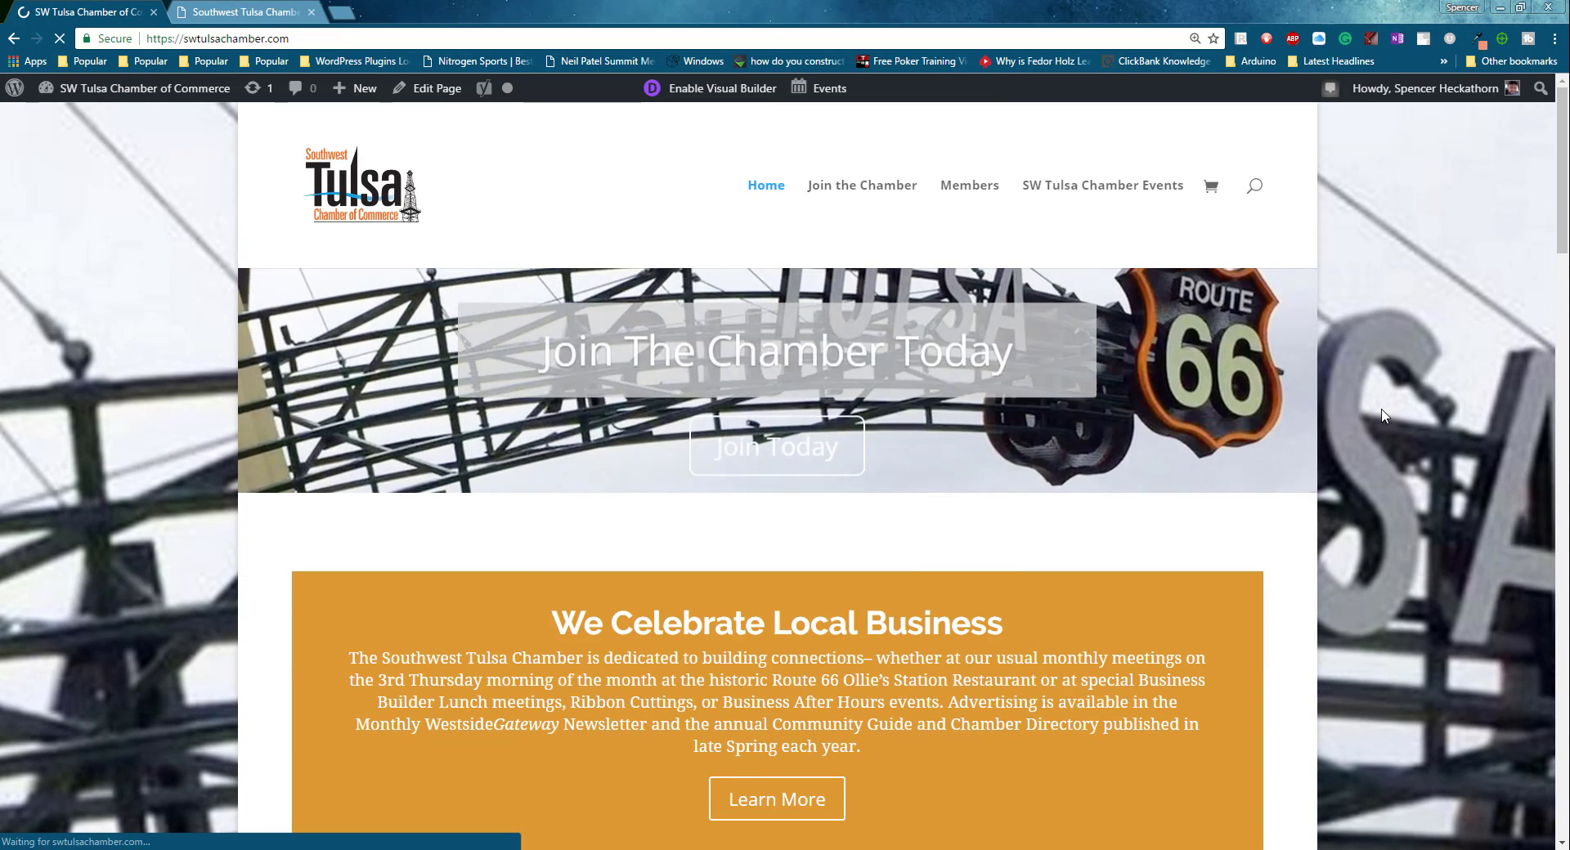
pyautogui.scroll(-3)
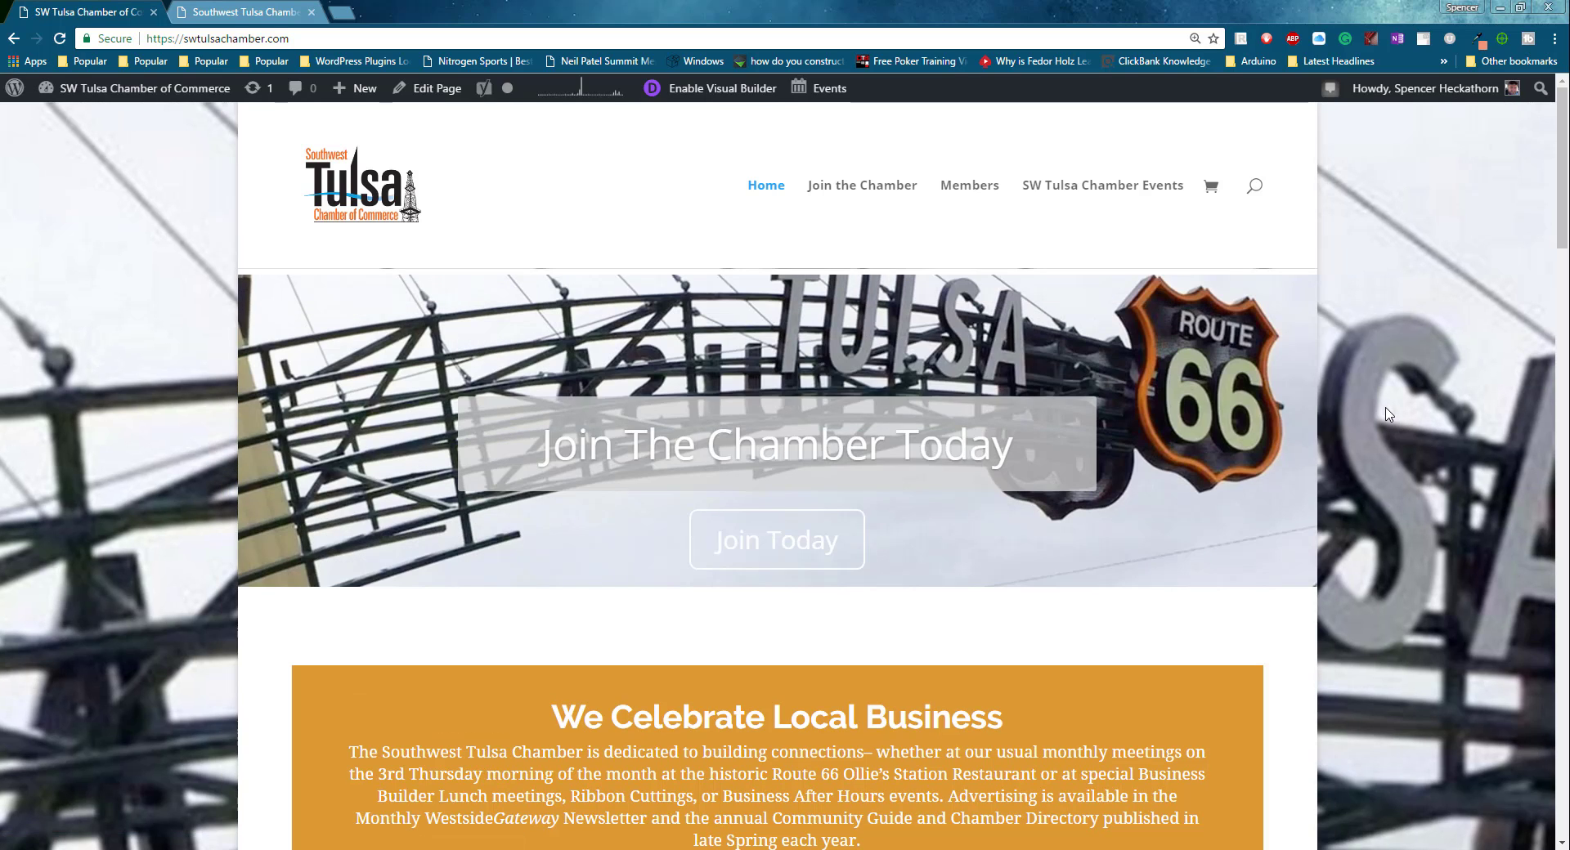
pyautogui.moveTo(510, 431)
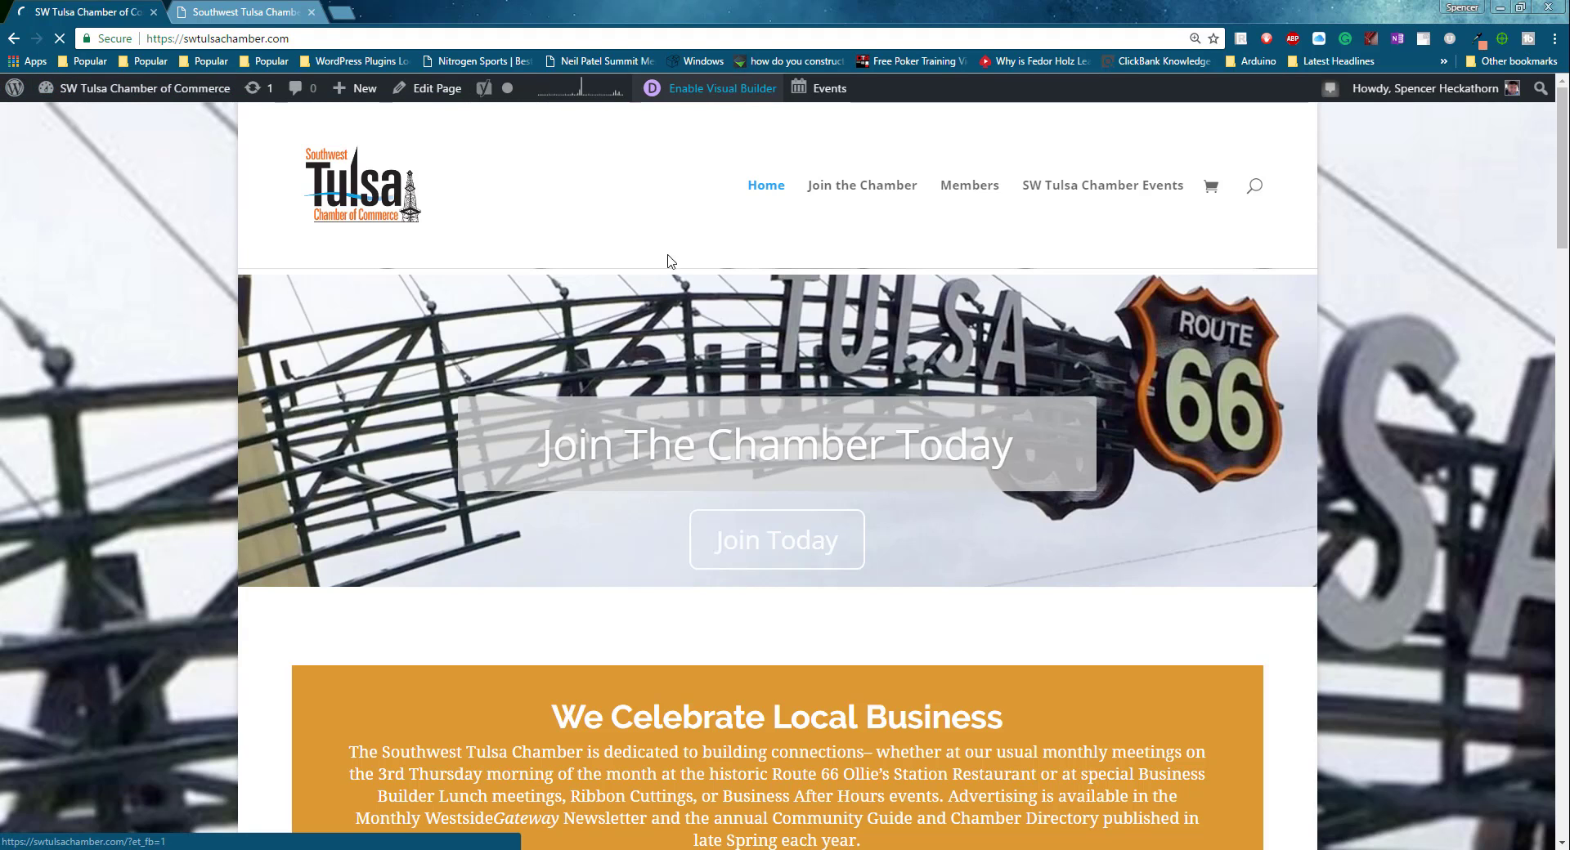
# Re-enable the Visual Builder and review the slider's Design options with 46 header size.
pyautogui.click(721, 89)
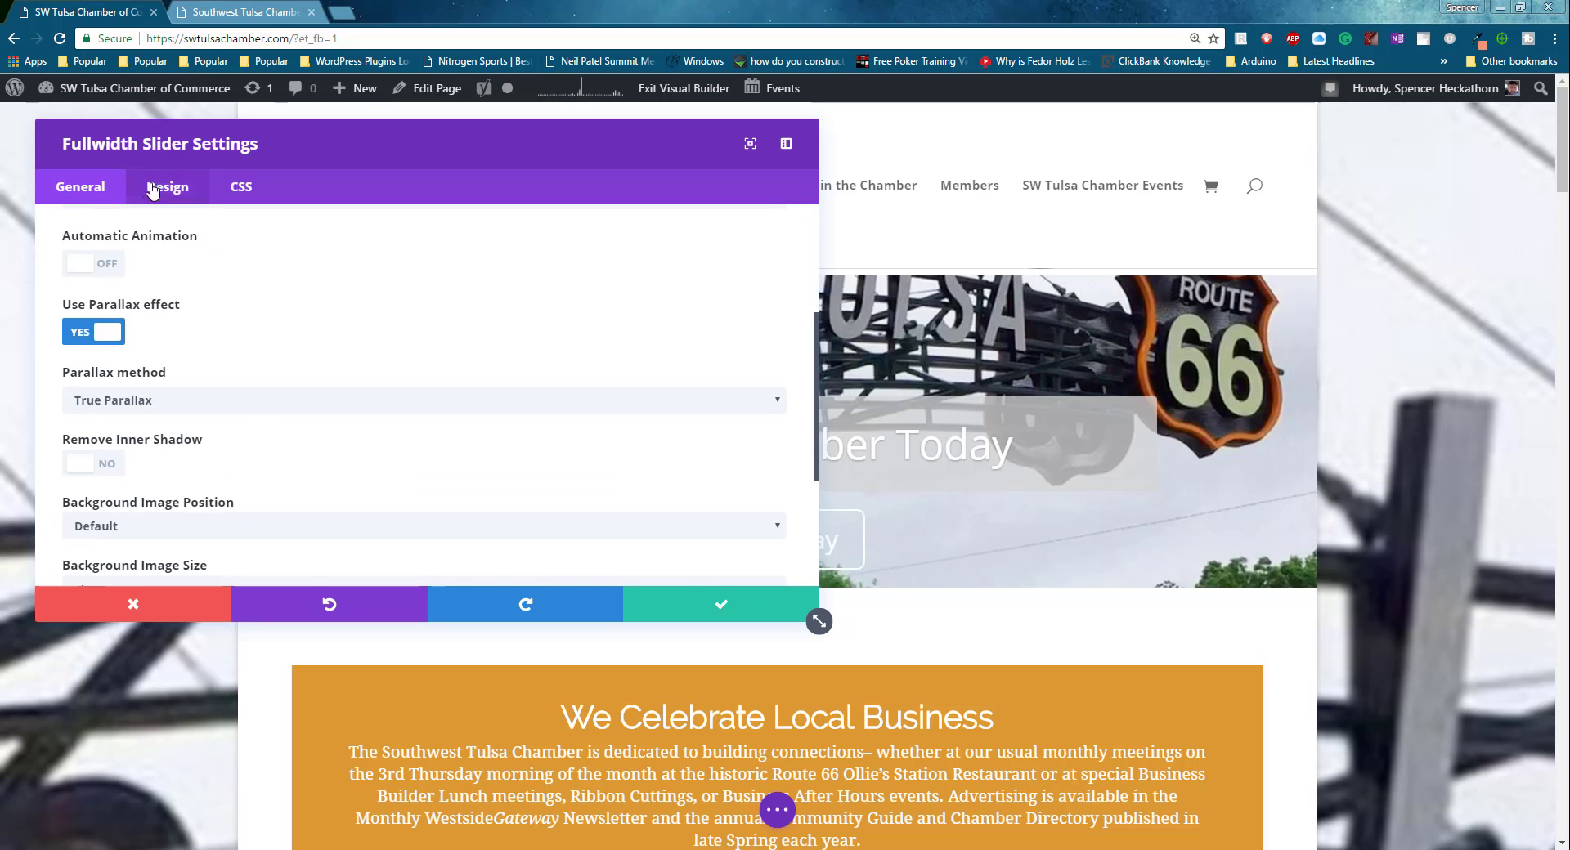
pyautogui.click(166, 187)
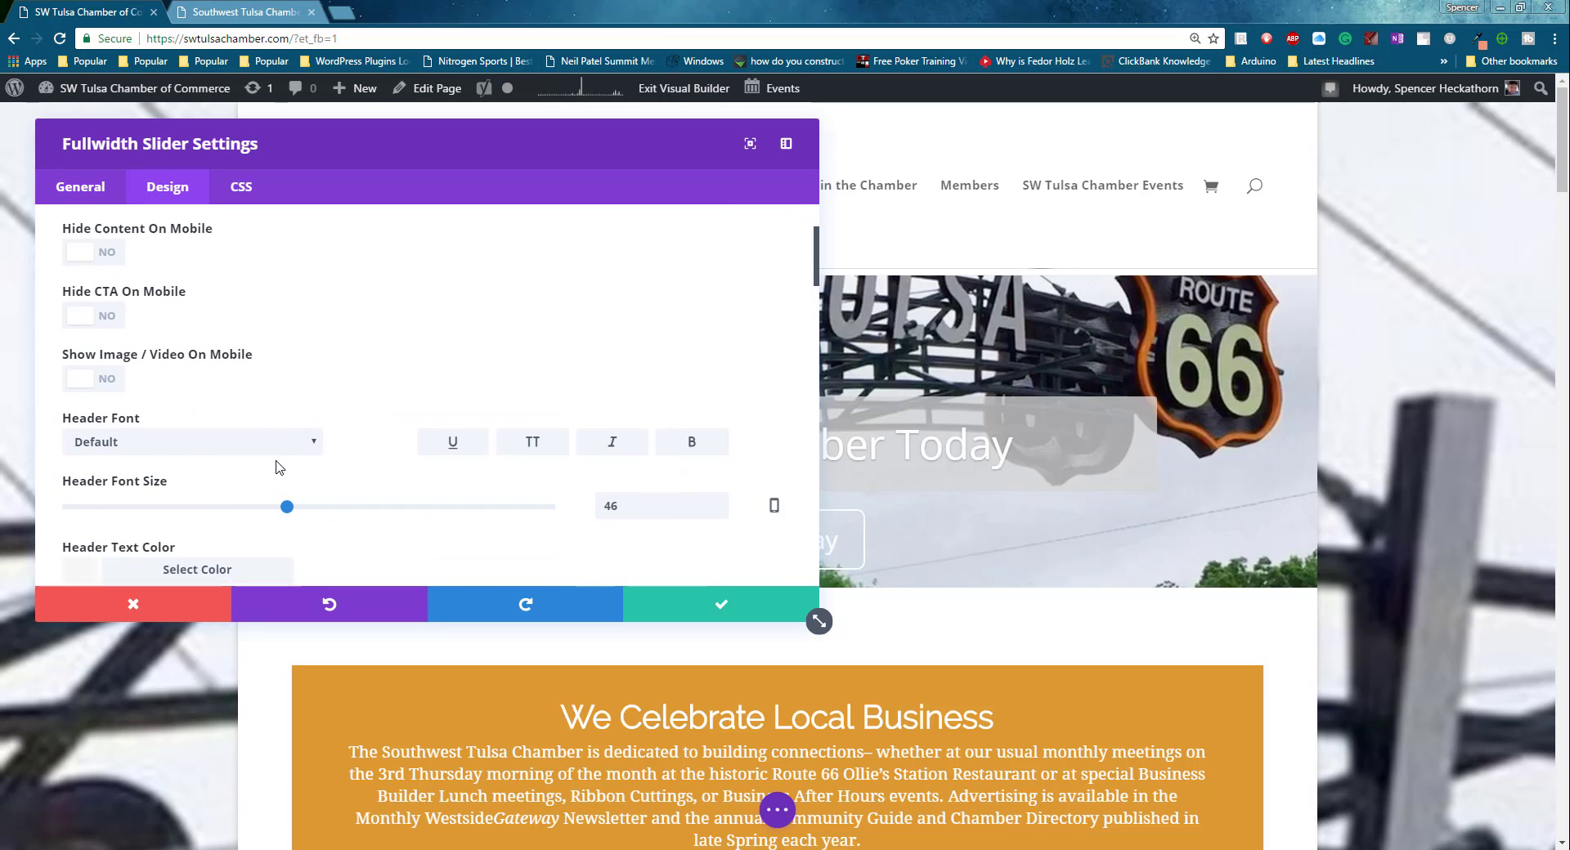
pyautogui.scroll(-3)
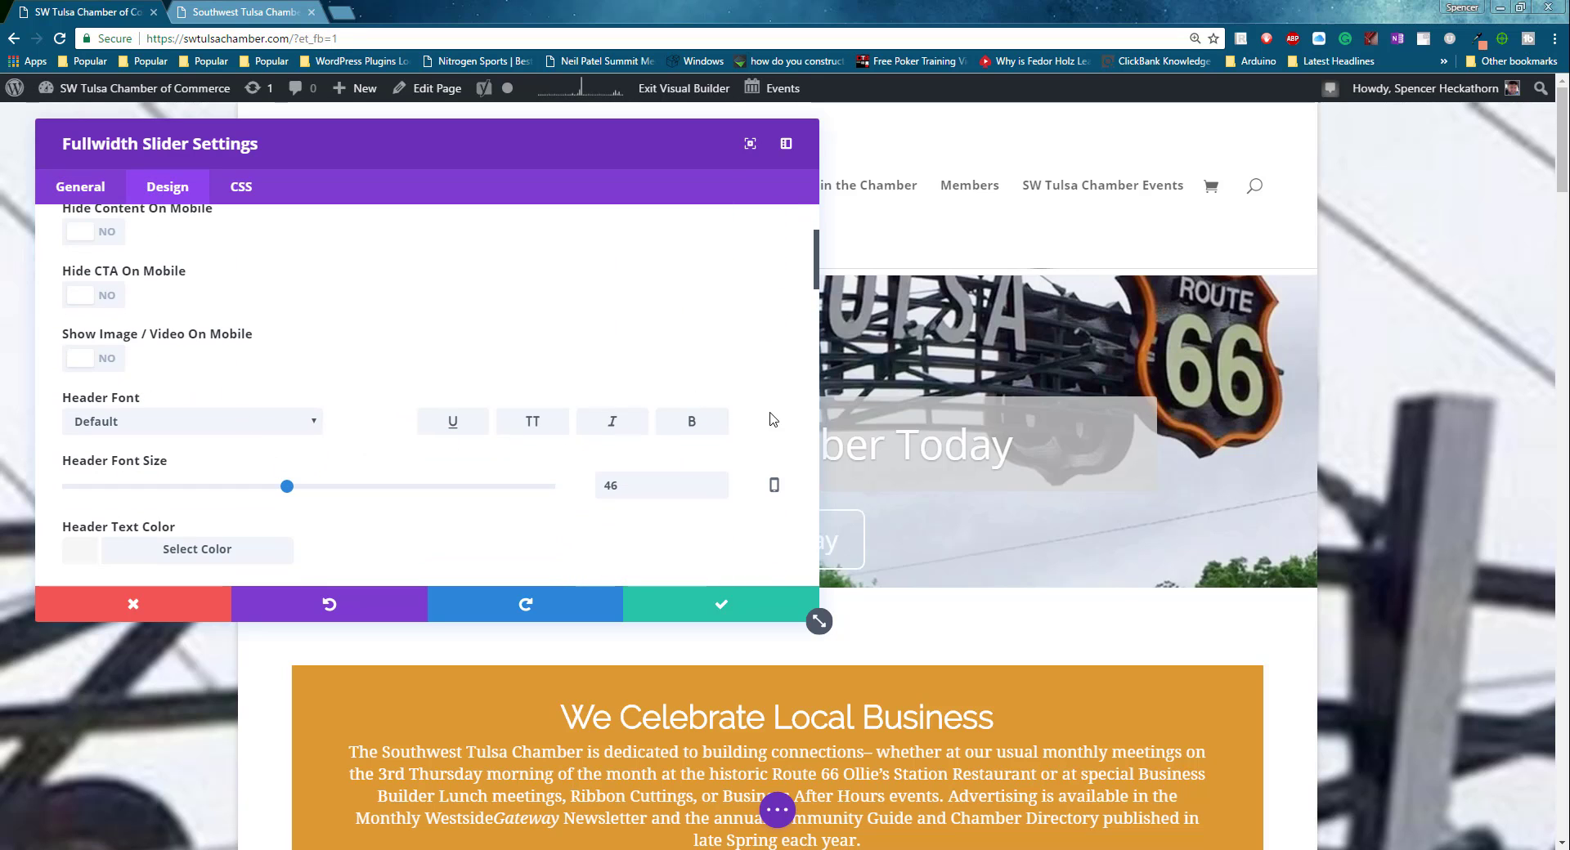
pyautogui.moveTo(746, 440)
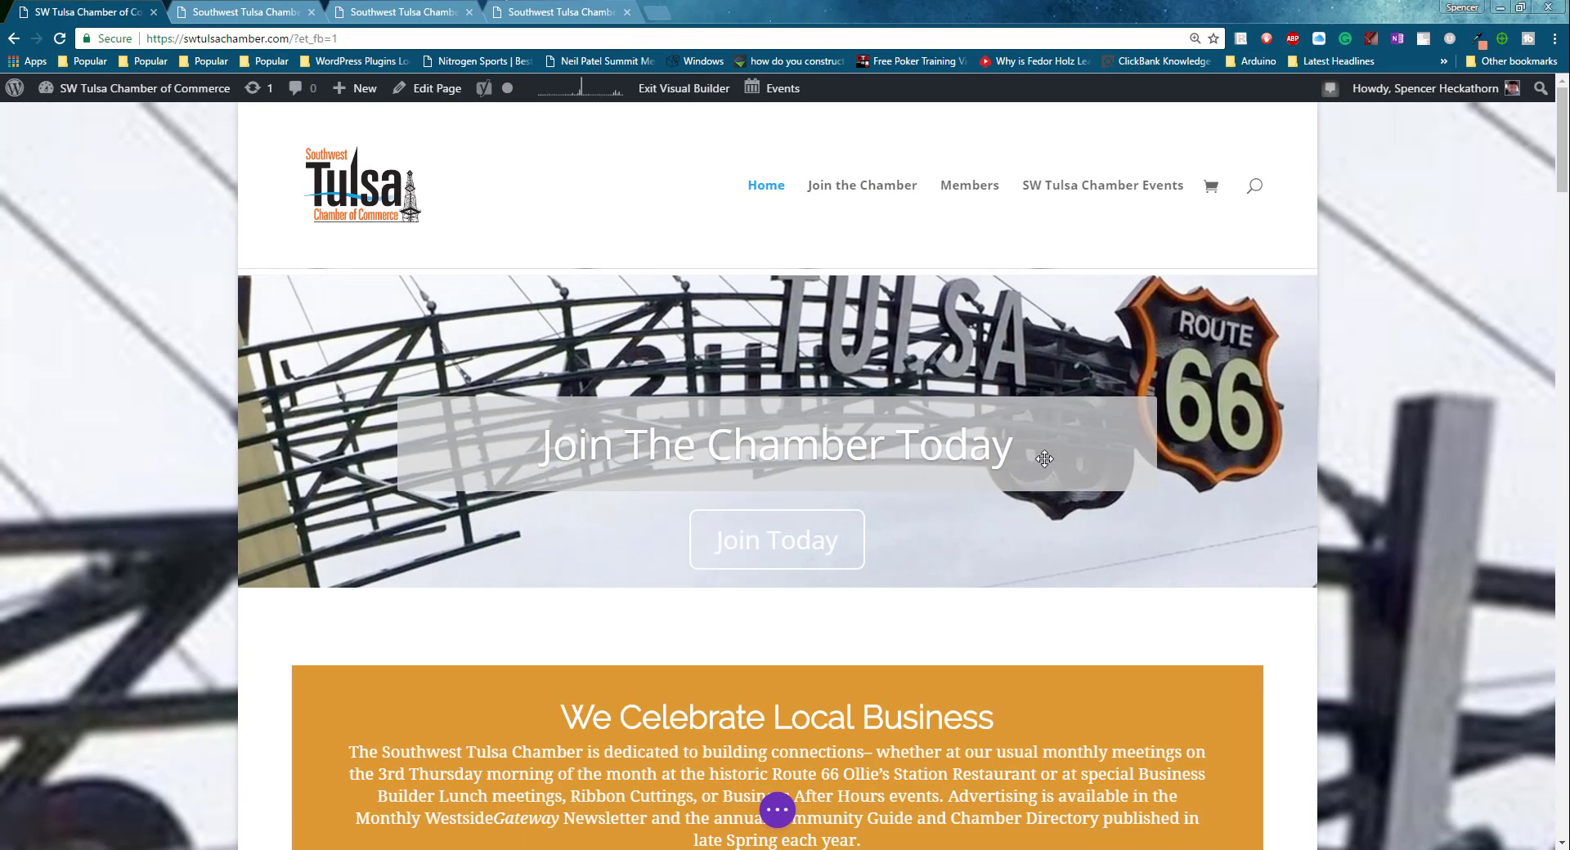
# Select the Join The Chamber Today heading and bring up the Fullwidth Slider Settings.
pyautogui.scroll(-3)
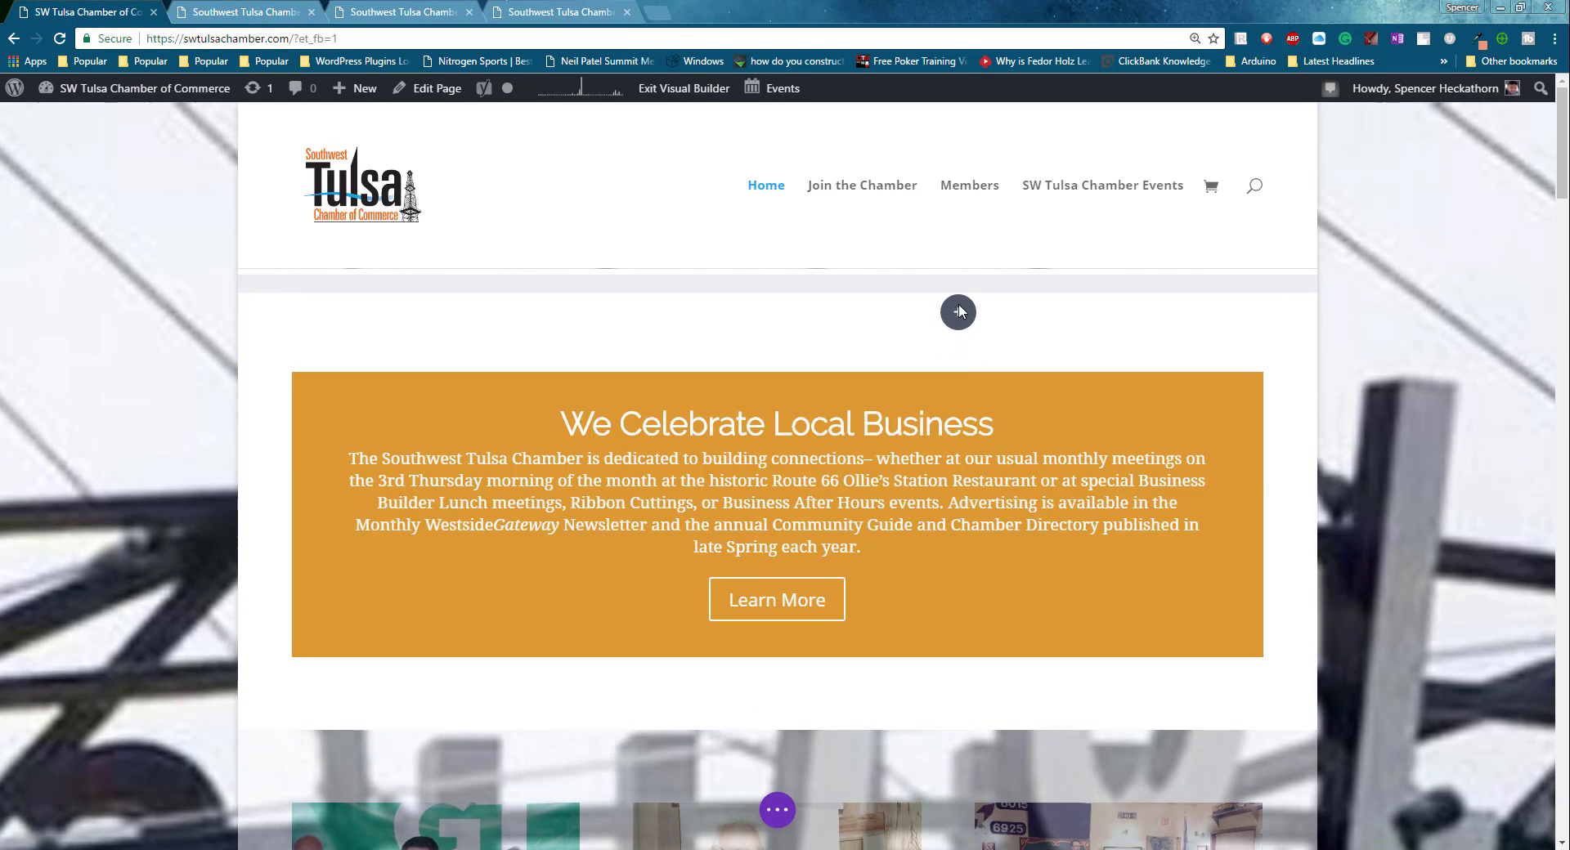
pyautogui.click(958, 310)
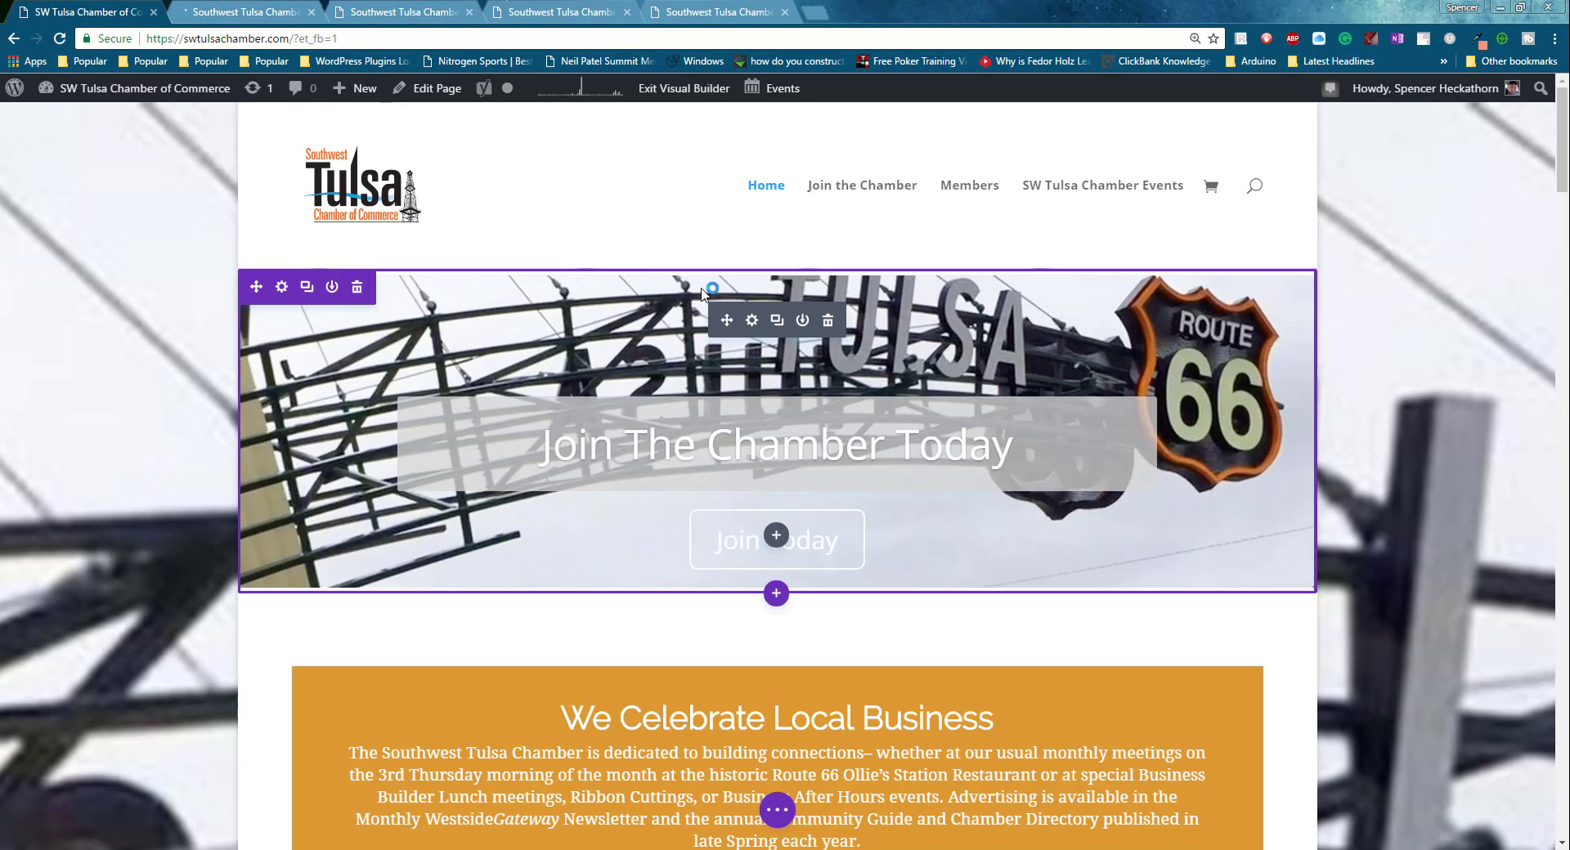
pyautogui.tripleClick(775, 444)
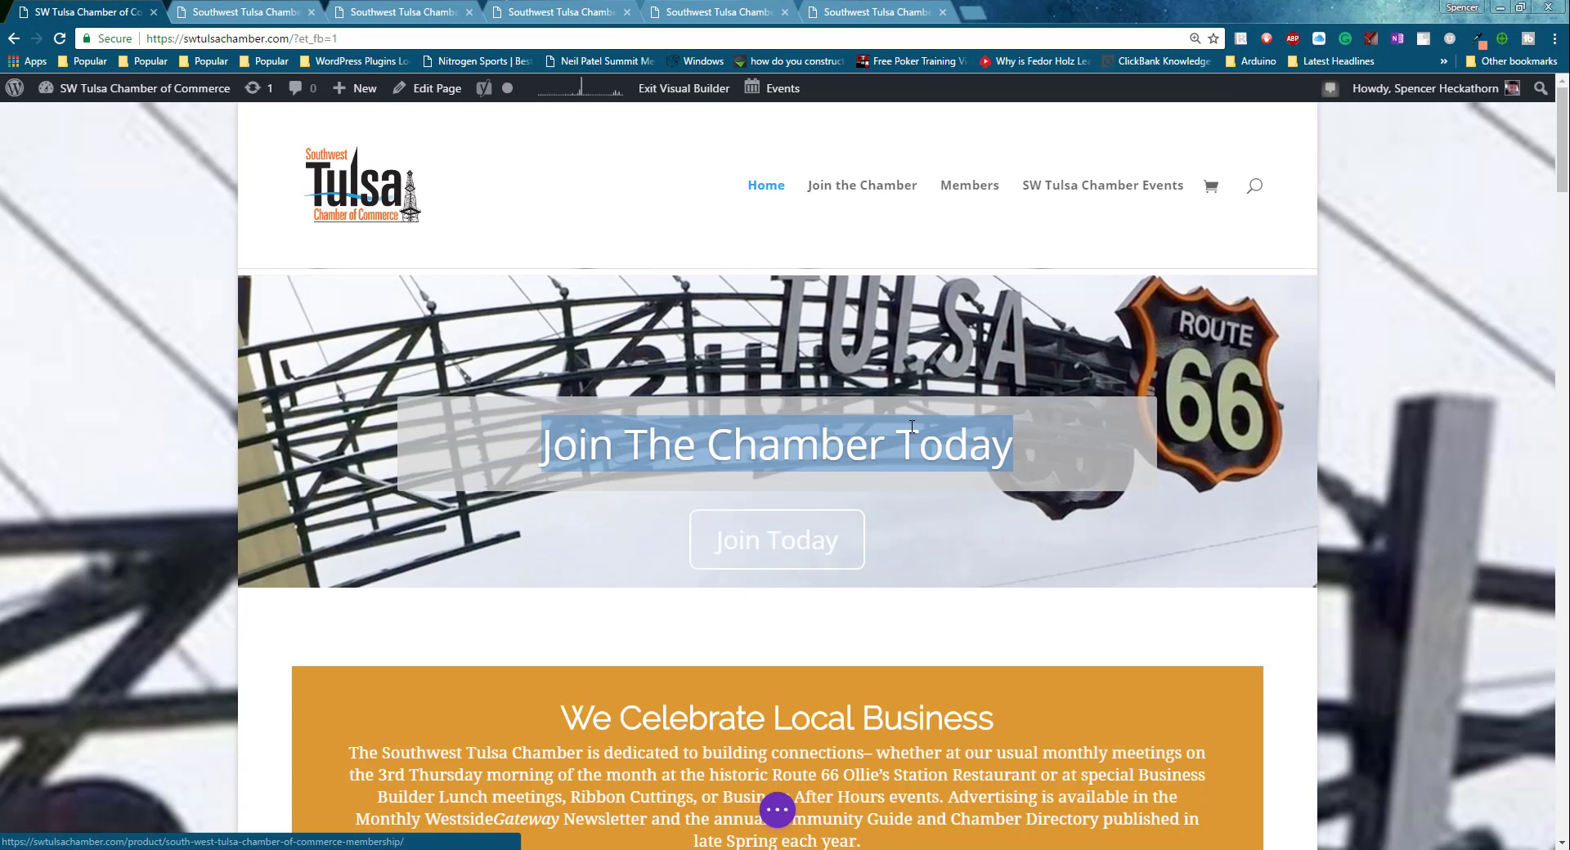
pyautogui.click(775, 539)
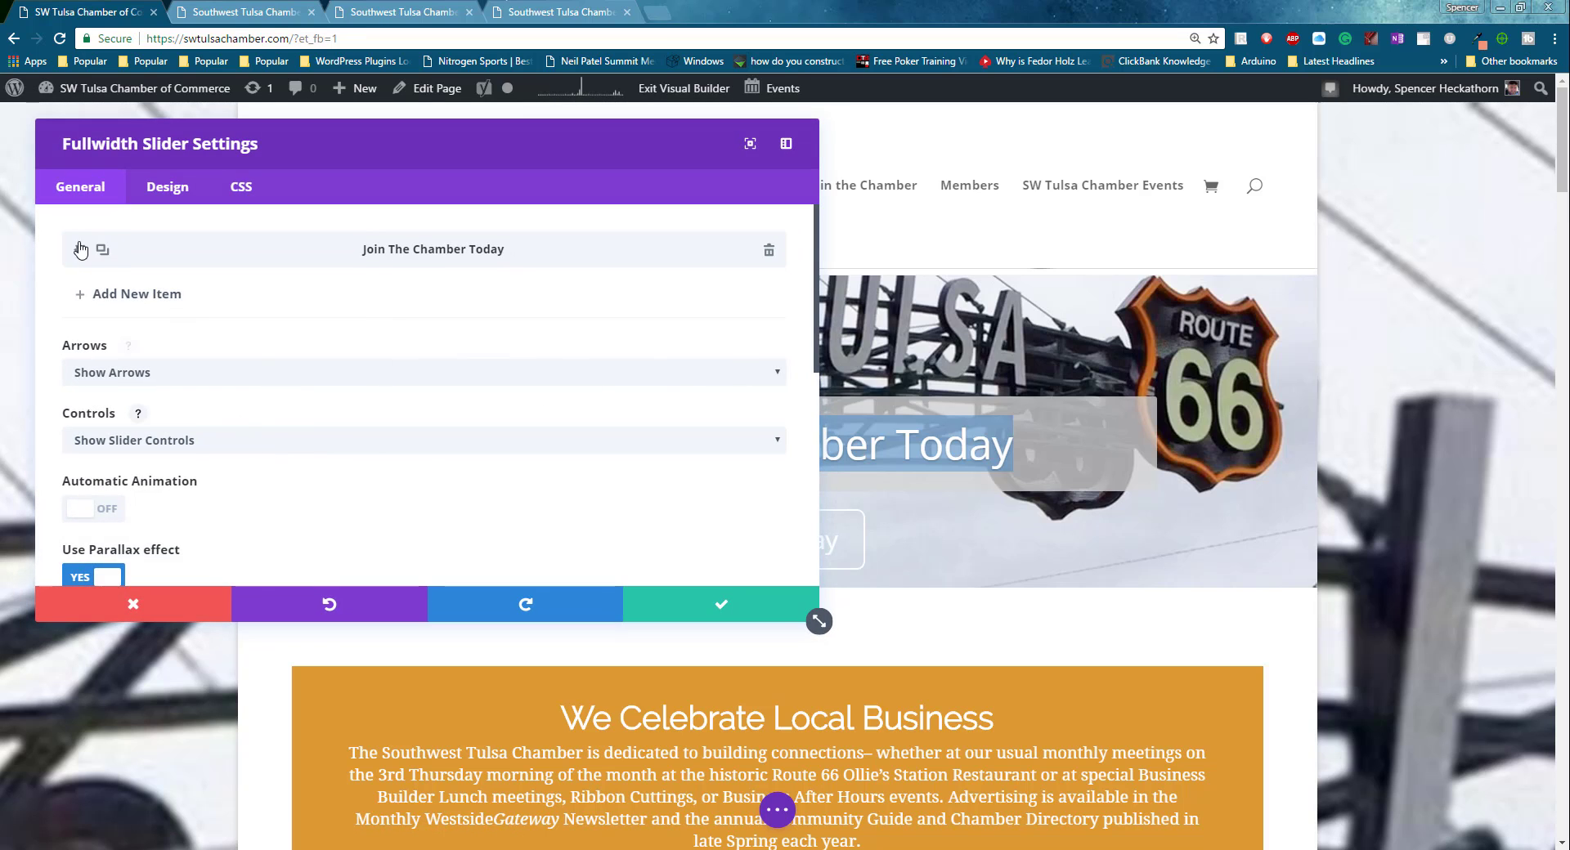
# Make the slide heading bold and black and enable custom styles for its button.
pyautogui.click(431, 249)
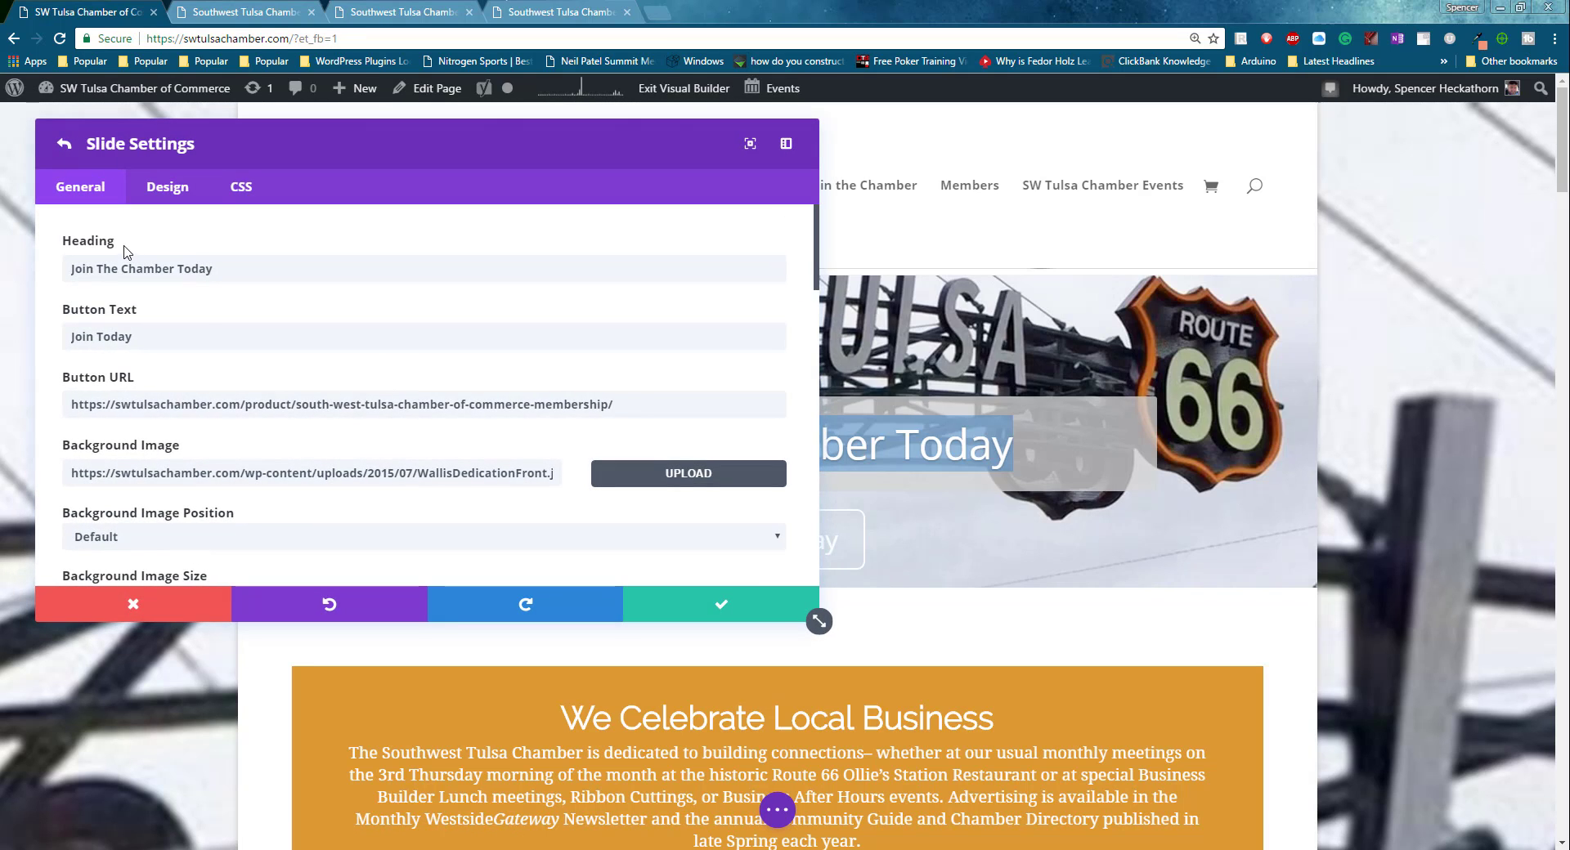
pyautogui.click(167, 186)
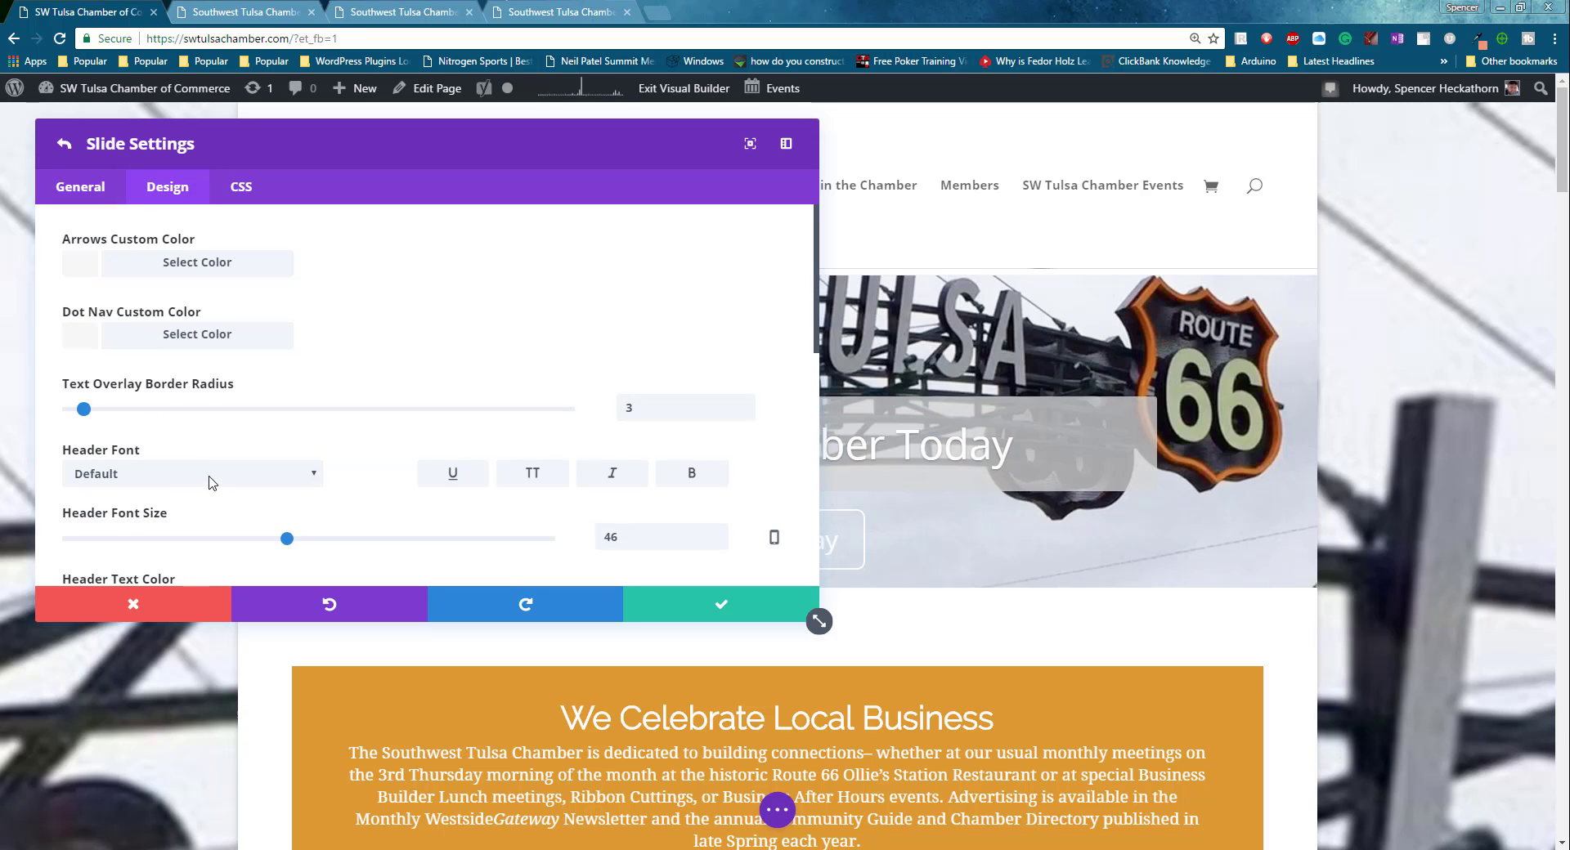
pyautogui.moveTo(679, 484)
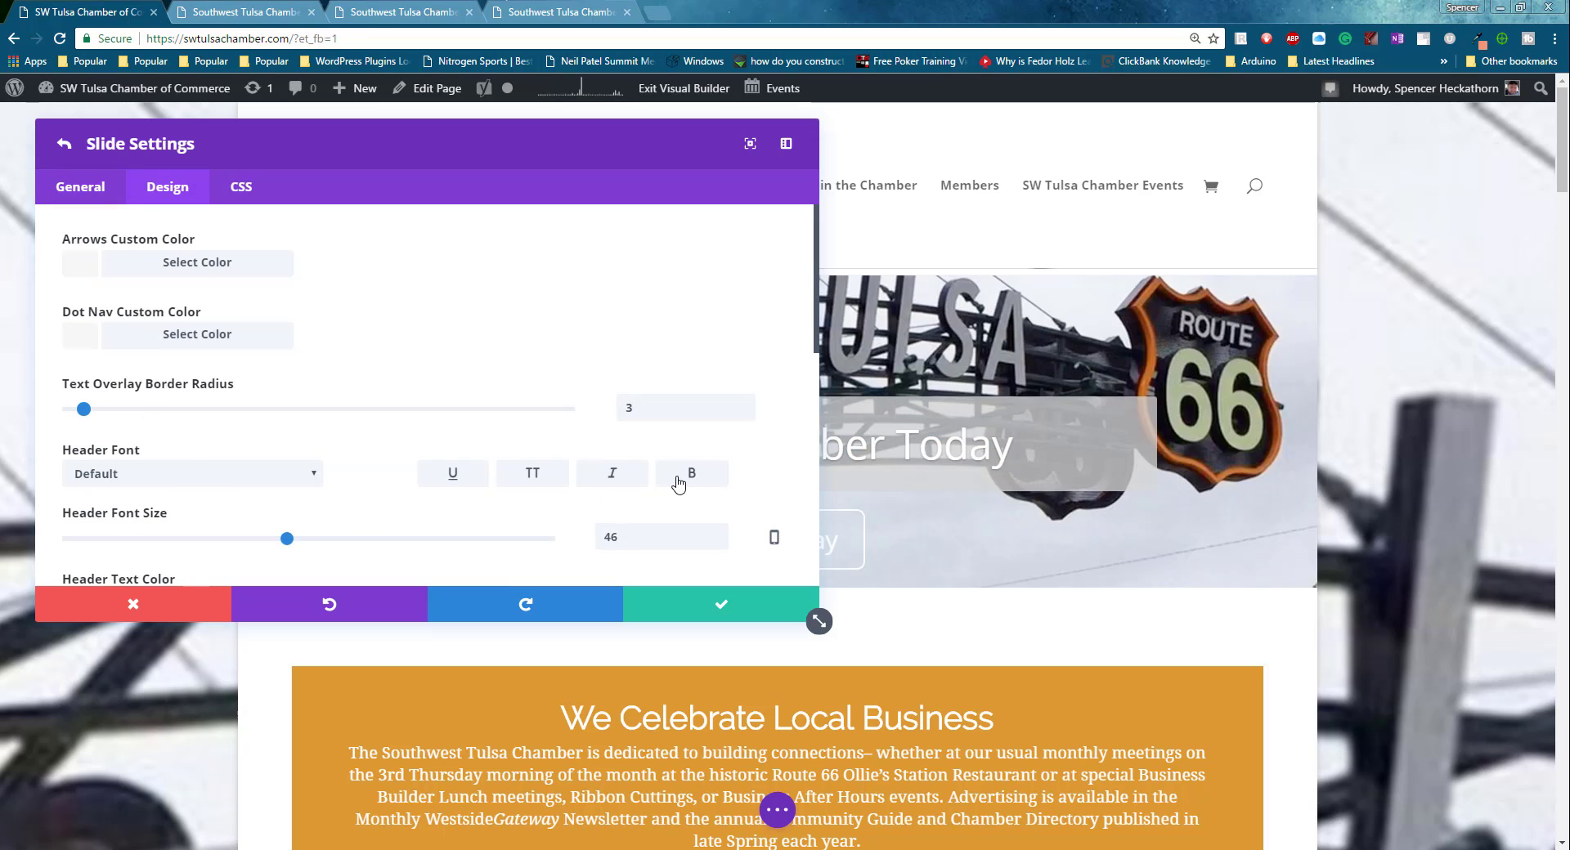
pyautogui.click(690, 472)
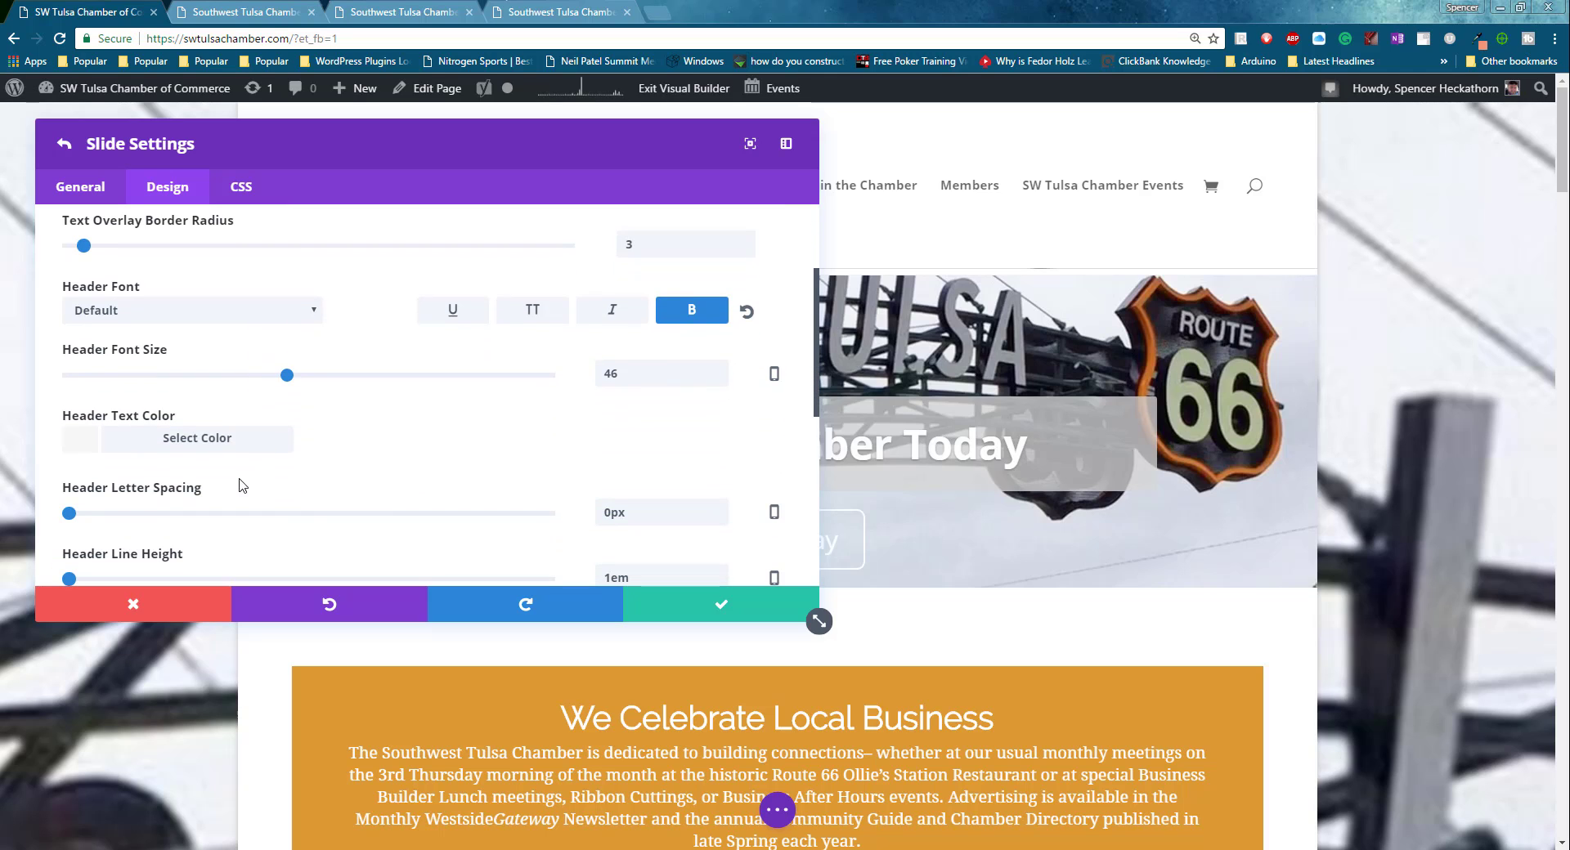
pyautogui.click(197, 439)
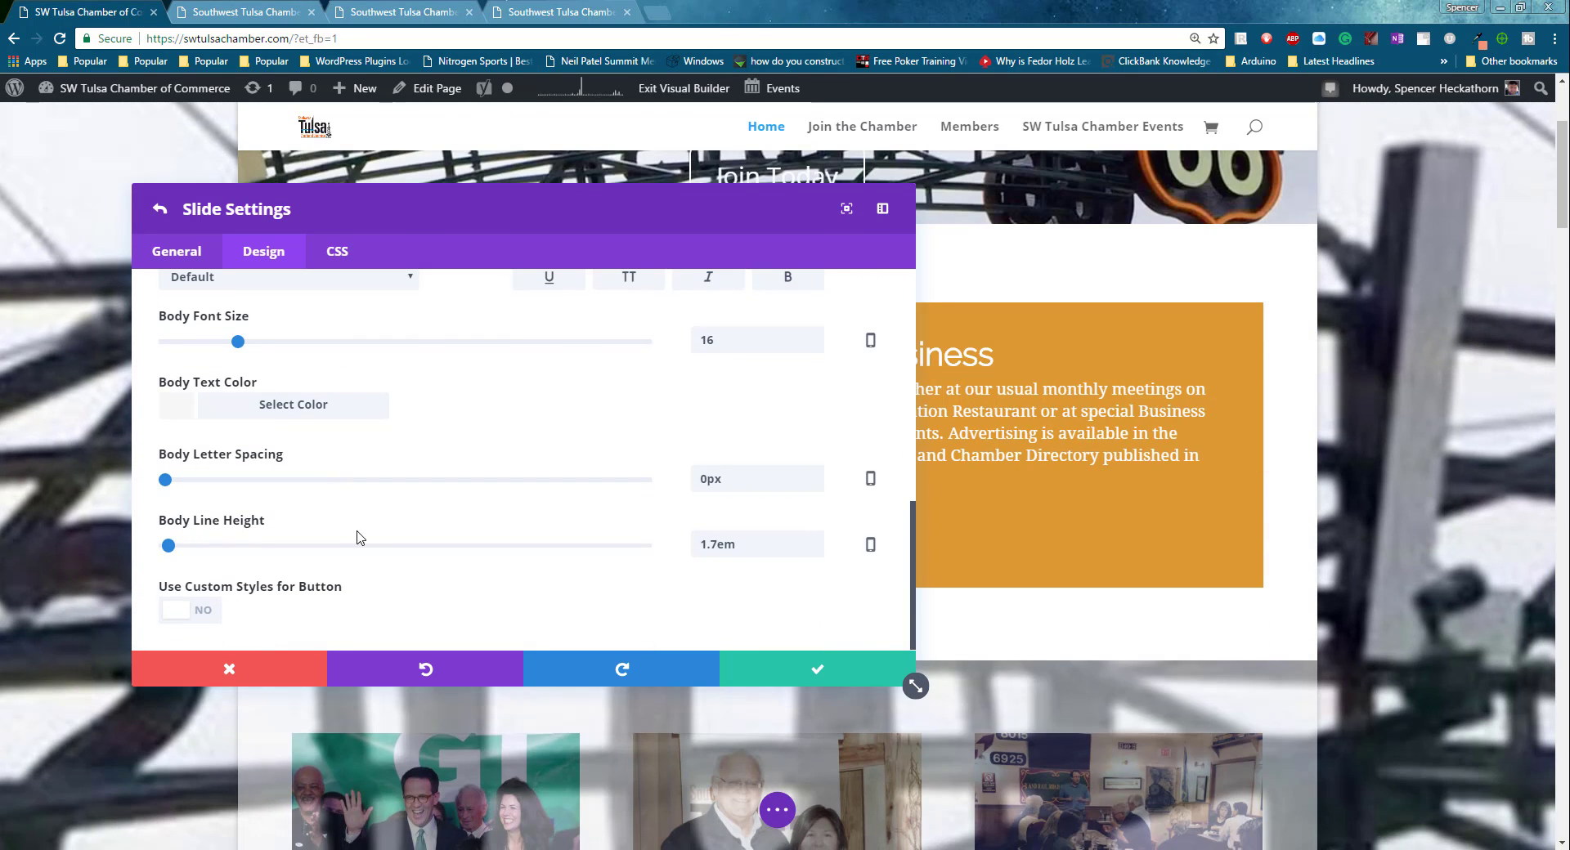
pyautogui.click(190, 610)
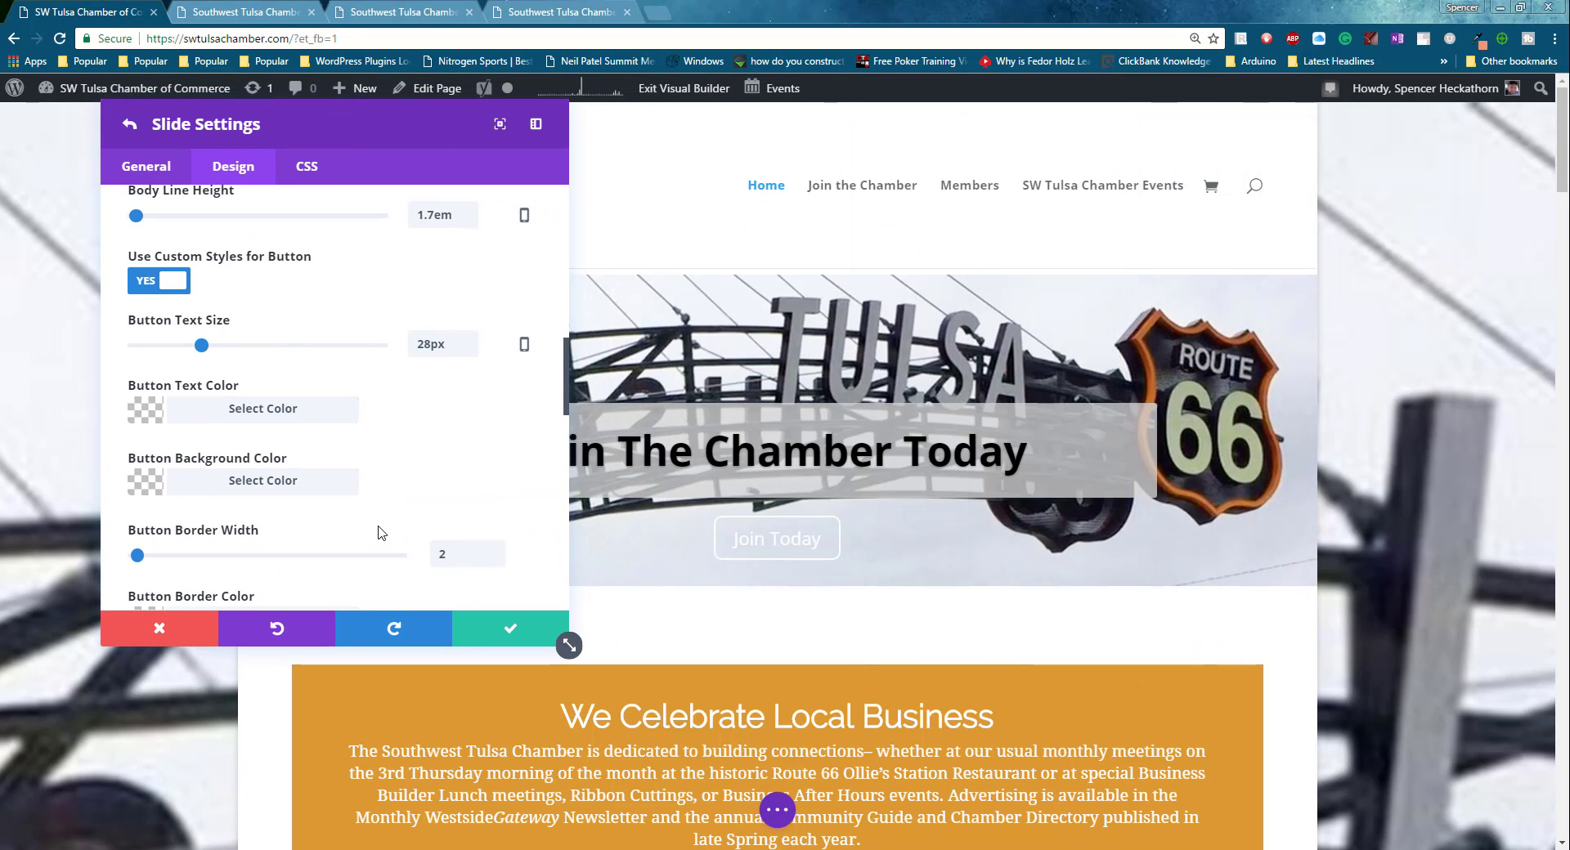
# Give the Join Today button dark text, 1px letter spacing and a black border colour.
pyautogui.click(262, 409)
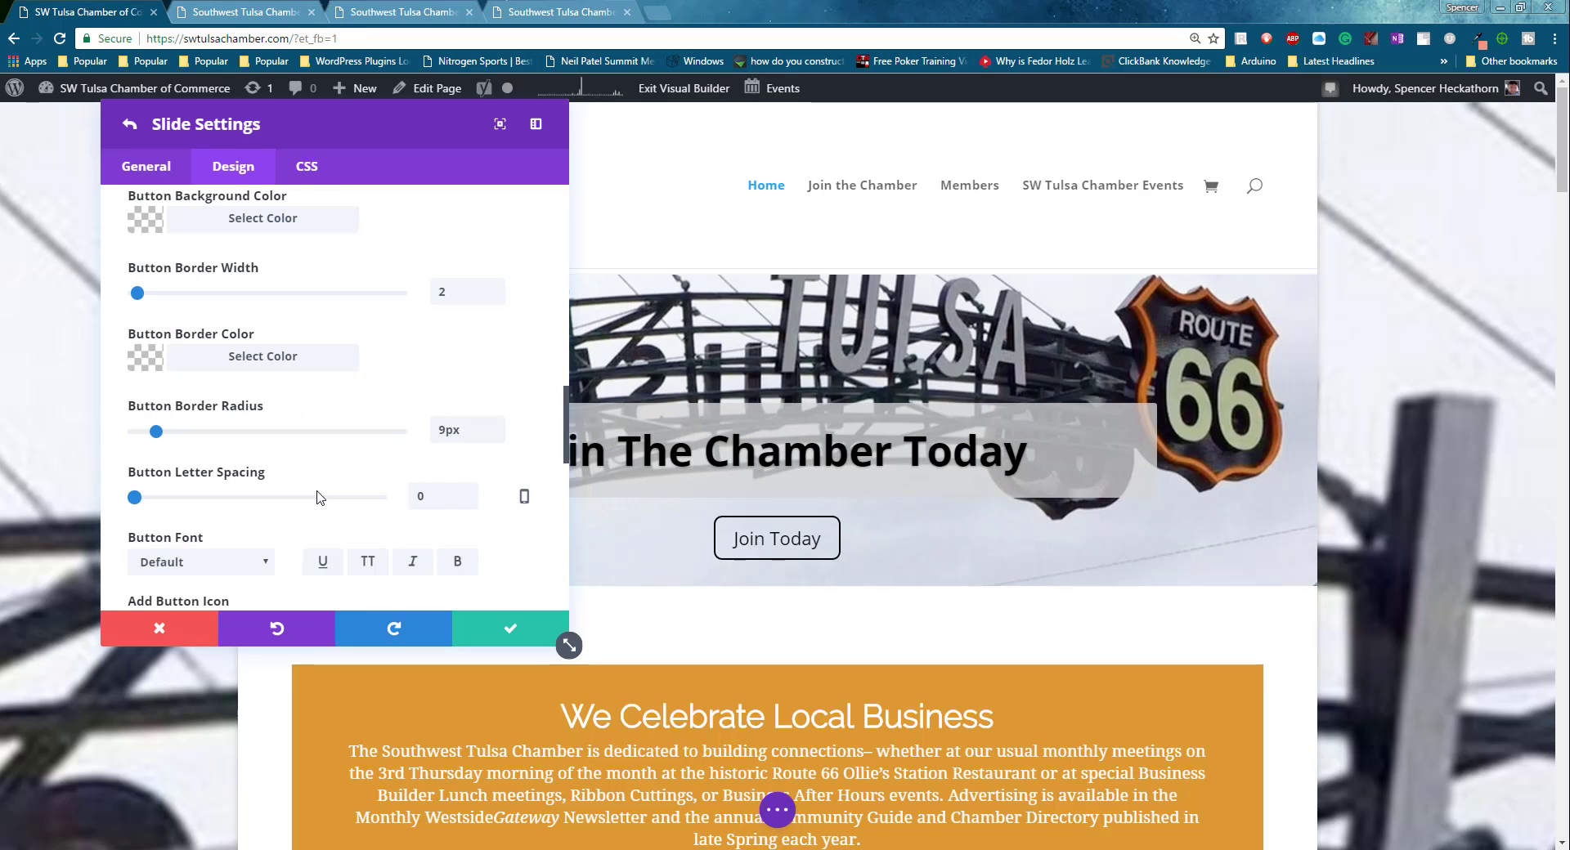
pyautogui.moveTo(134, 497); pyautogui.dragTo(316, 497)
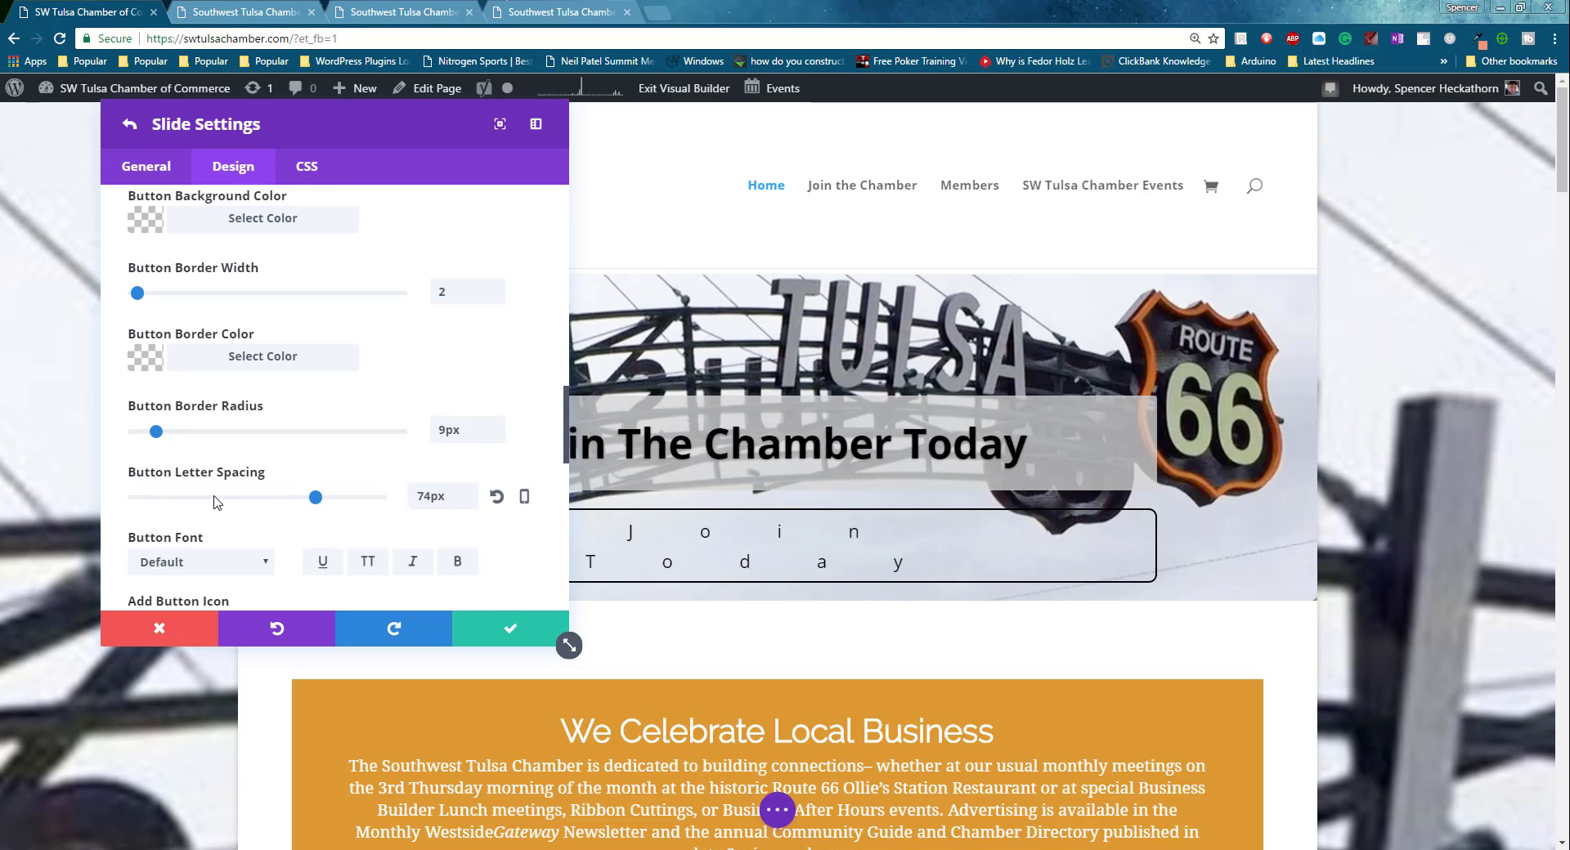
pyautogui.moveTo(315, 497); pyautogui.dragTo(146, 497)
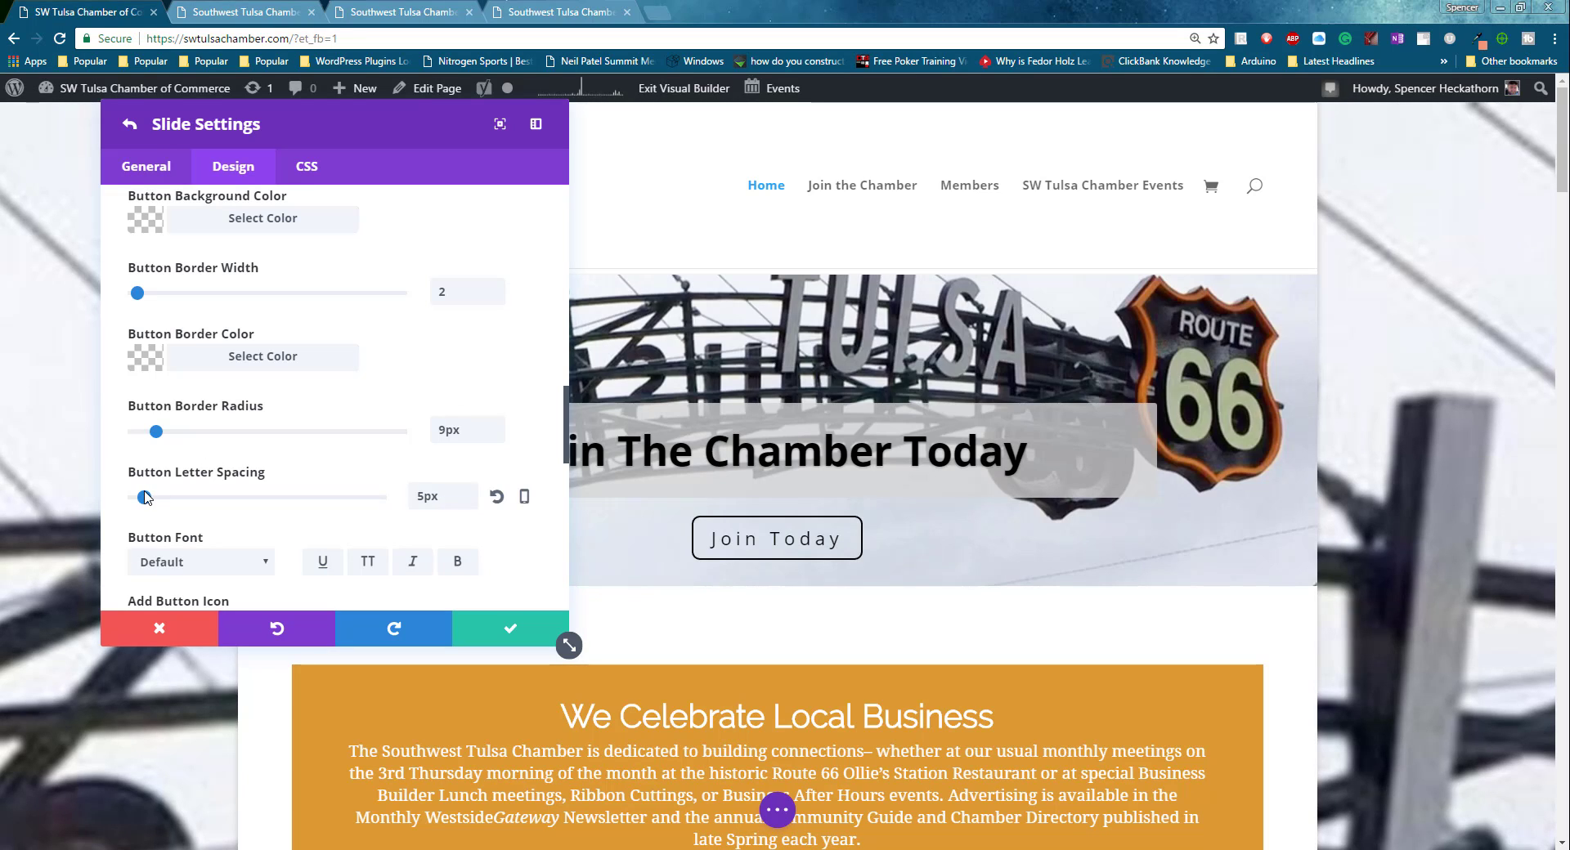
pyautogui.moveTo(144, 497); pyautogui.dragTo(133, 497)
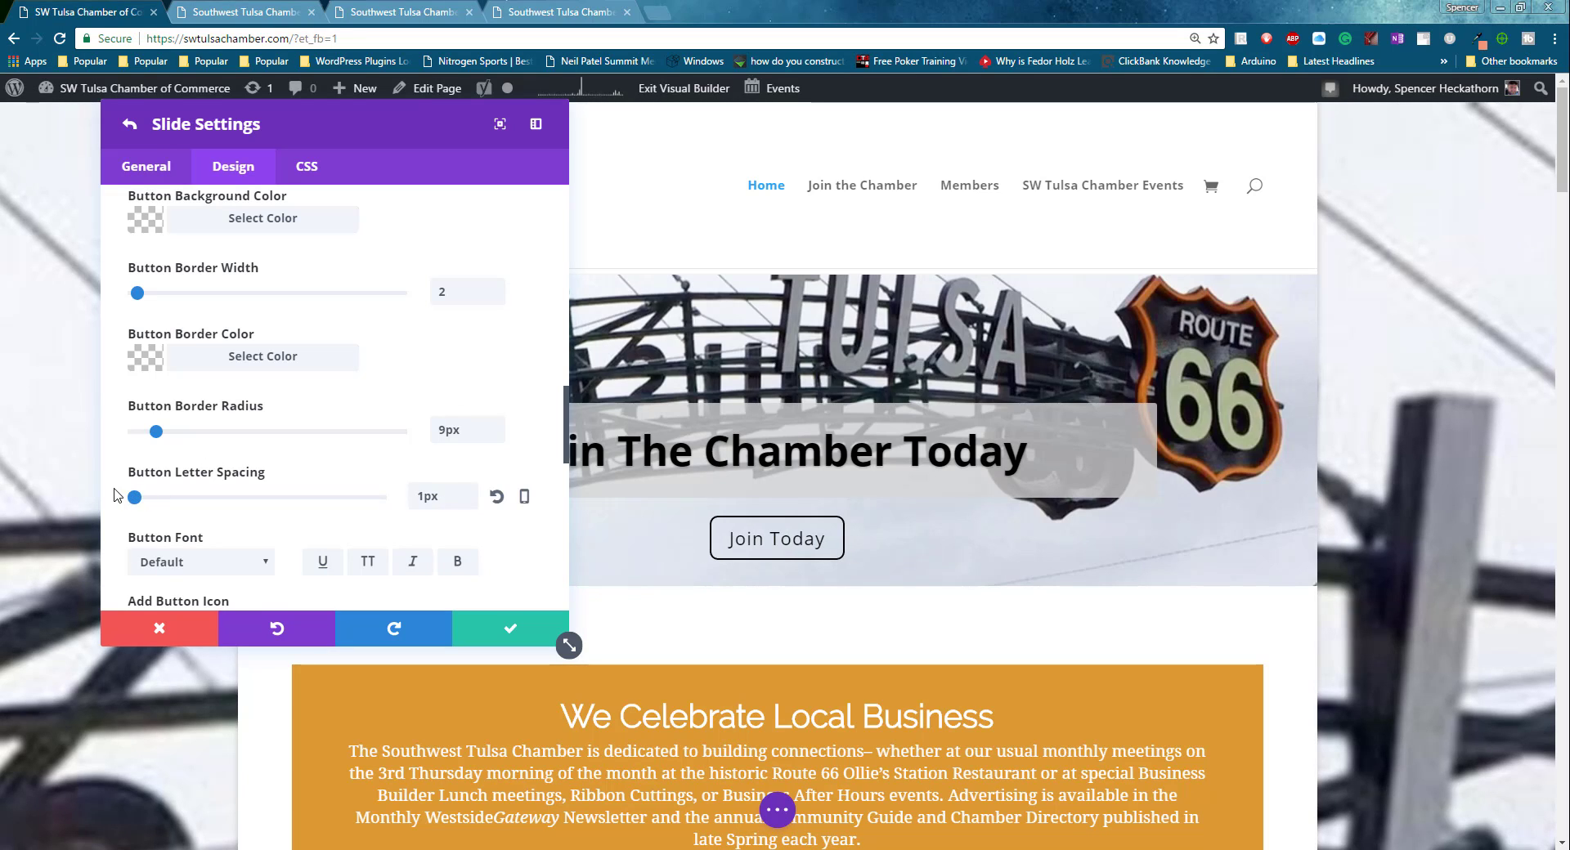
pyautogui.moveTo(198, 398)
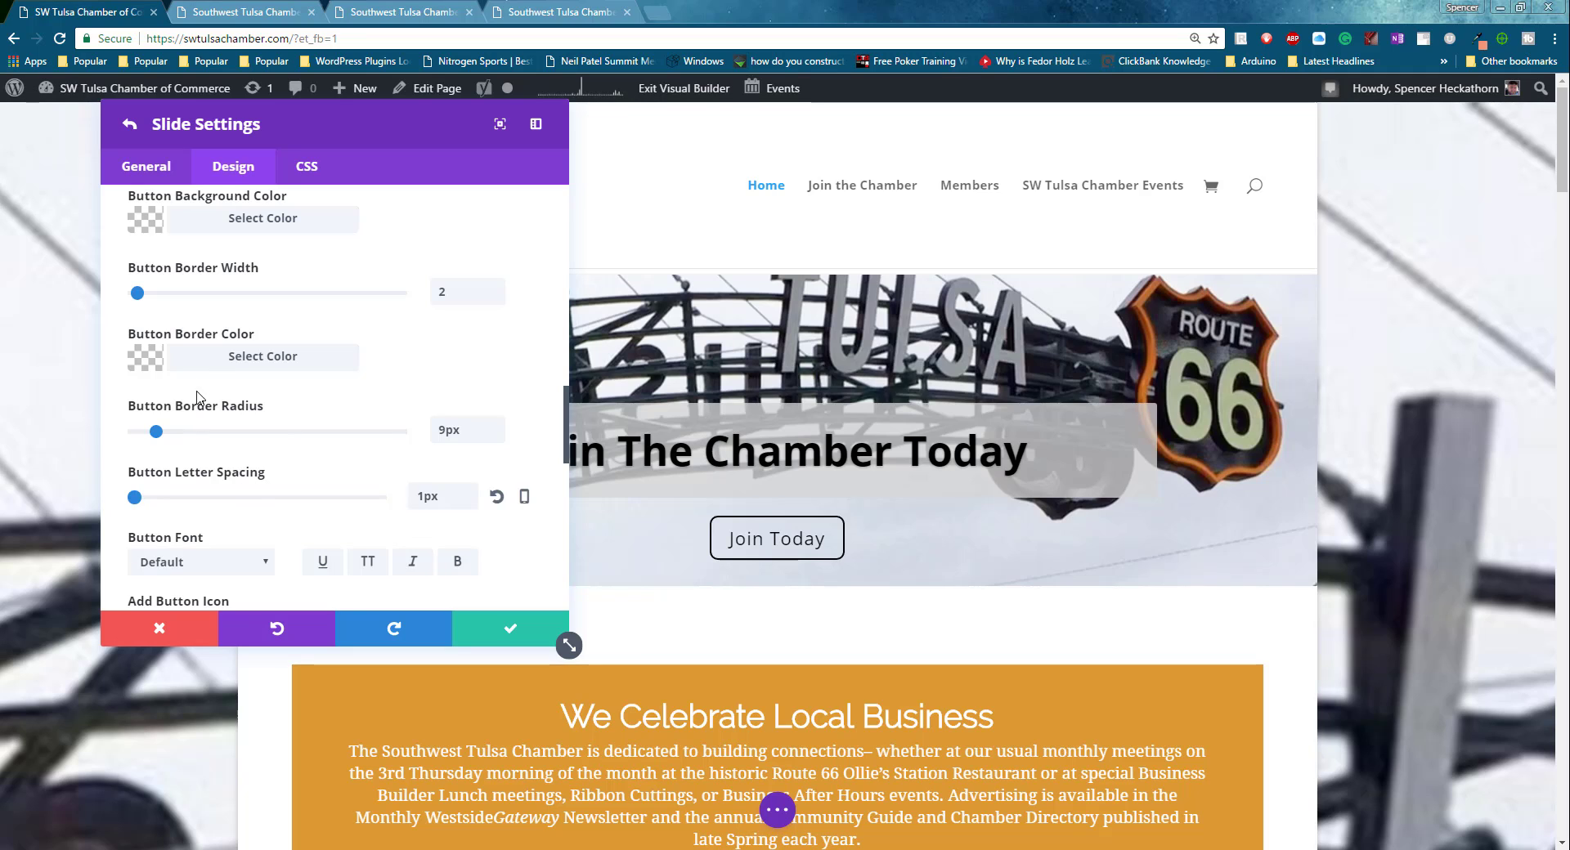
pyautogui.click(261, 356)
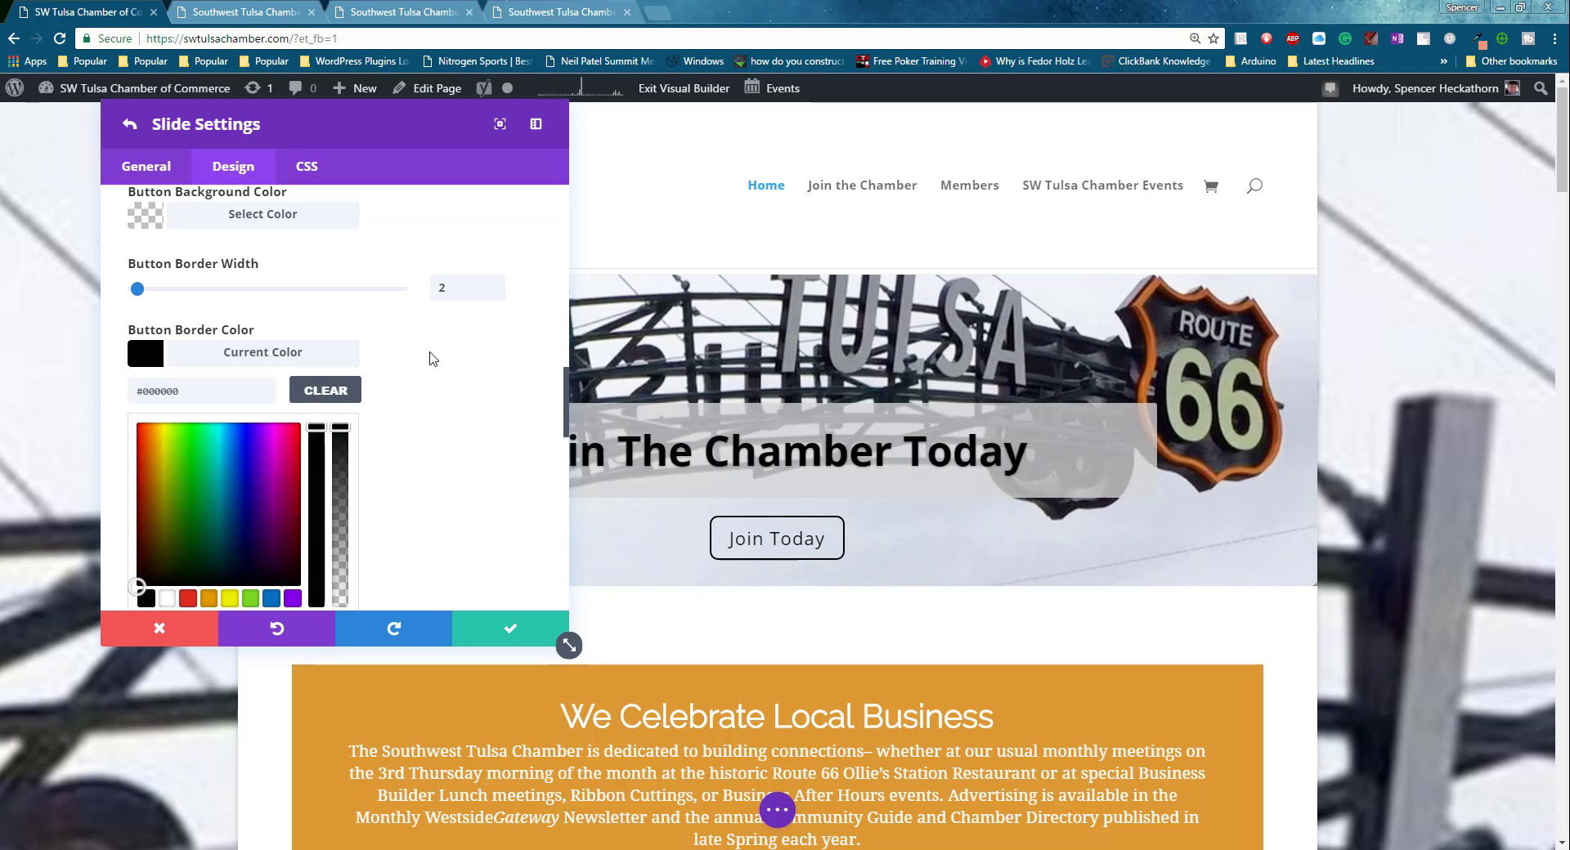
# Review the button hover options and return to the Fullwidth Slider Settings.
pyautogui.scroll(-3)
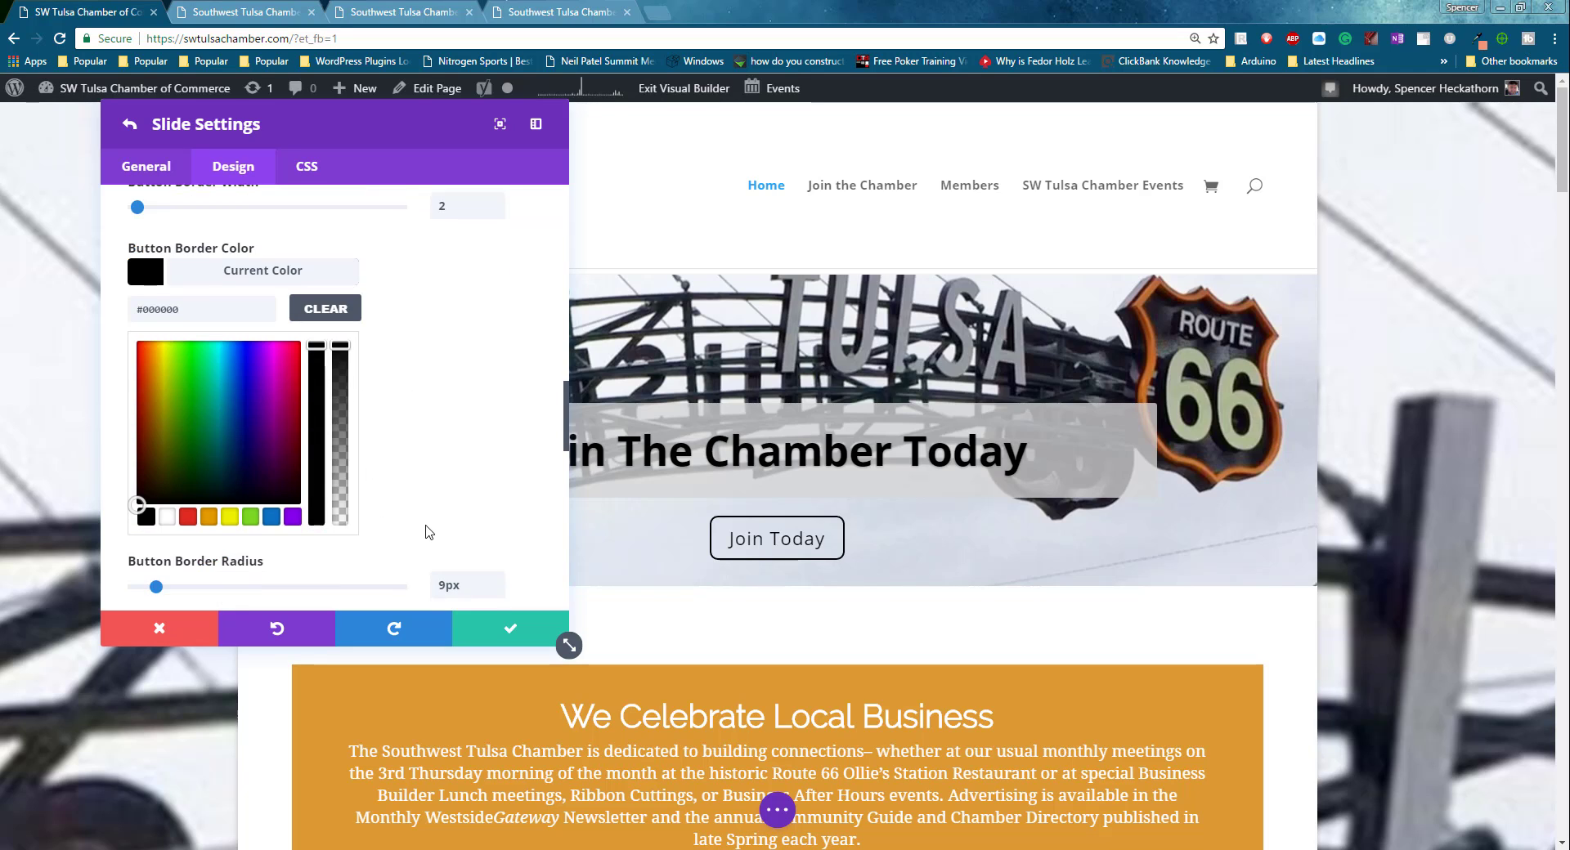
pyautogui.scroll(-3)
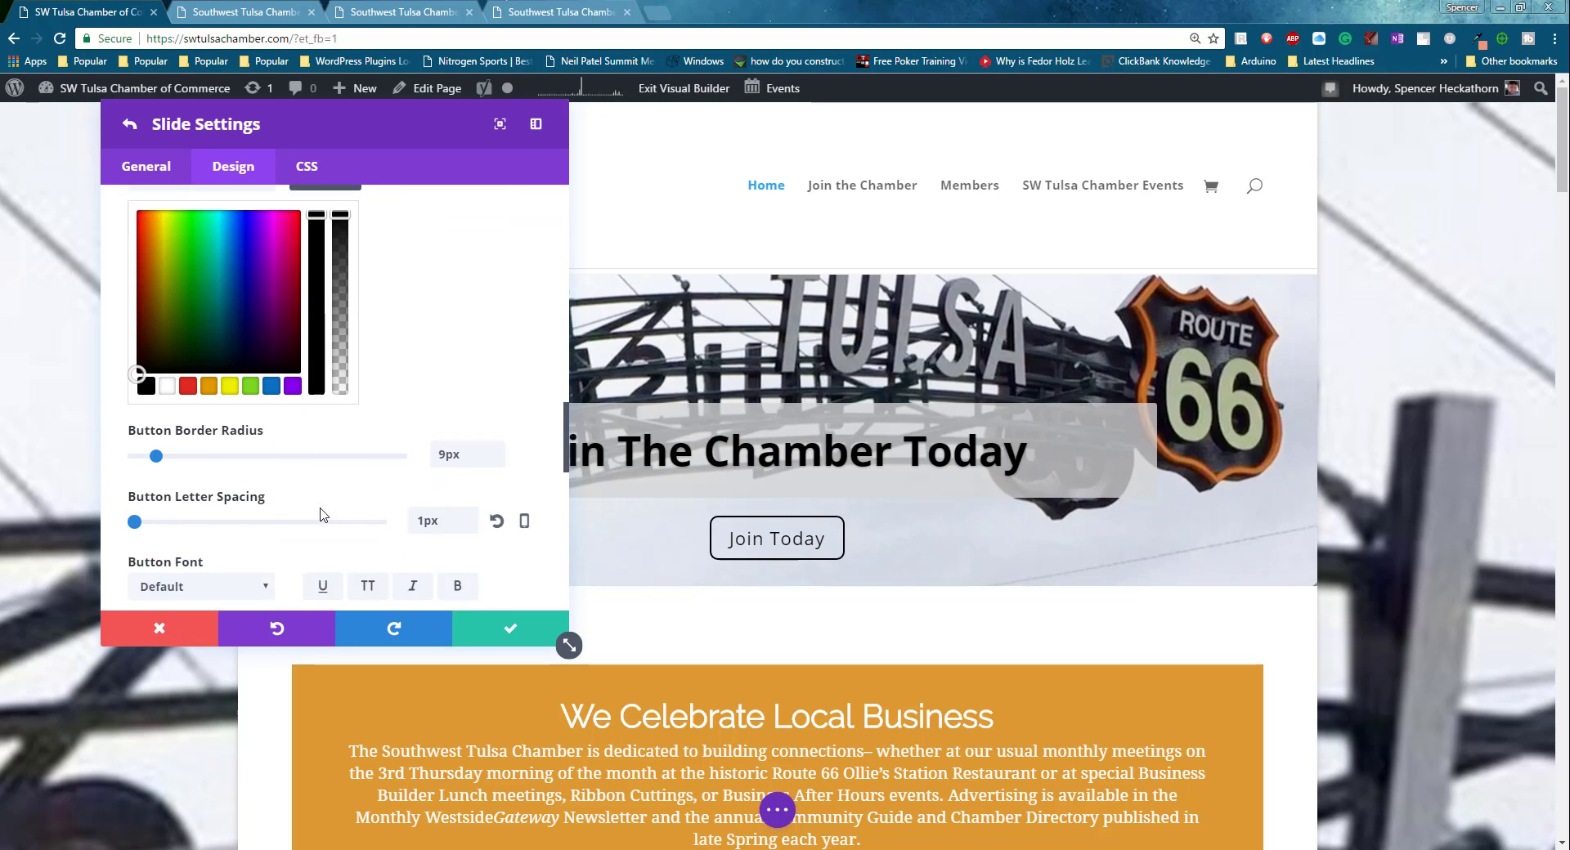
pyautogui.scroll(-3)
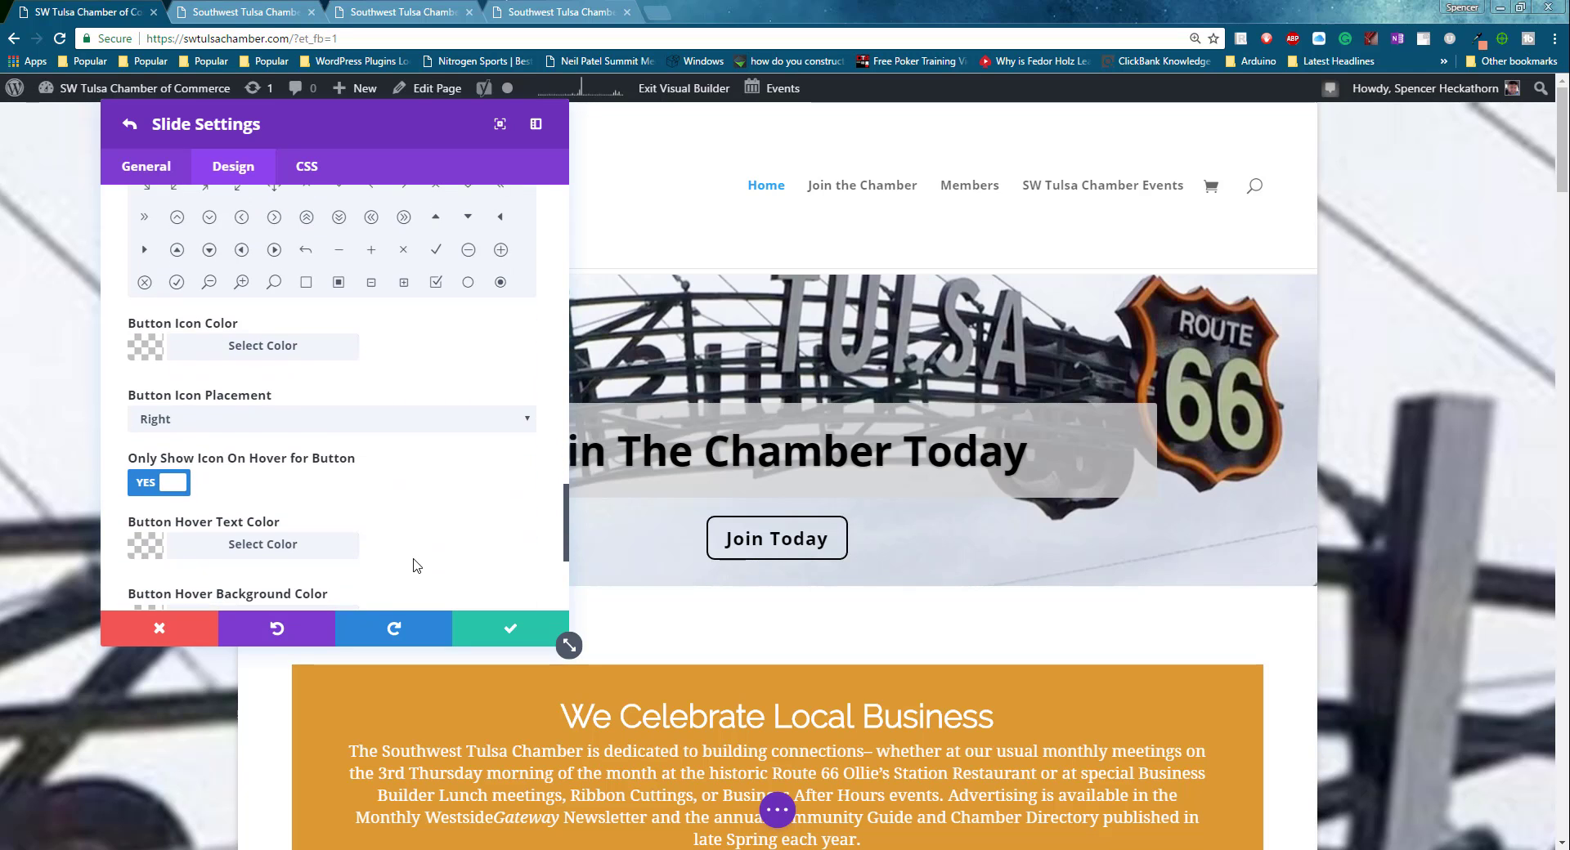
pyautogui.moveTo(383, 553)
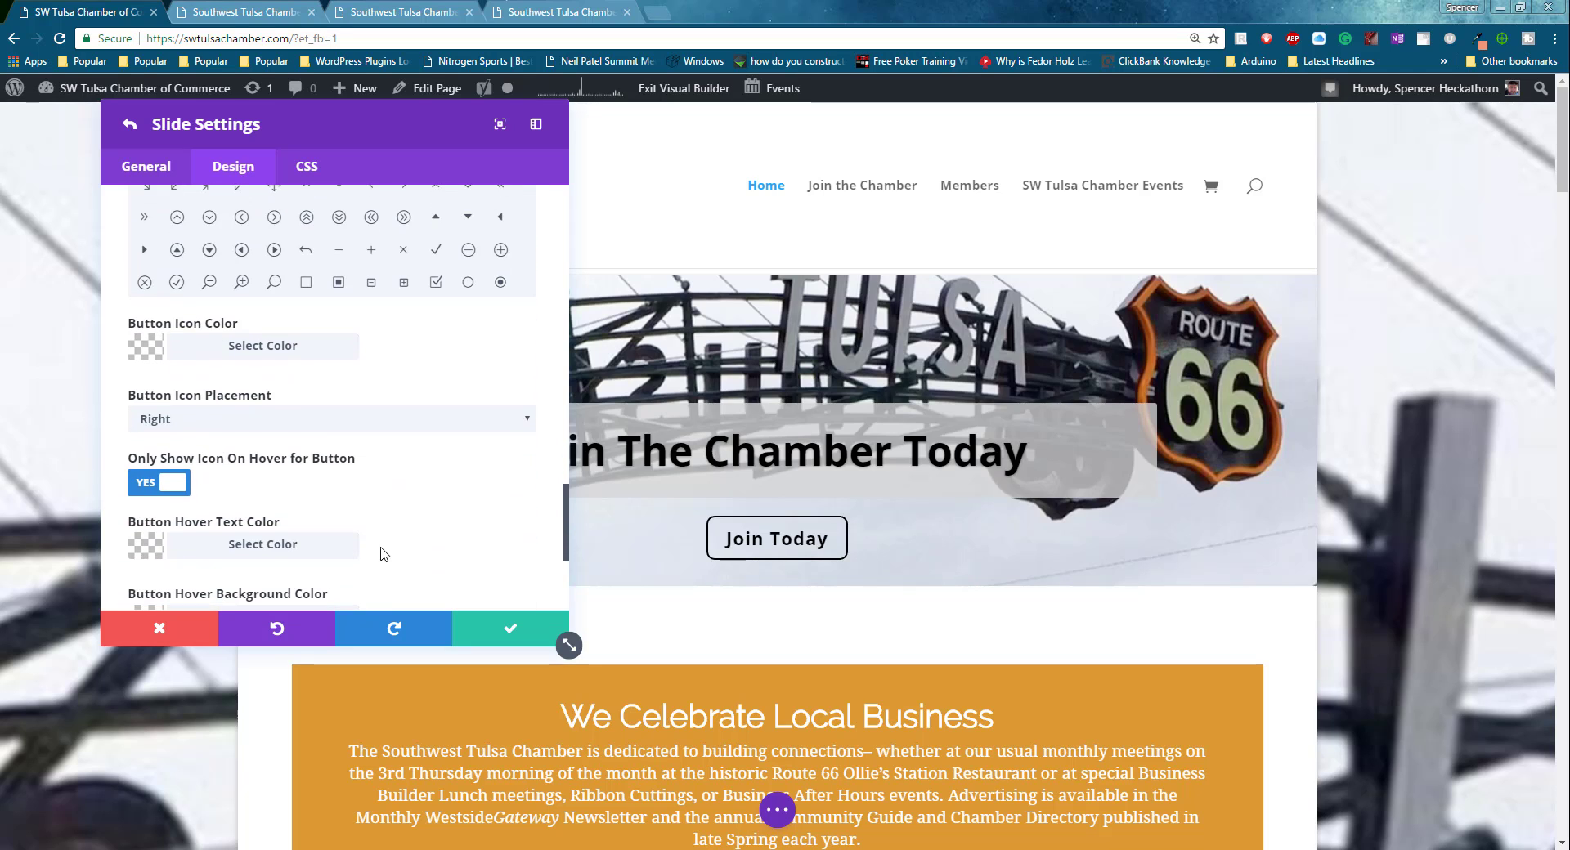
pyautogui.scroll(-3)
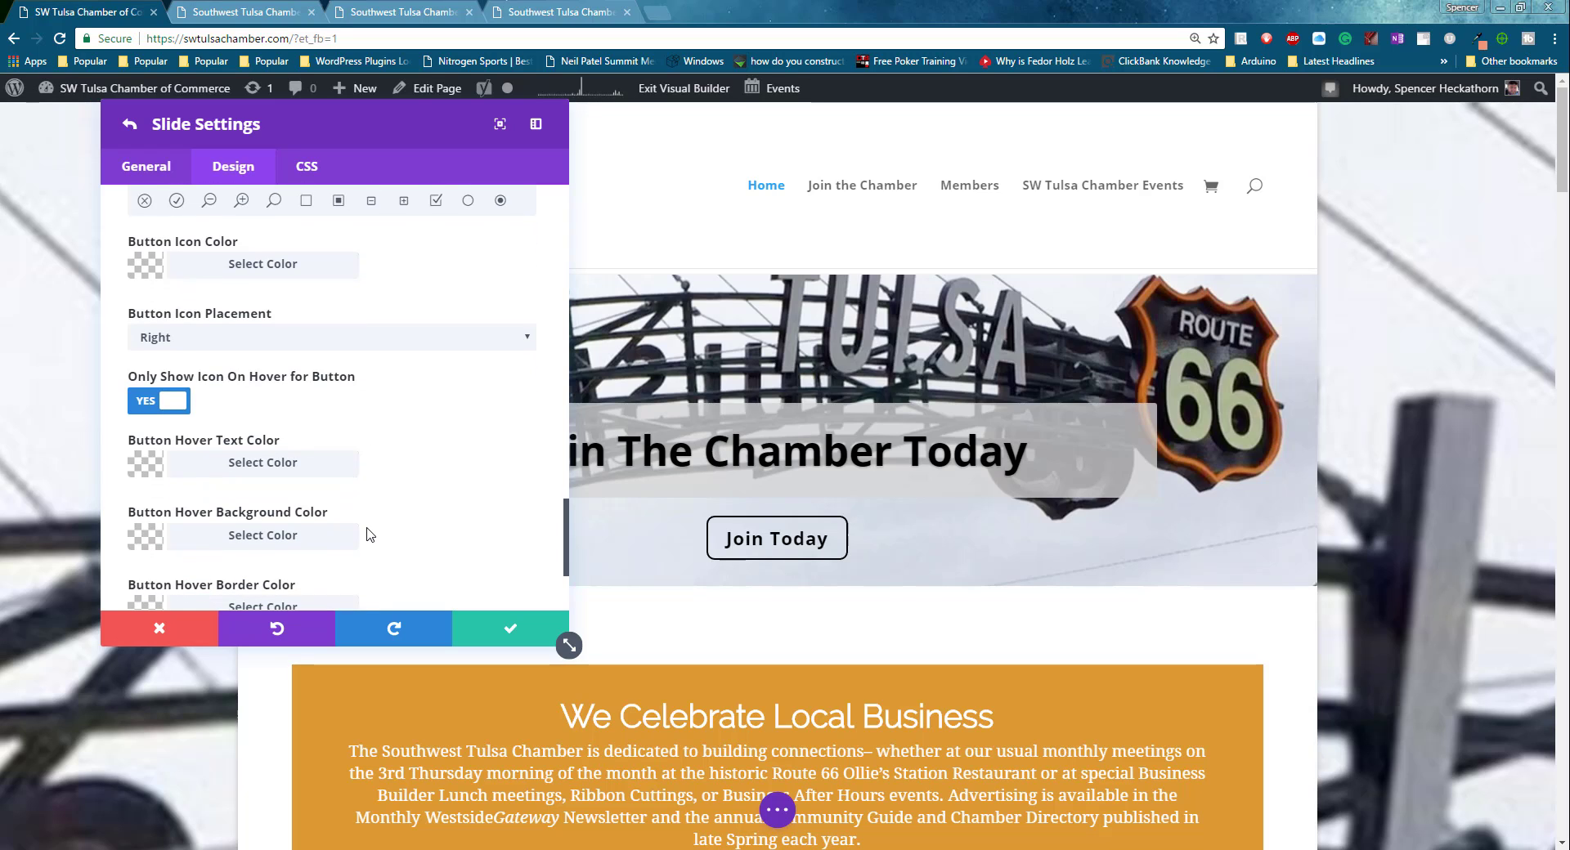
pyautogui.moveTo(775, 538)
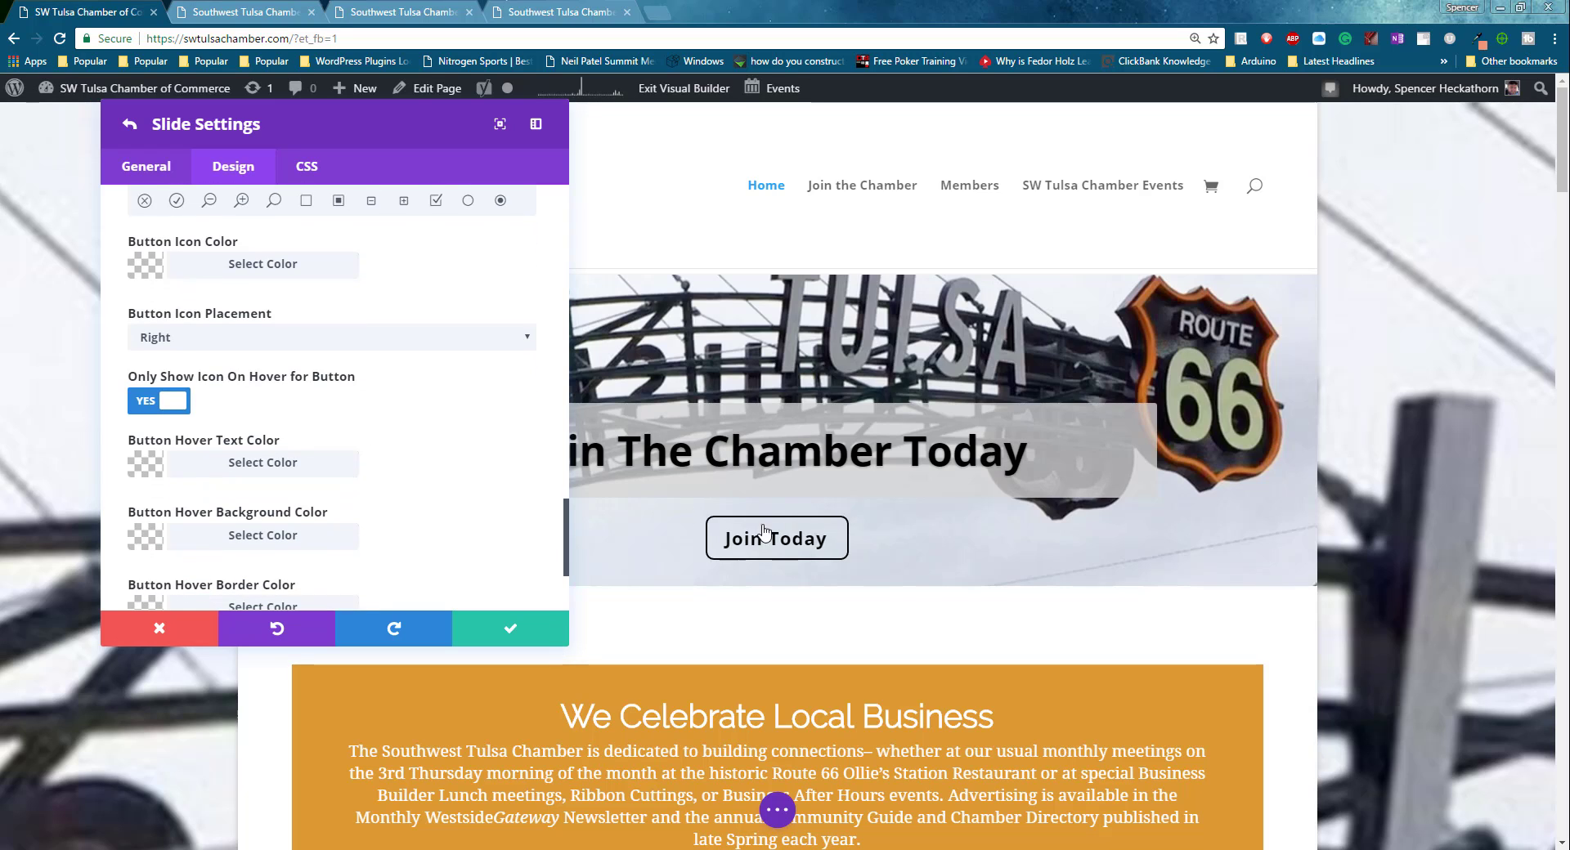
pyautogui.scroll(-3)
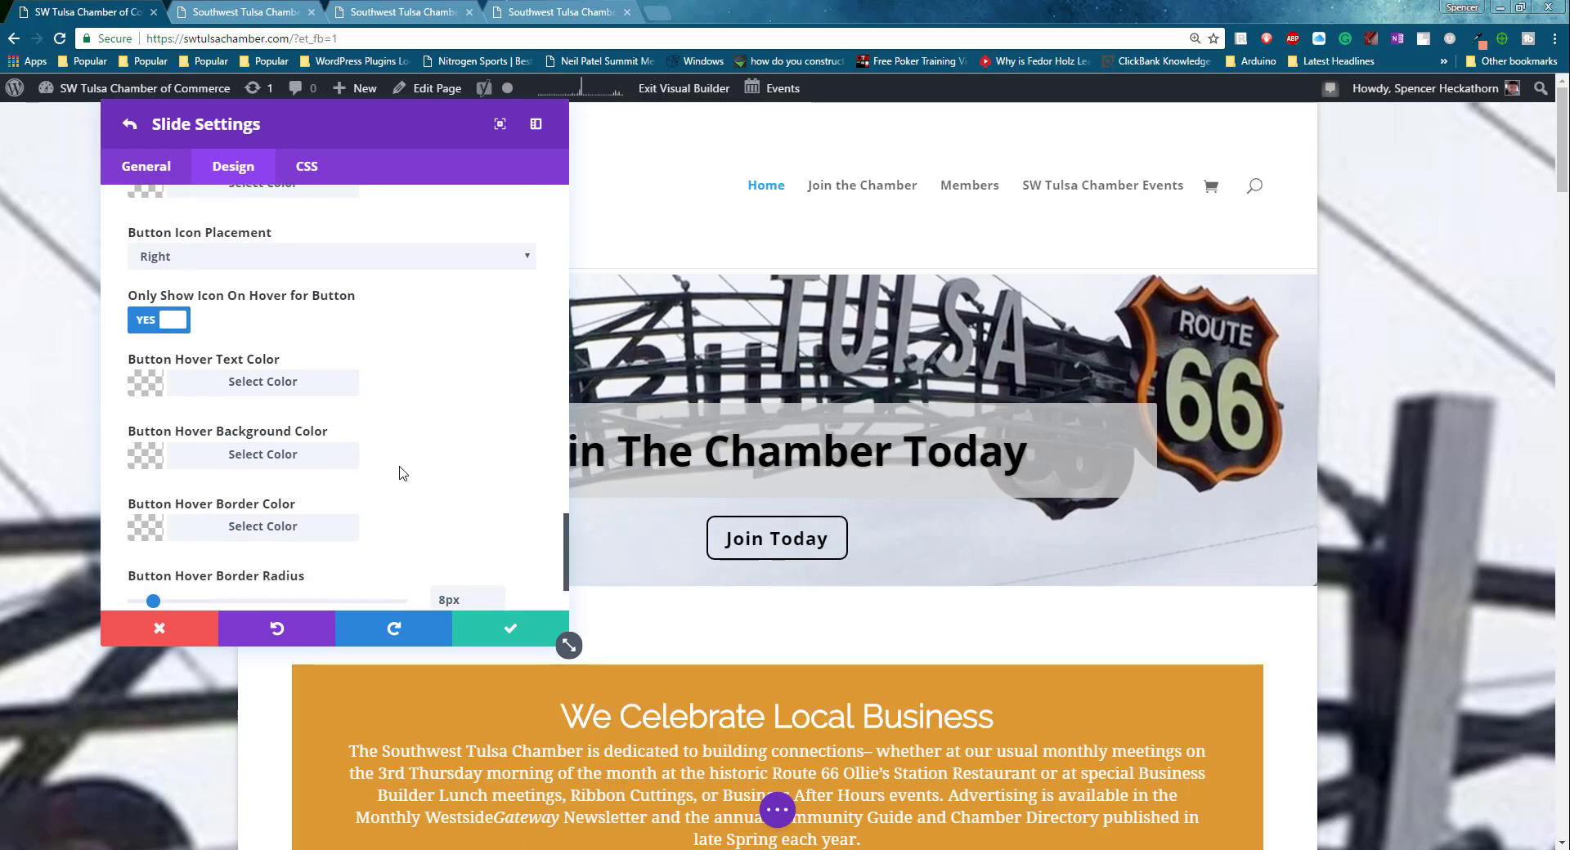
pyautogui.scroll(-3)
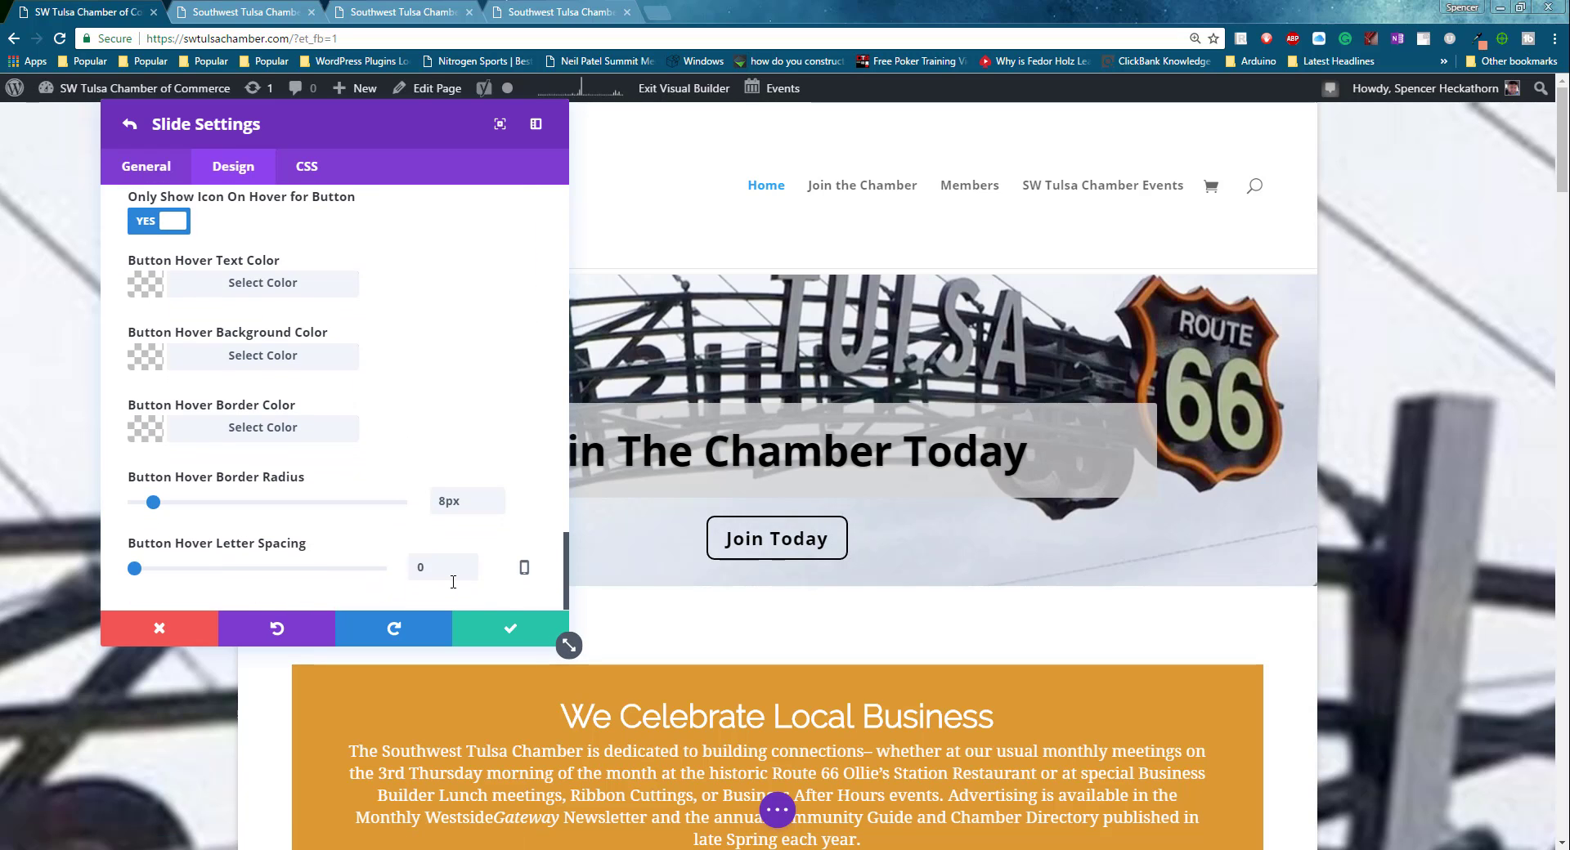
pyautogui.moveTo(511, 629)
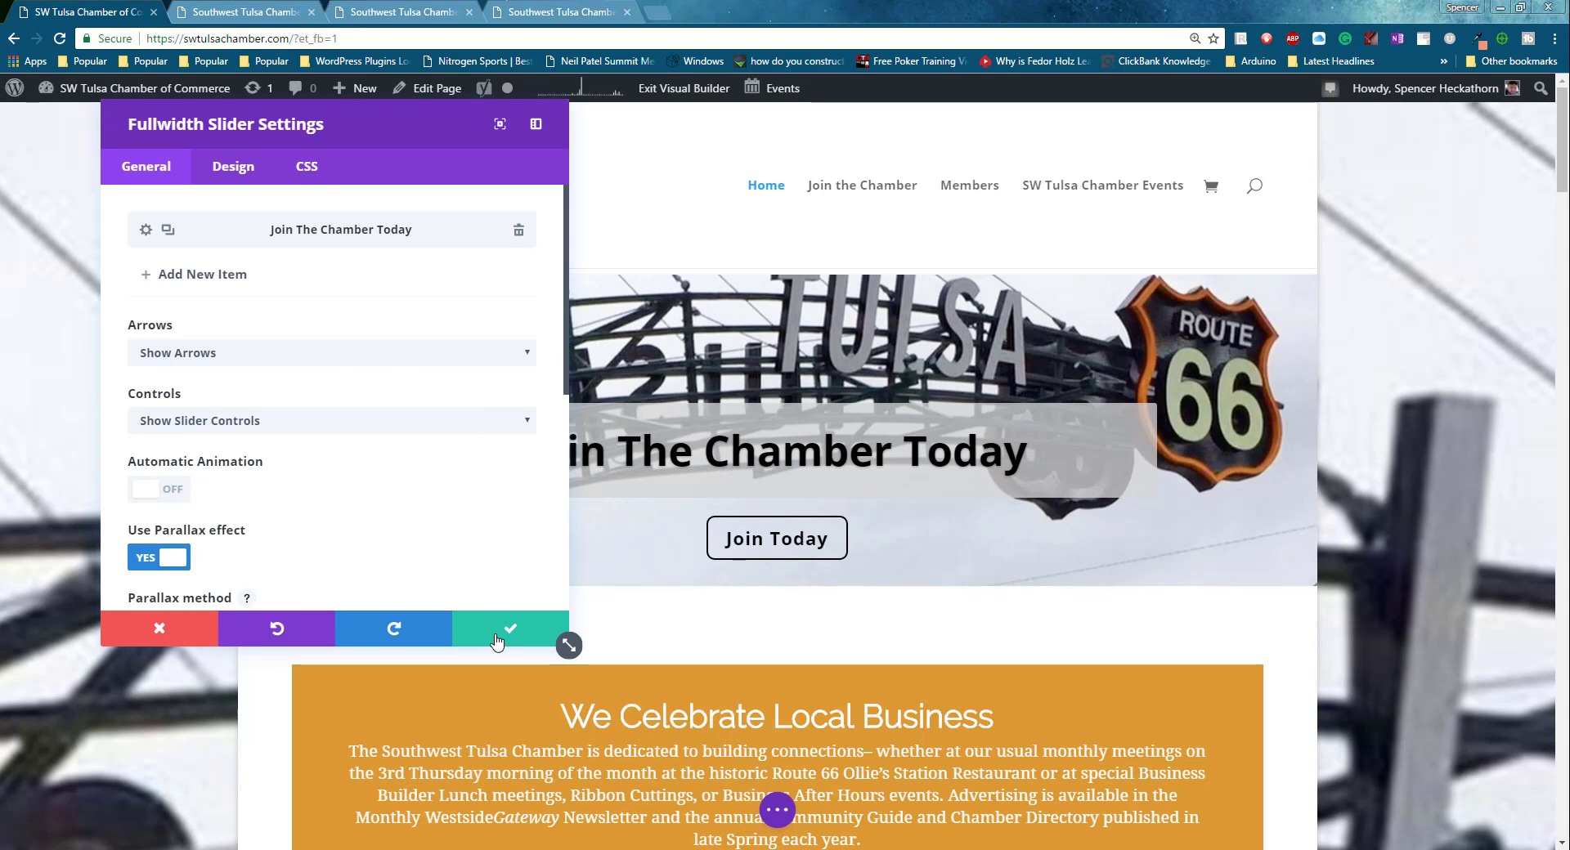
# Save the slider settings and exit the Visual Builder to the live homepage.
pyautogui.click(510, 629)
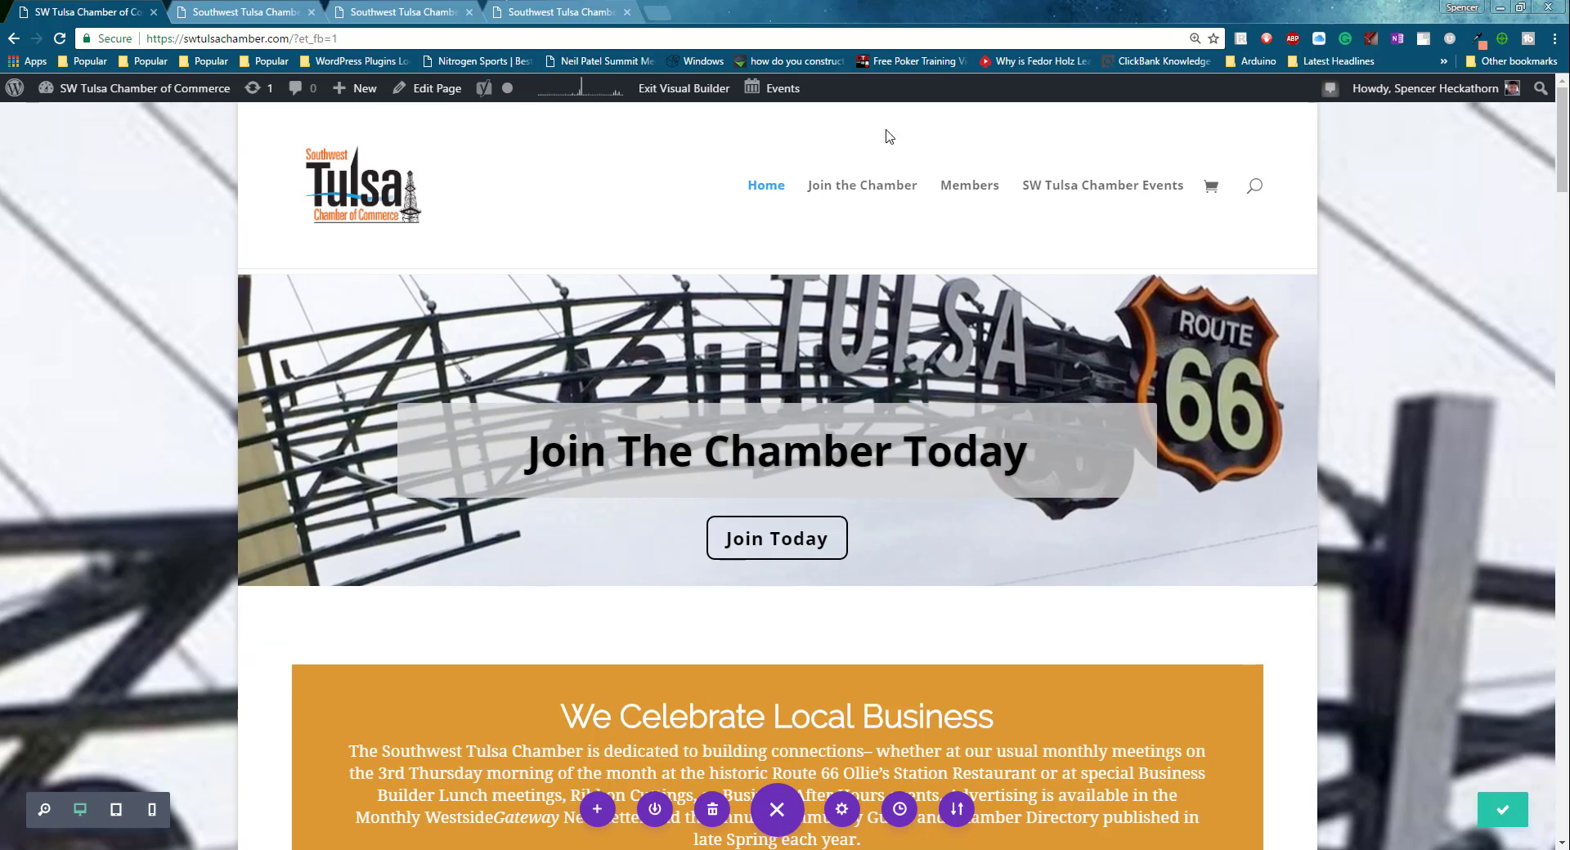
pyautogui.click(683, 88)
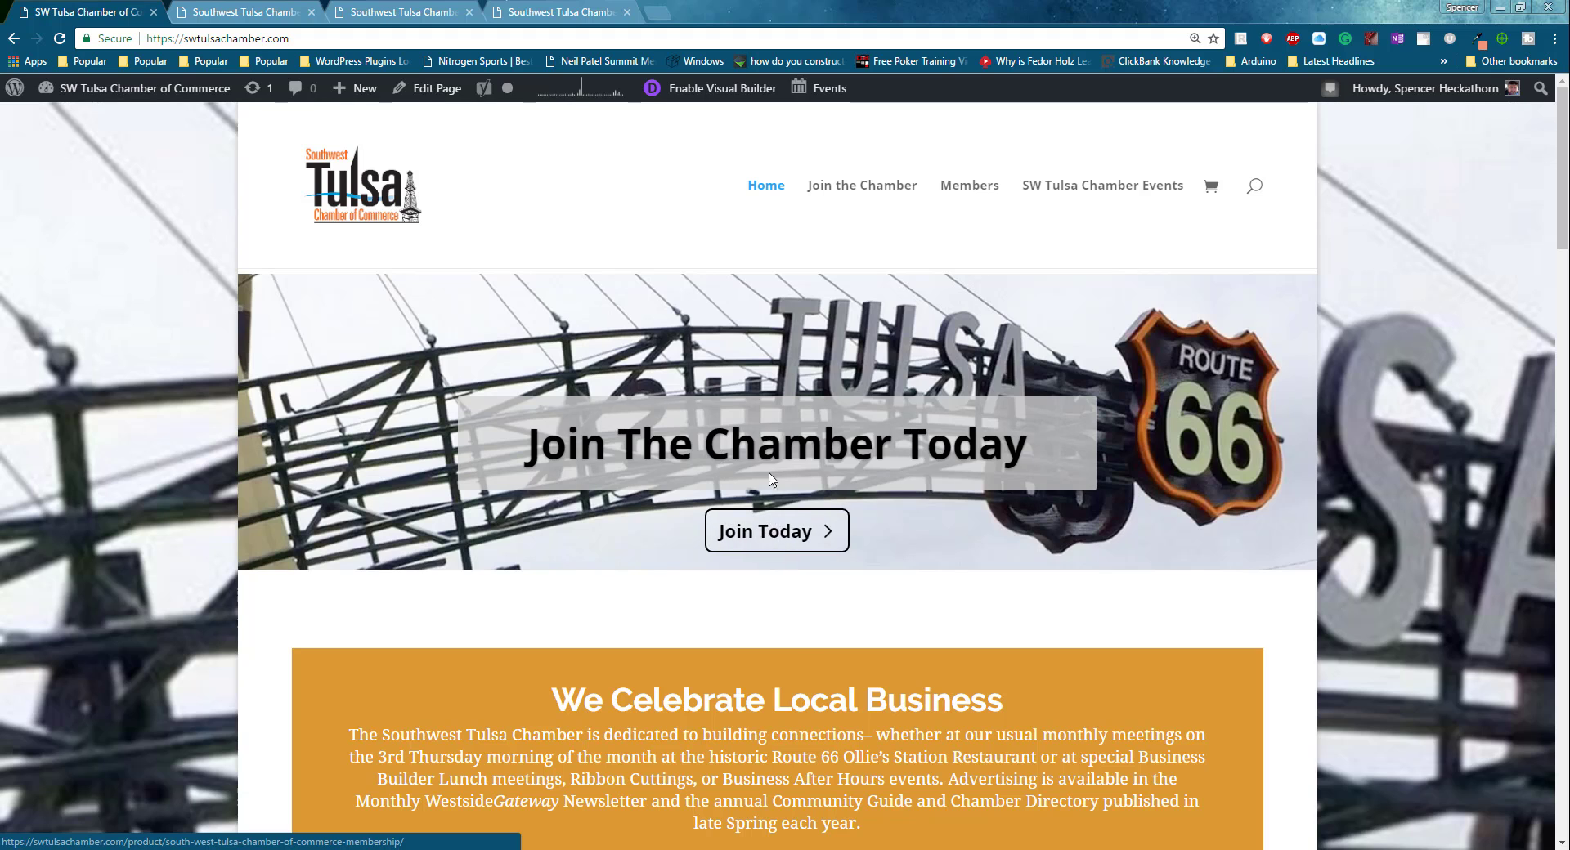
pyautogui.click(775, 531)
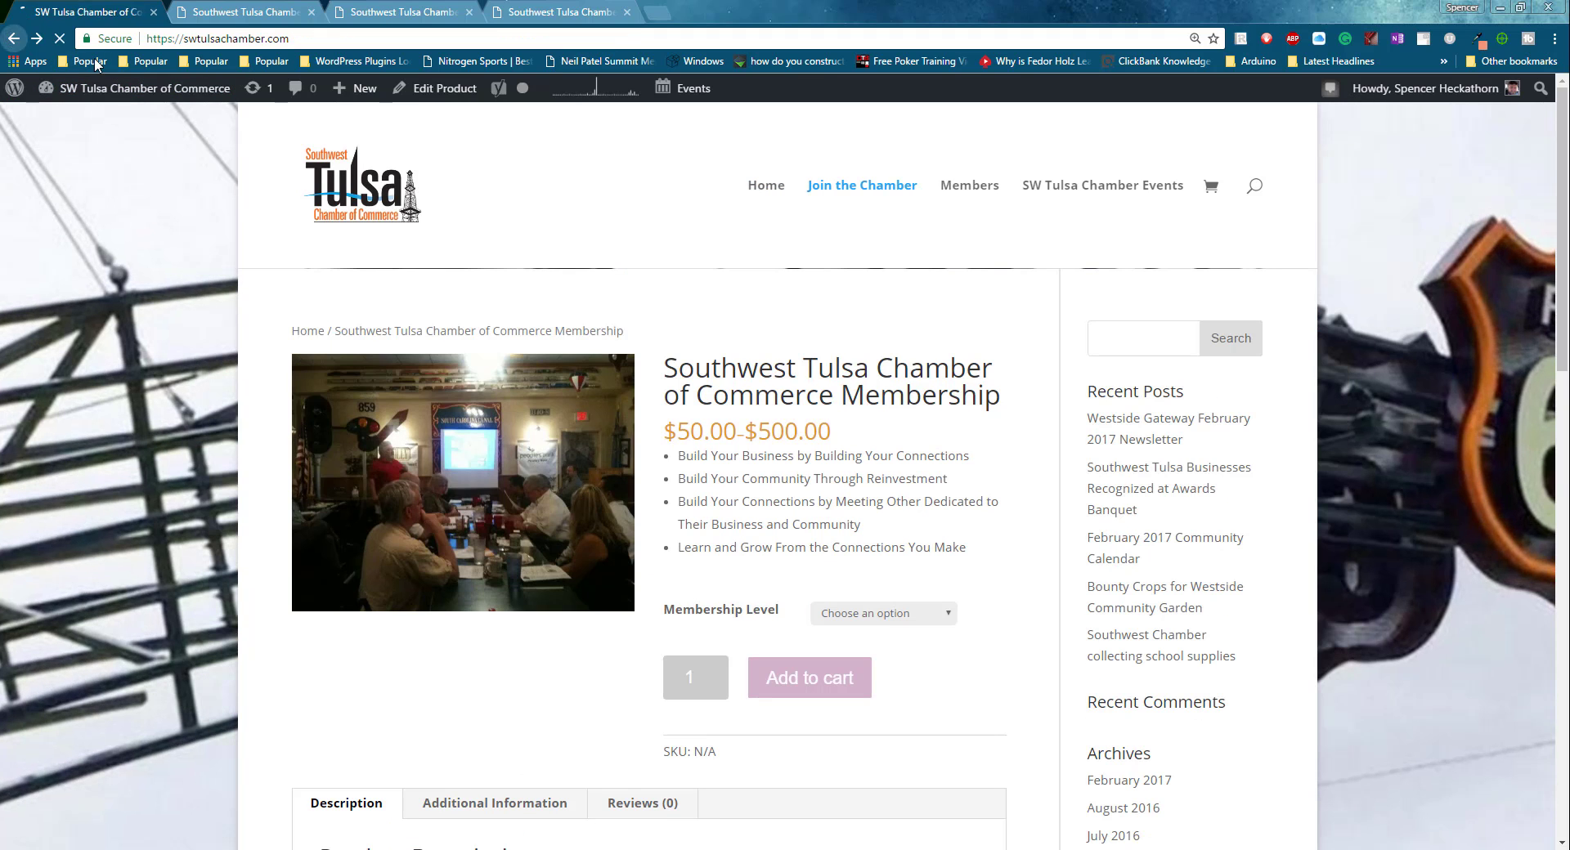
pyautogui.click(765, 185)
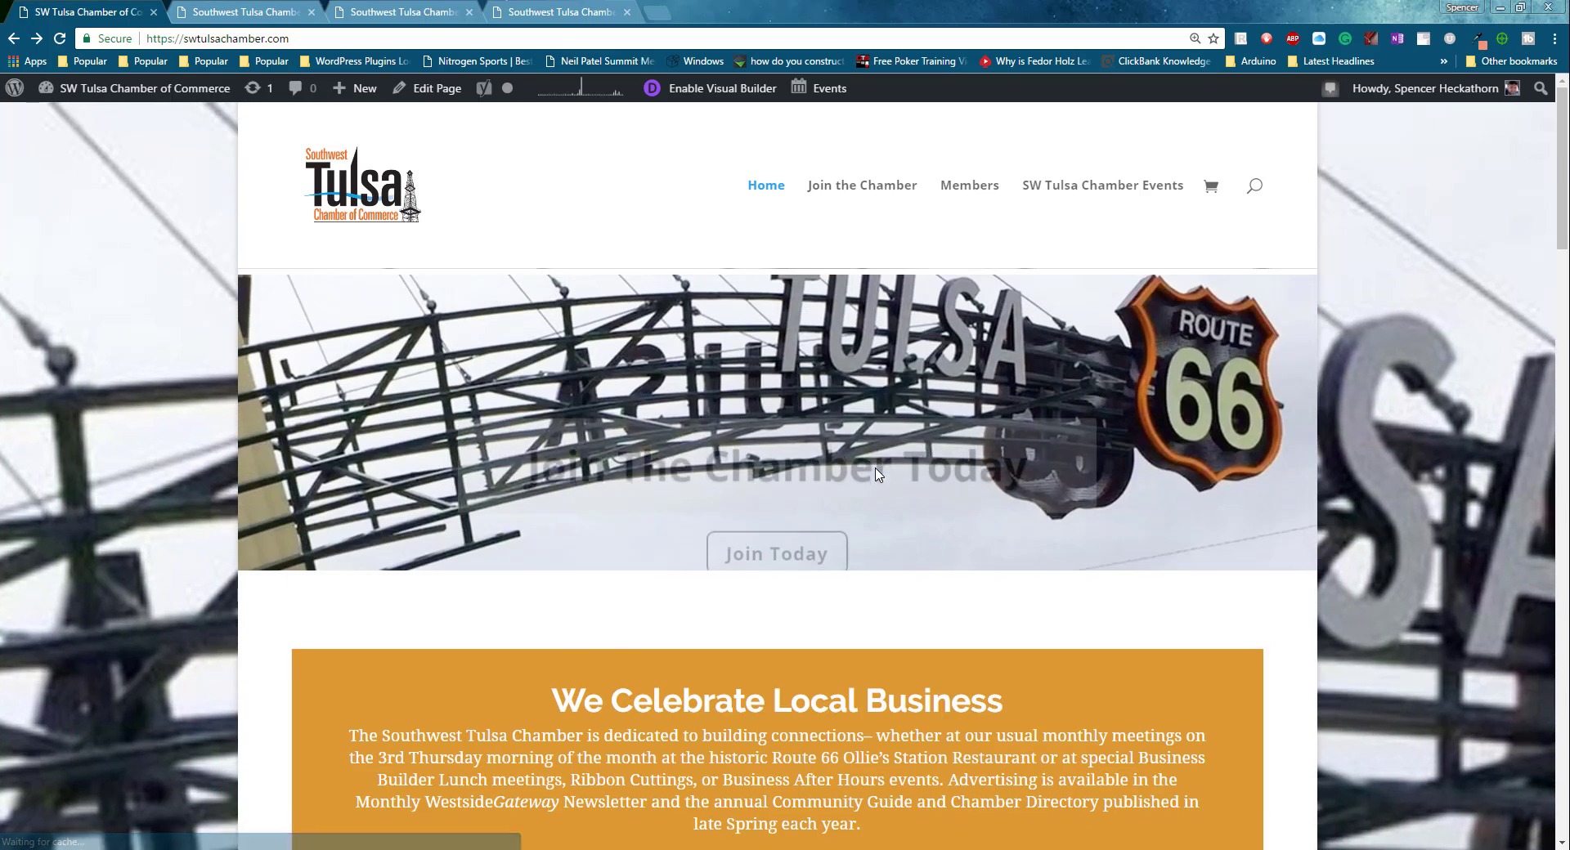
pyautogui.scroll(-3)
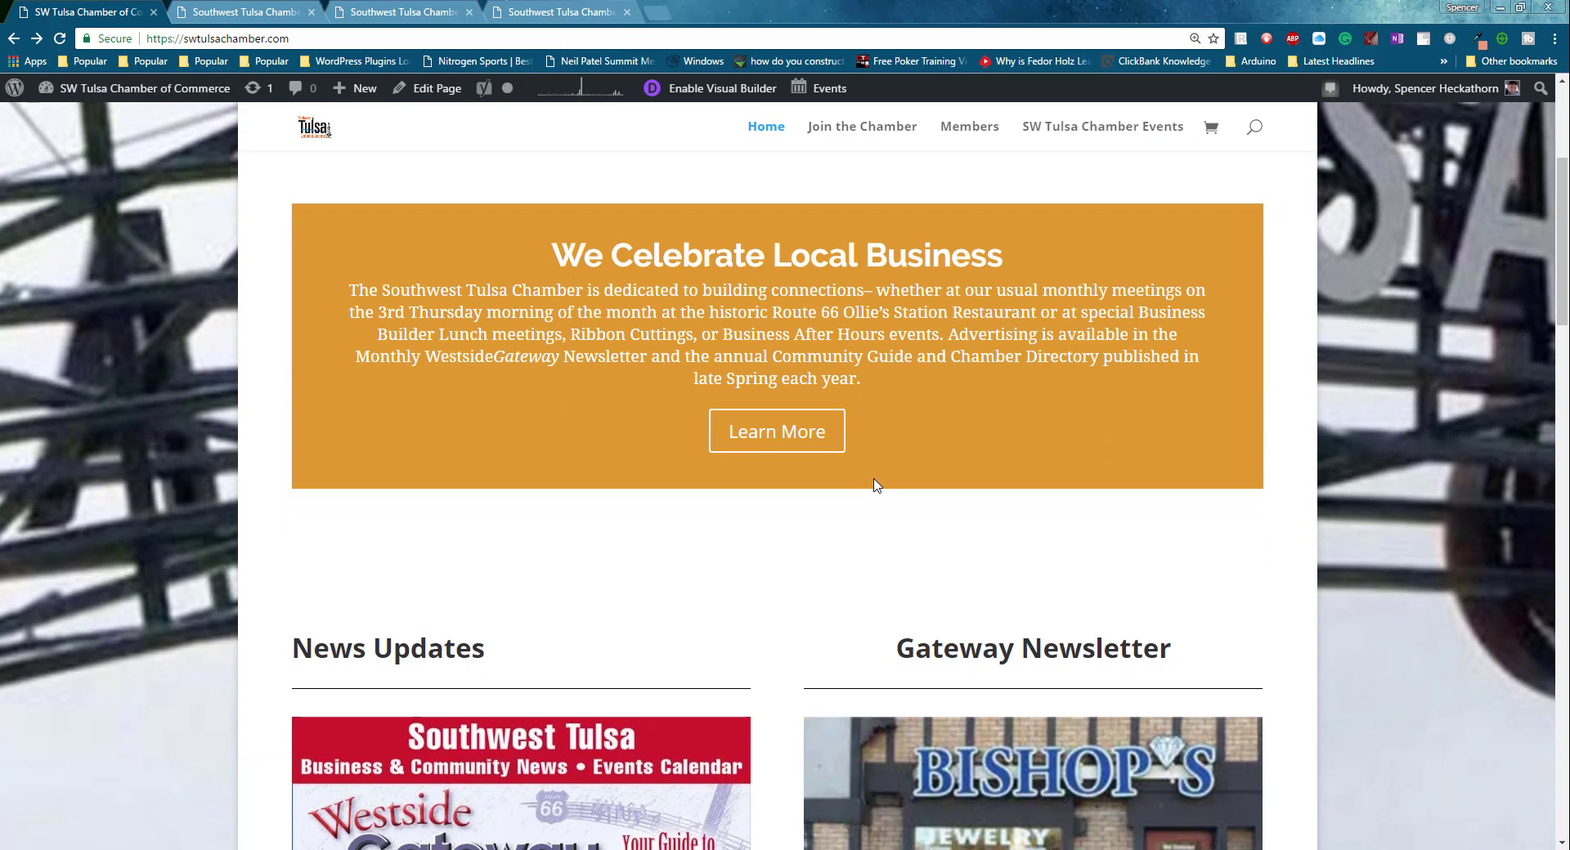
pyautogui.scroll(-3)
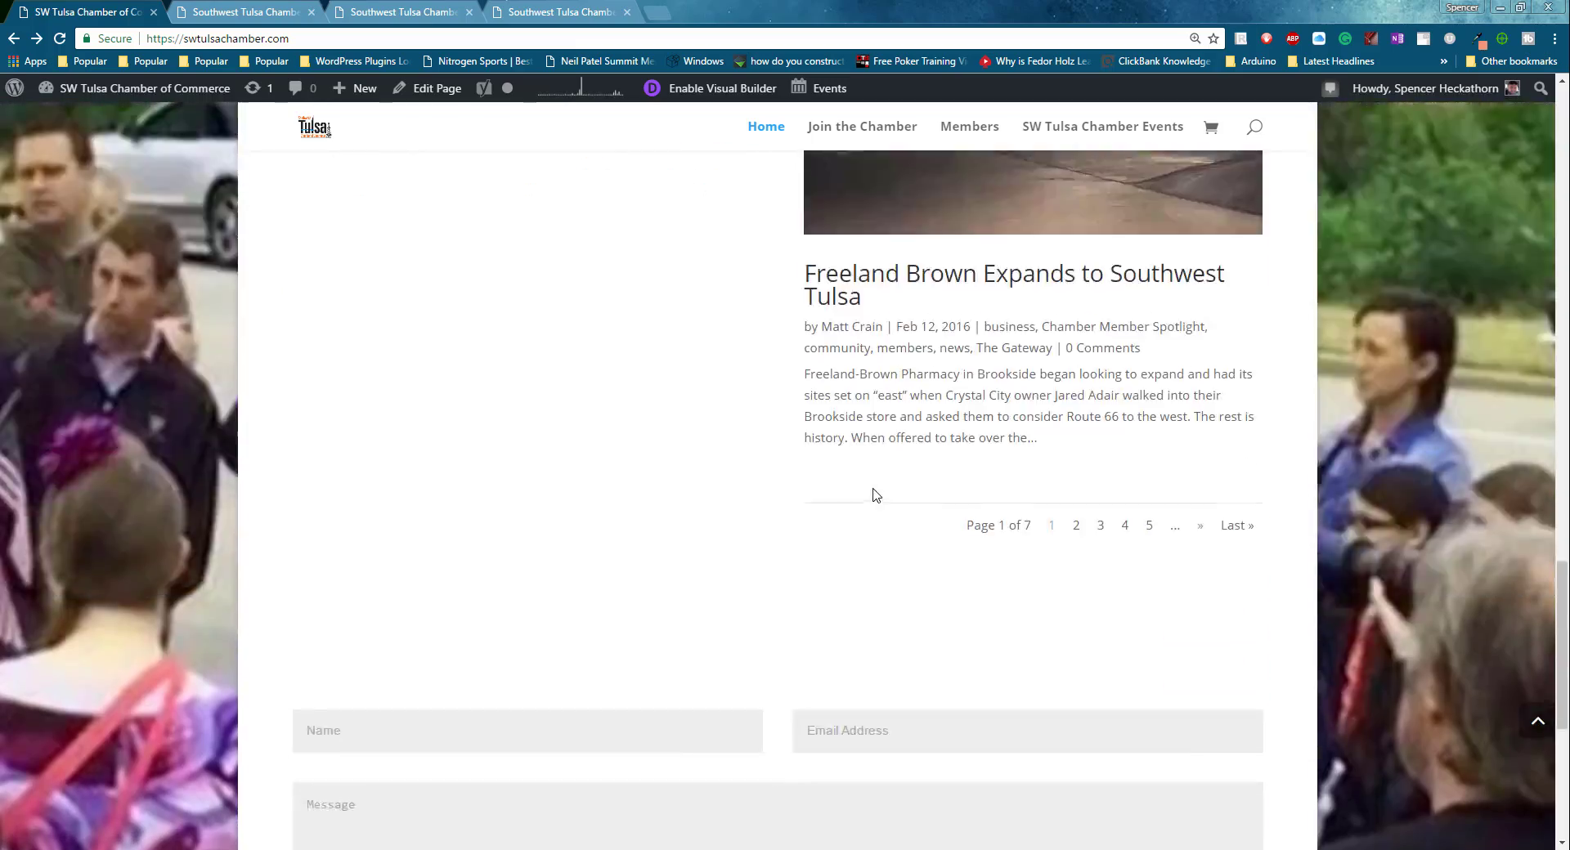
pyautogui.scroll(3)
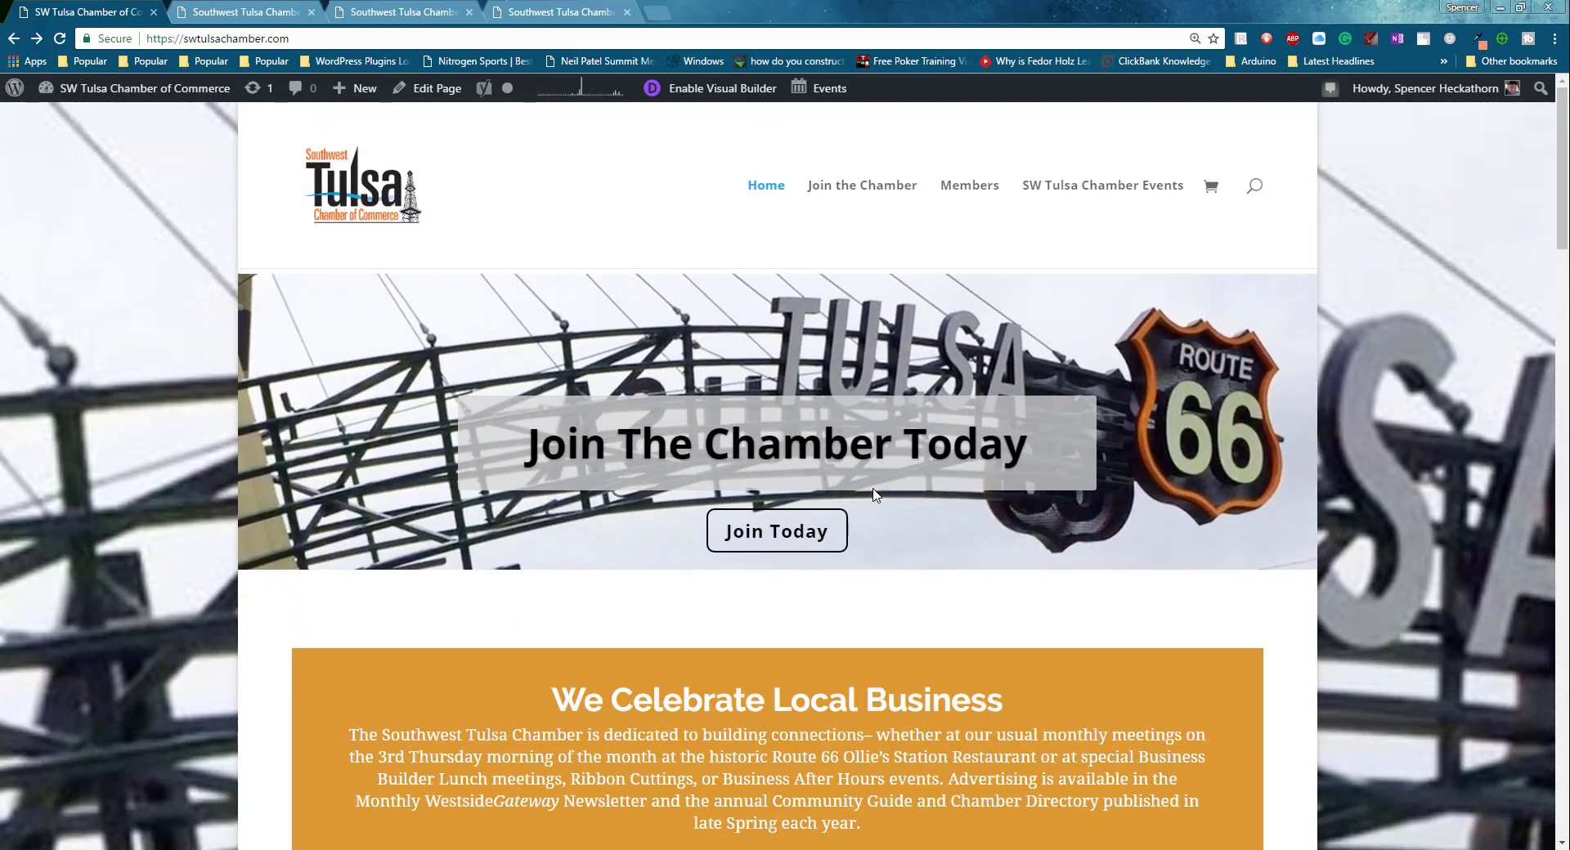
pyautogui.moveTo(970, 536)
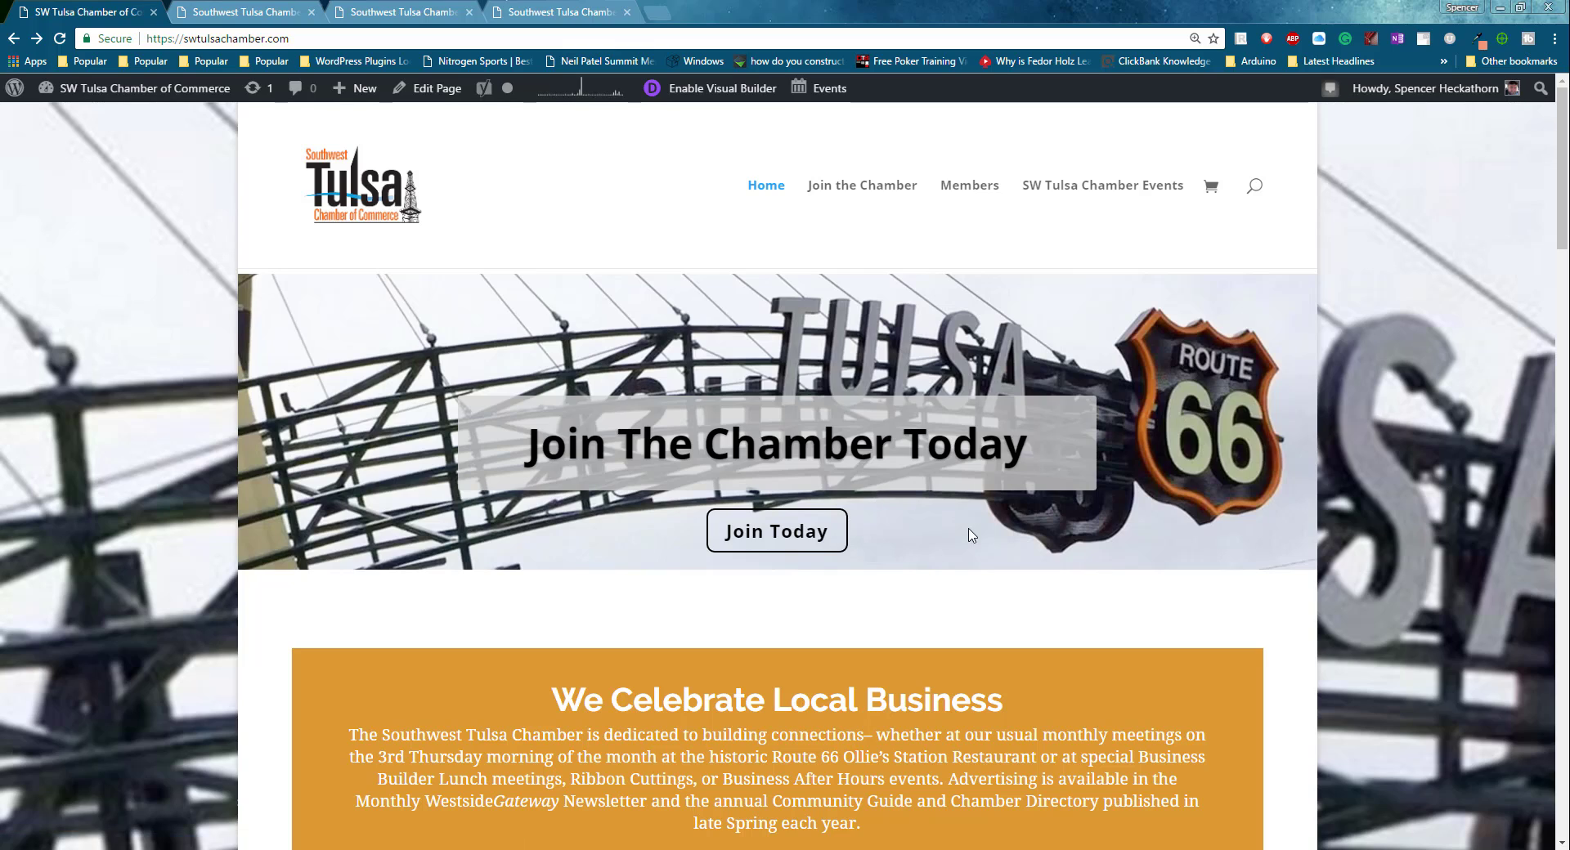
pyautogui.scroll(-3)
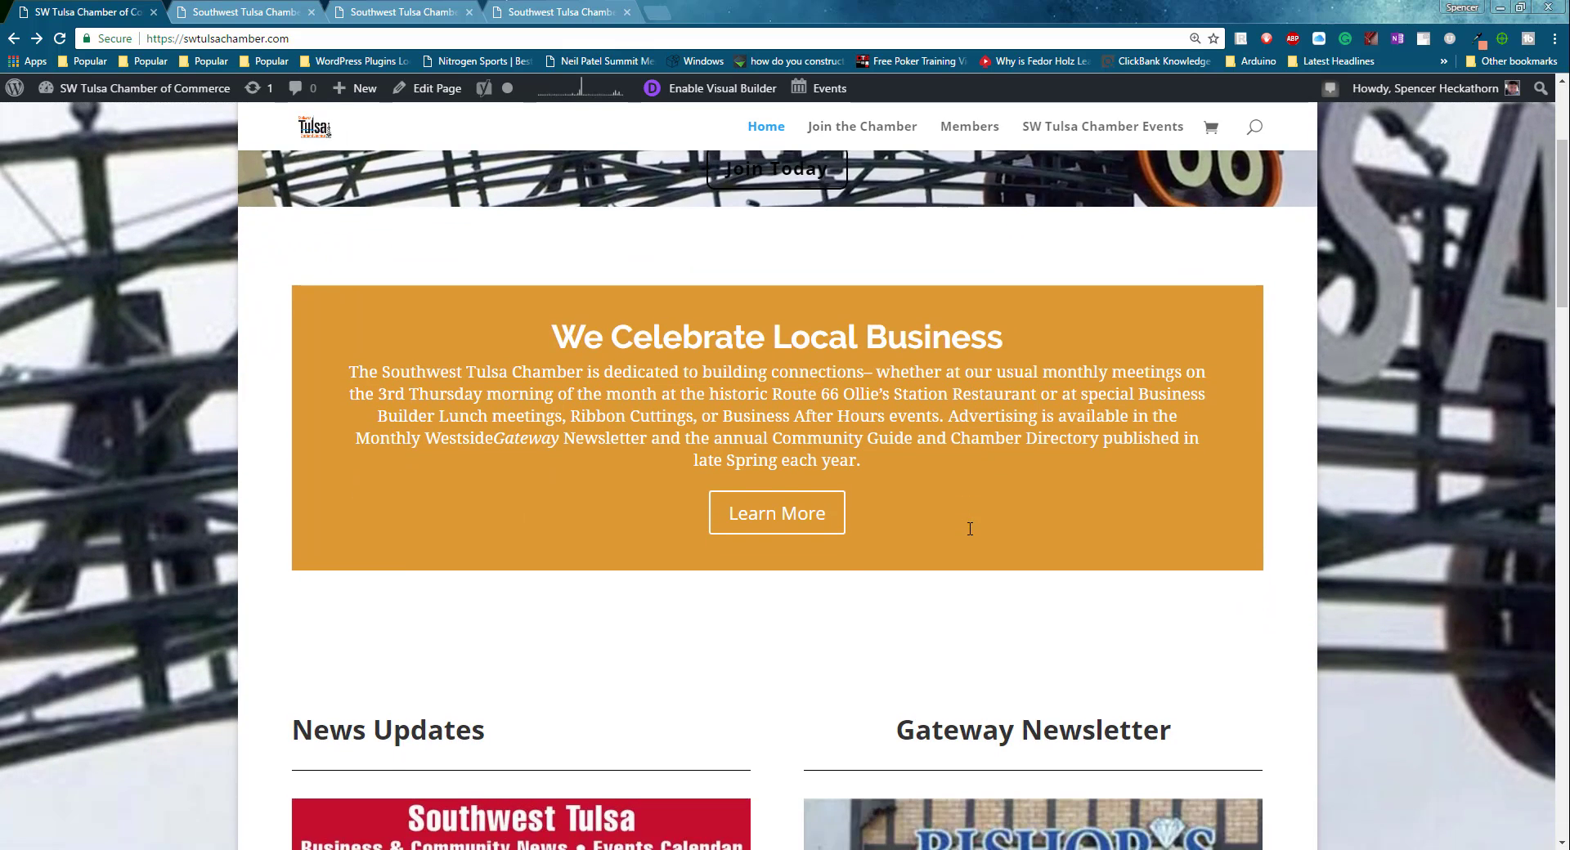
pyautogui.scroll(3)
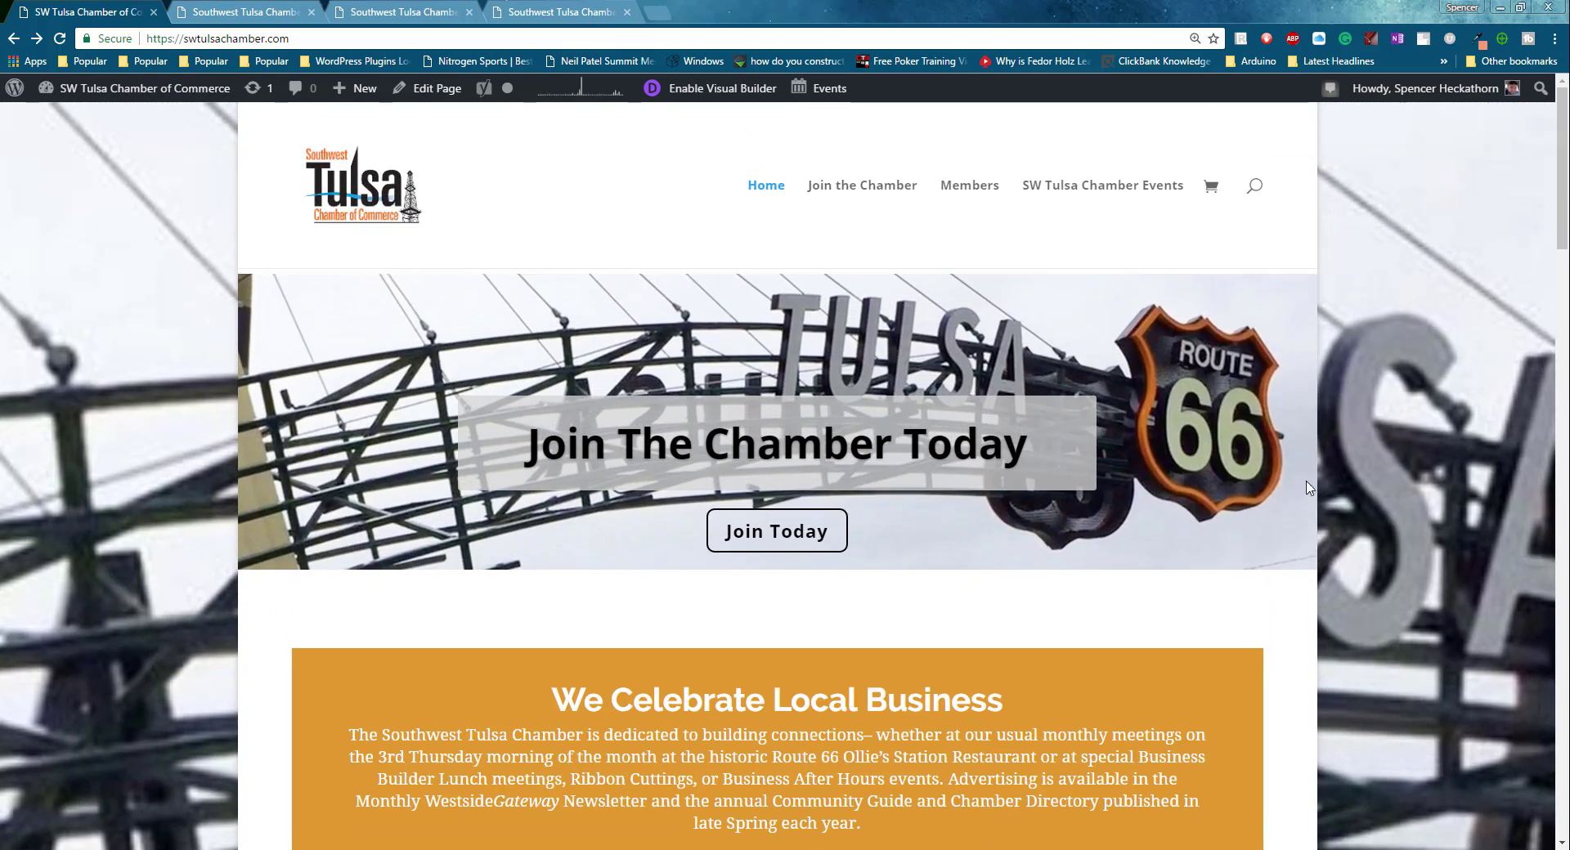
pyautogui.scroll(-3)
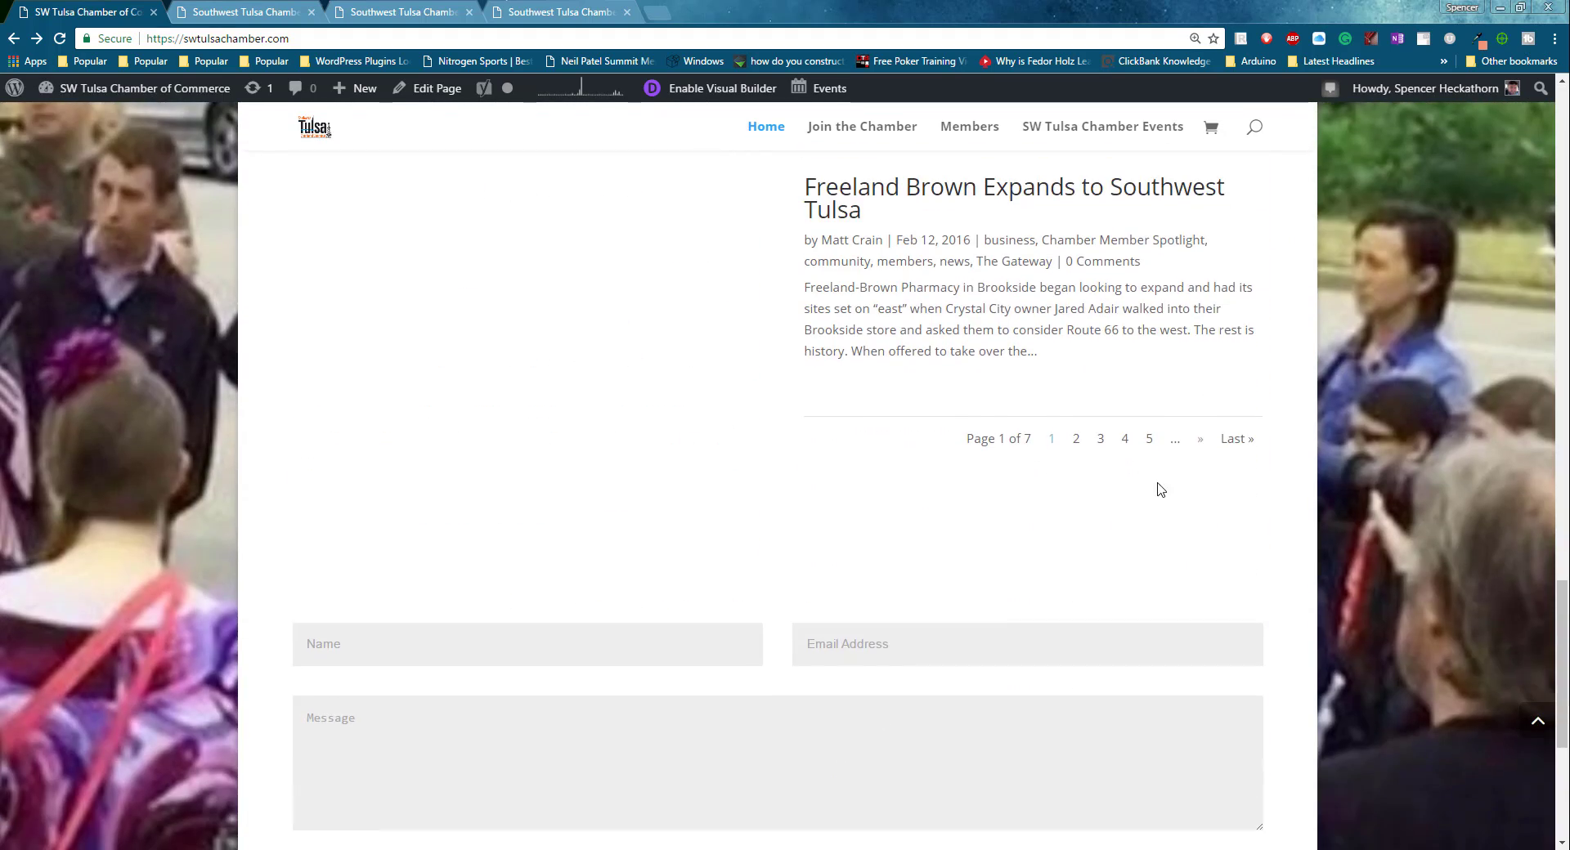
pyautogui.moveTo(618, 495)
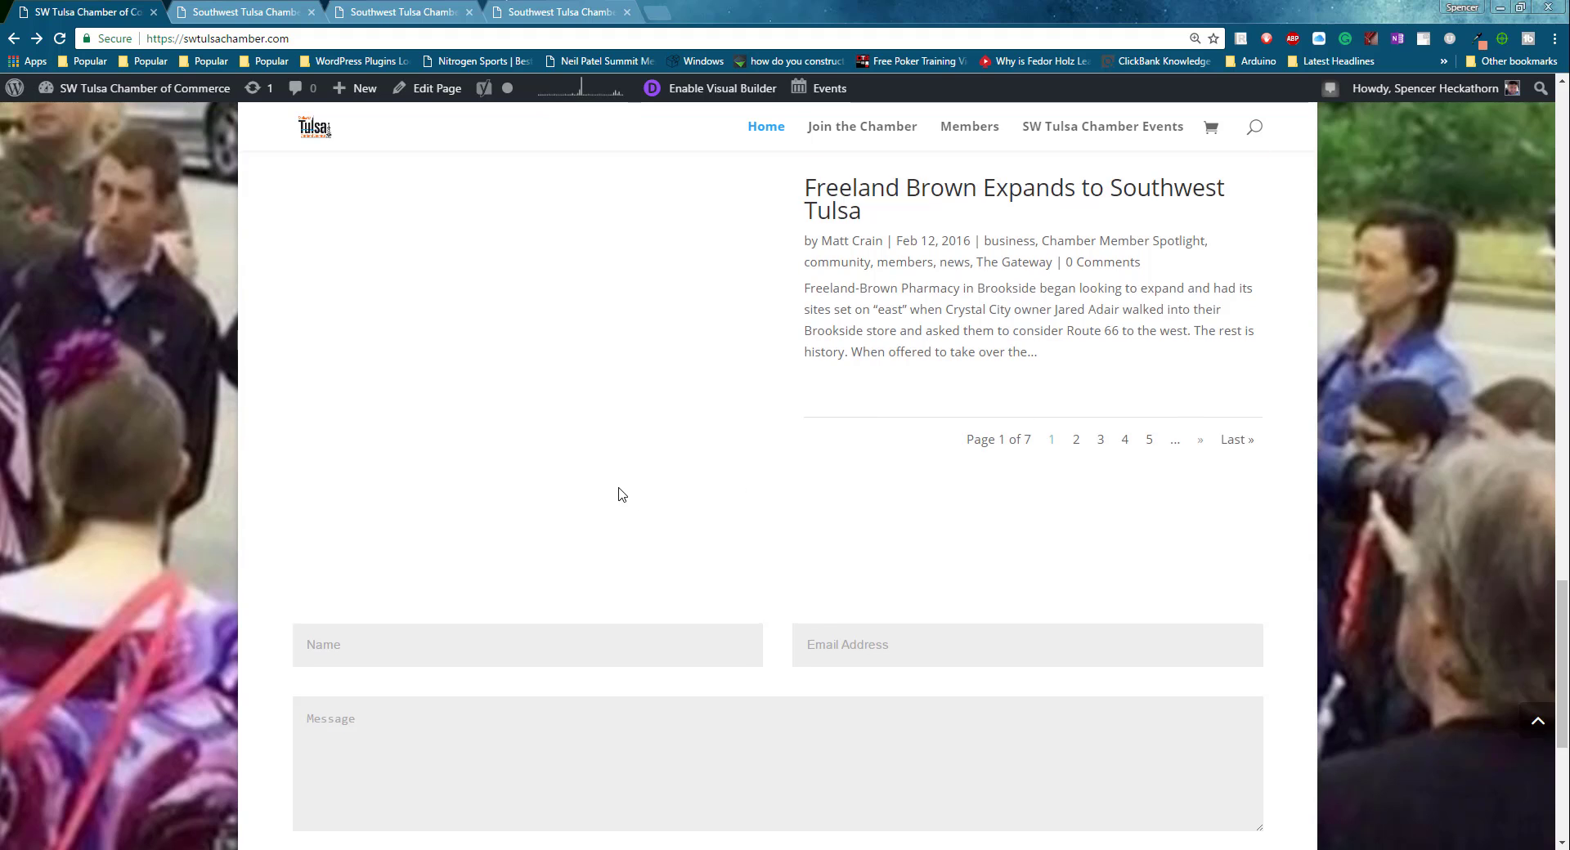